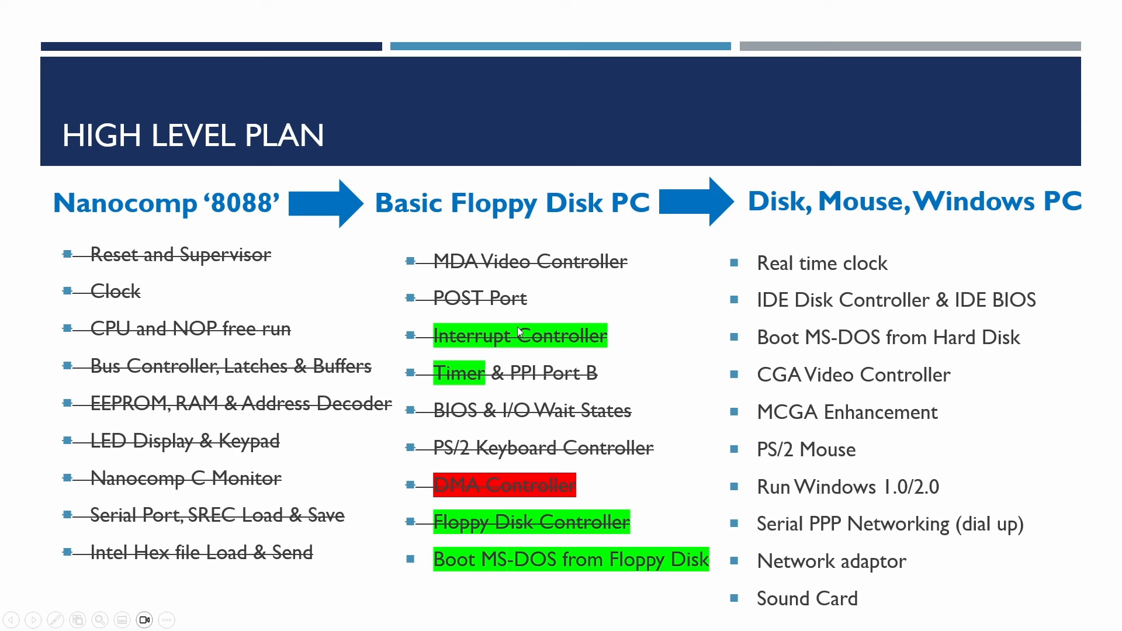
mouse_move(427, 550)
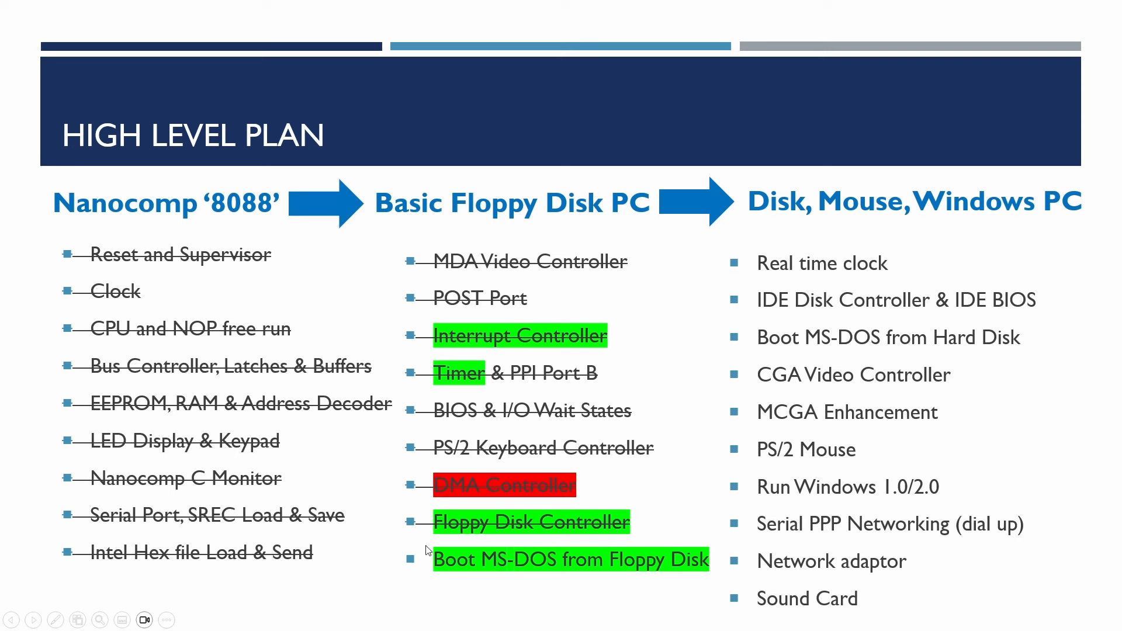
mouse_move(506, 541)
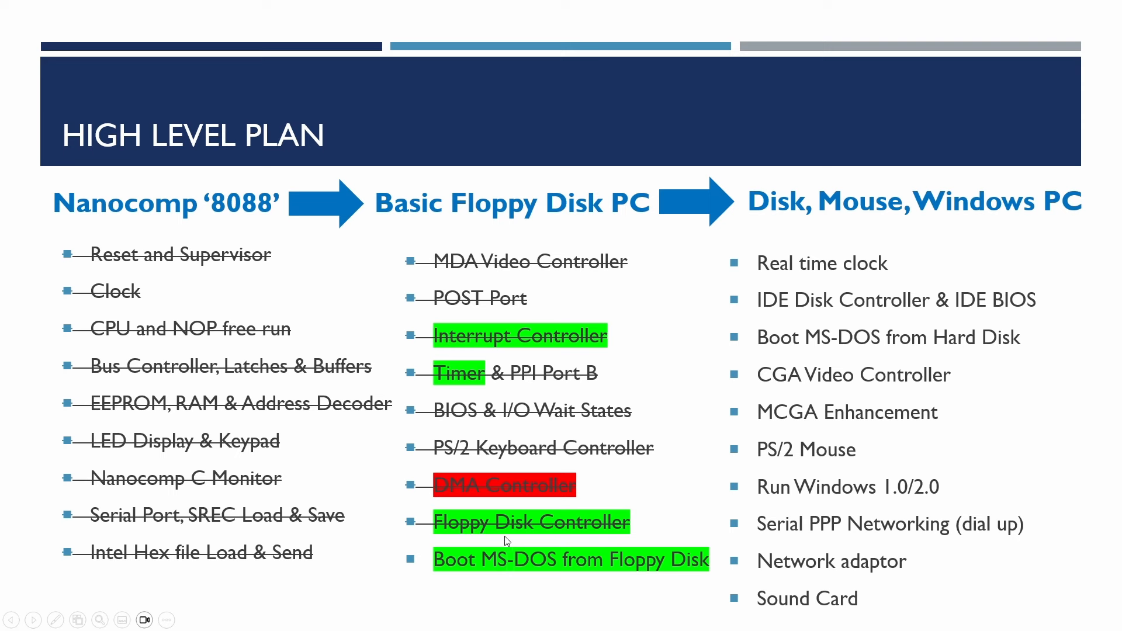
mouse_move(396, 497)
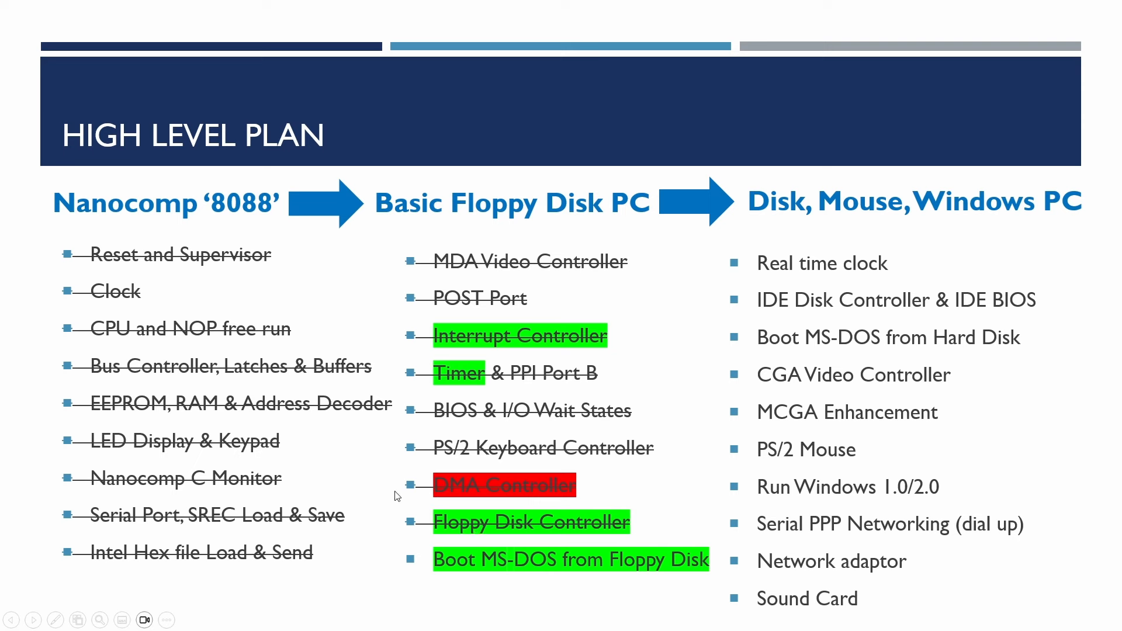
mouse_move(439, 476)
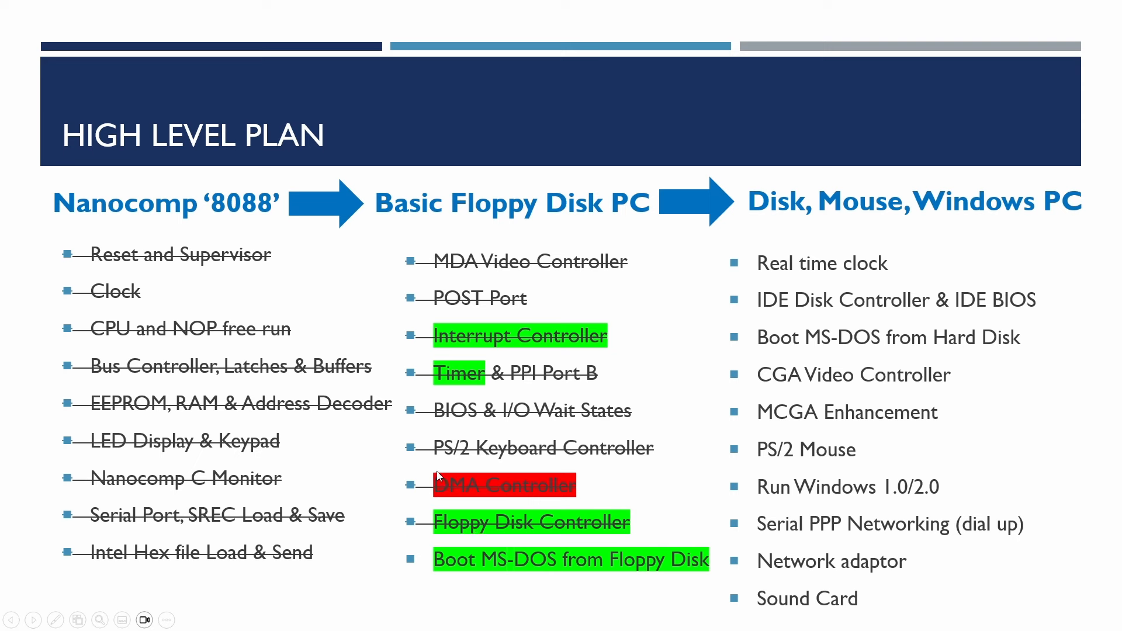
mouse_move(558, 480)
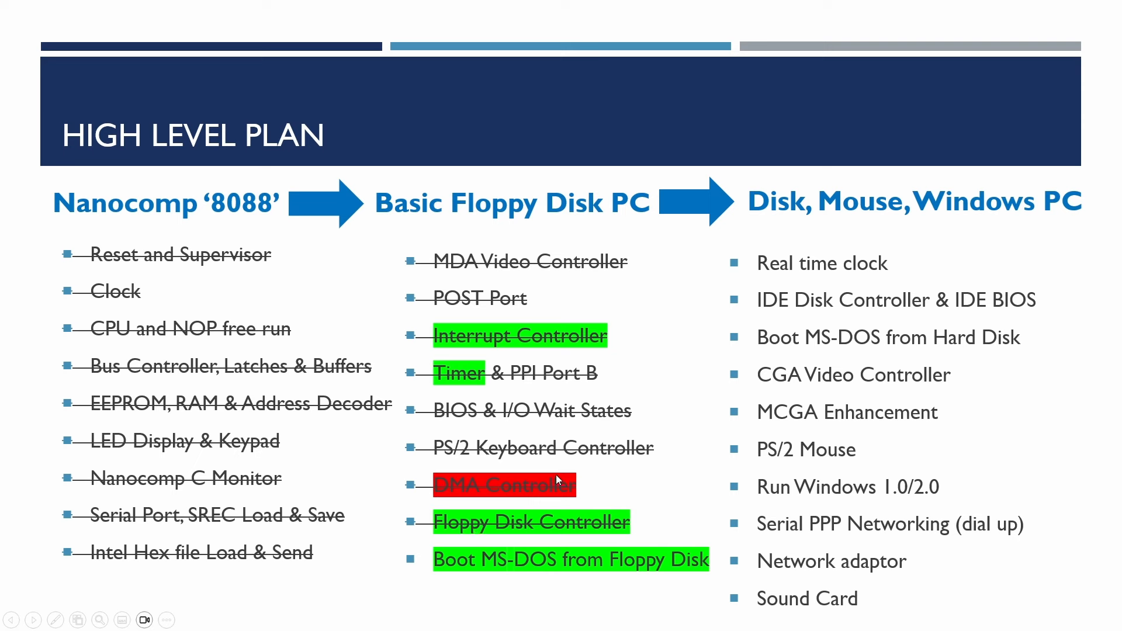
mouse_move(684, 473)
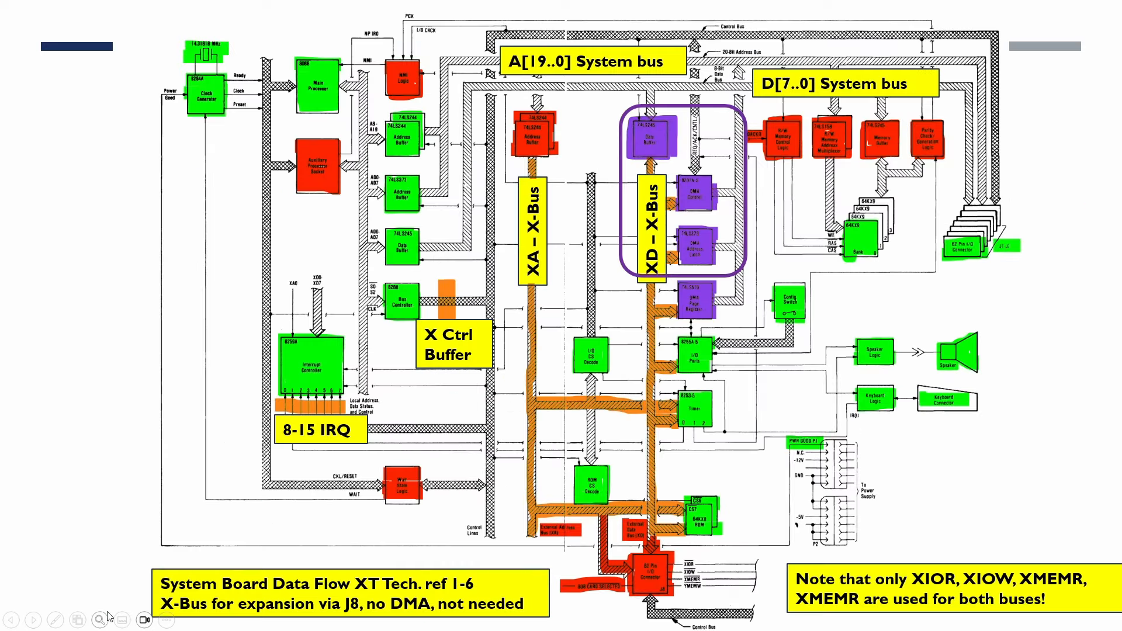
mouse_move(99, 623)
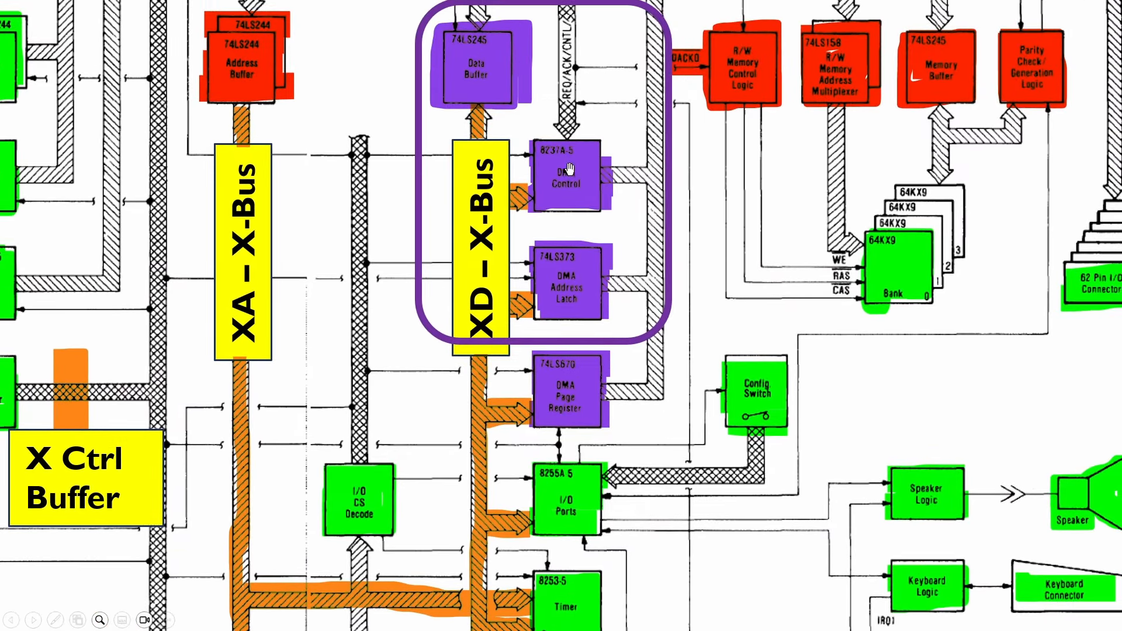
mouse_move(552, 288)
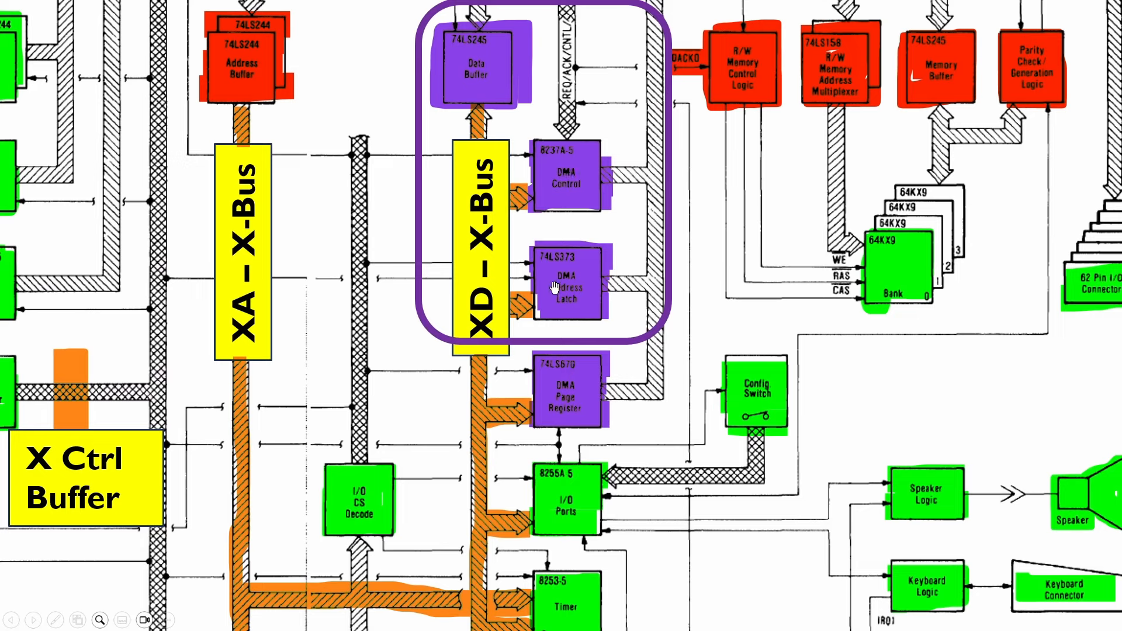
mouse_move(577, 288)
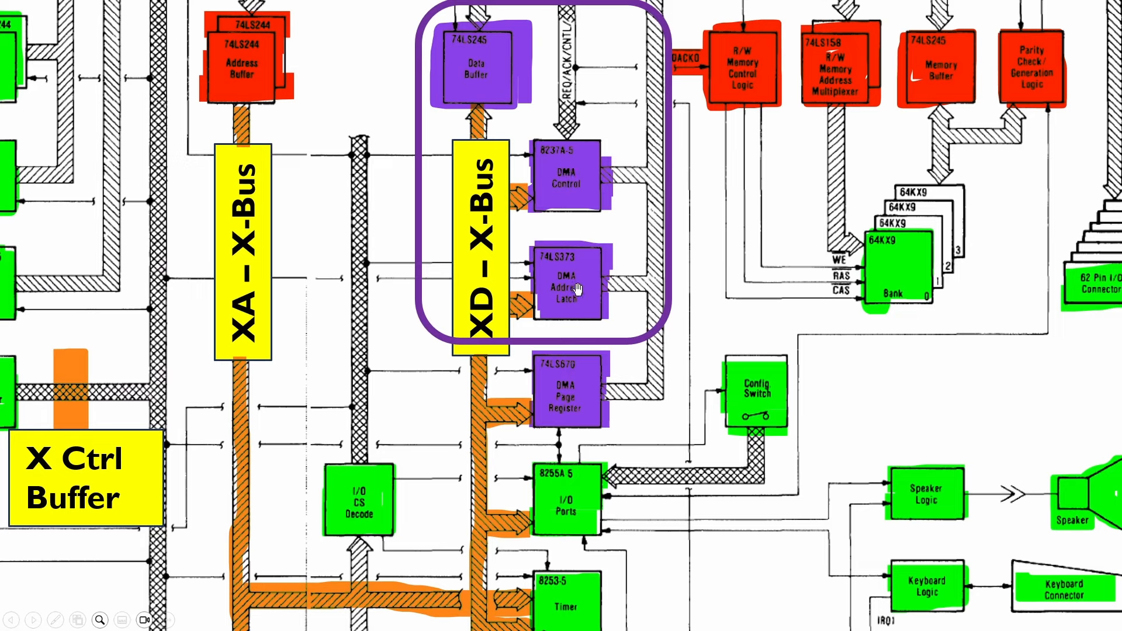
mouse_move(557, 165)
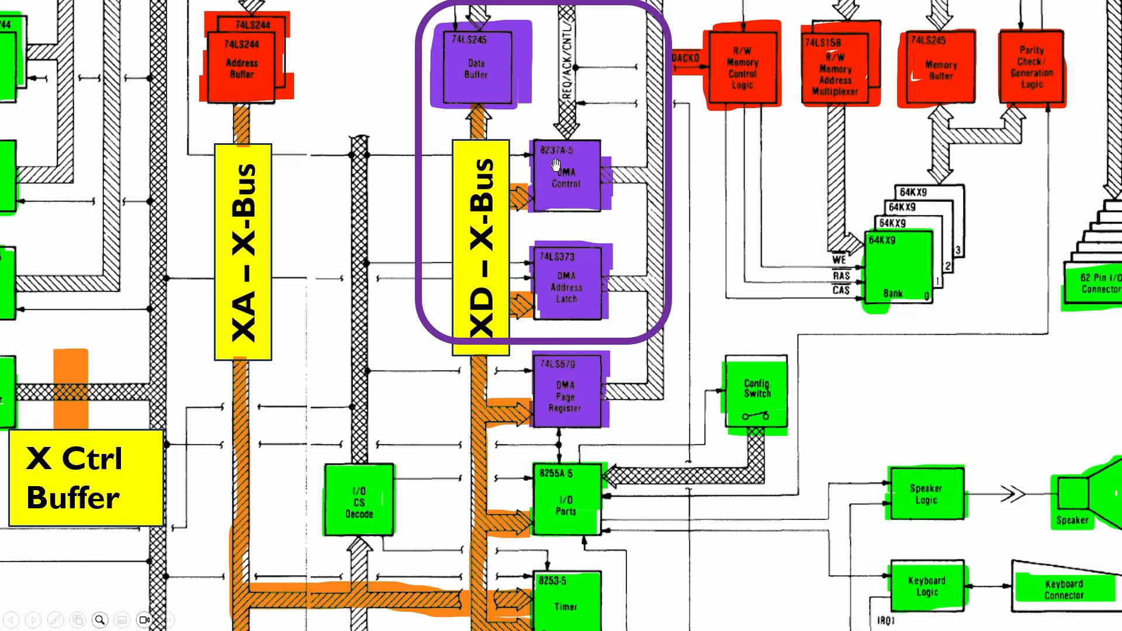
mouse_move(586, 387)
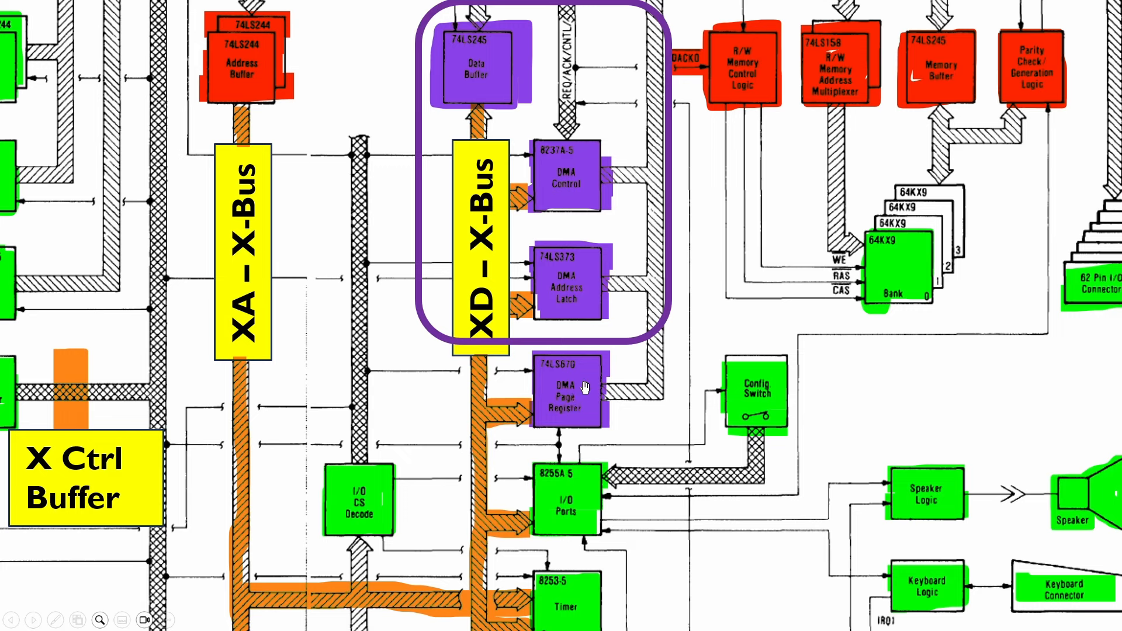
mouse_move(581, 393)
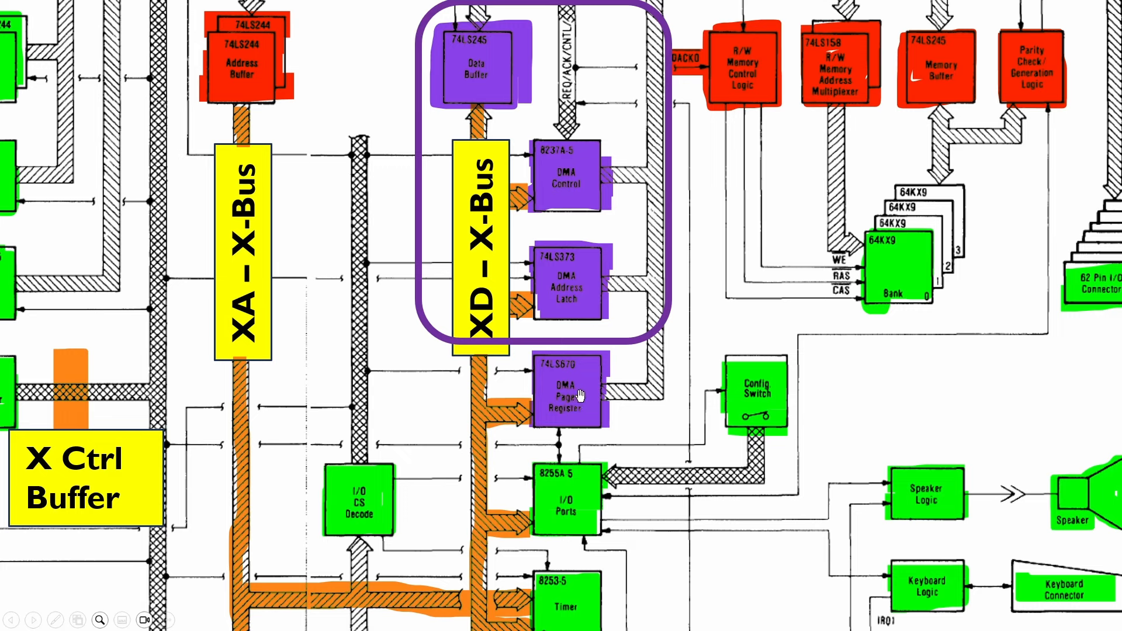
mouse_move(580, 385)
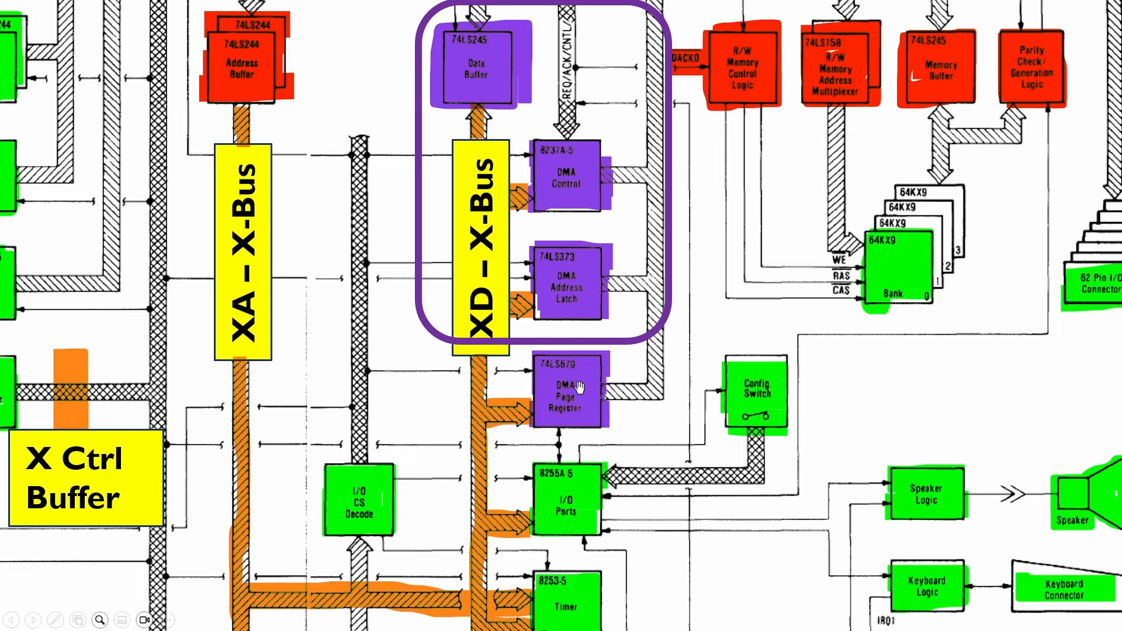
mouse_move(539, 160)
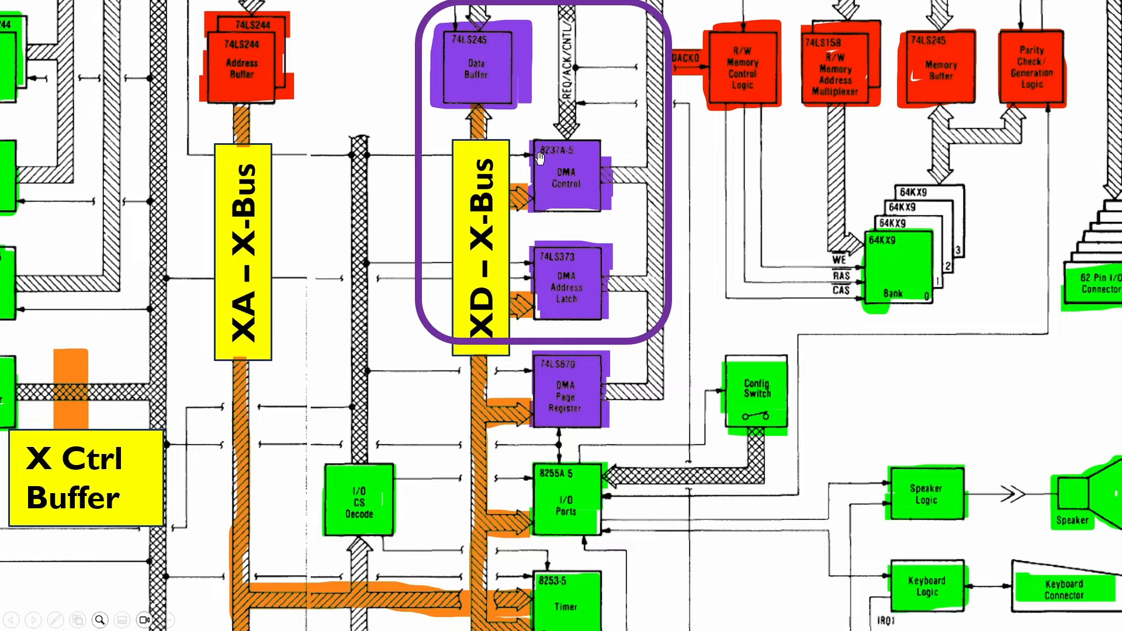
mouse_move(574, 249)
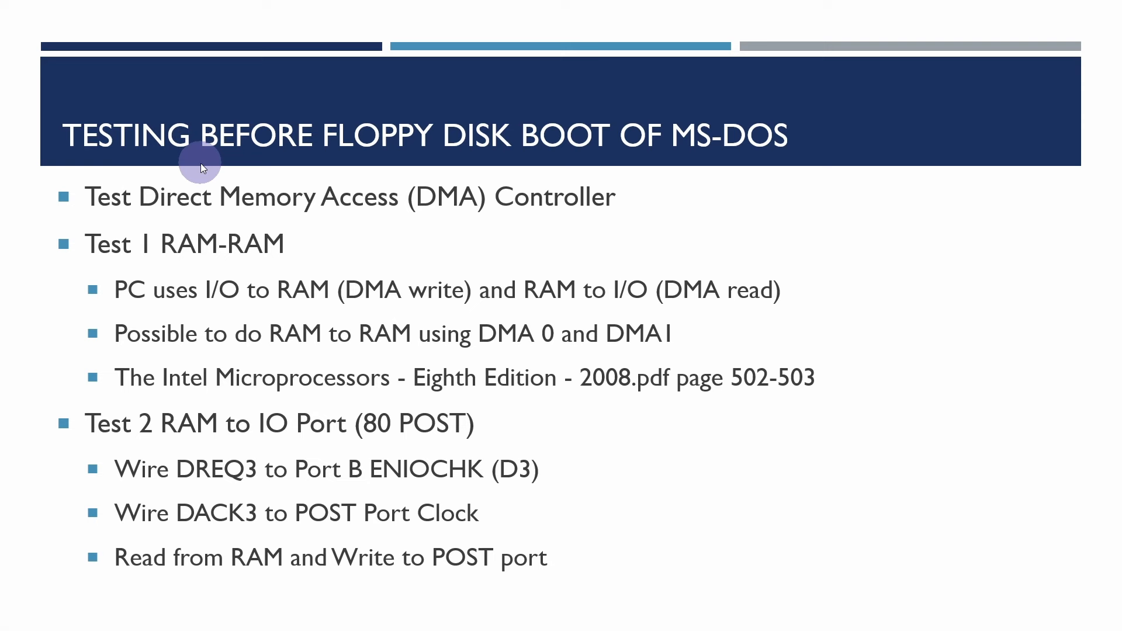
mouse_move(200, 165)
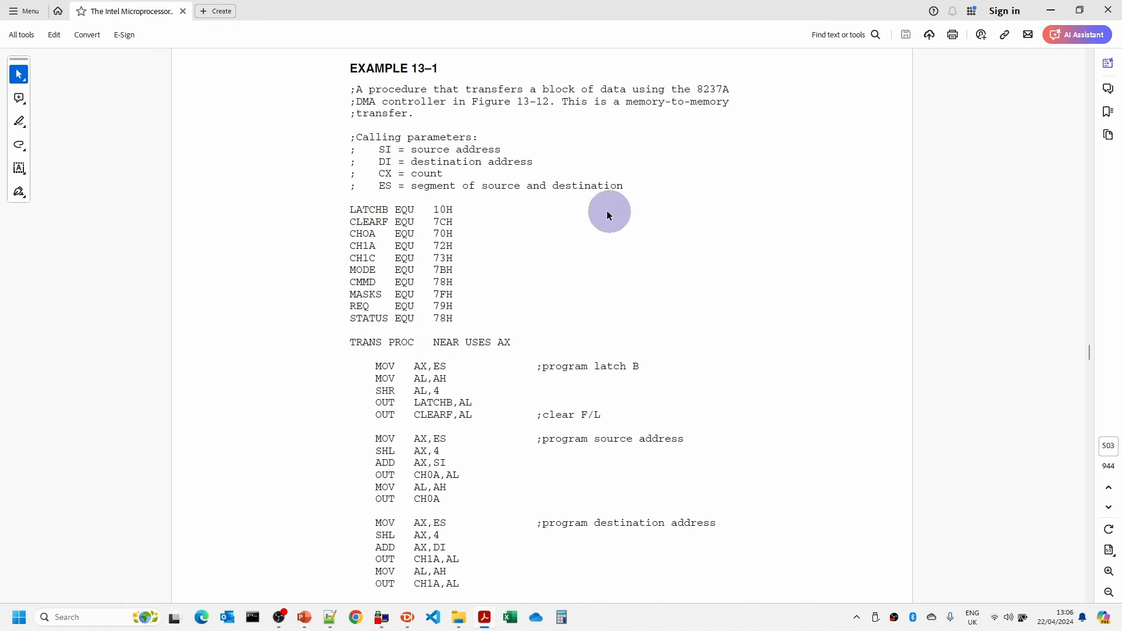
mouse_move(527, 208)
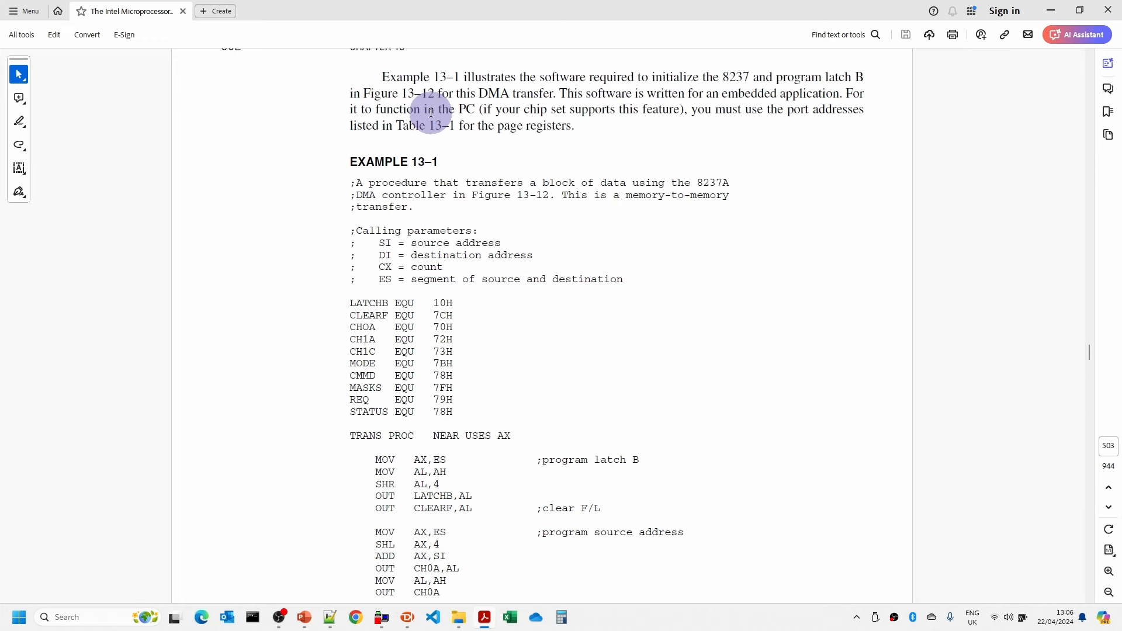
Scroll the Intel Microprocessors PDF through pages 498–503 to the body of Example 13–1
scroll("down", 3)
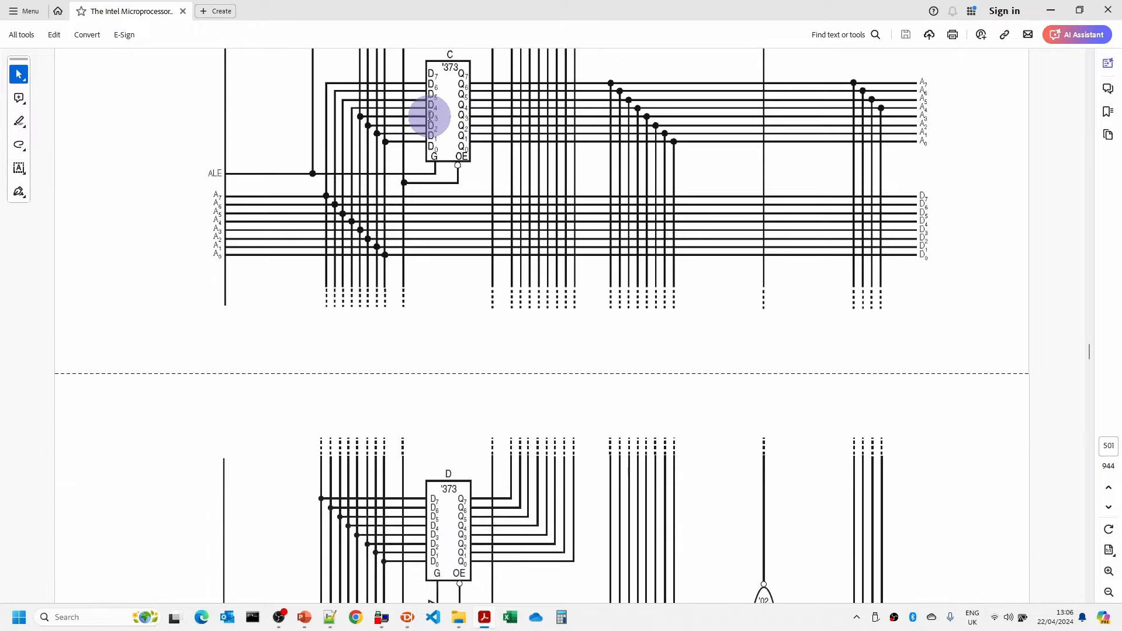
scroll("down", 3)
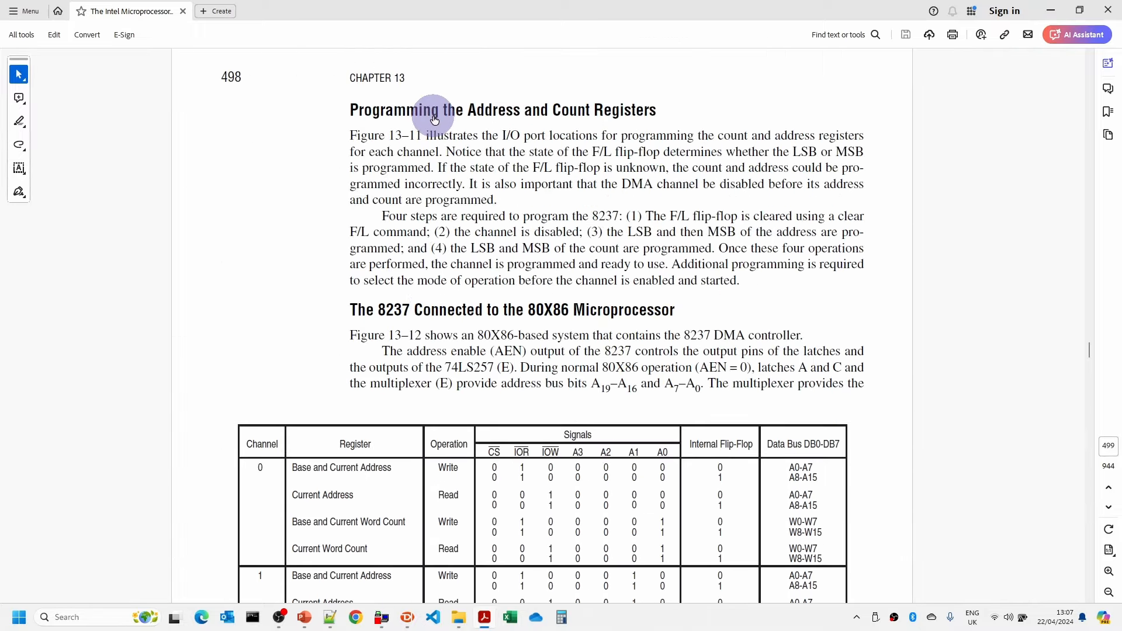
scroll("down", 3)
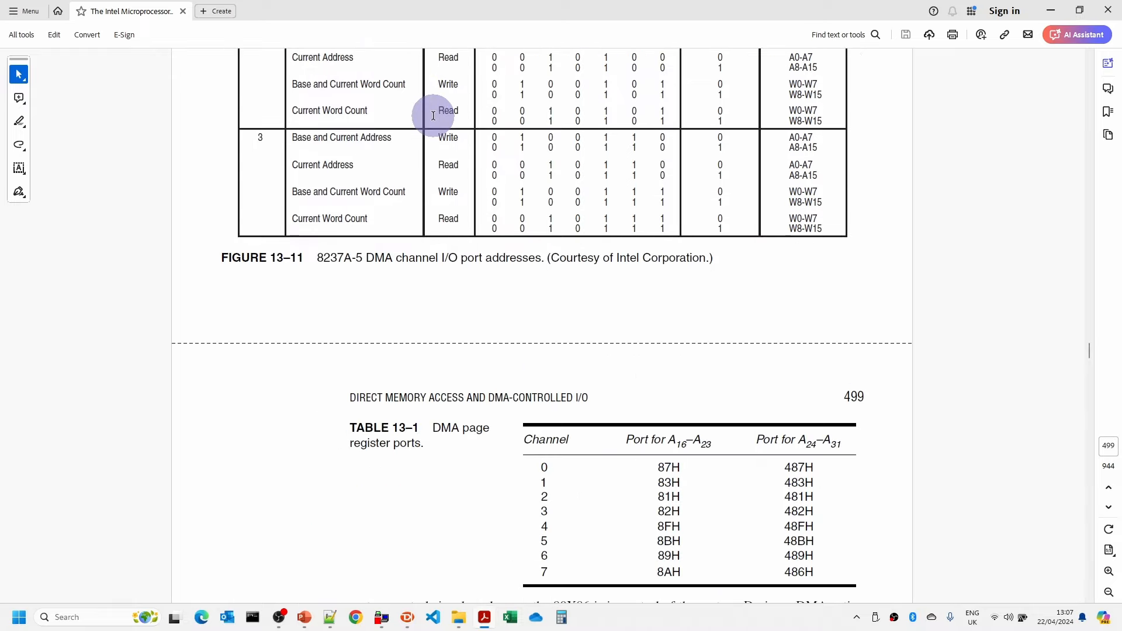
scroll("down", 3)
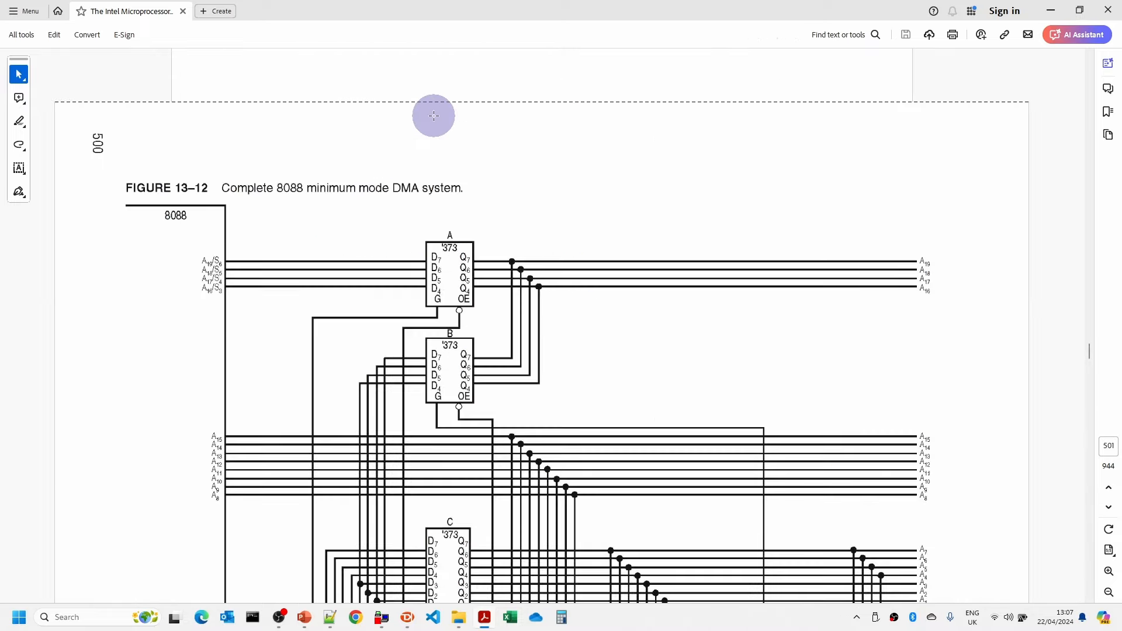
scroll("down", 3)
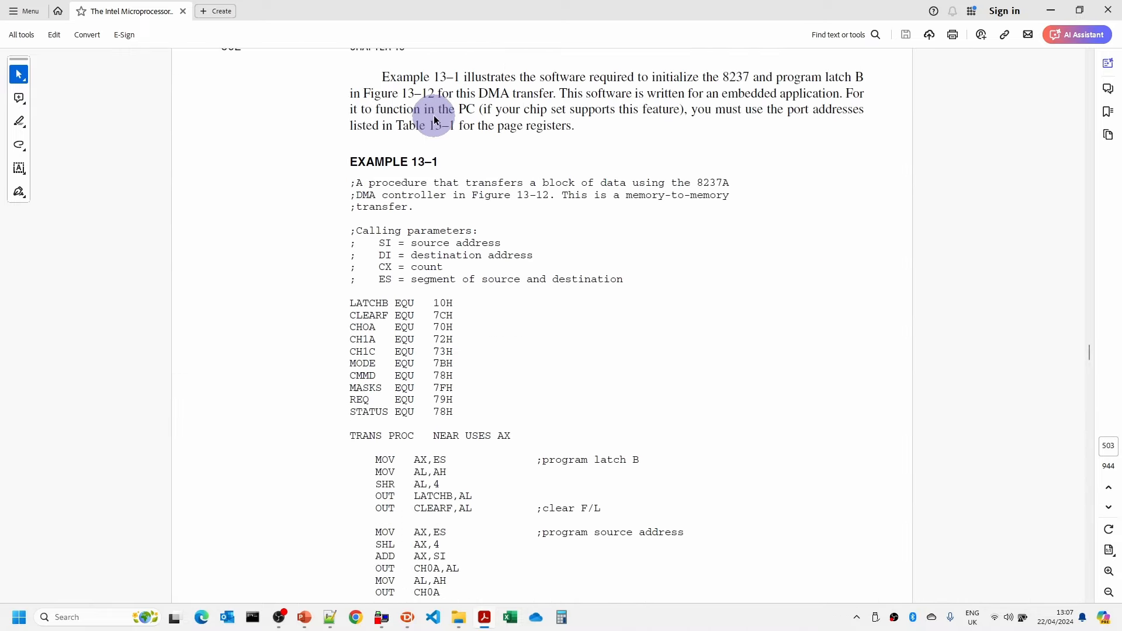
scroll("down", 3)
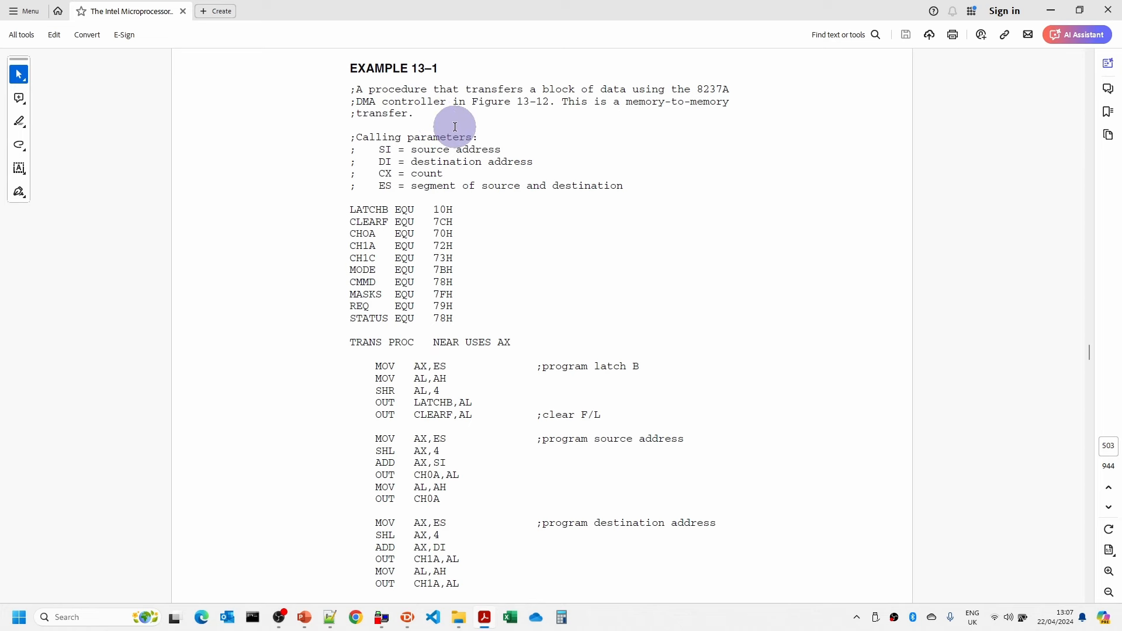
mouse_move(488, 127)
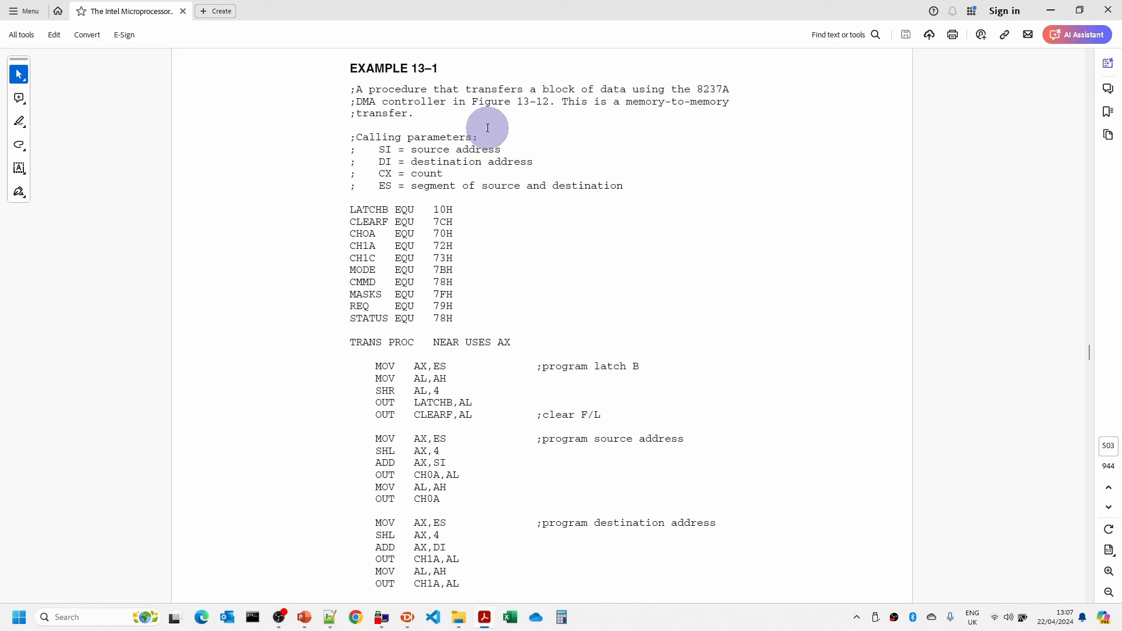
mouse_move(531, 161)
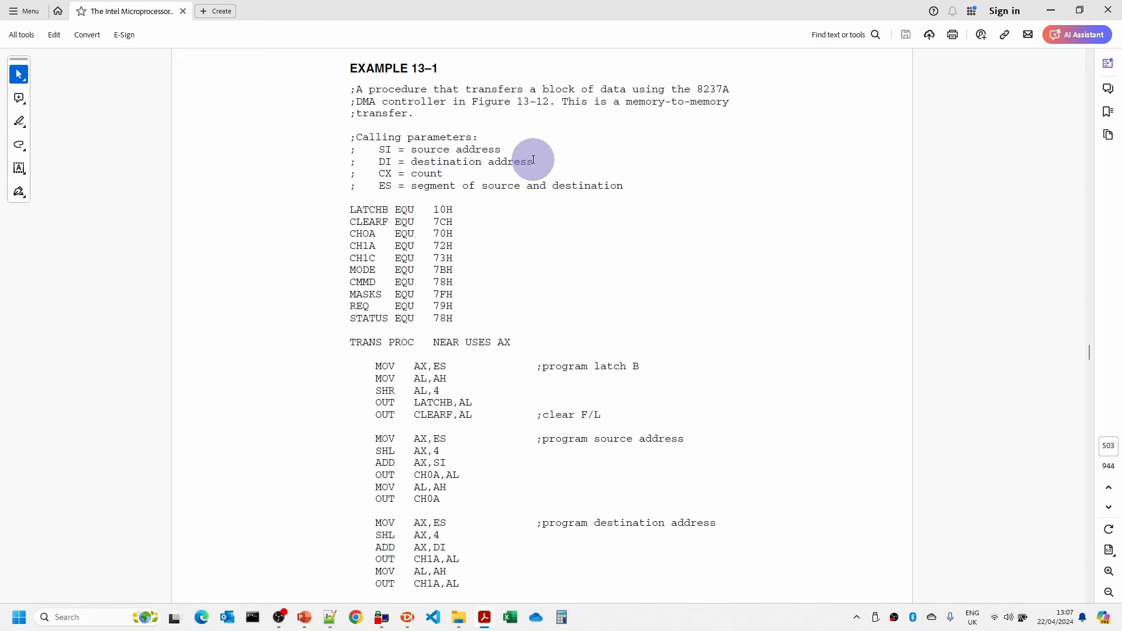
scroll("down", 3)
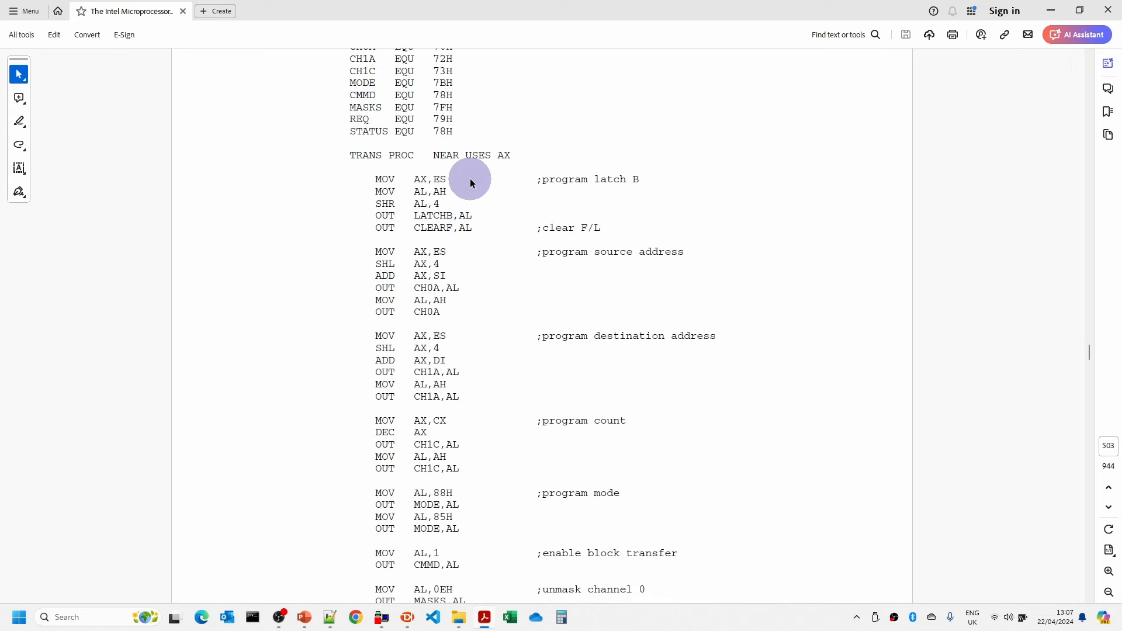
scroll("down", 3)
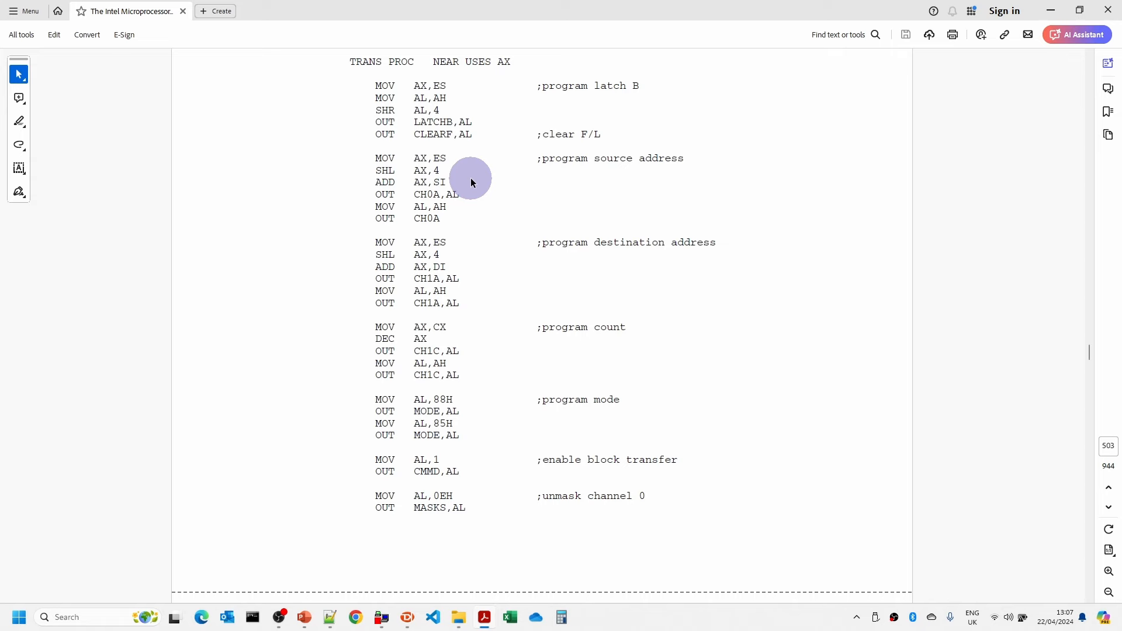
mouse_move(495, 302)
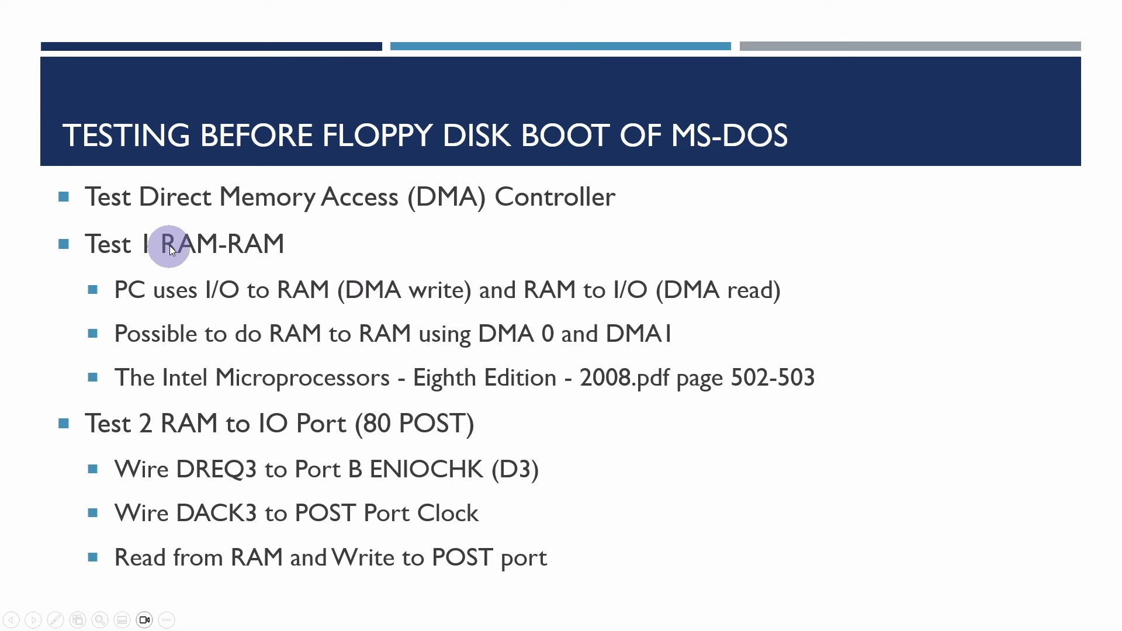
mouse_move(148, 216)
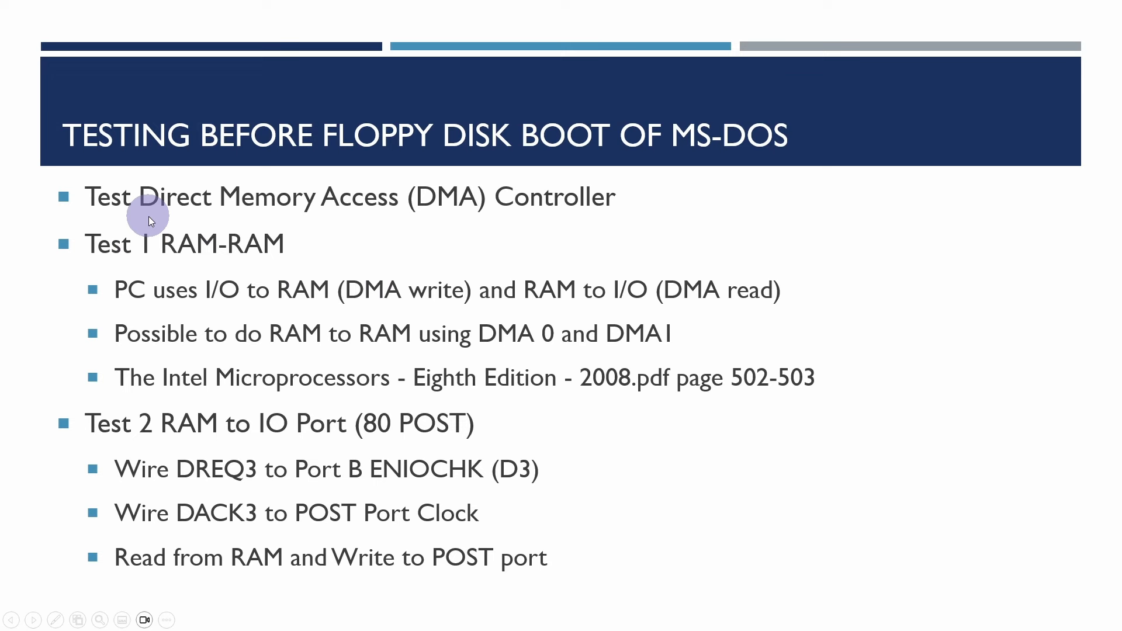
mouse_move(167, 210)
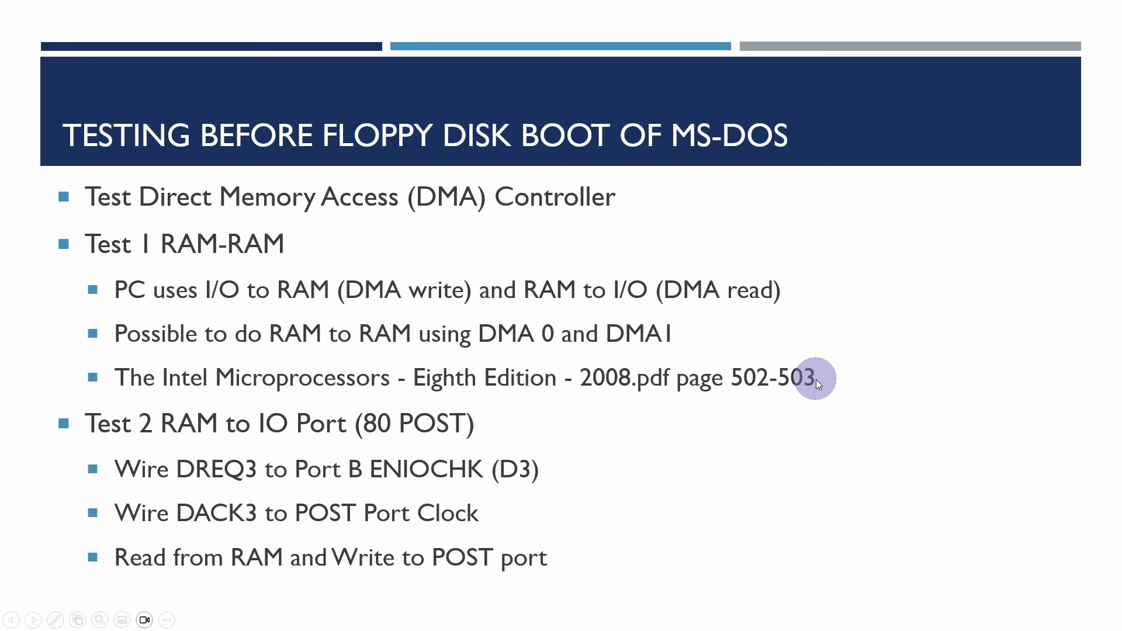
mouse_move(190, 342)
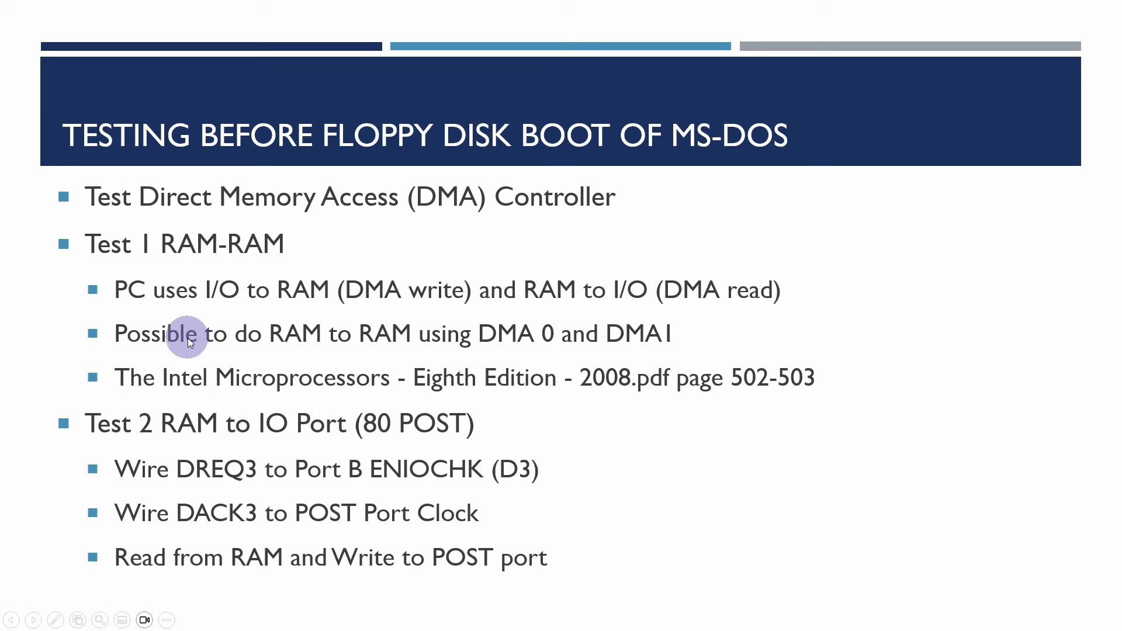
mouse_move(386, 315)
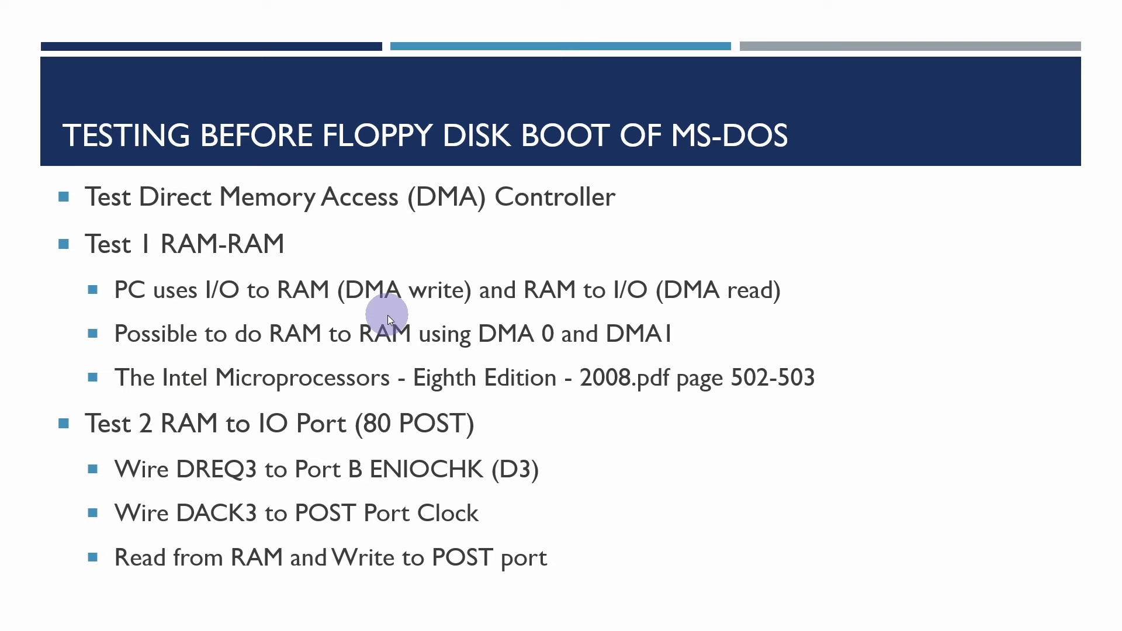
mouse_move(386, 314)
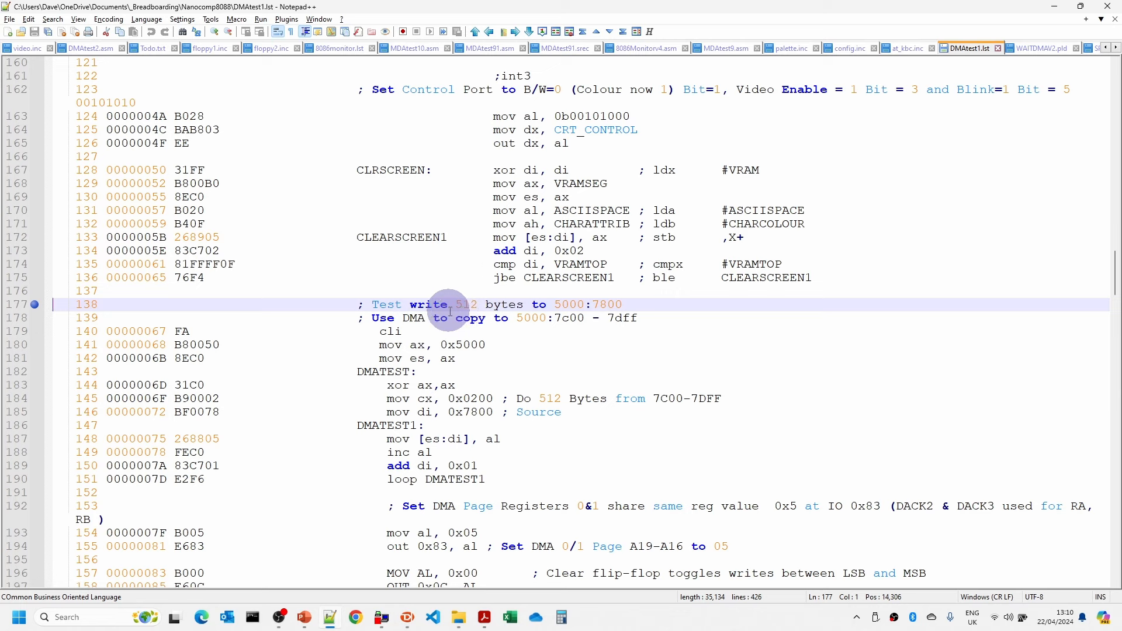
mouse_move(566, 304)
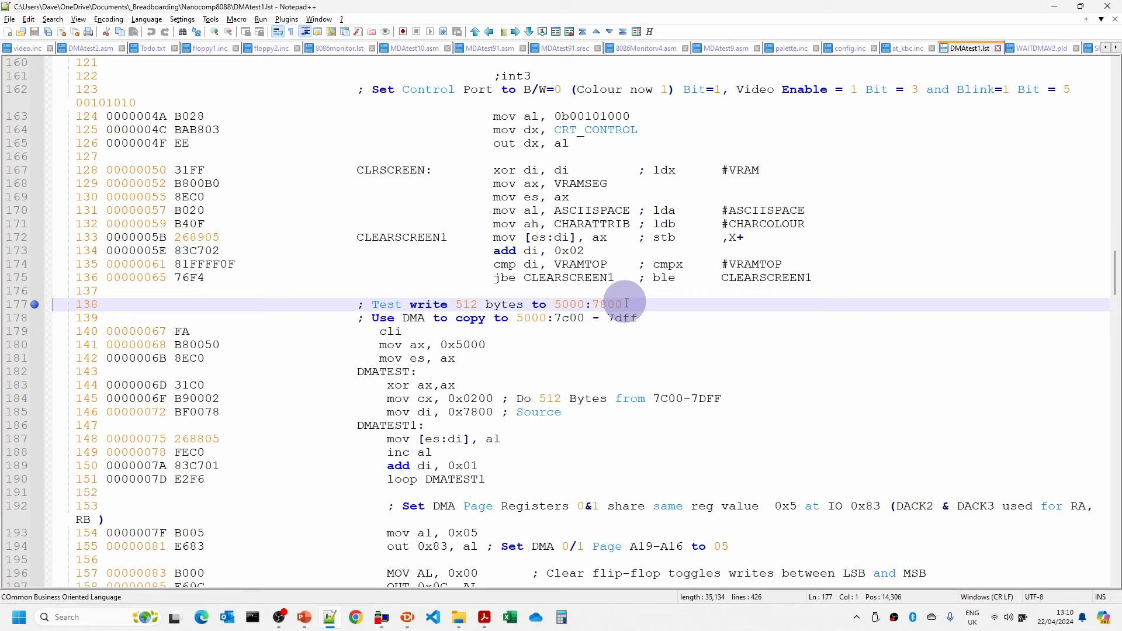
mouse_move(441, 395)
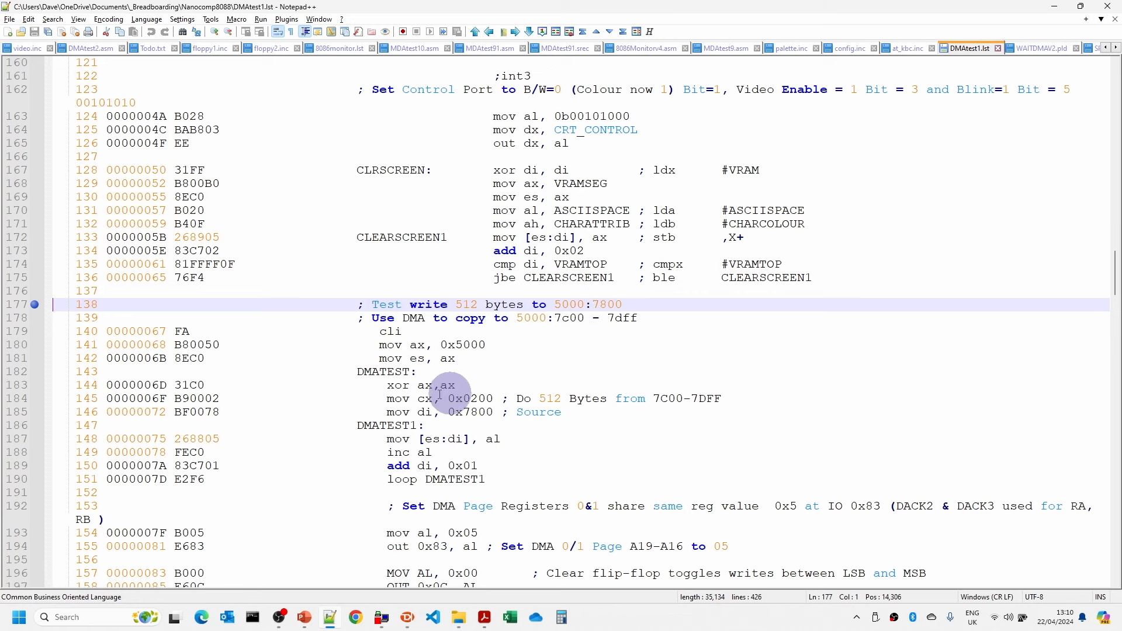
mouse_move(425, 385)
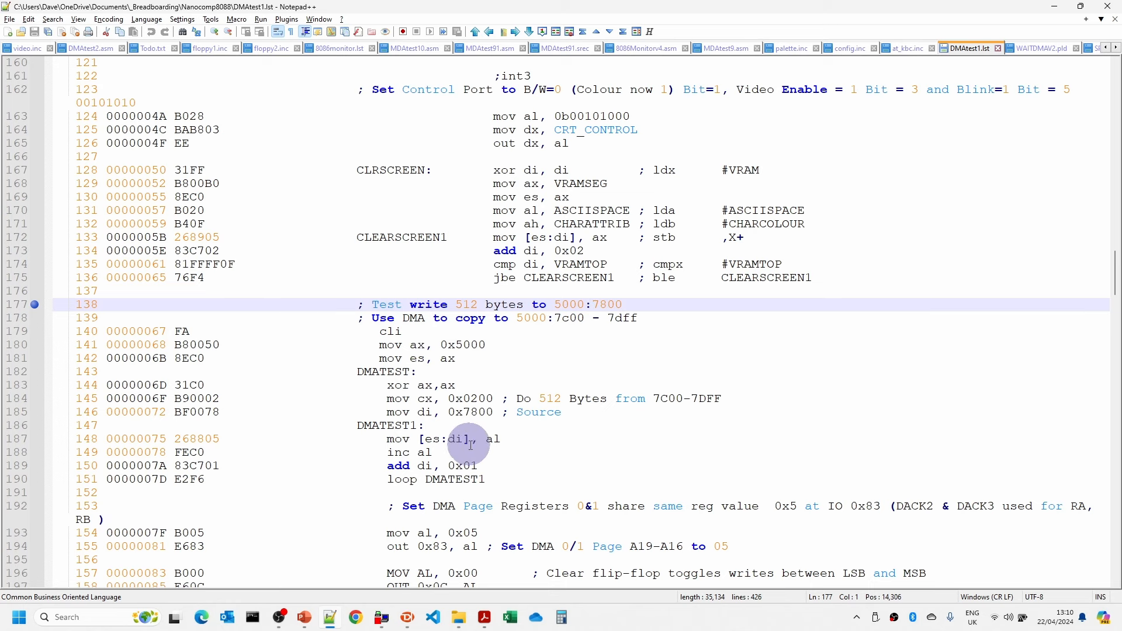
mouse_move(498, 420)
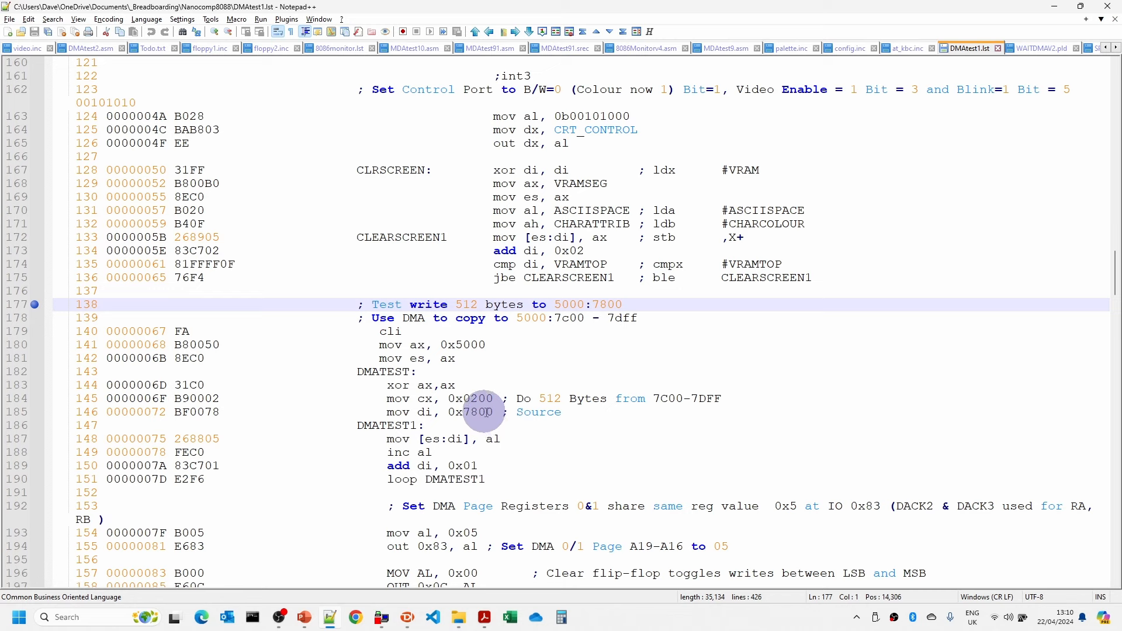
mouse_move(484, 412)
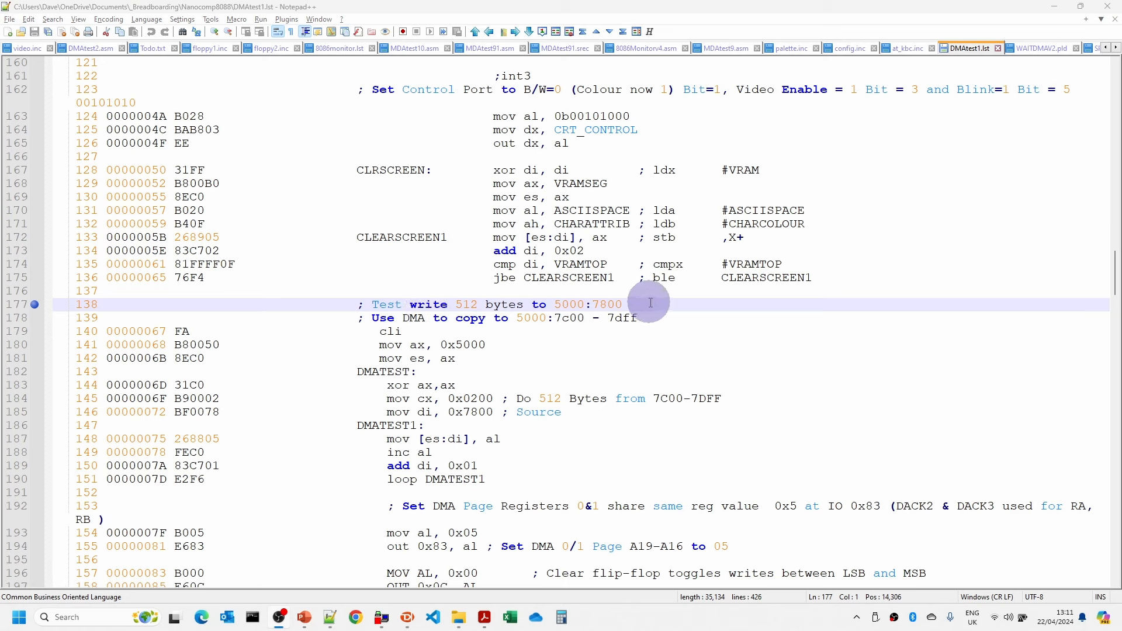
mouse_move(366, 332)
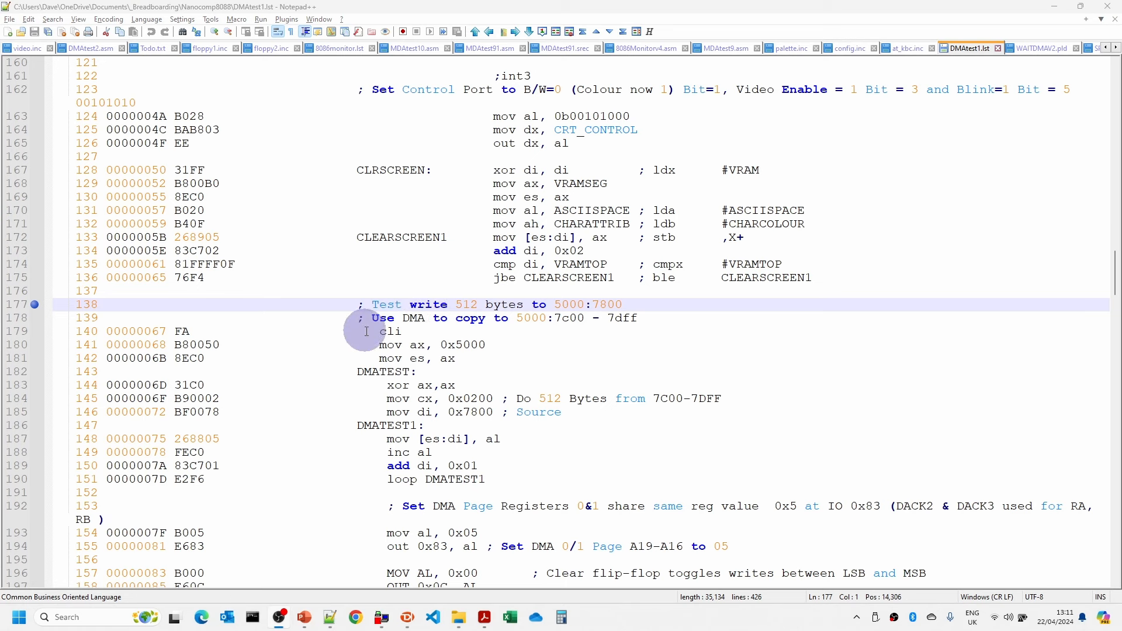
mouse_move(544, 416)
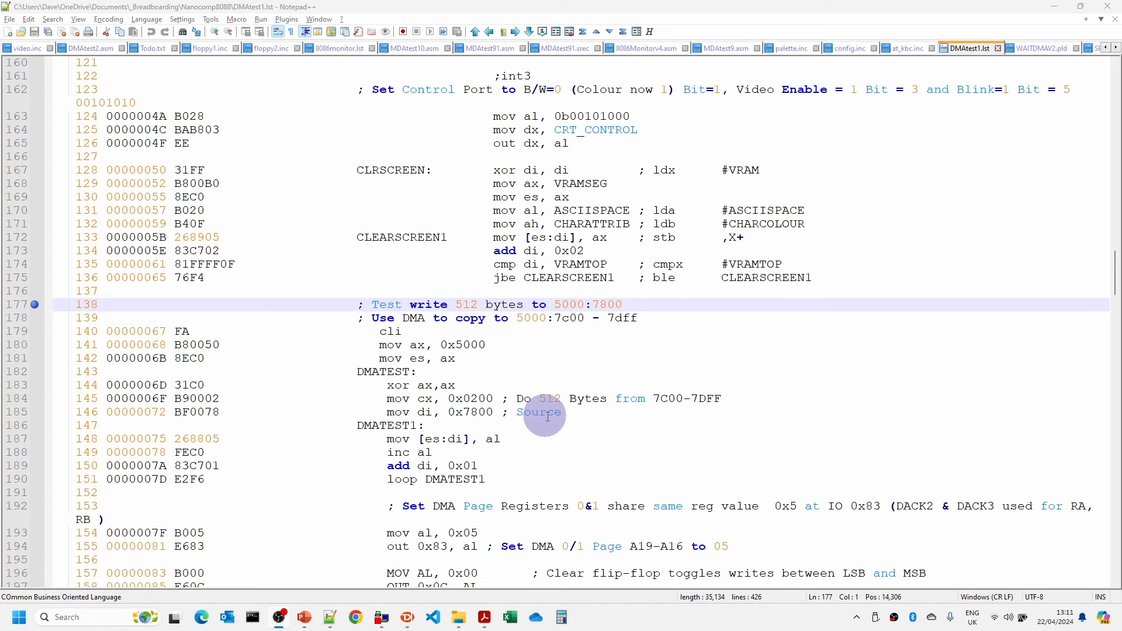
mouse_move(658, 348)
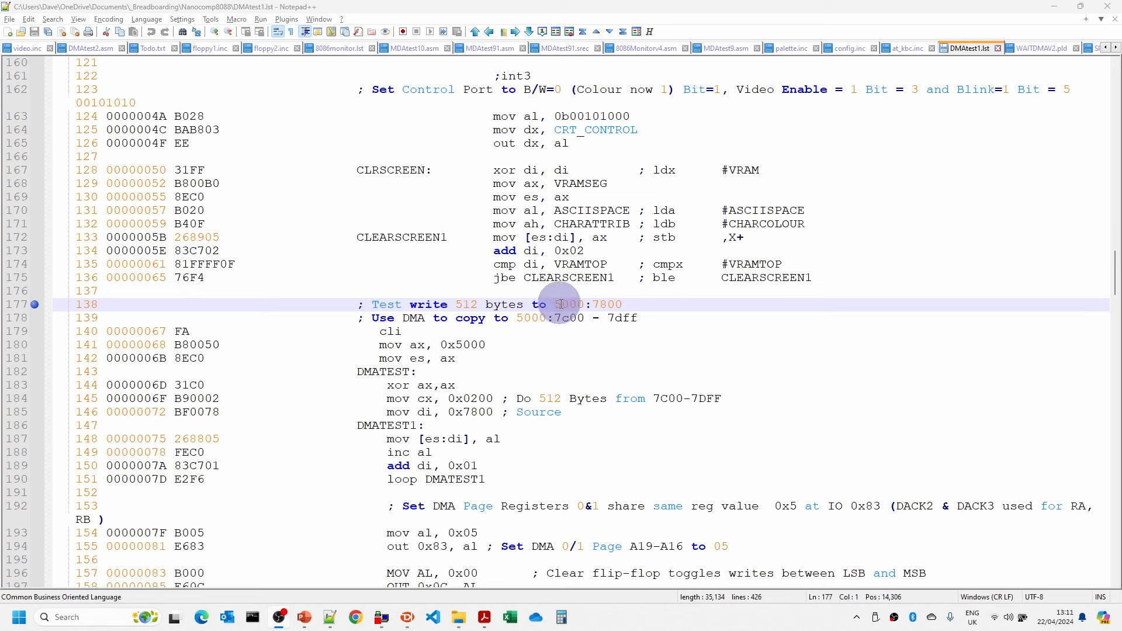
mouse_move(535, 332)
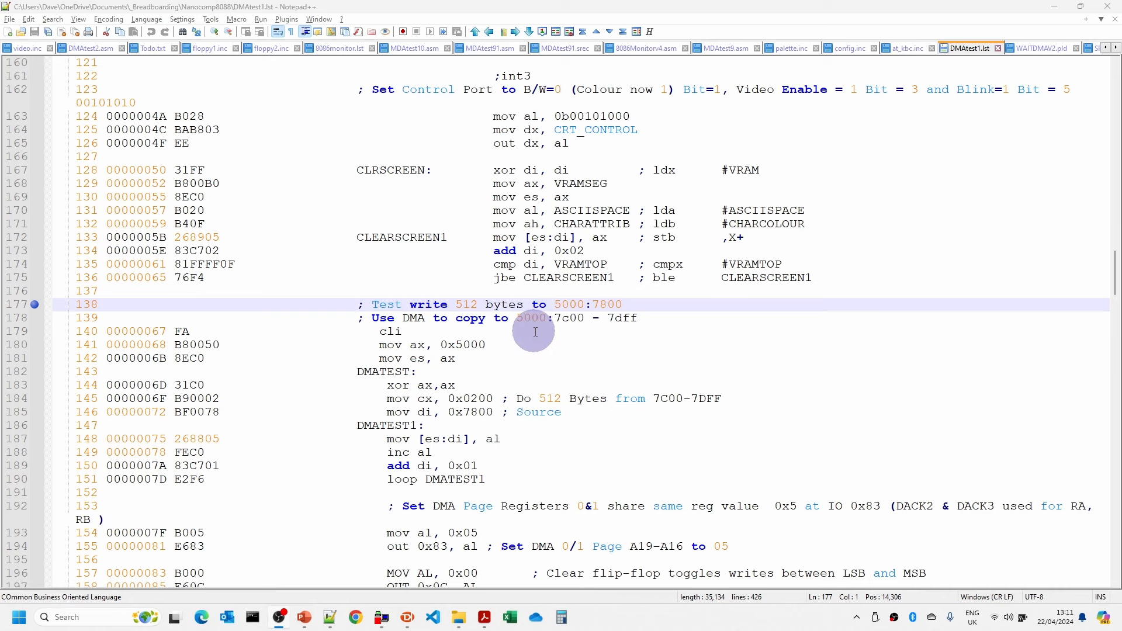
mouse_move(538, 332)
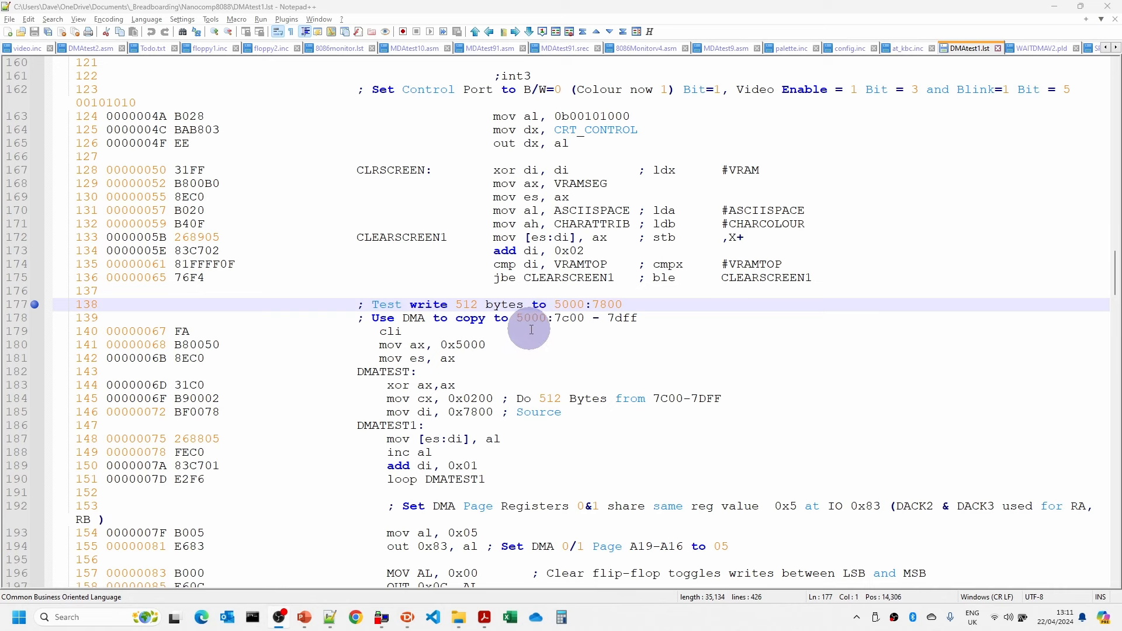
Scroll the DMAtest1.lst listing down to the page register setup writing 05 to port 0x83
scroll("down", 3)
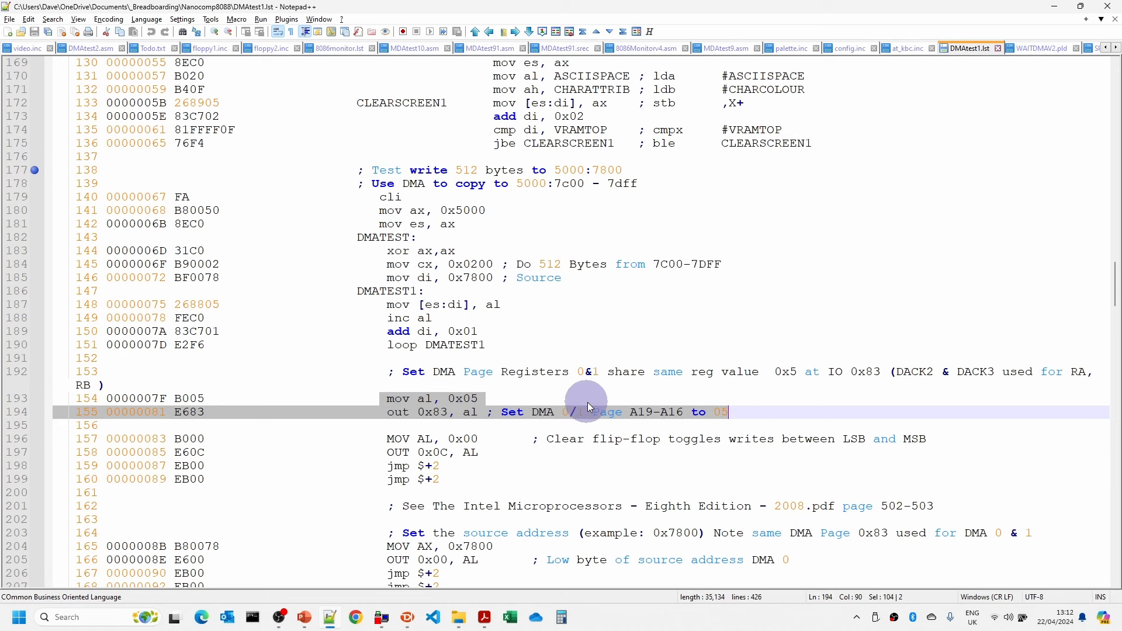
mouse_move(571, 420)
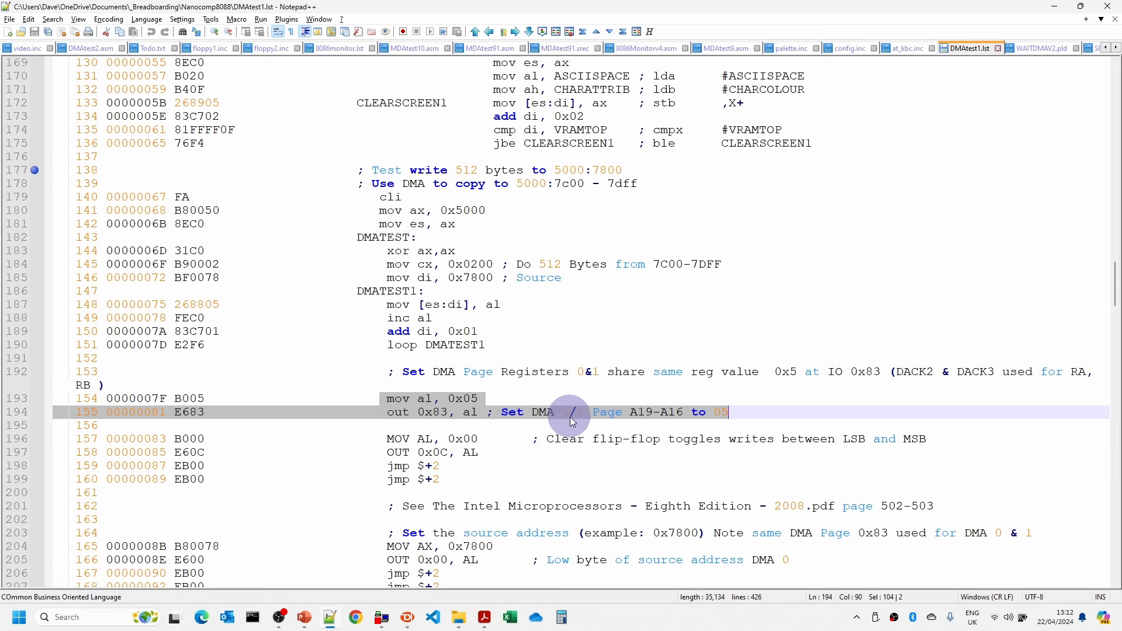
mouse_move(698, 410)
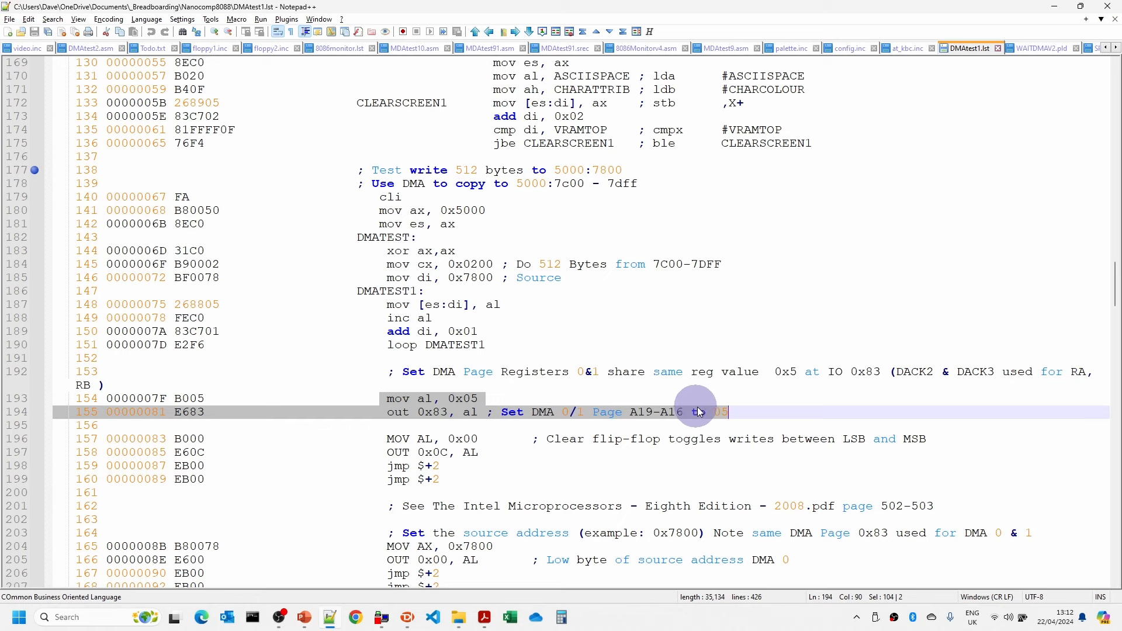
scroll("down", 3)
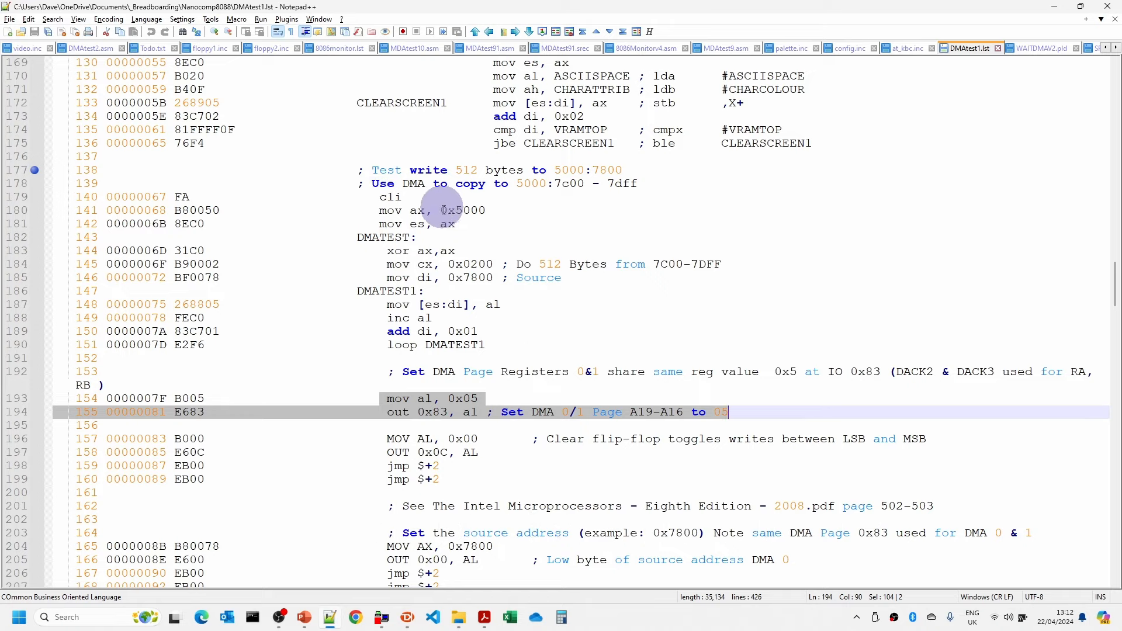
scroll("down", 3)
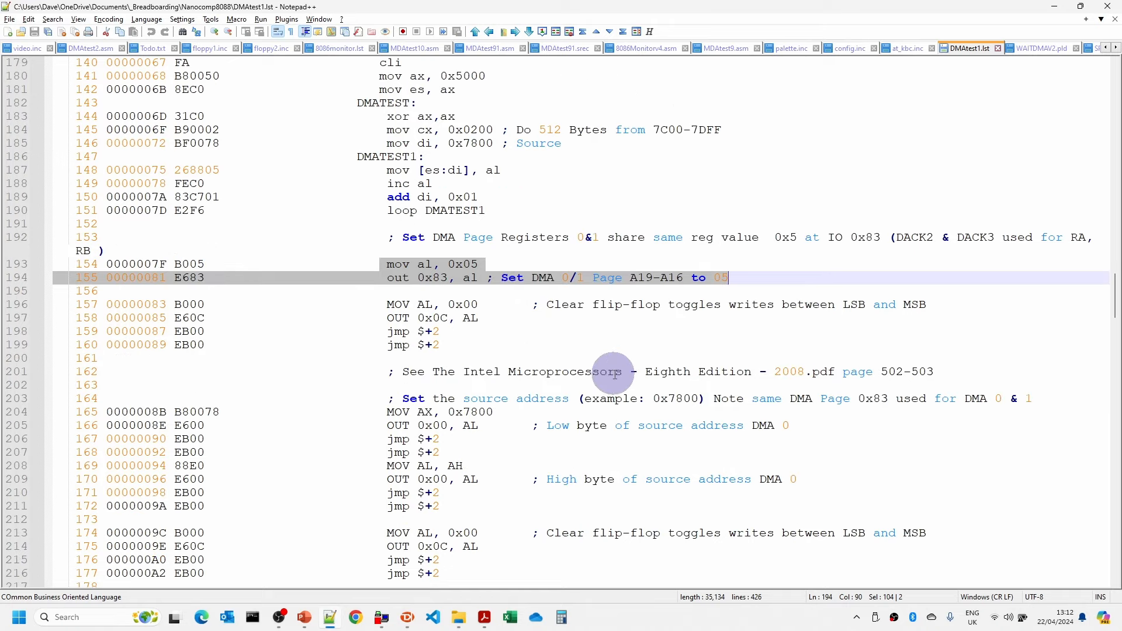
scroll("down", 3)
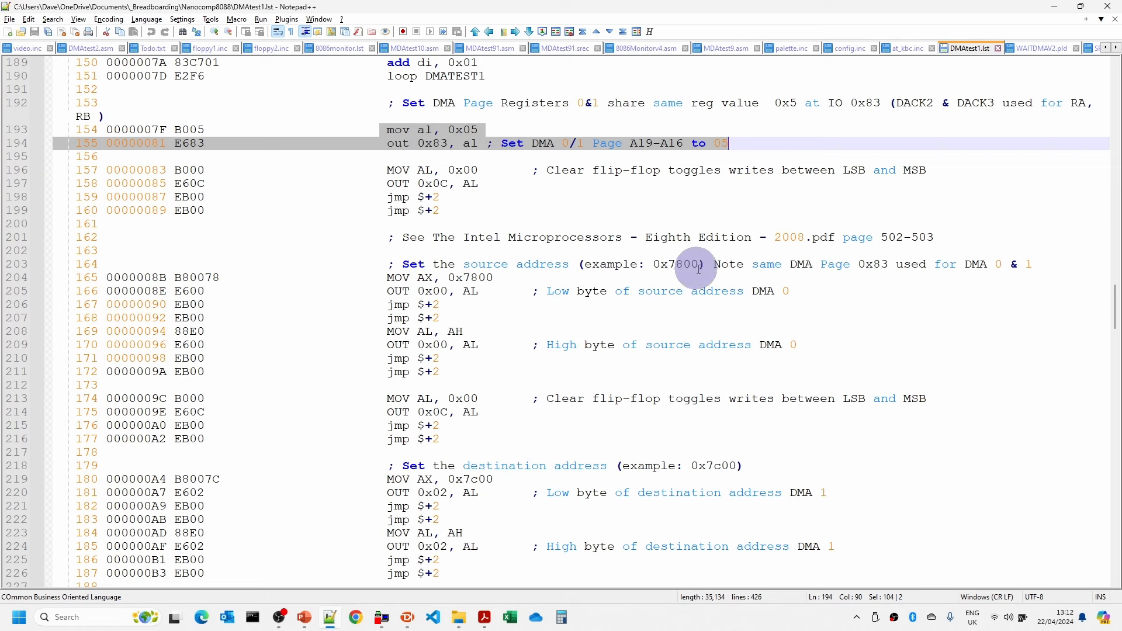
mouse_move(379, 373)
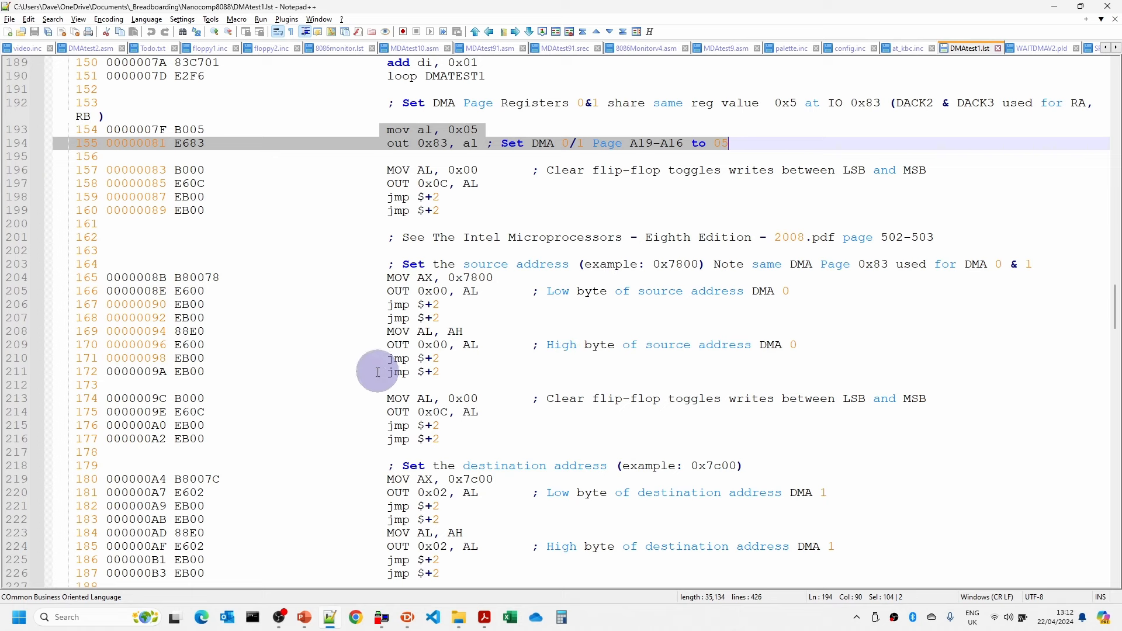
scroll("down", 3)
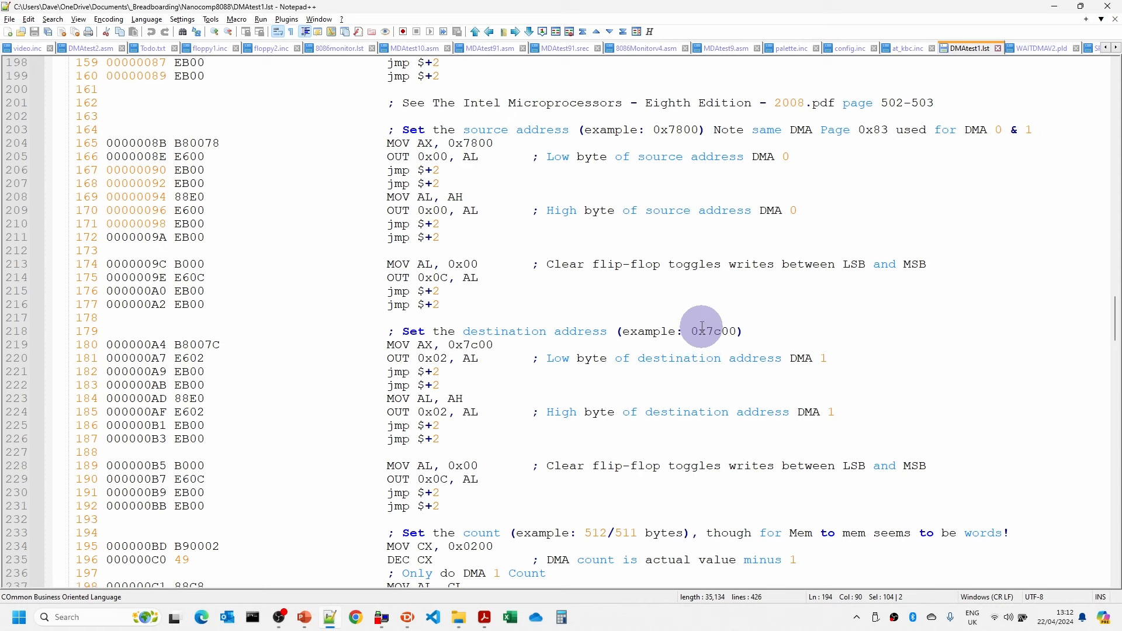
mouse_move(471, 429)
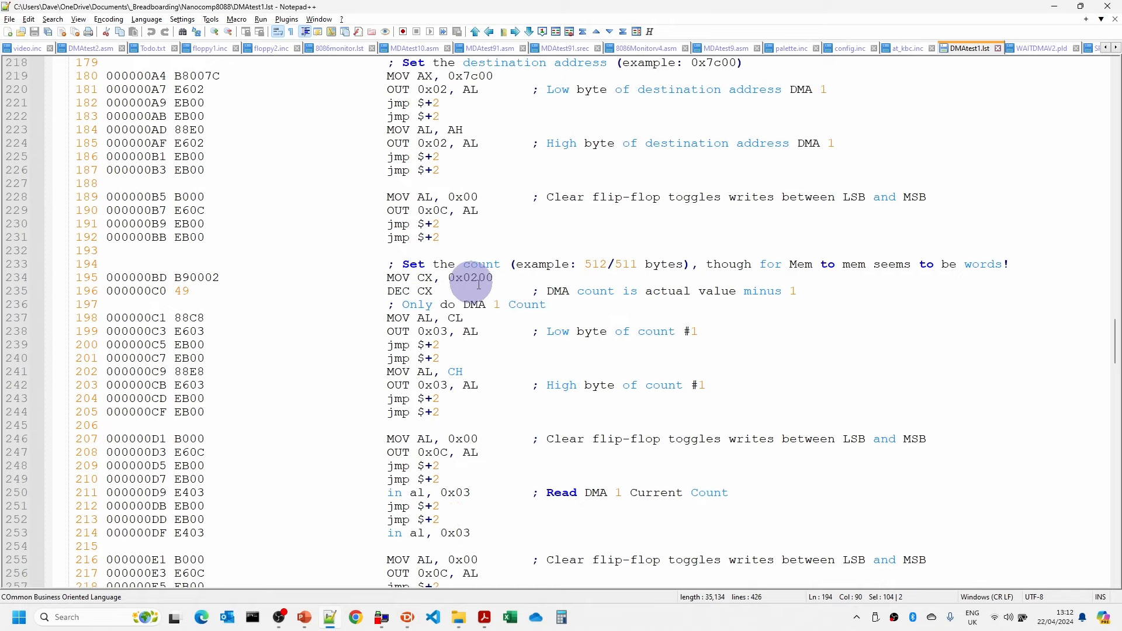
mouse_move(467, 279)
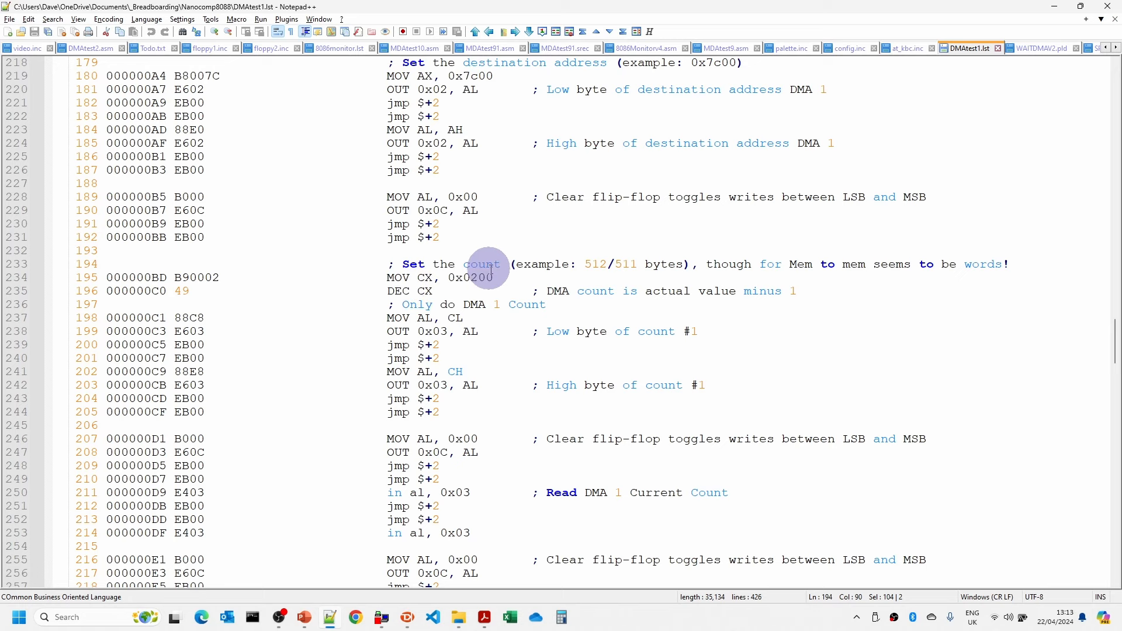
scroll("down", 3)
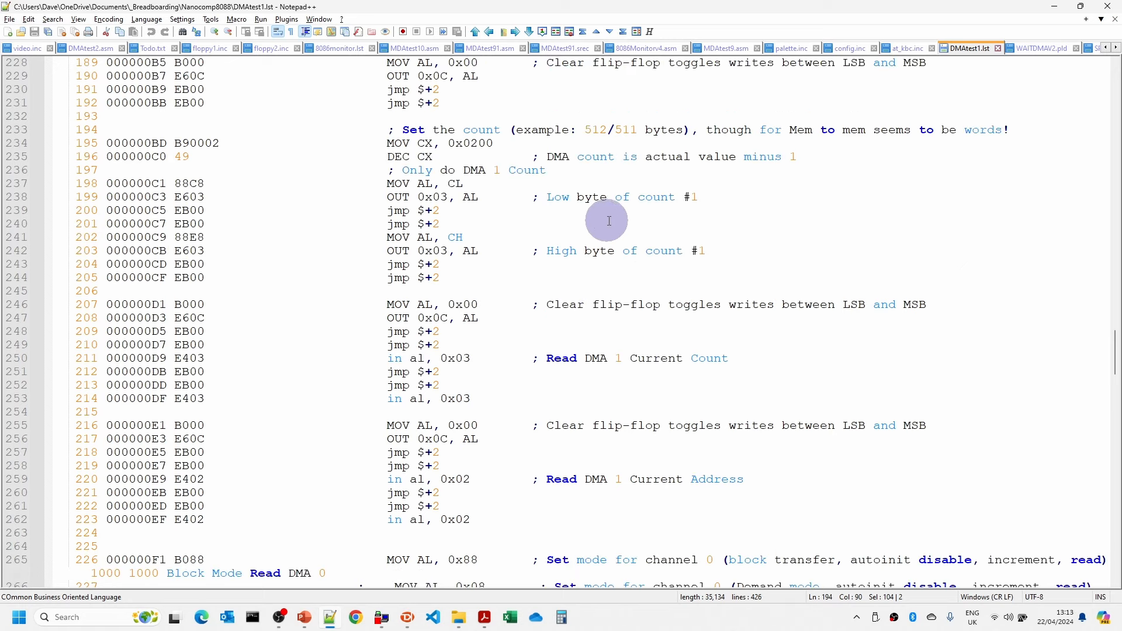
mouse_move(617, 305)
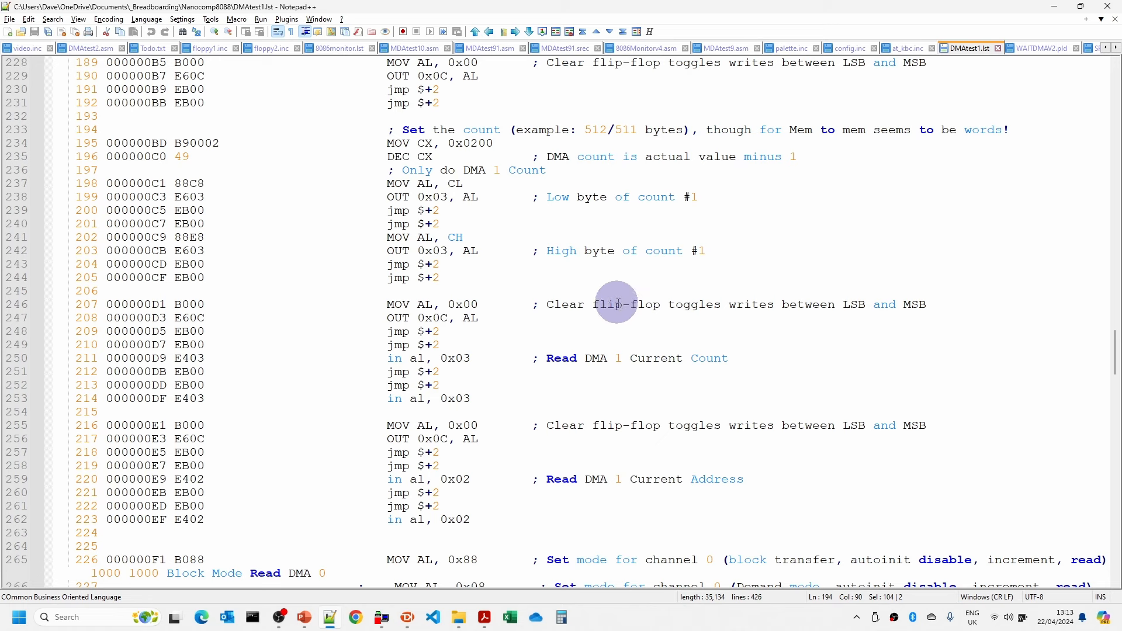
mouse_move(560, 352)
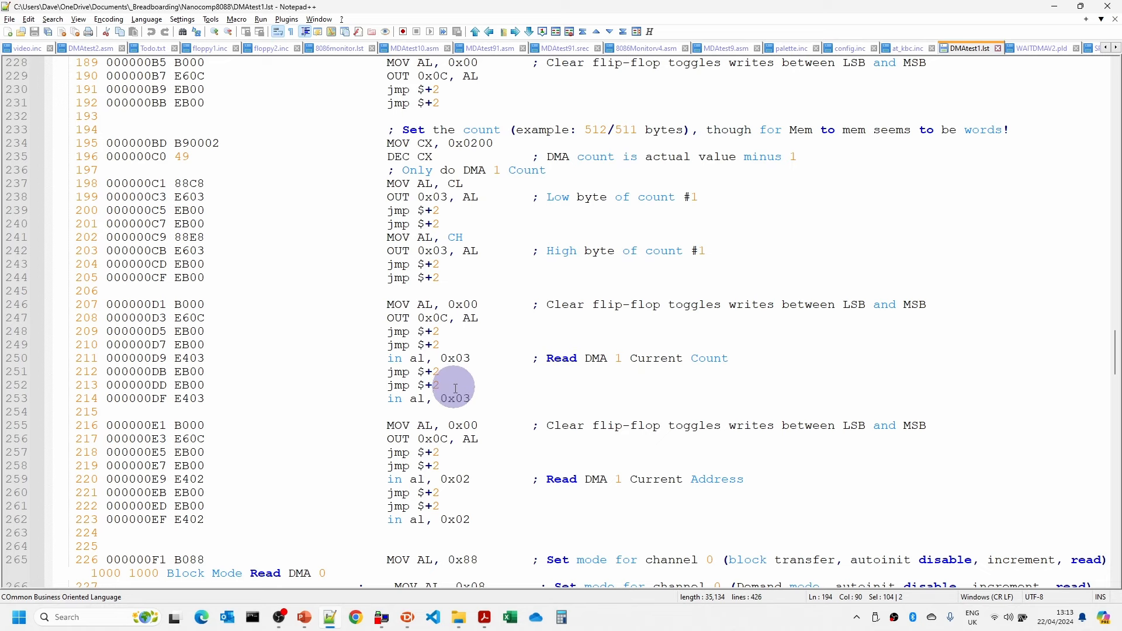
scroll("down", 3)
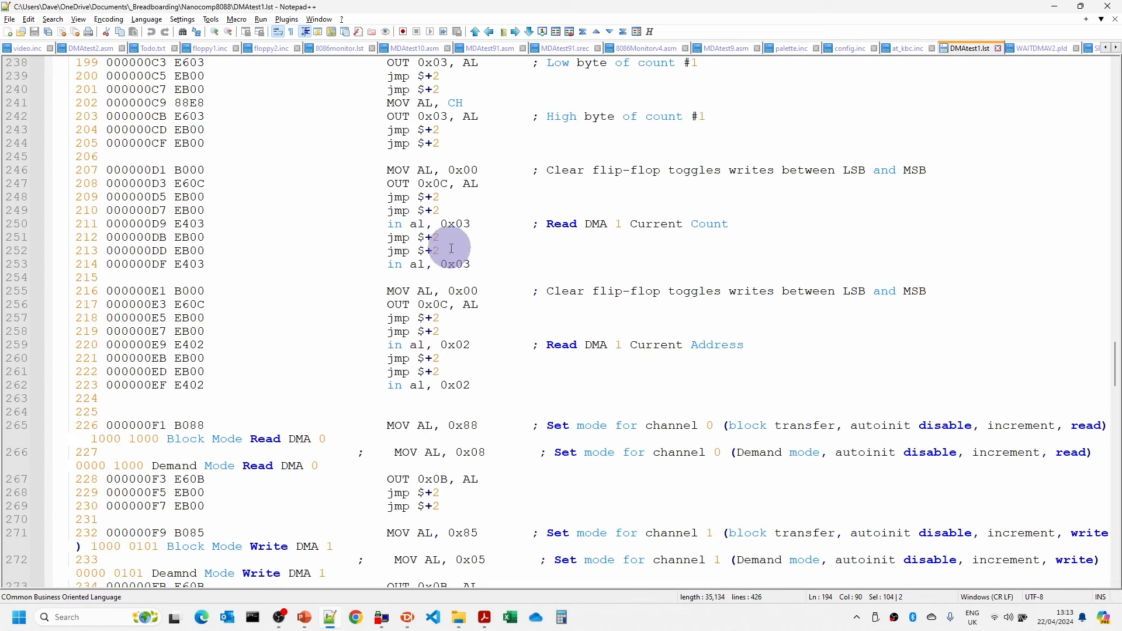
scroll("down", 3)
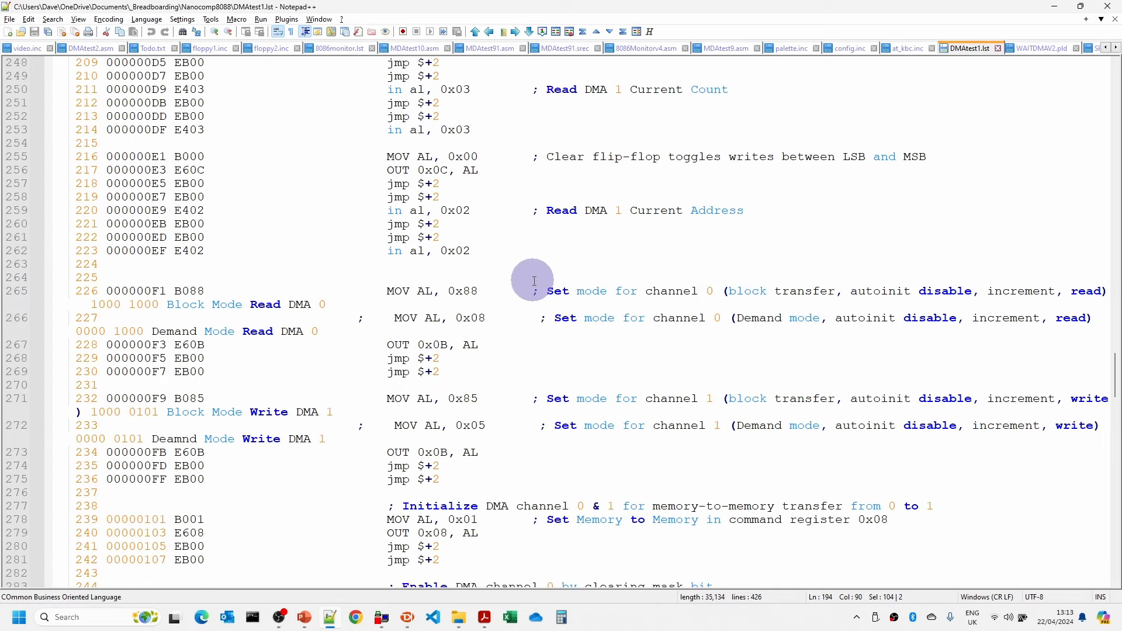
mouse_move(390, 290)
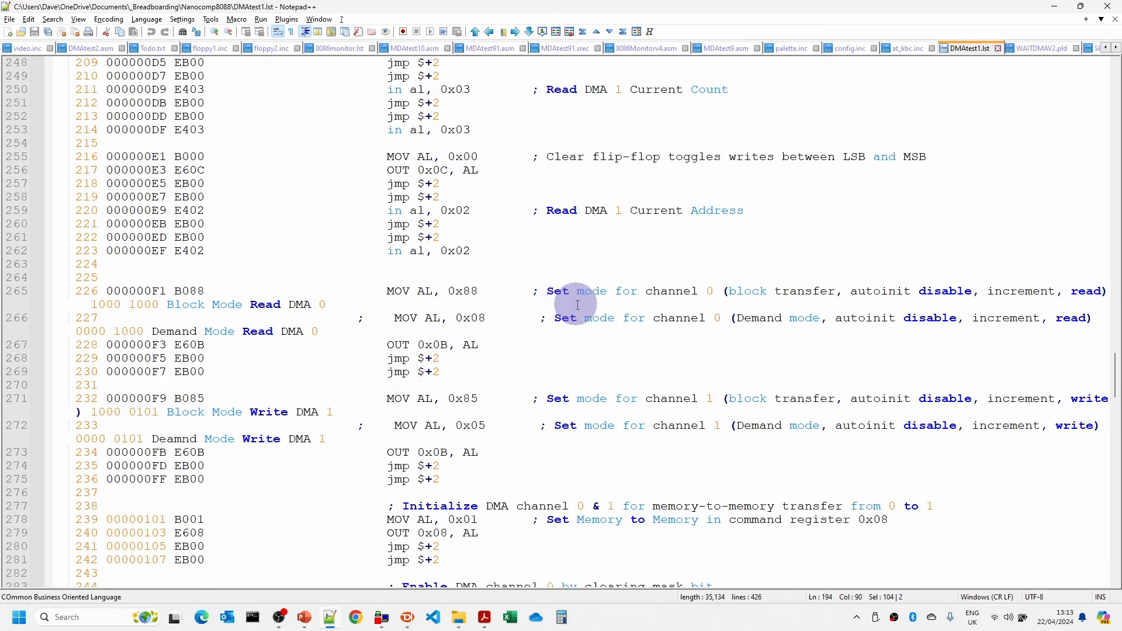
mouse_move(777, 291)
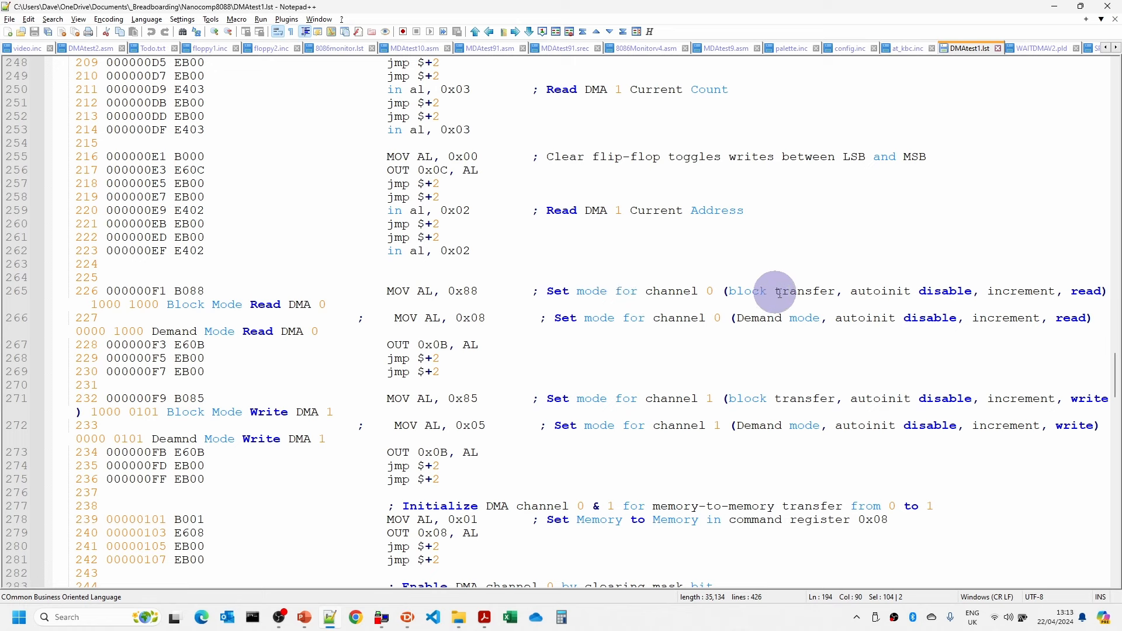
mouse_move(706, 322)
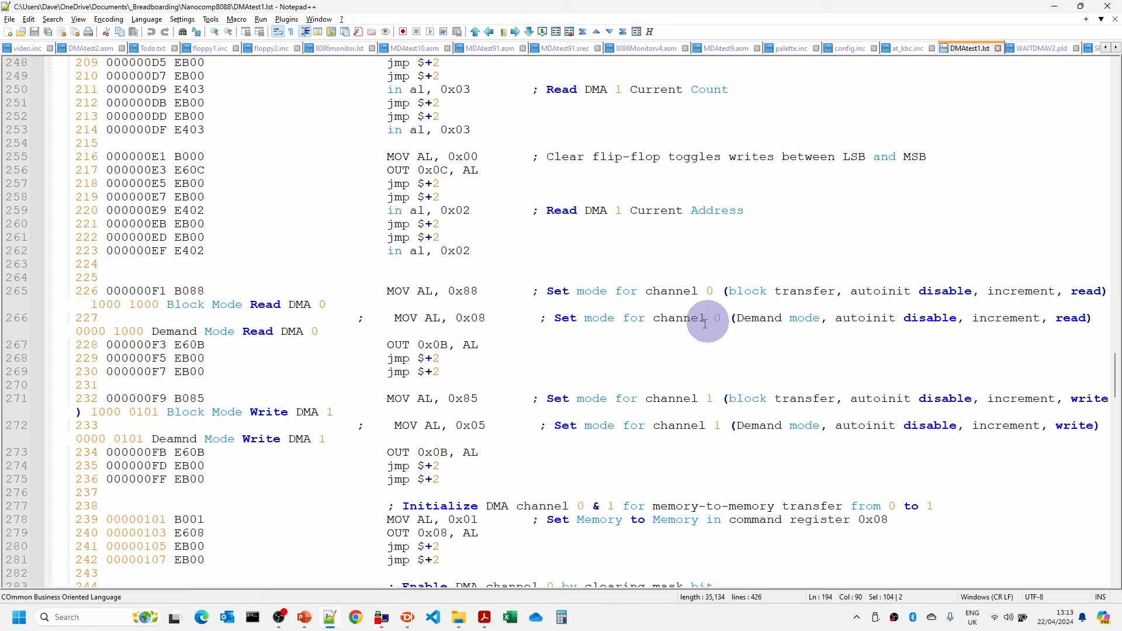
mouse_move(633, 425)
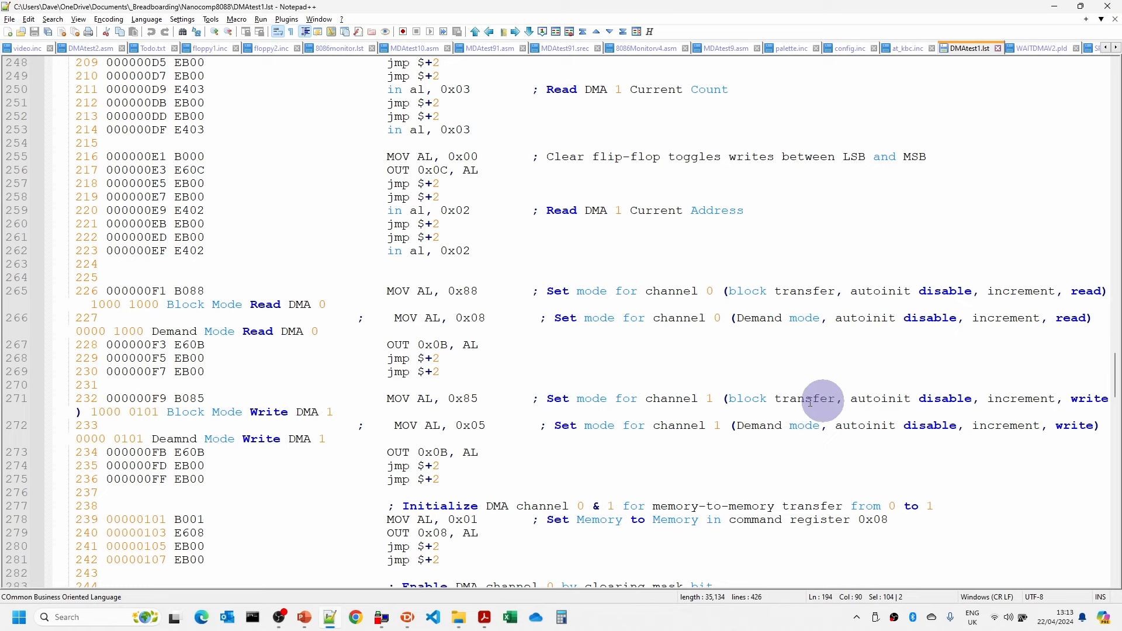
mouse_move(729, 387)
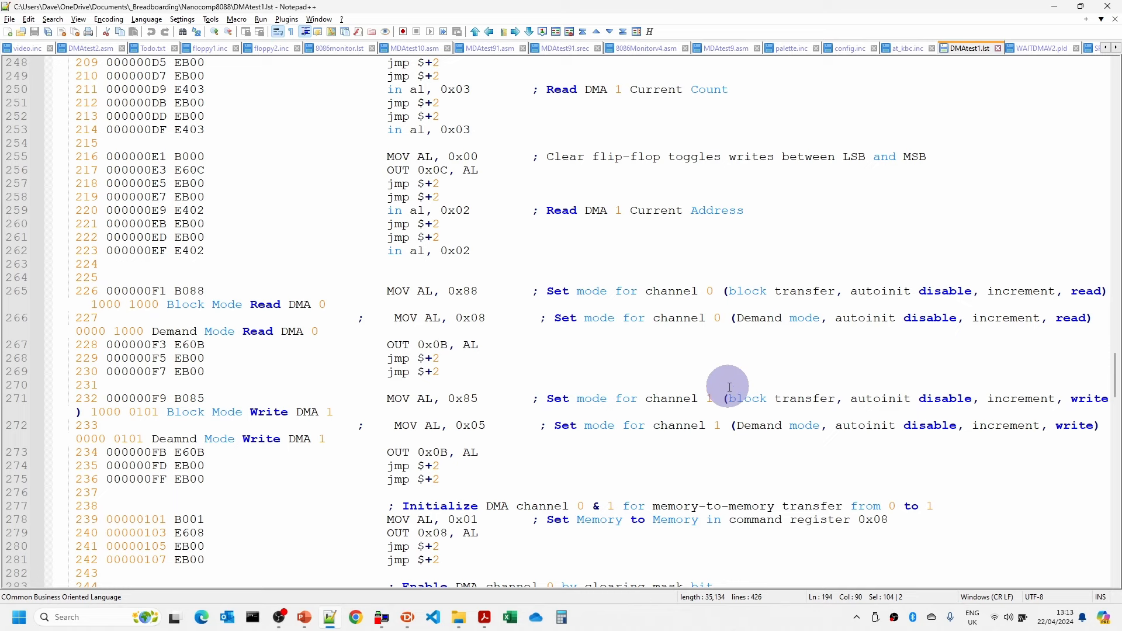
scroll("down", 3)
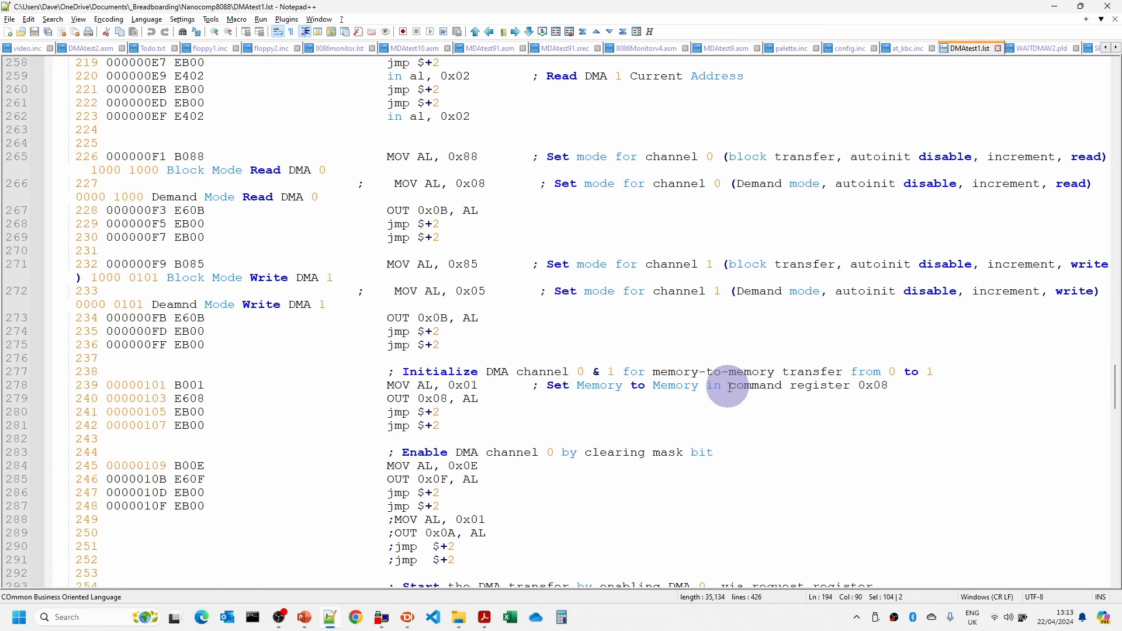
scroll("down", 3)
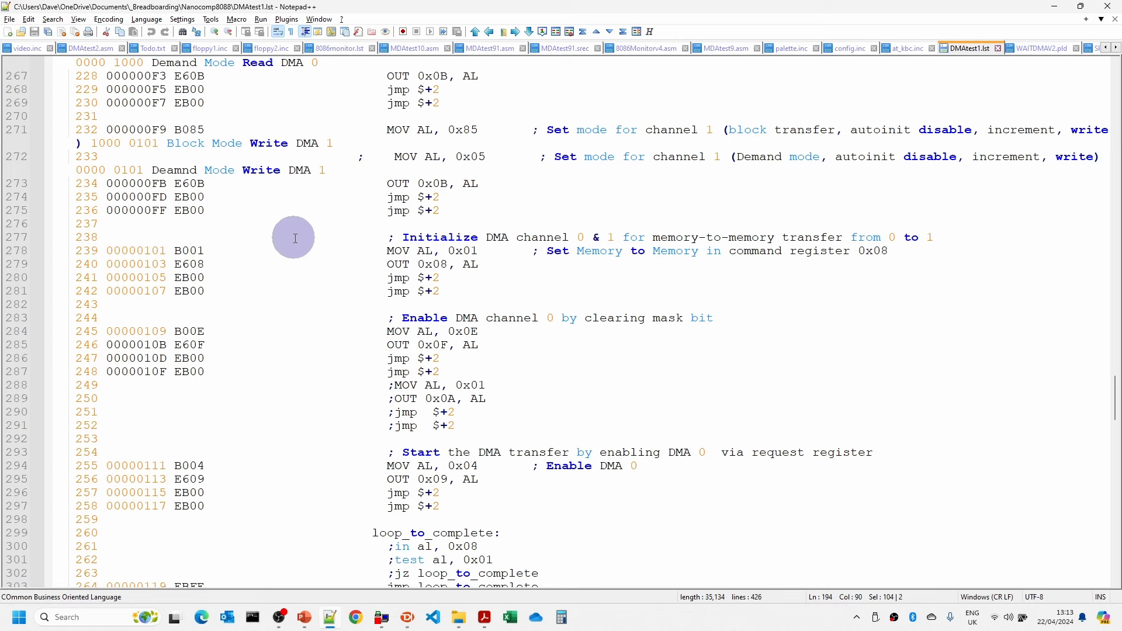
mouse_move(594, 234)
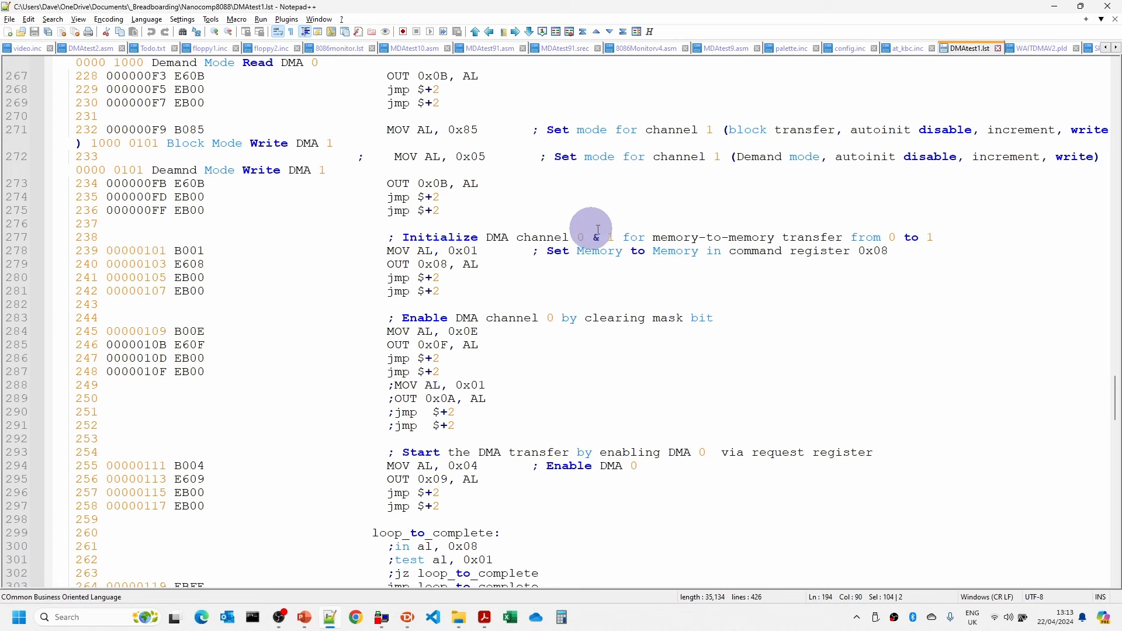
mouse_move(866, 238)
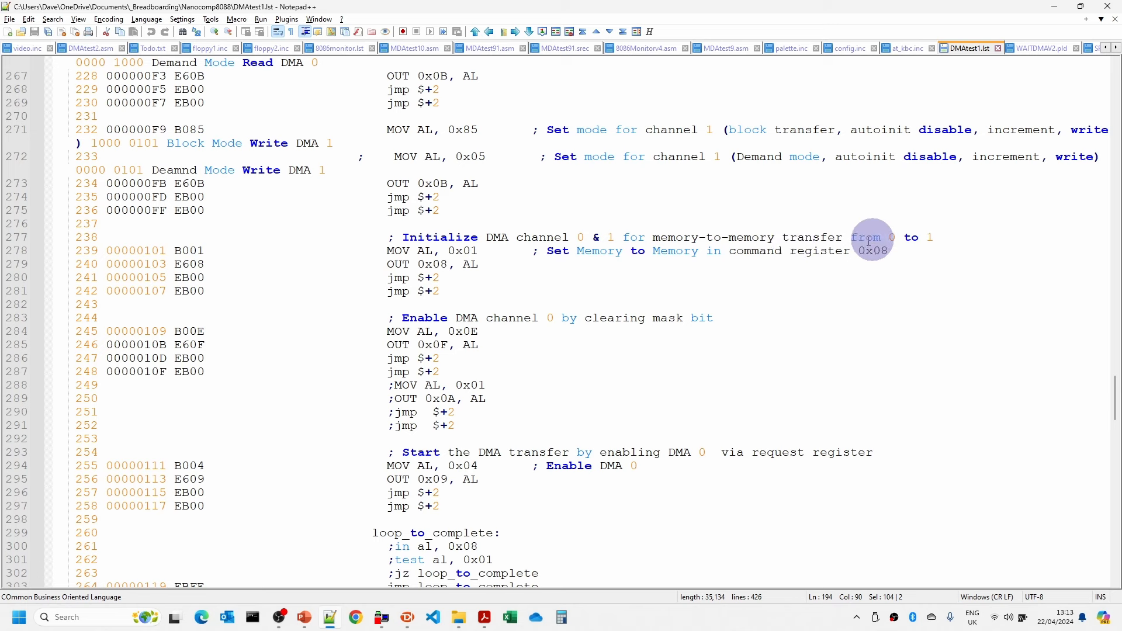
mouse_move(827, 235)
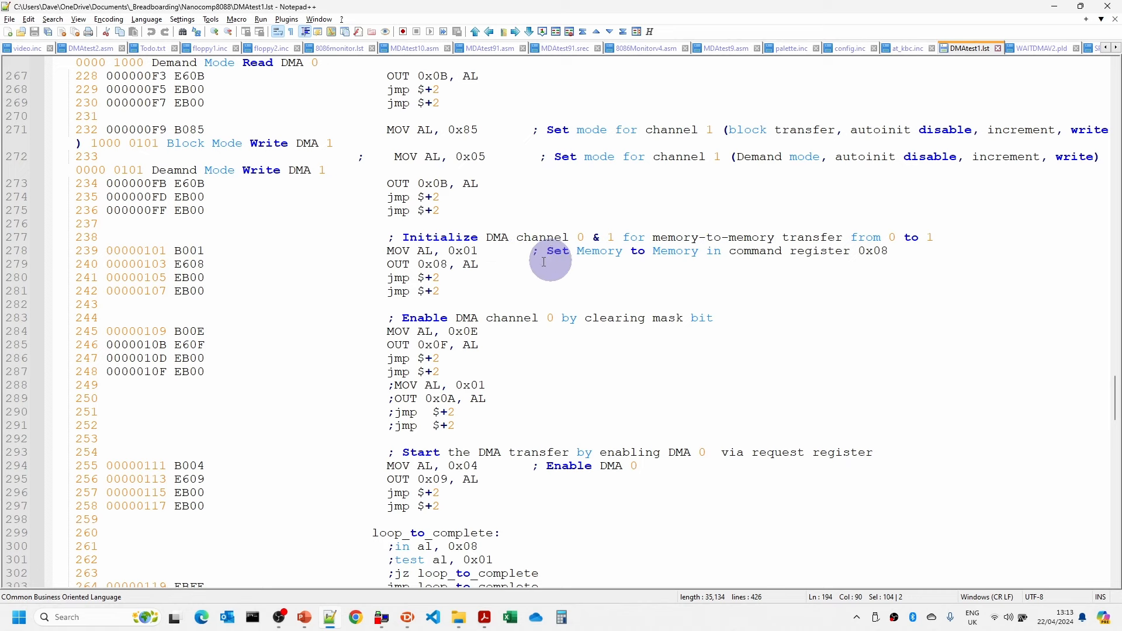
mouse_move(521, 252)
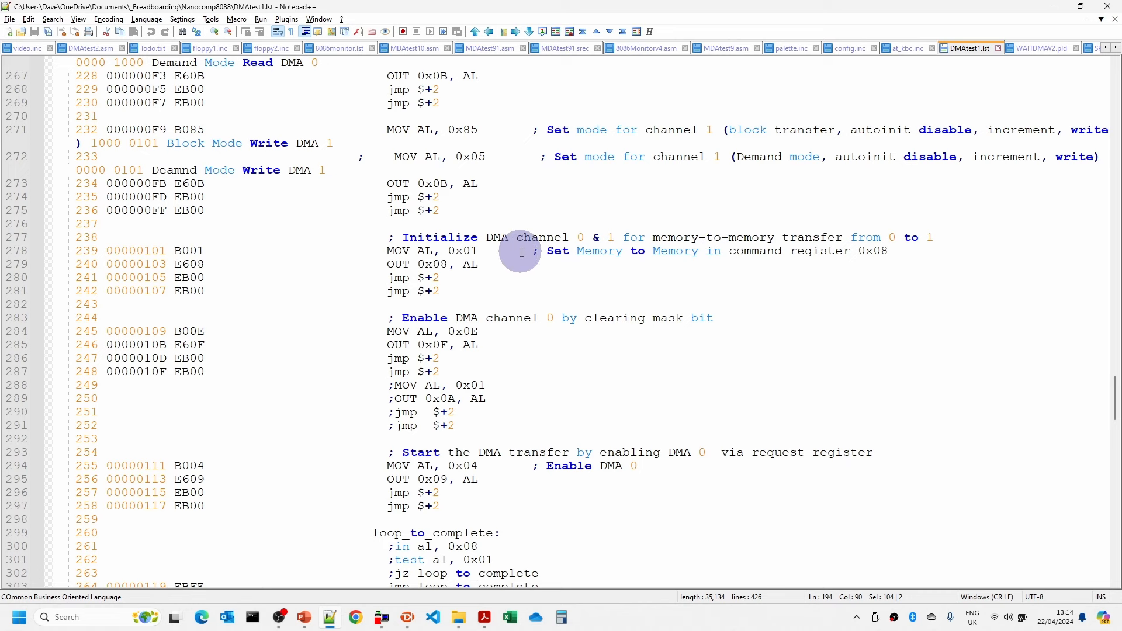
scroll("down", 3)
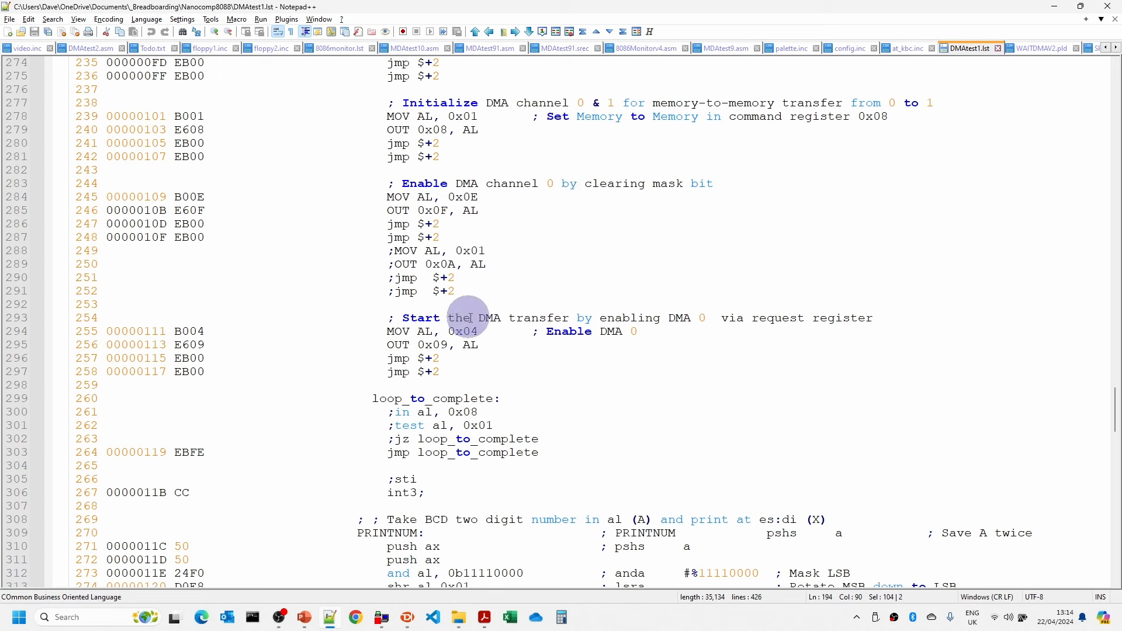
mouse_move(522, 319)
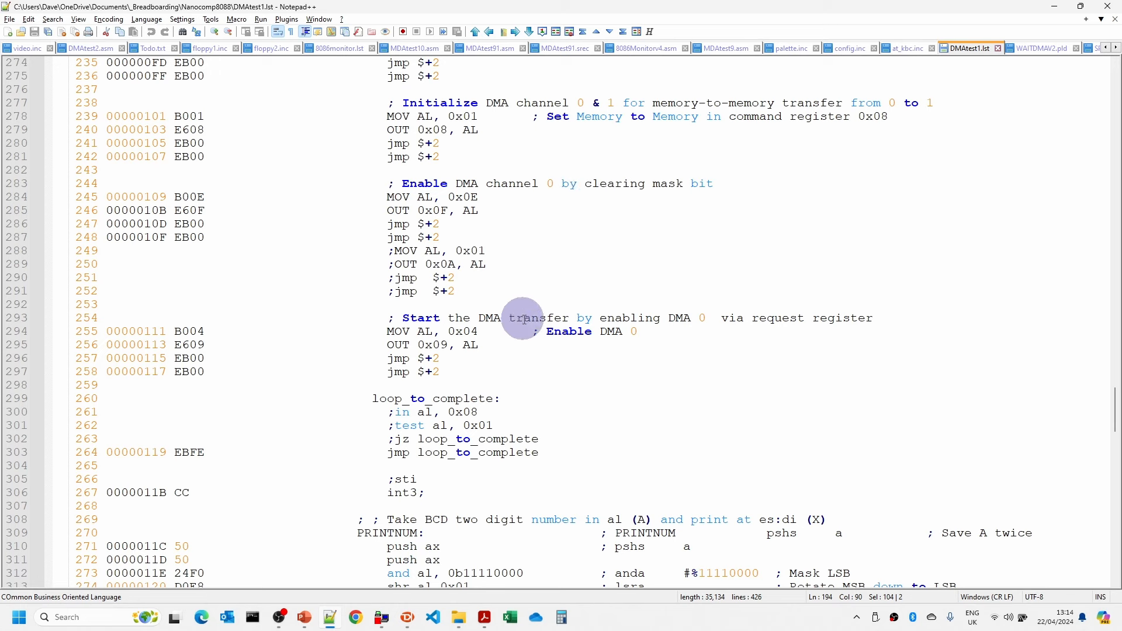
mouse_move(429, 332)
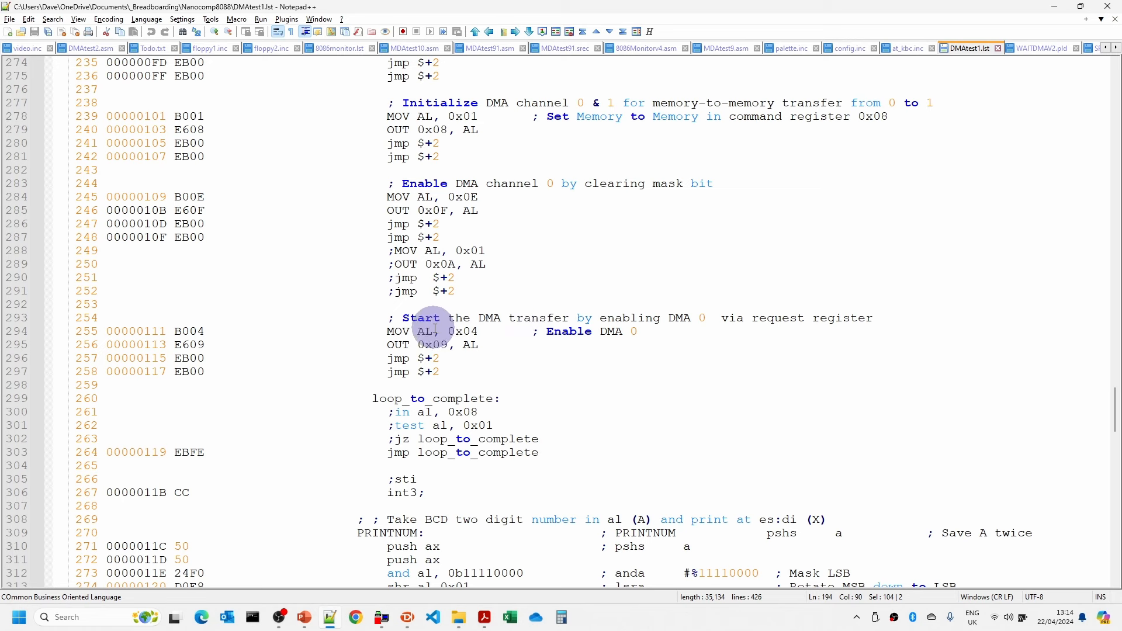
mouse_move(575, 351)
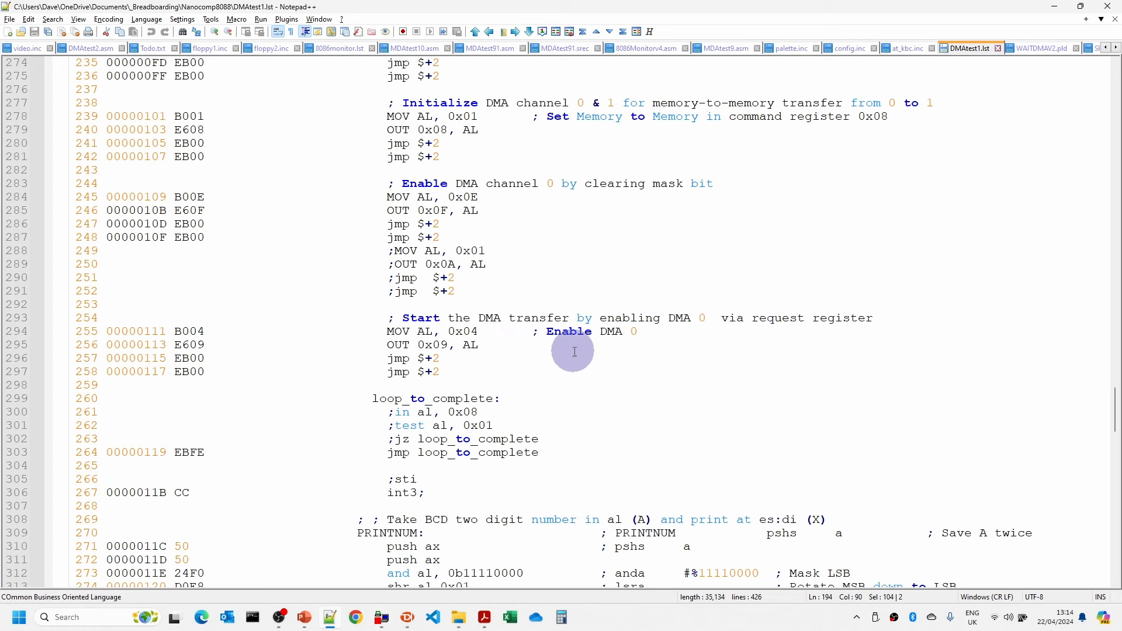
mouse_move(498, 329)
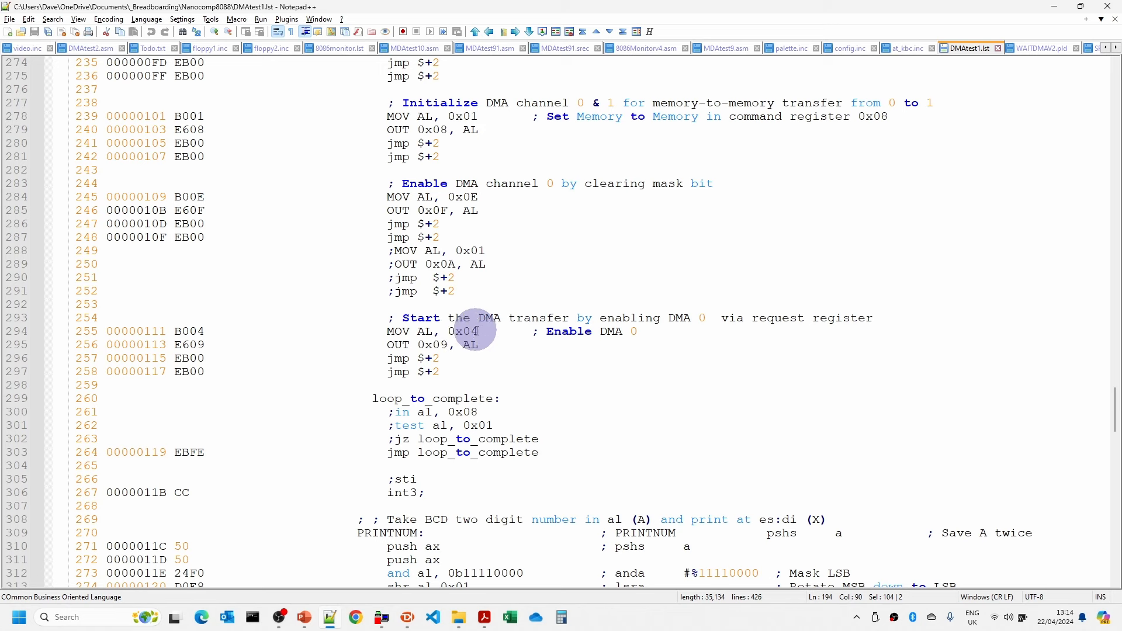
scroll("down", 3)
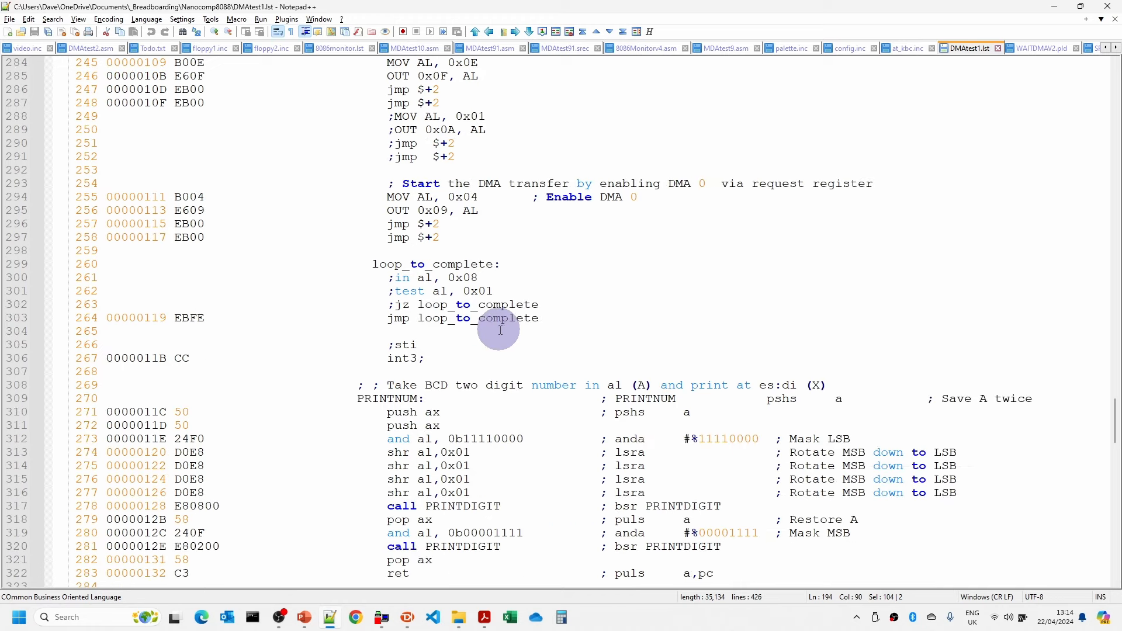
mouse_move(486, 342)
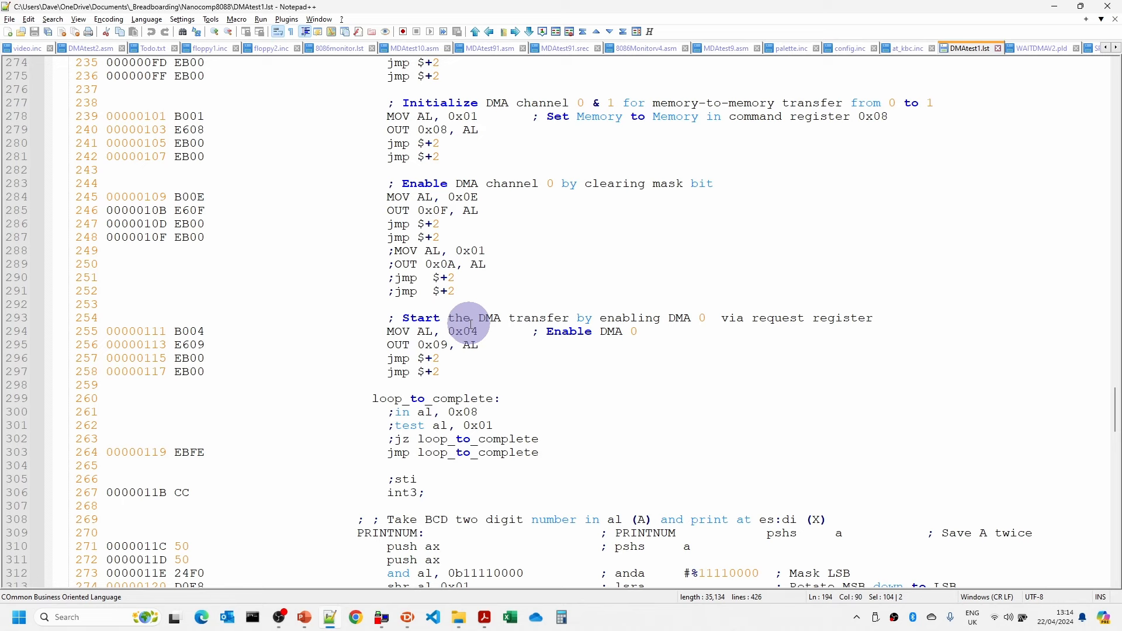
mouse_move(1038, 452)
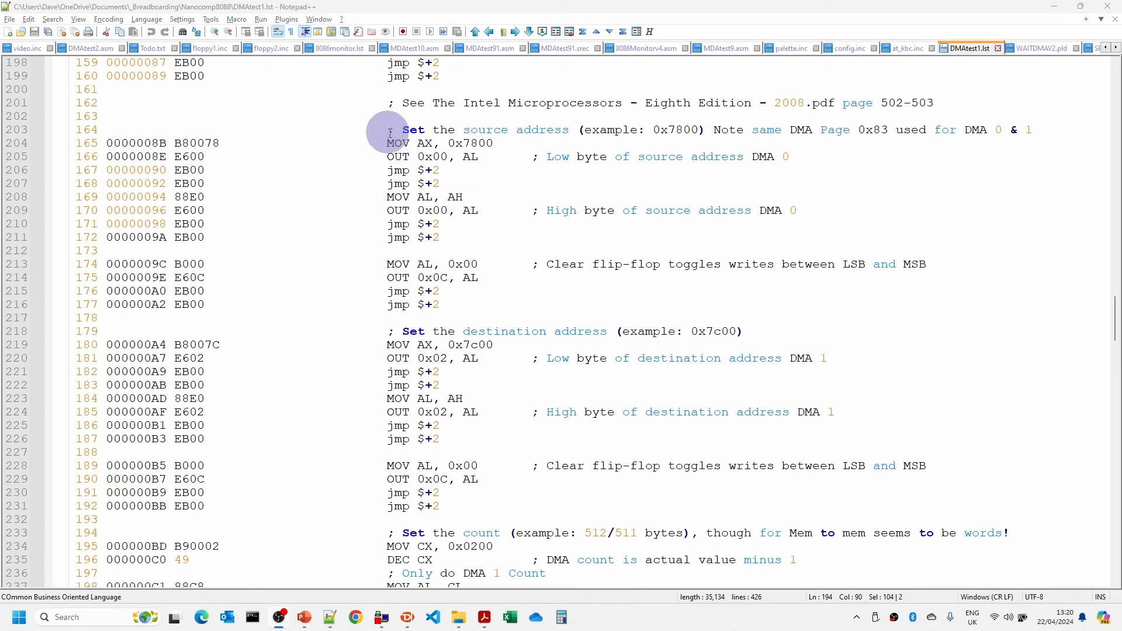
mouse_move(649, 129)
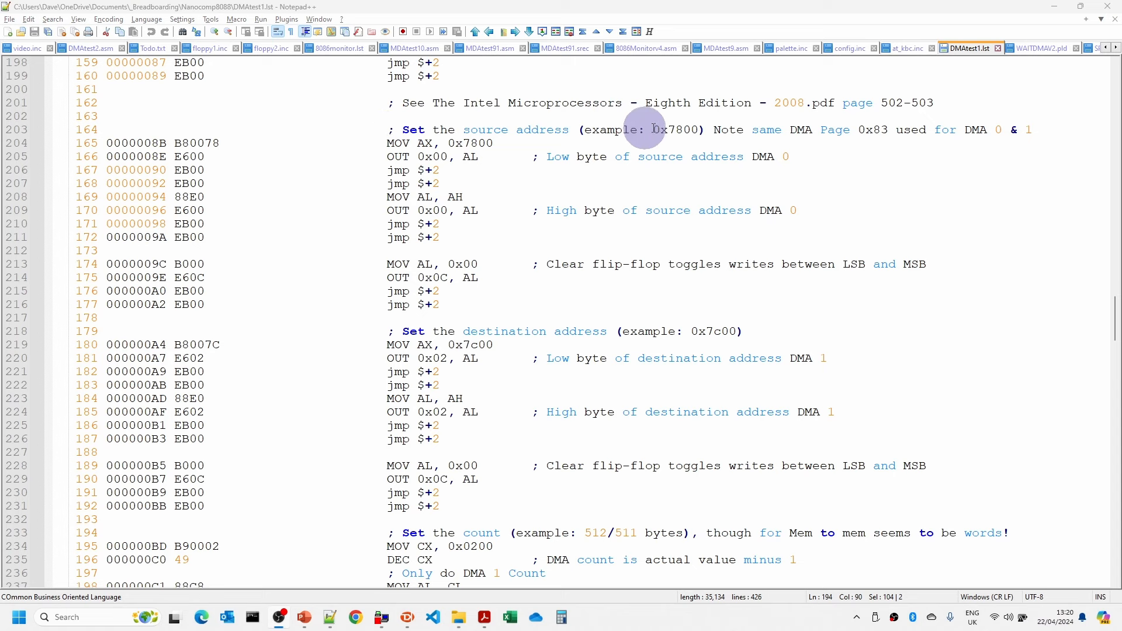
mouse_move(634, 130)
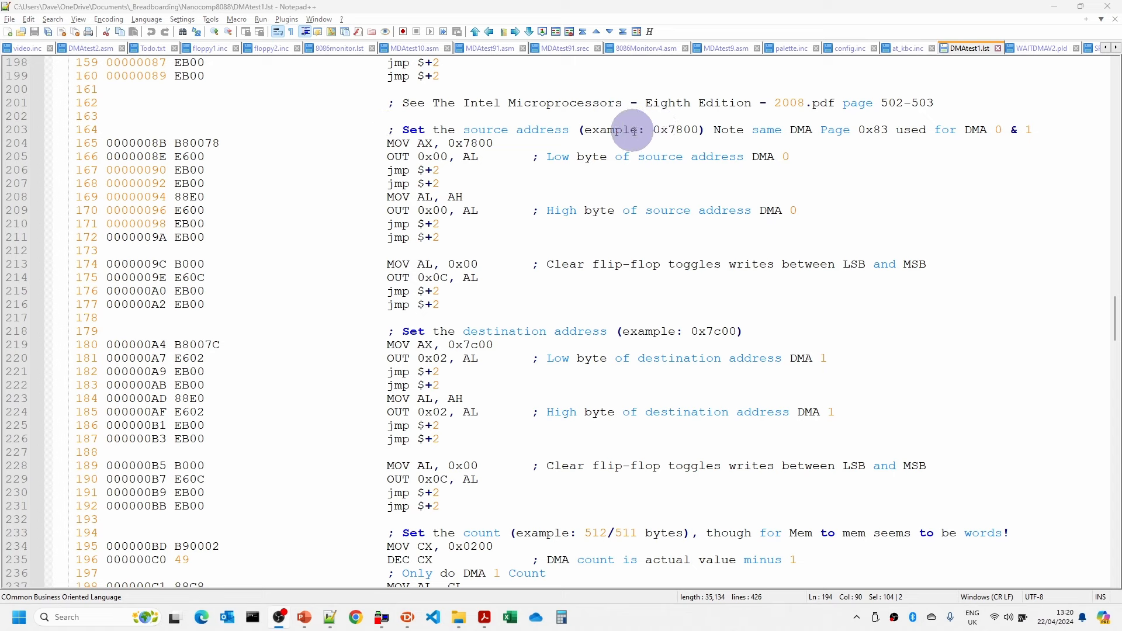
left_click(671, 129)
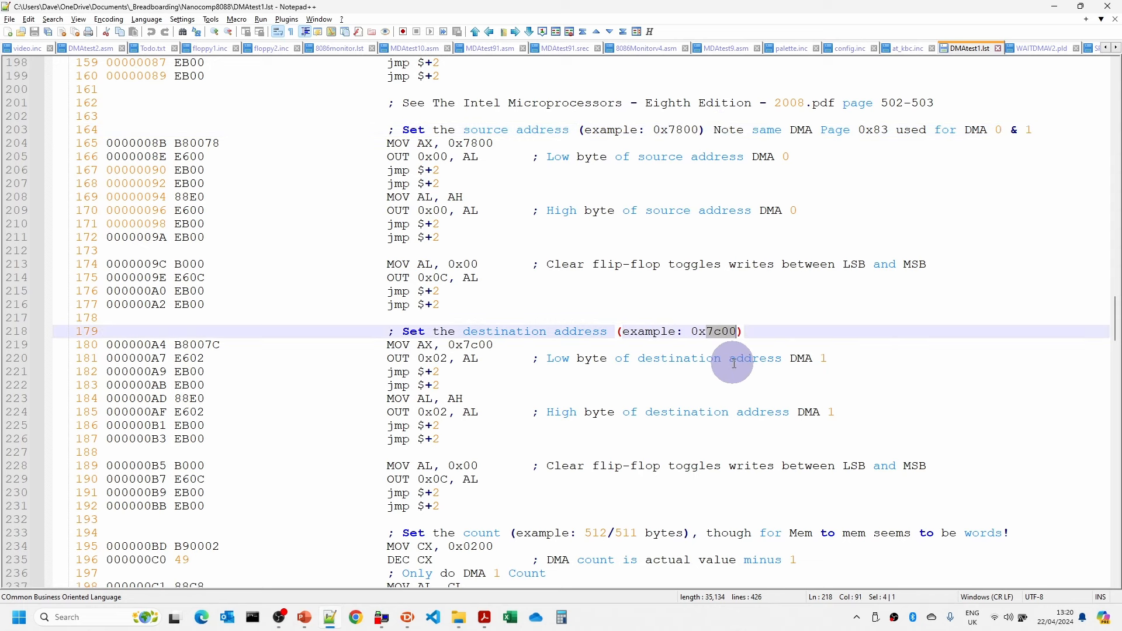
scroll("down", 3)
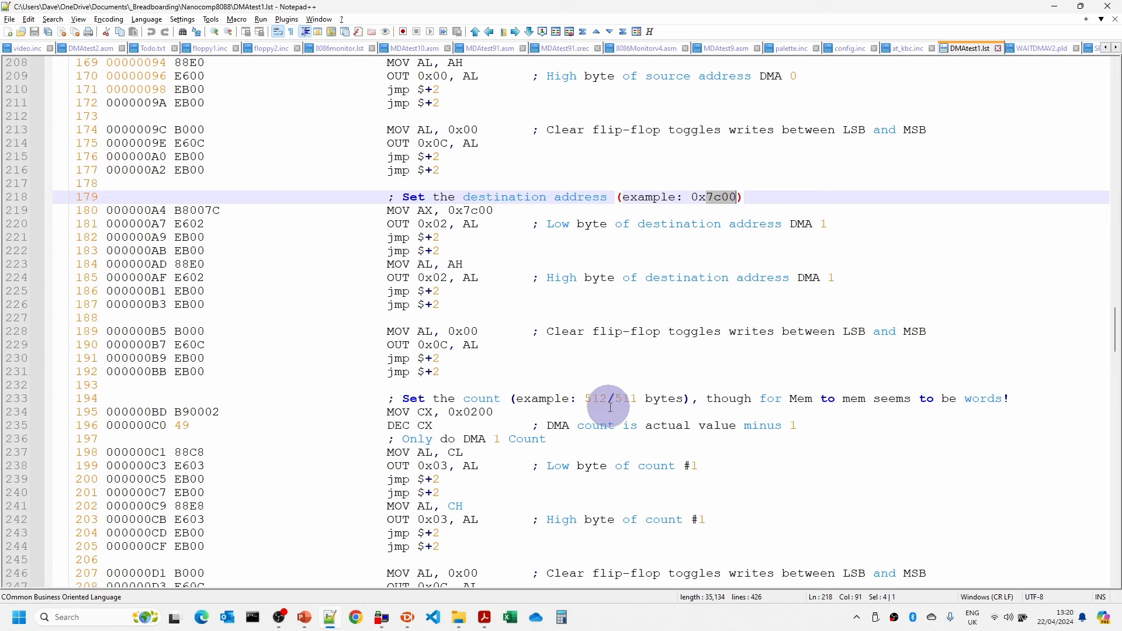
mouse_move(560, 379)
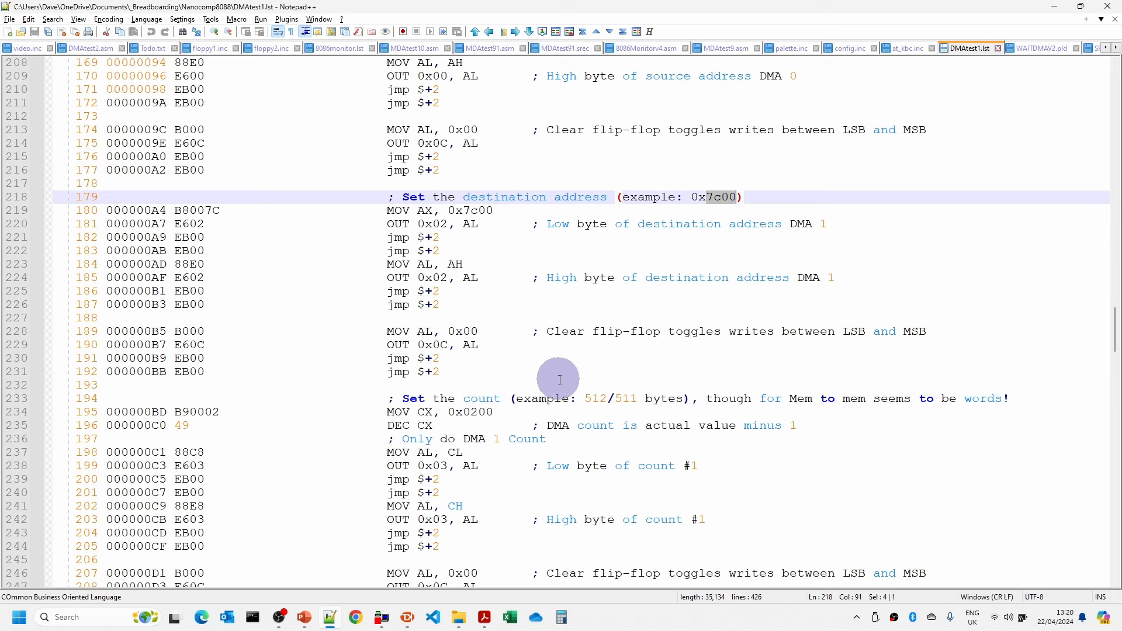
mouse_move(489, 412)
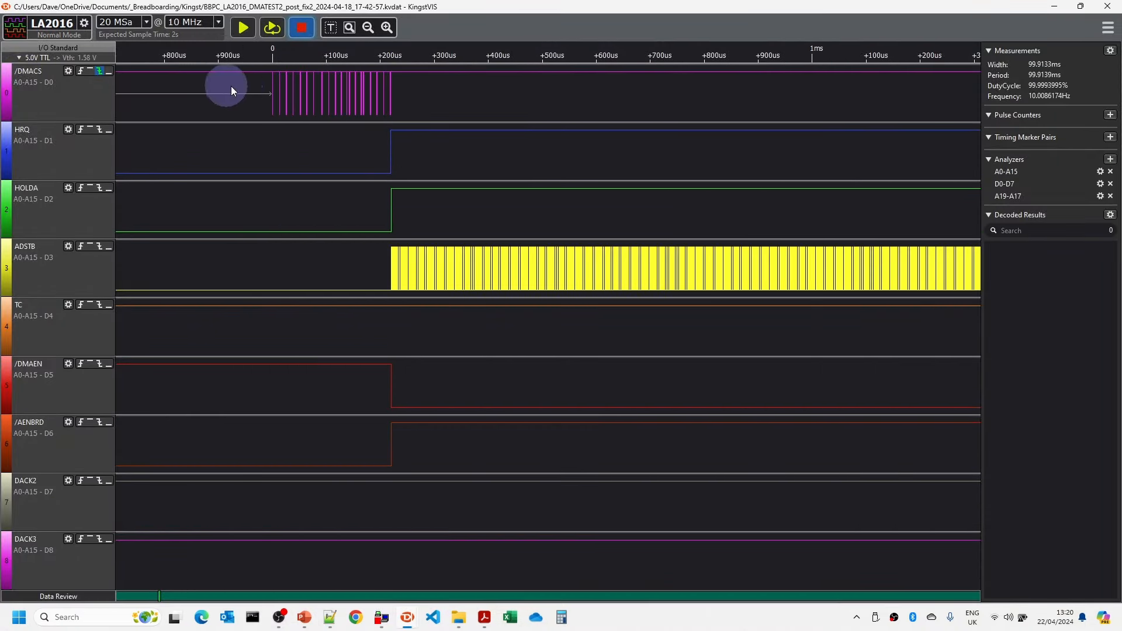
mouse_move(319, 90)
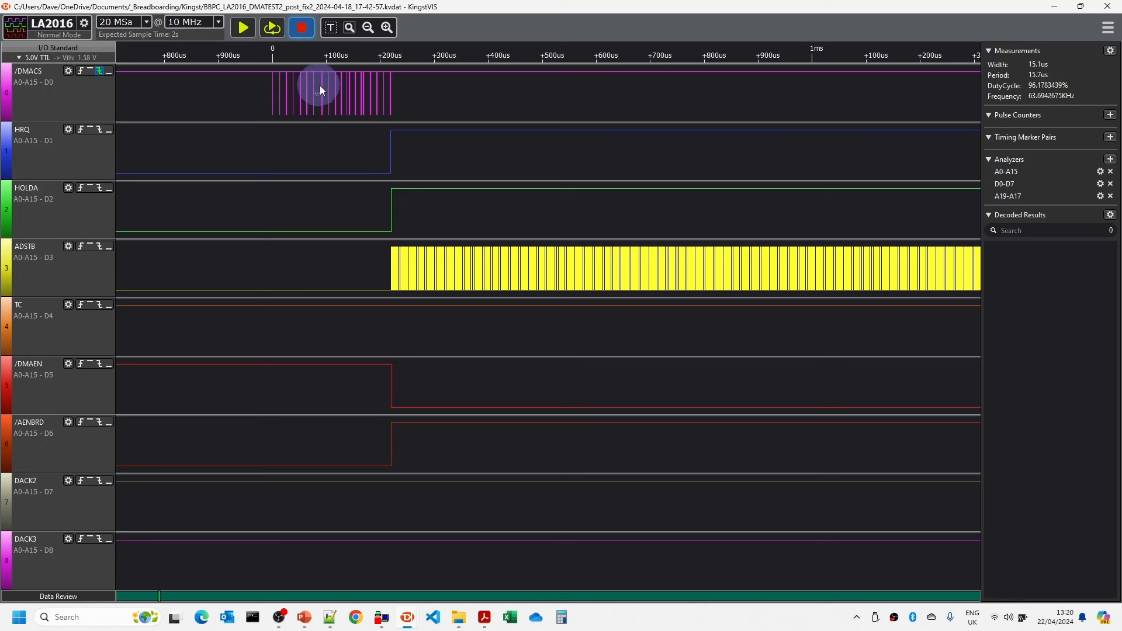
mouse_move(381, 91)
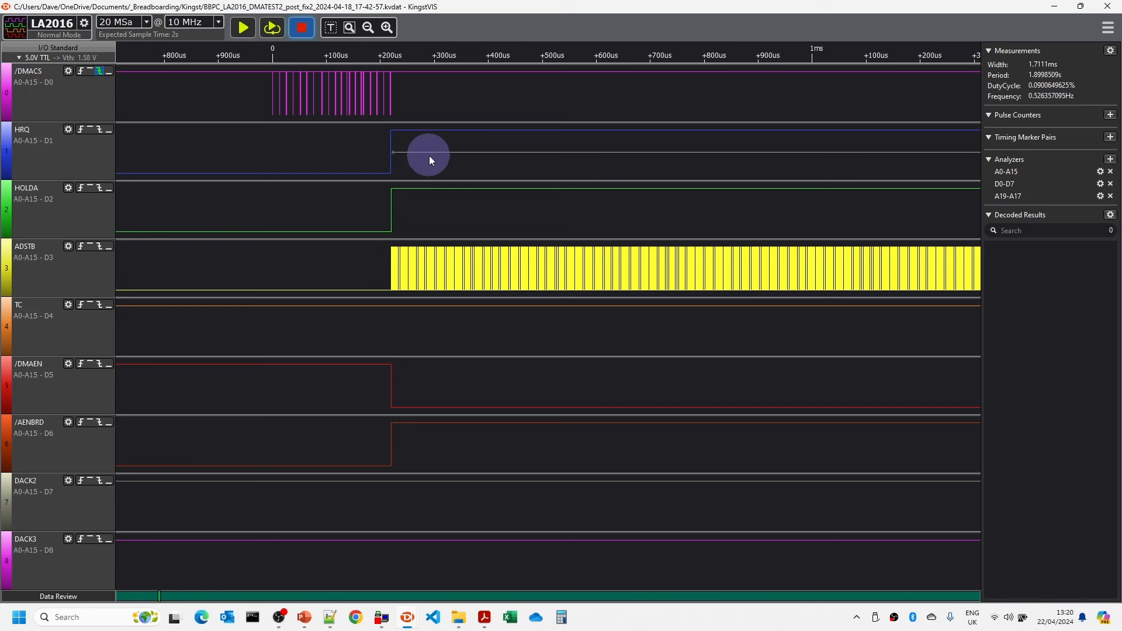
Zoom the DMATEST2 capture around the HRQ and HOLDA rising edges
scroll("down", 3)
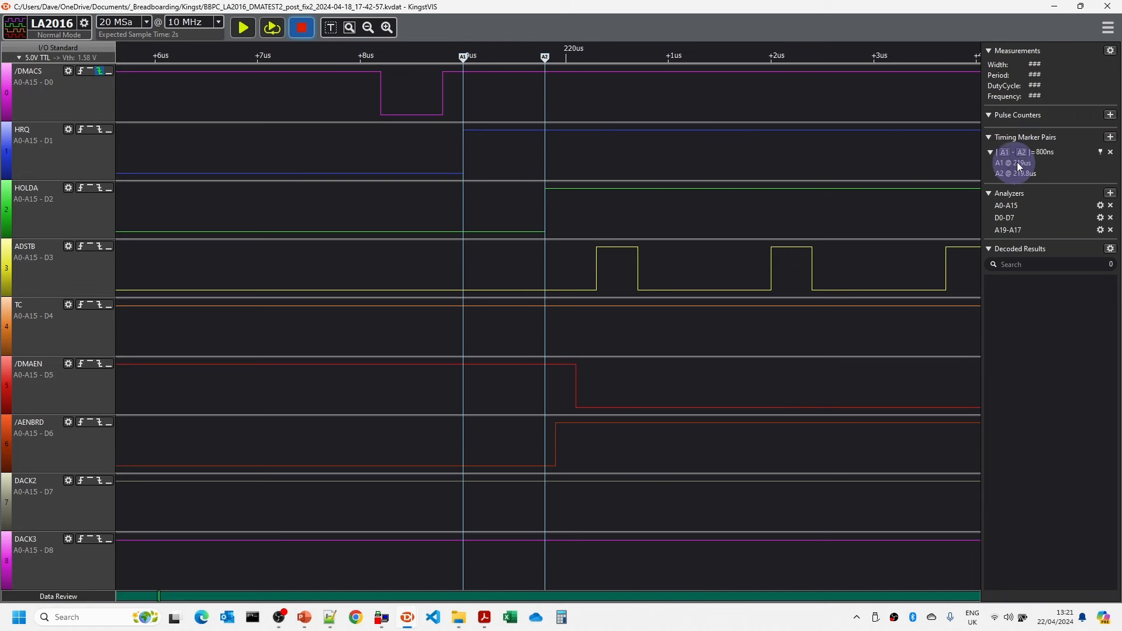
mouse_move(1045, 169)
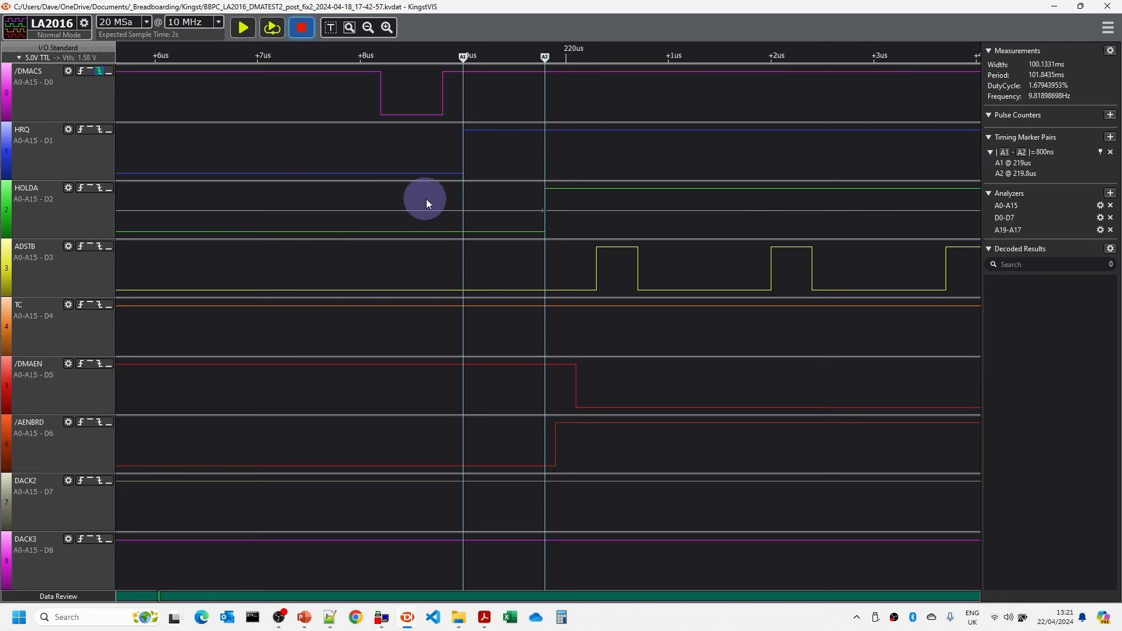
mouse_move(494, 191)
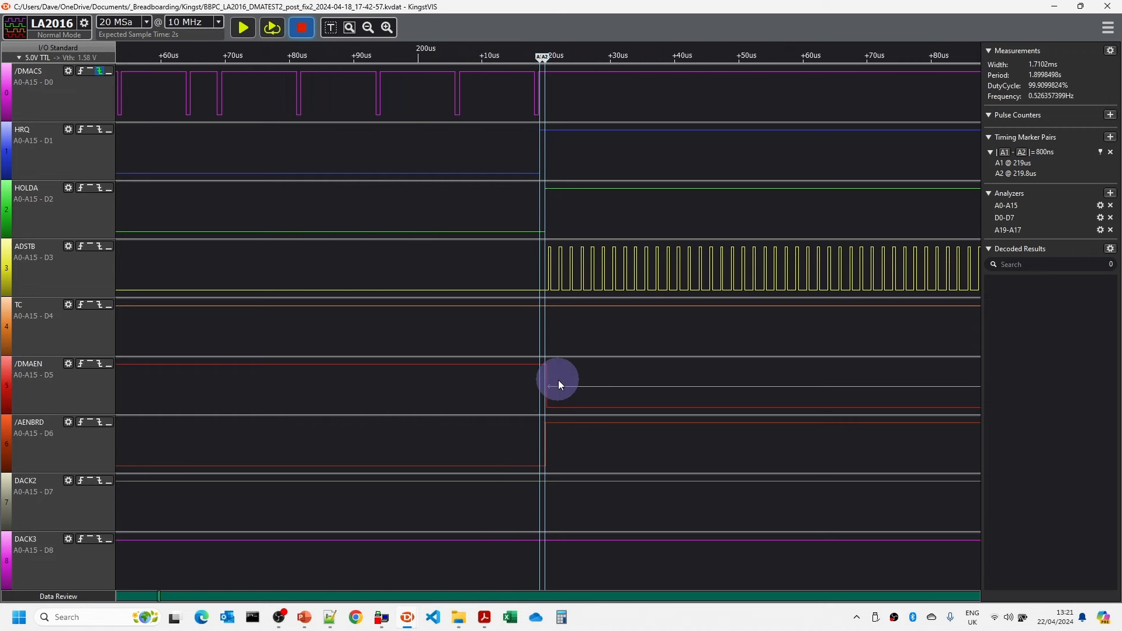
mouse_move(577, 380)
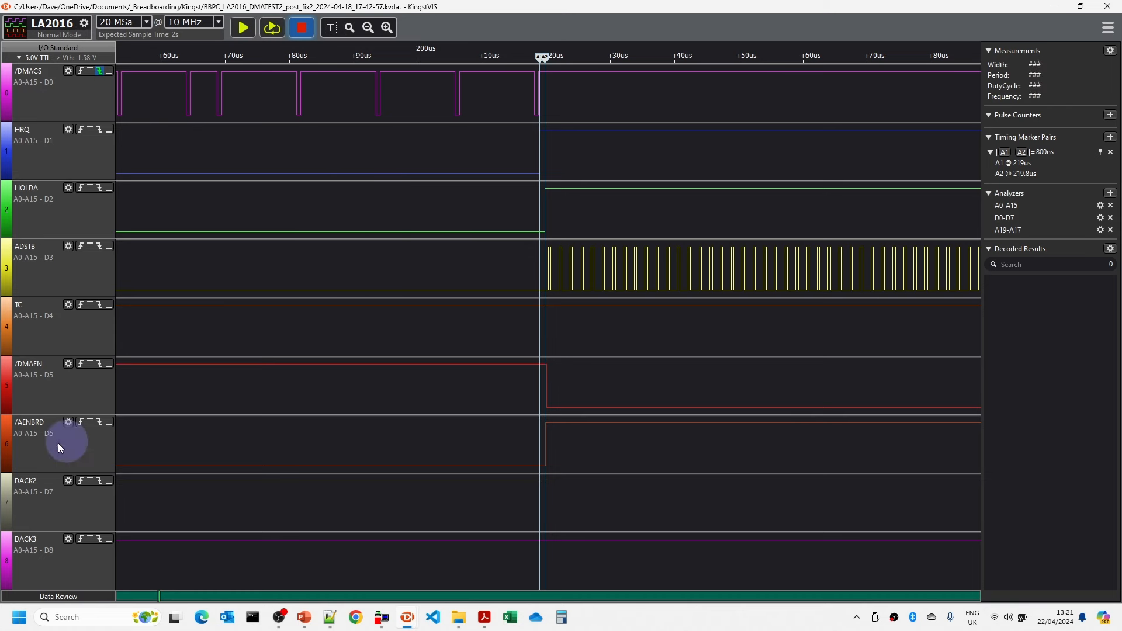
mouse_move(46, 441)
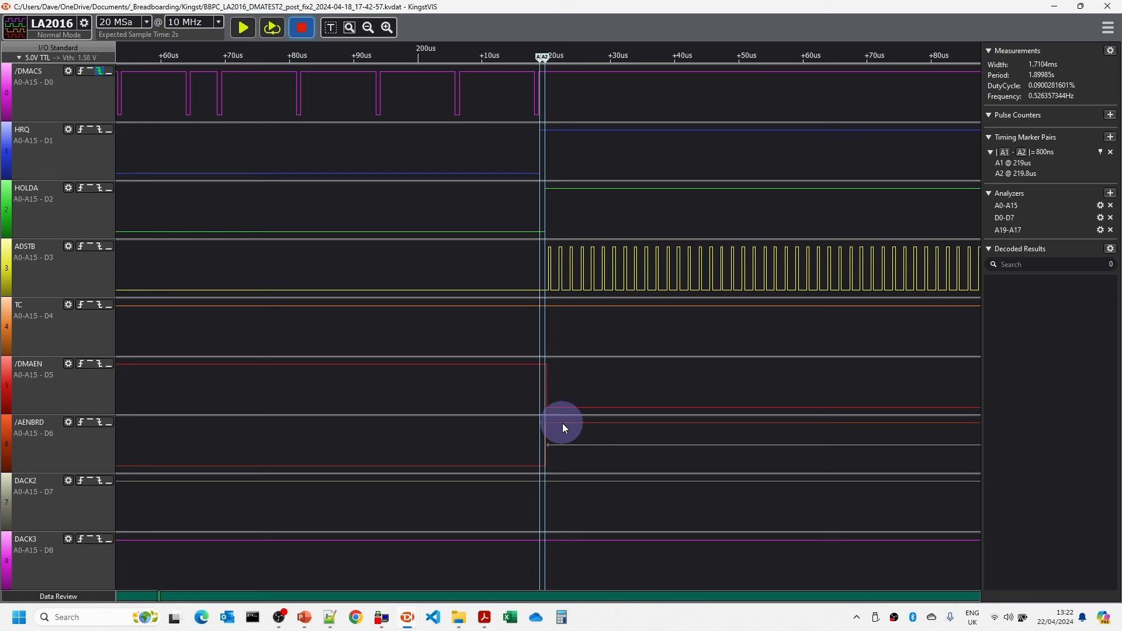
mouse_move(571, 427)
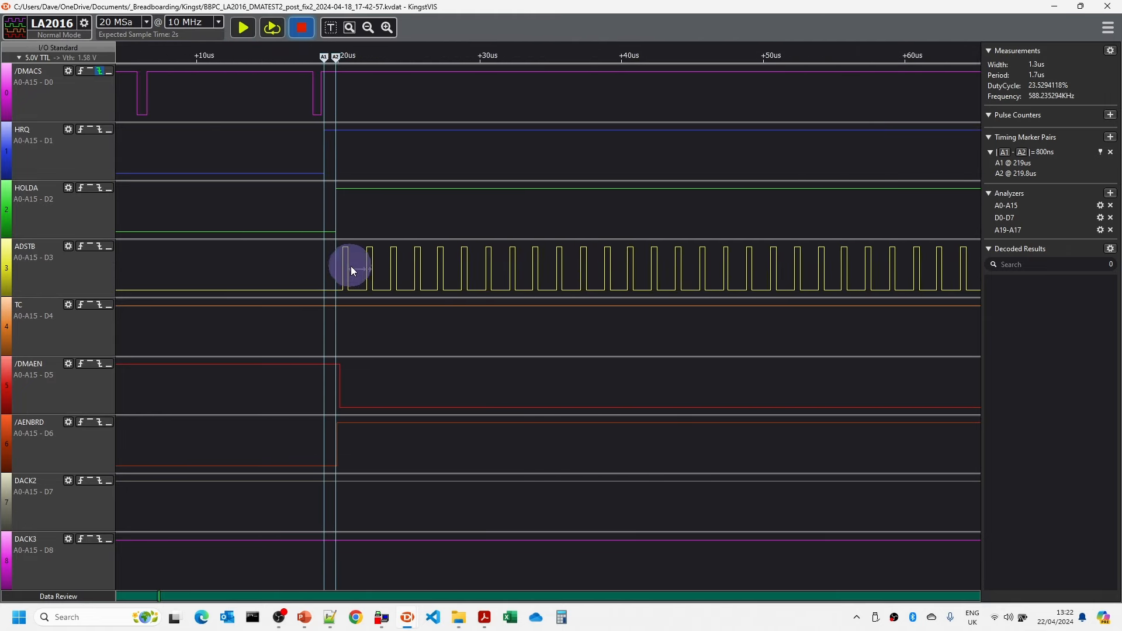
Zoom onto the first ADSTB pulses, reading about 400 ns width and 1.7 µs period
scroll("down", 3)
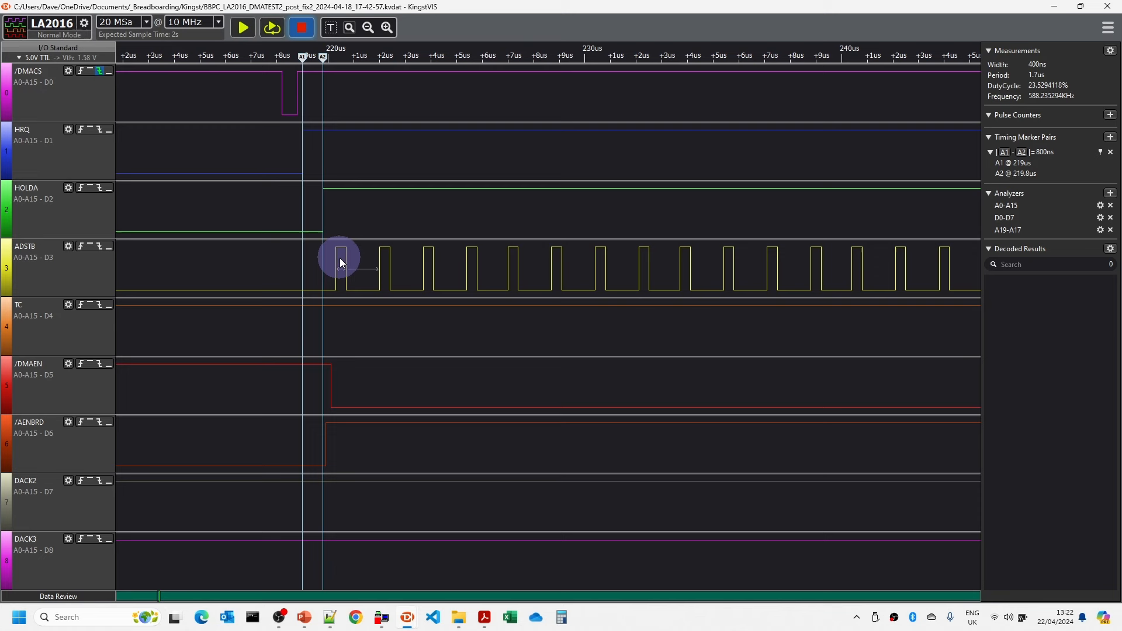
mouse_move(339, 256)
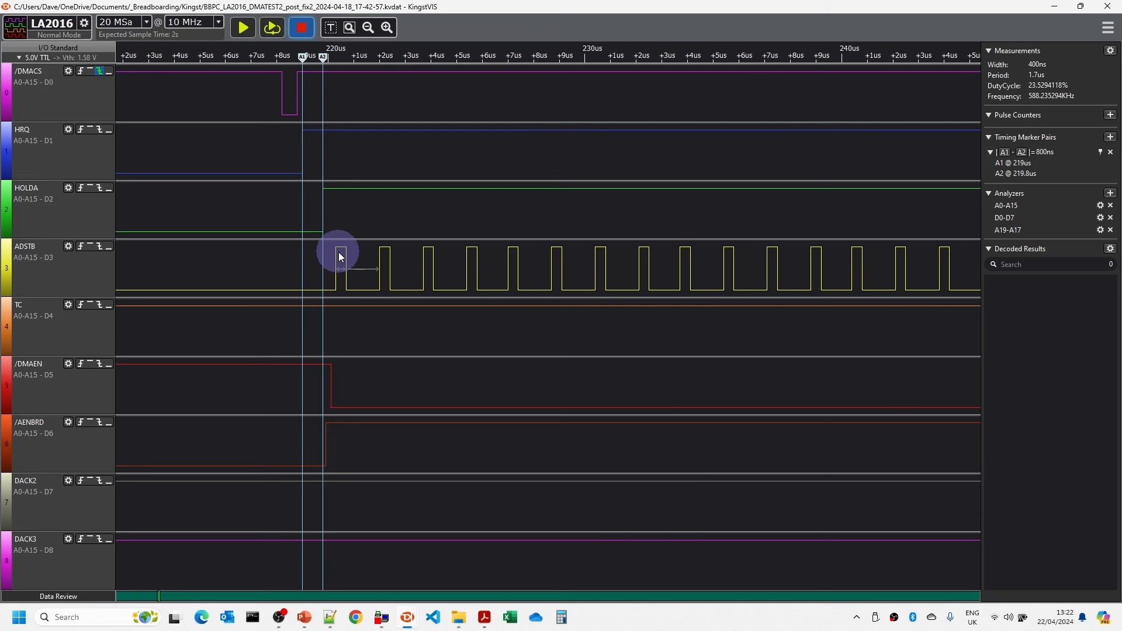
mouse_move(337, 170)
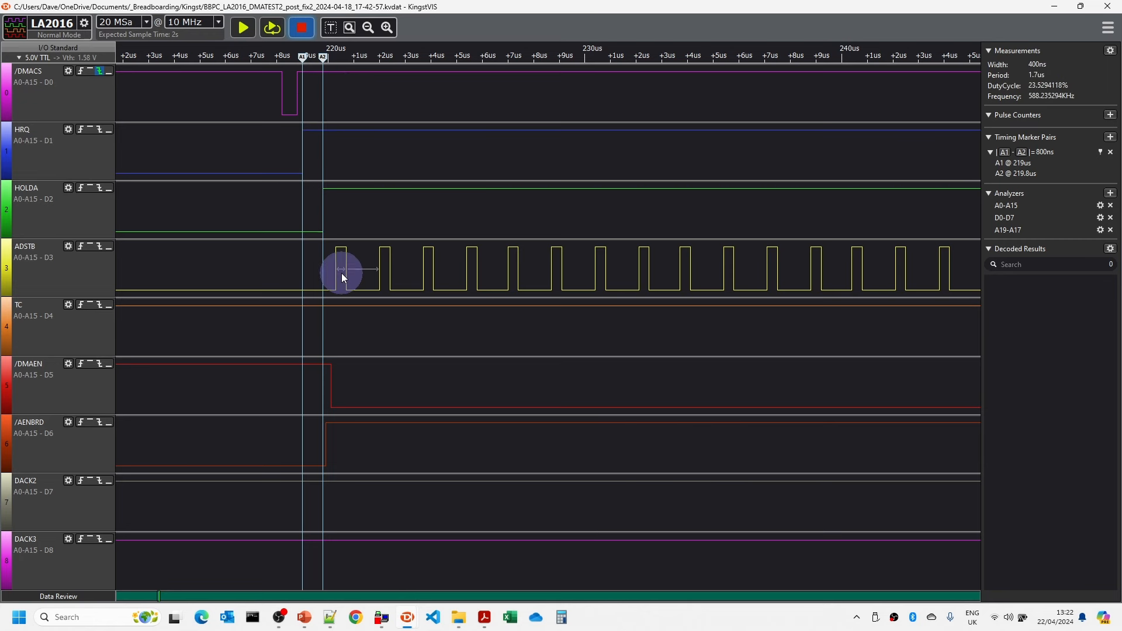
mouse_move(342, 263)
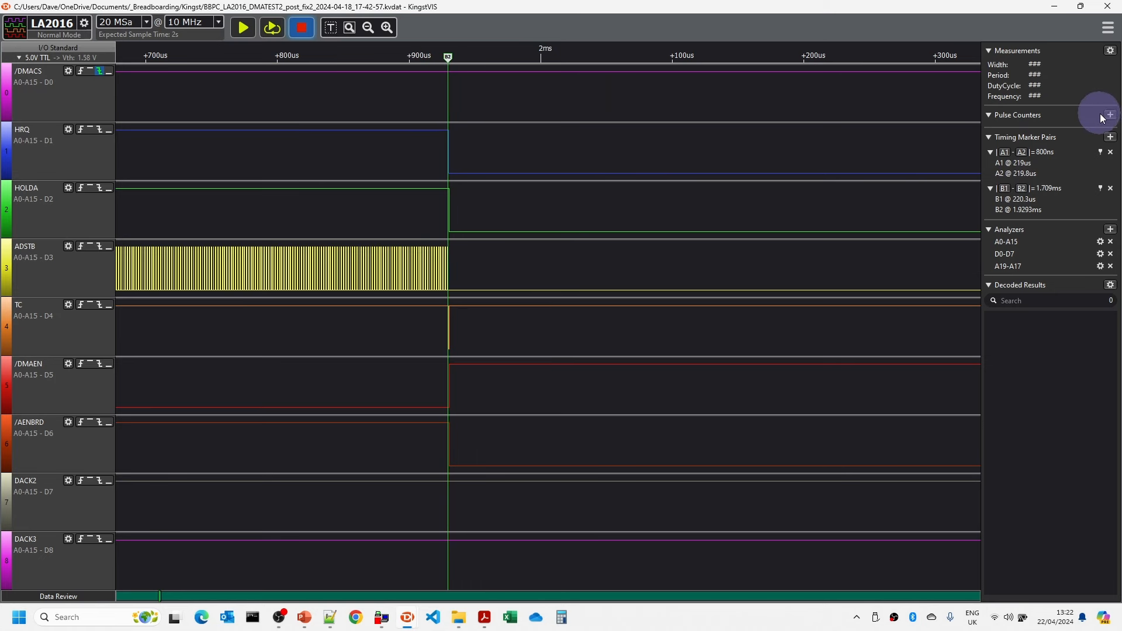
Add a pulse counter on CH3 (ADSTB) over B1–B2, reading 1020 pulses
left_click(1110, 114)
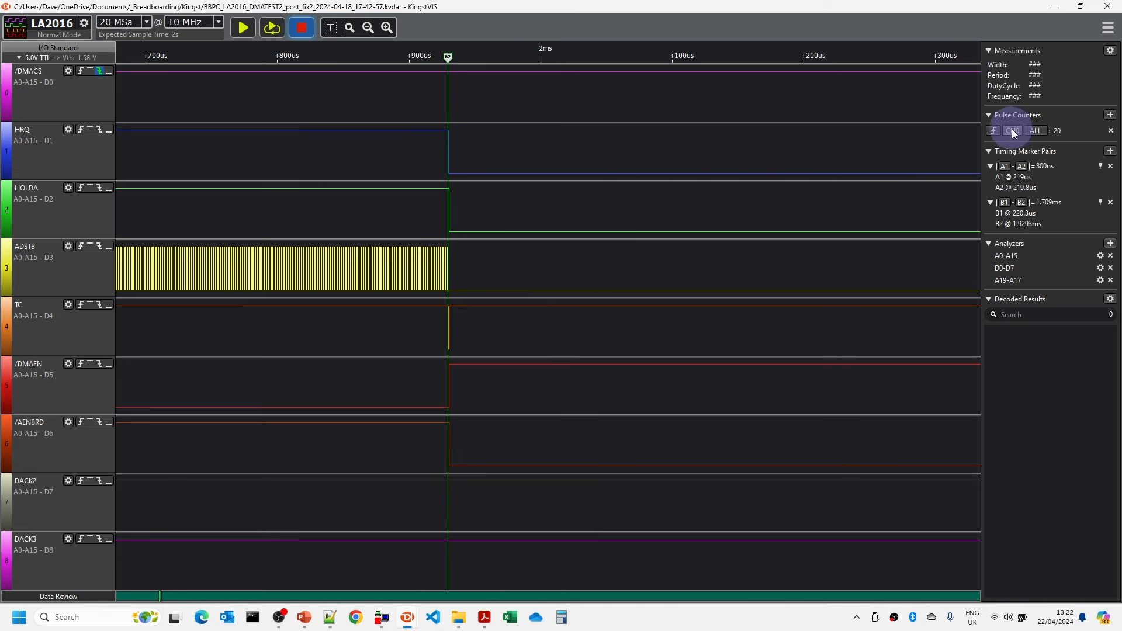
left_click(1013, 130)
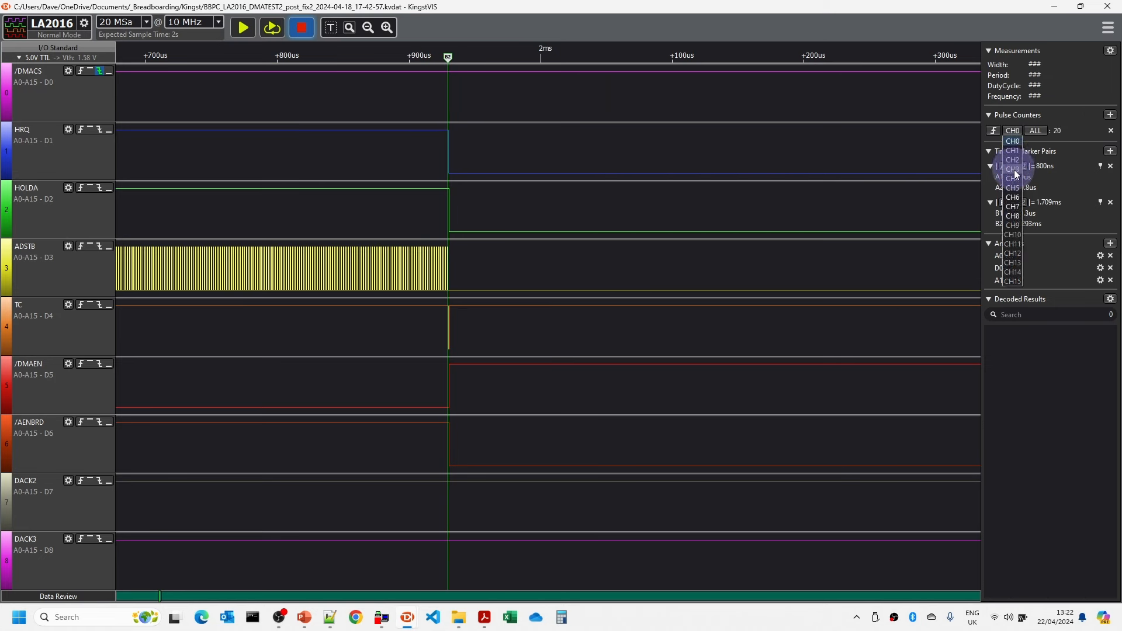
left_click(1013, 178)
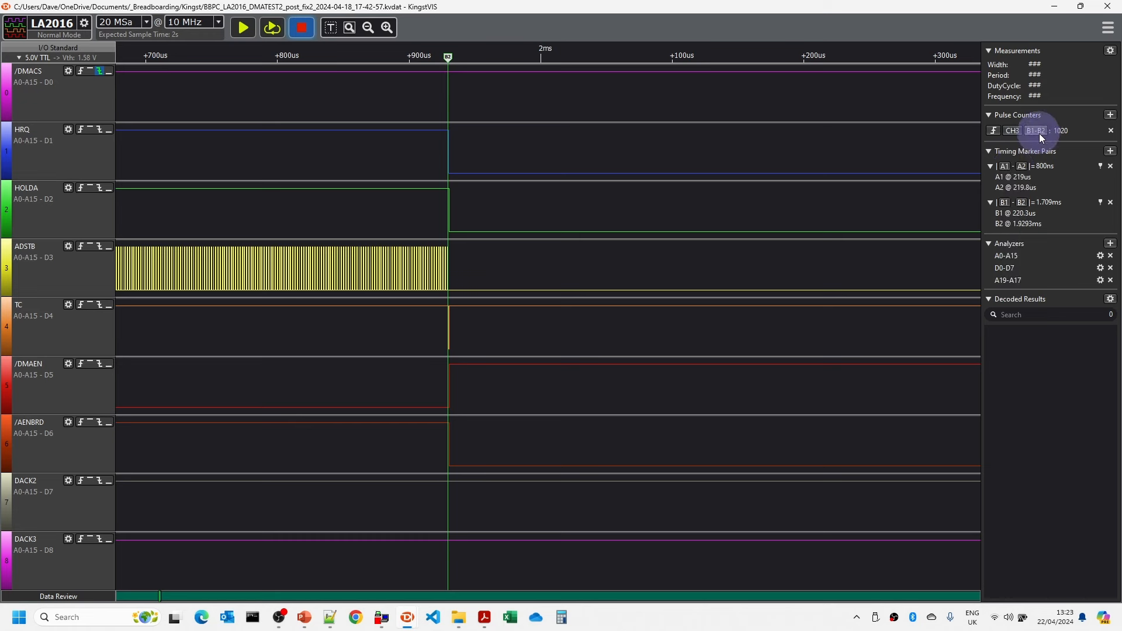
mouse_move(1073, 134)
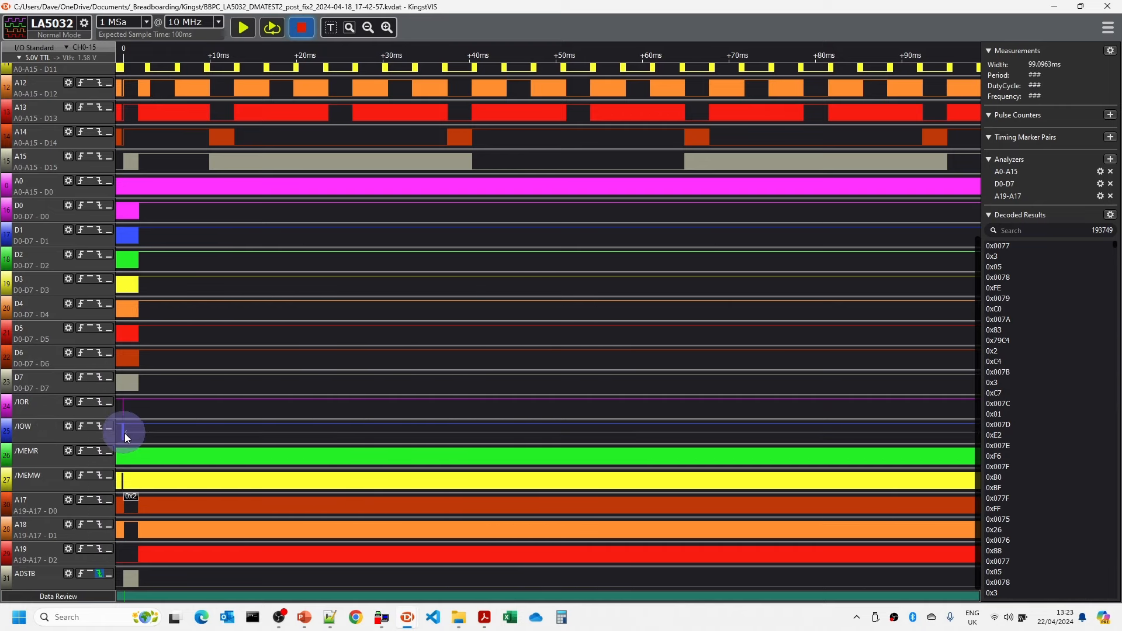
Switch to the LA5032 DMATEST2 bus capture with address, data and memory control signals
left_click(389, 28)
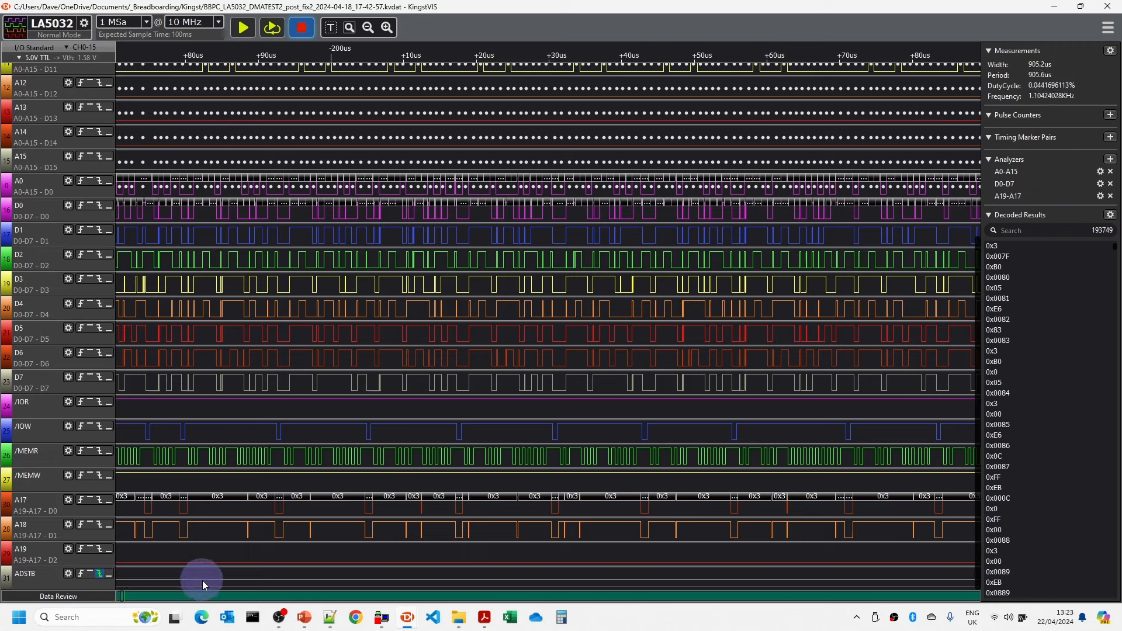
mouse_move(217, 587)
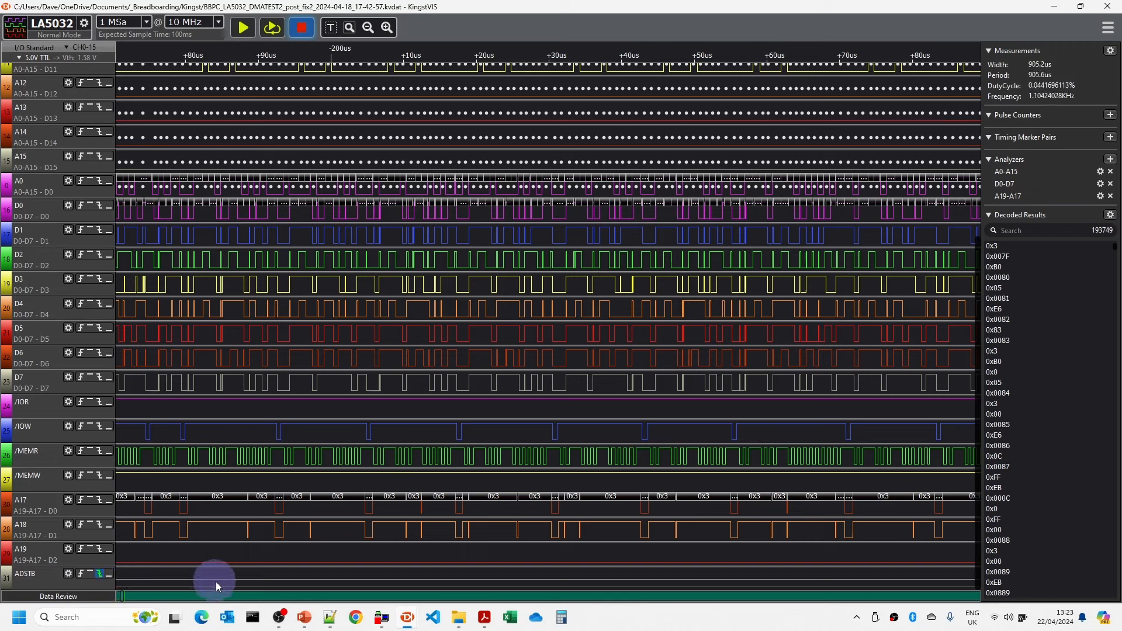
mouse_move(179, 585)
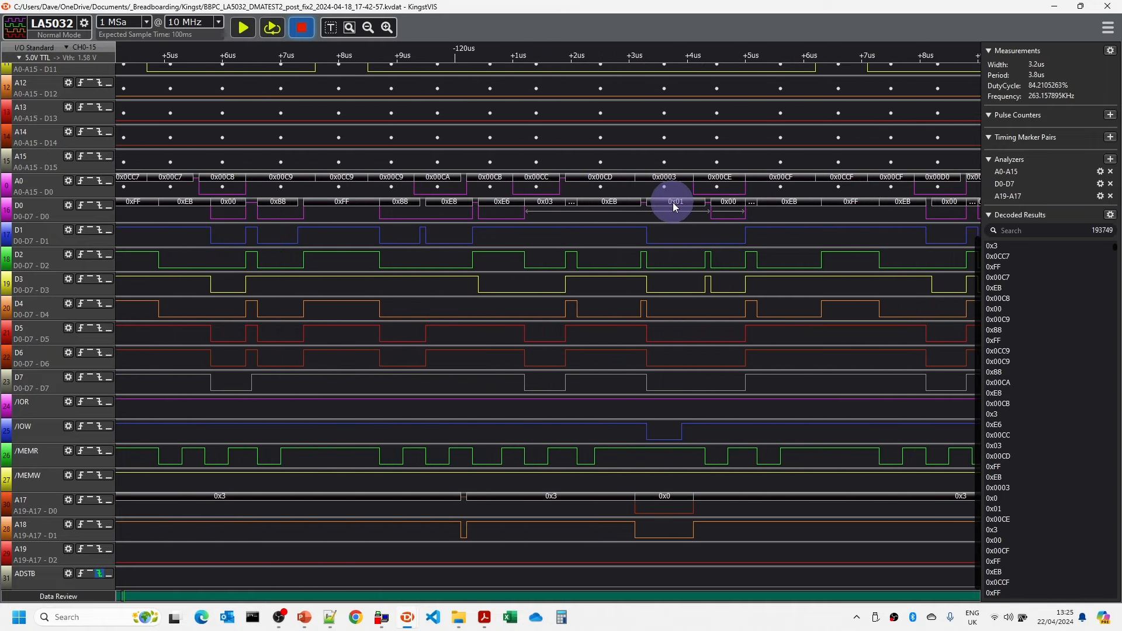
mouse_move(679, 204)
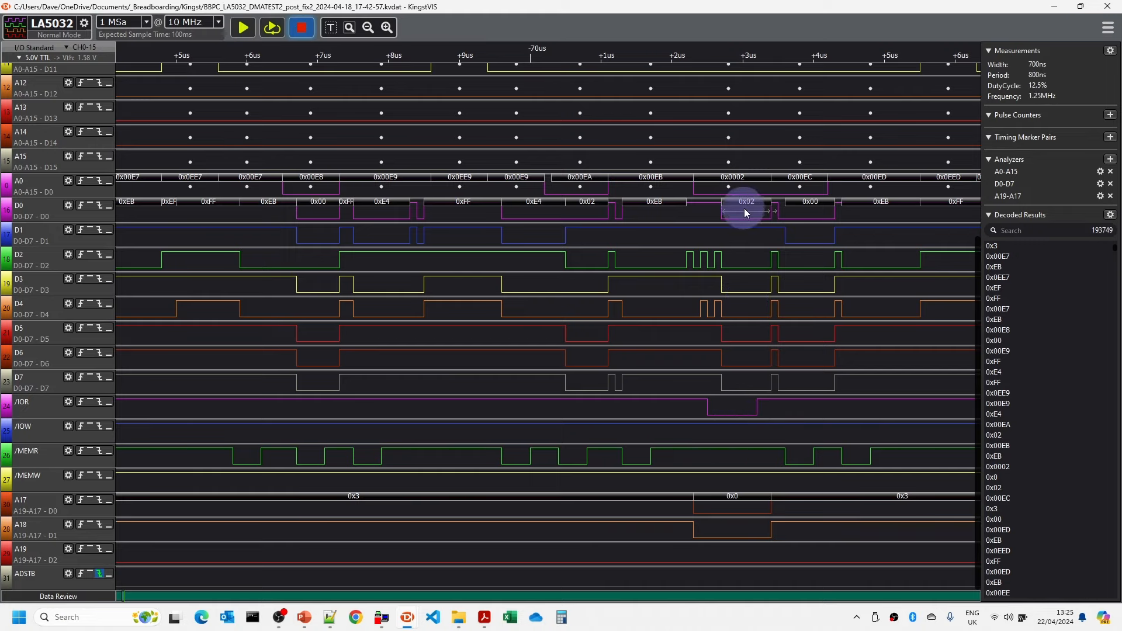
mouse_move(750, 205)
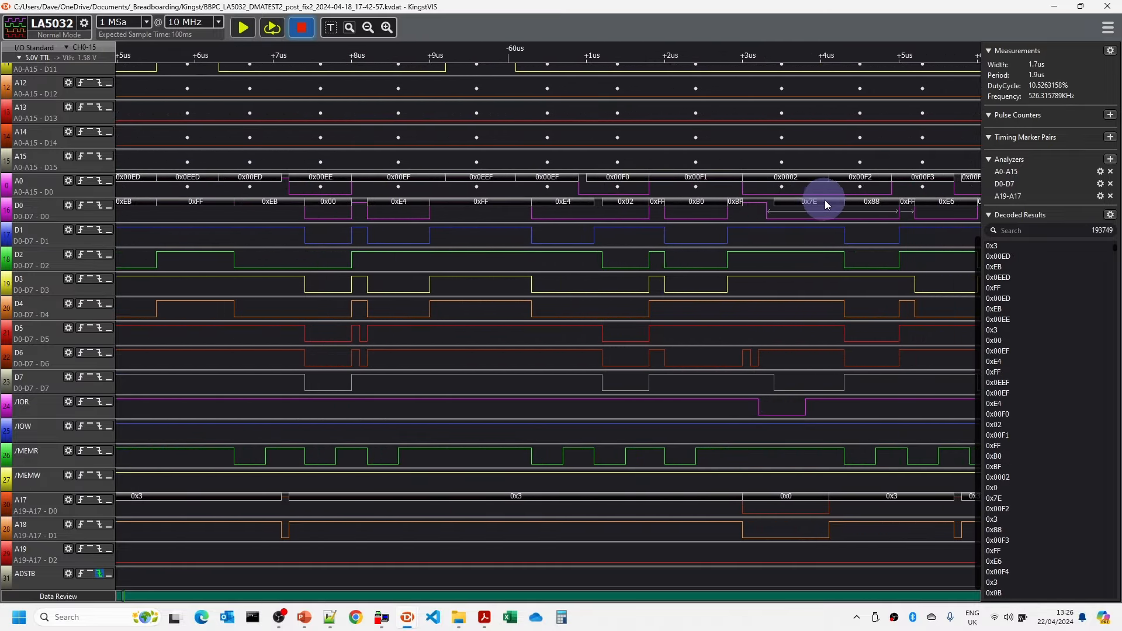
mouse_move(811, 209)
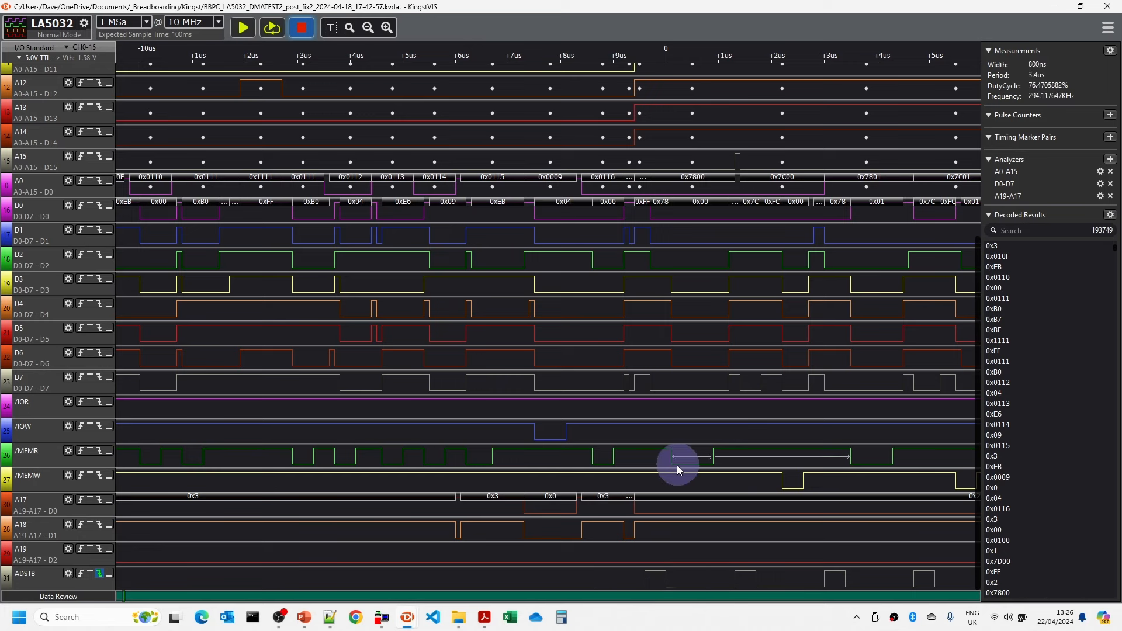
mouse_move(688, 465)
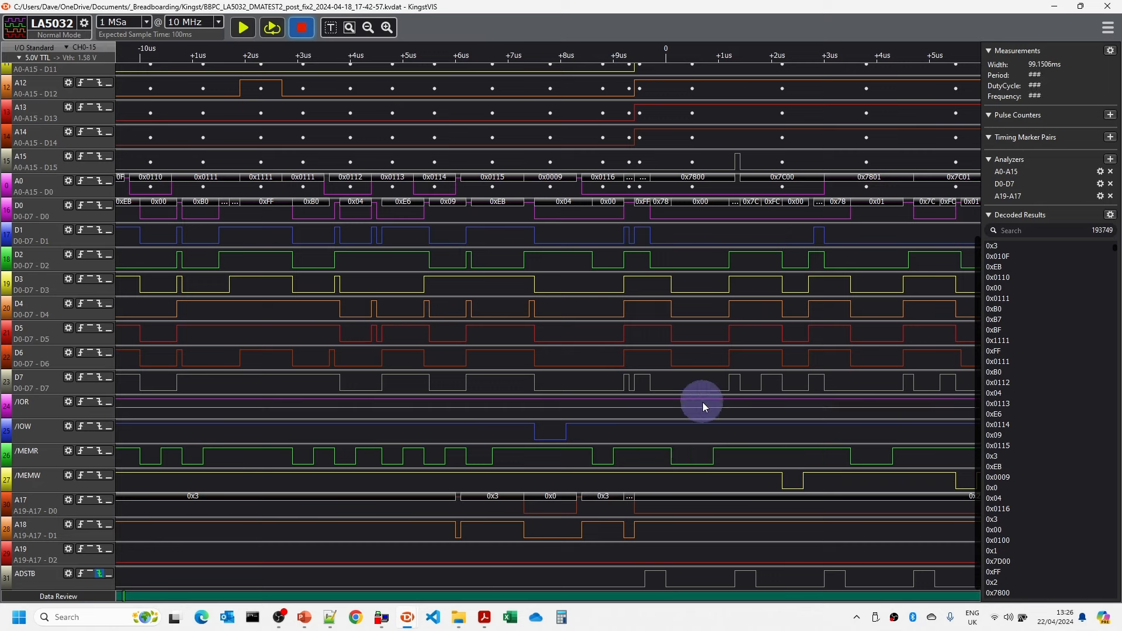
Inspect the waveform where decoded addresses jump to 0x7800 as memory writes begin
left_click(704, 177)
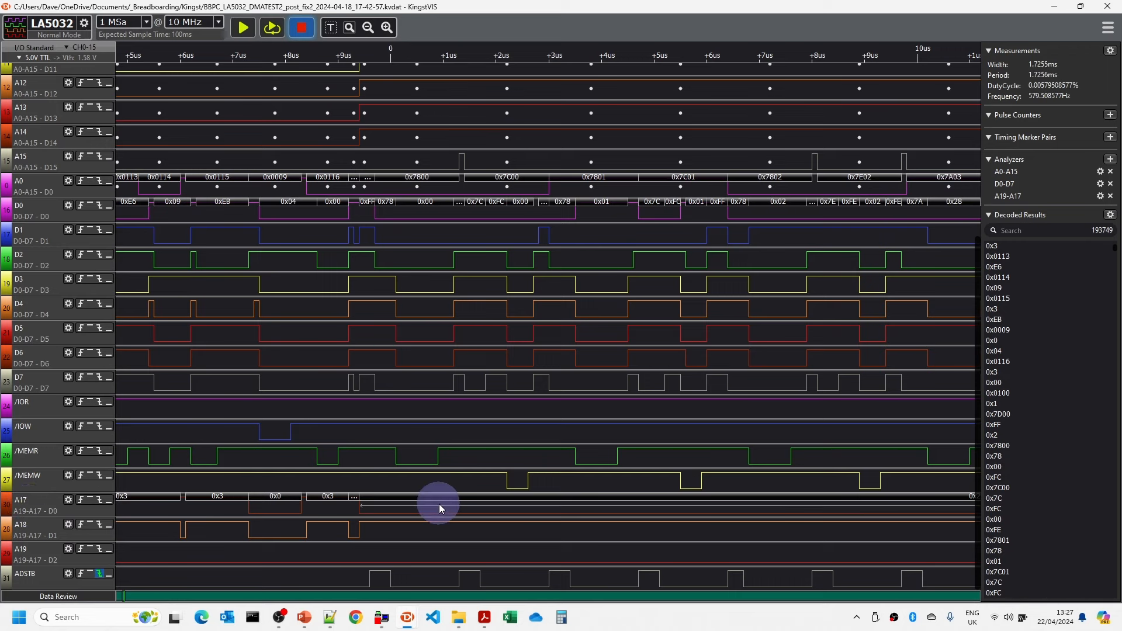
mouse_move(442, 505)
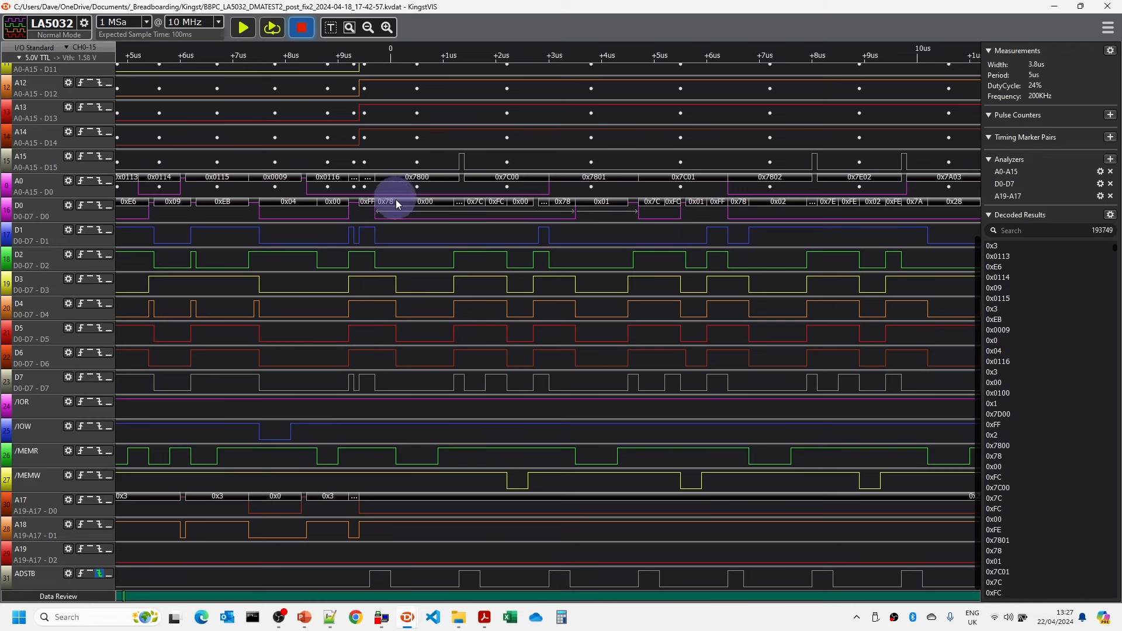
mouse_move(389, 206)
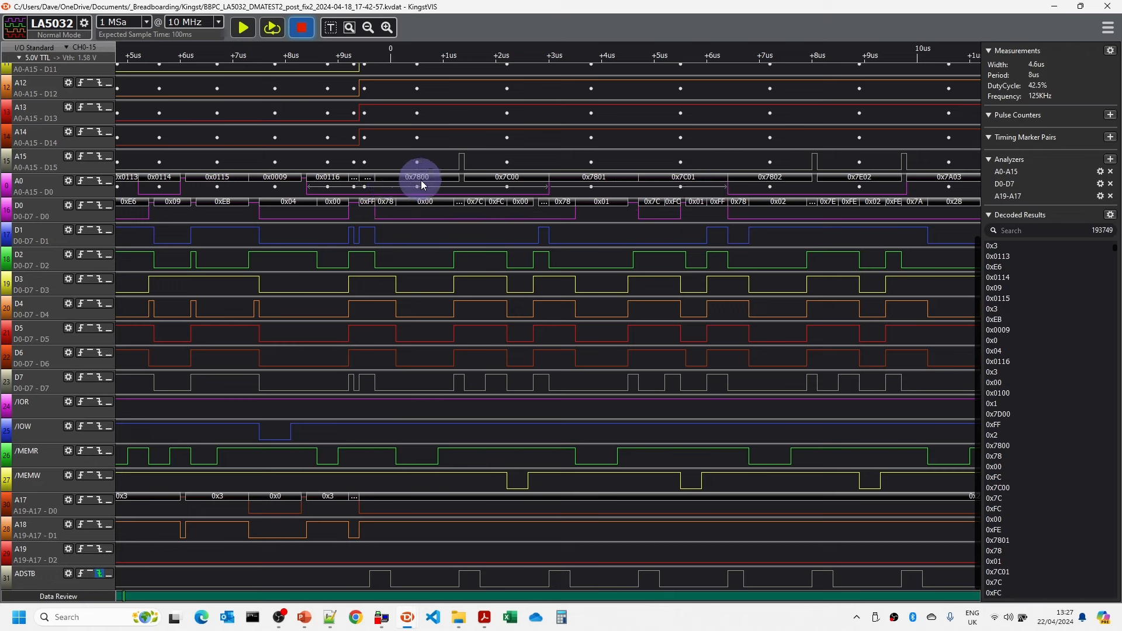
left_click(422, 452)
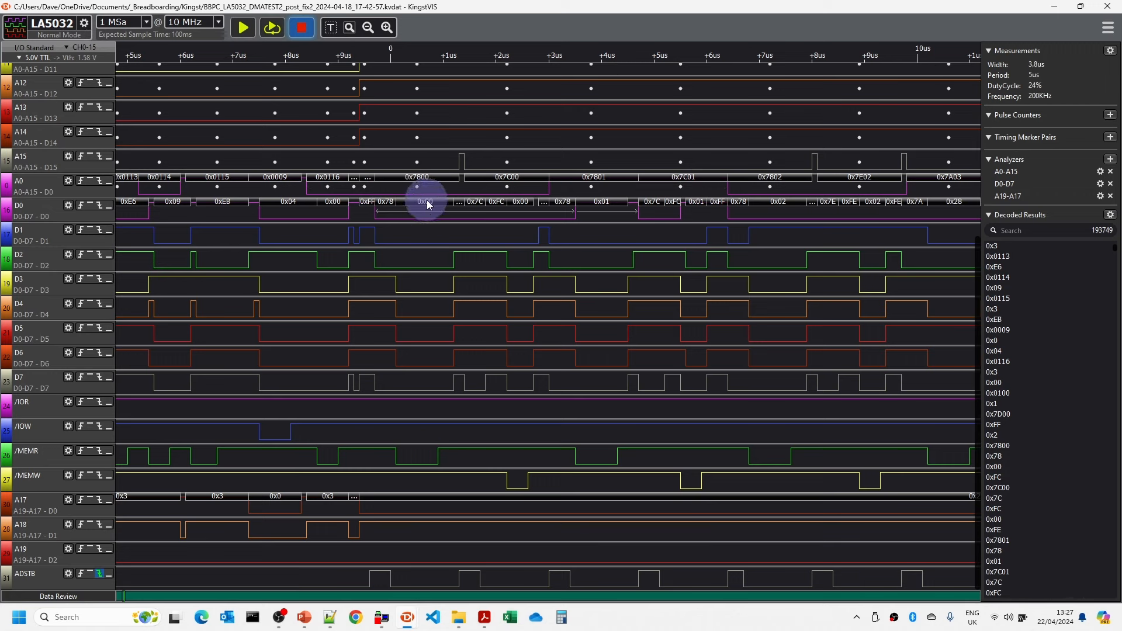
mouse_move(424, 204)
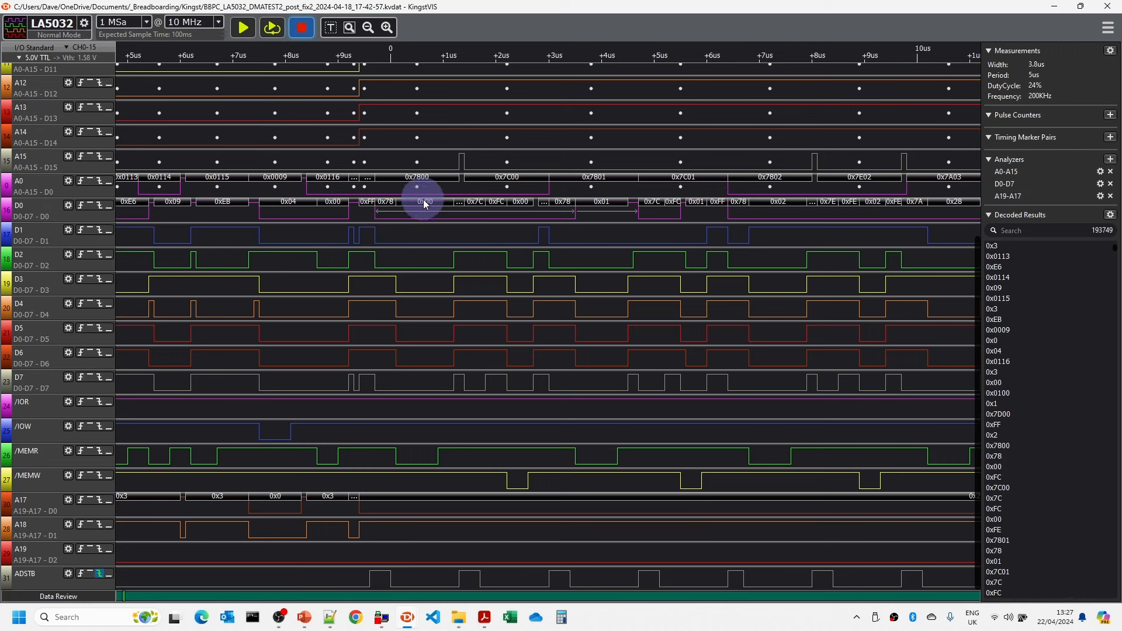
mouse_move(471, 208)
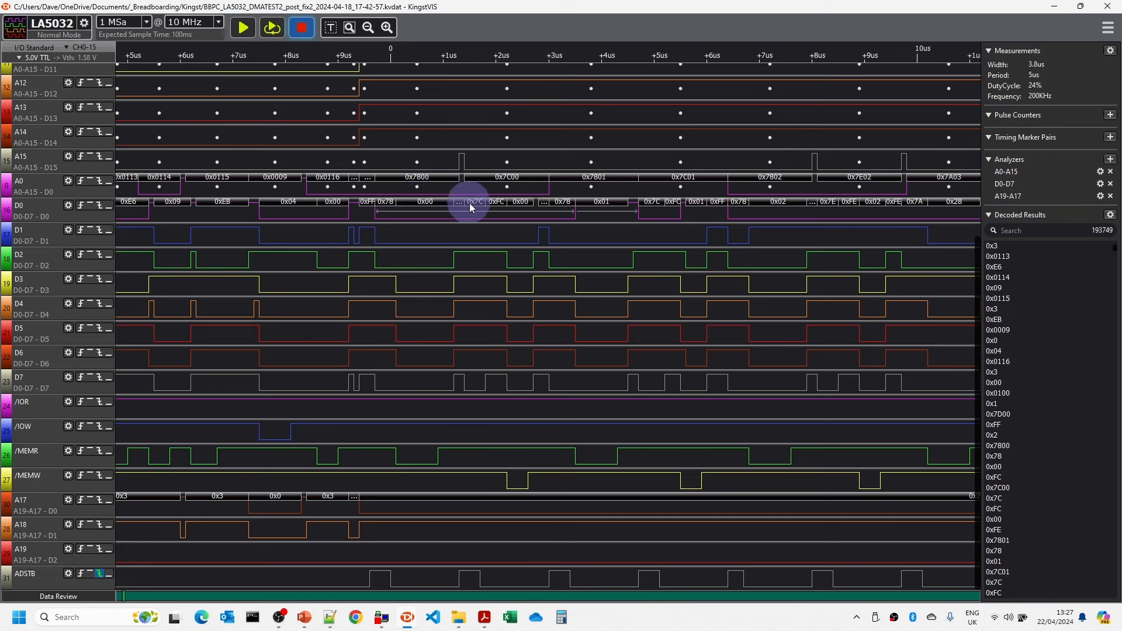
mouse_move(479, 209)
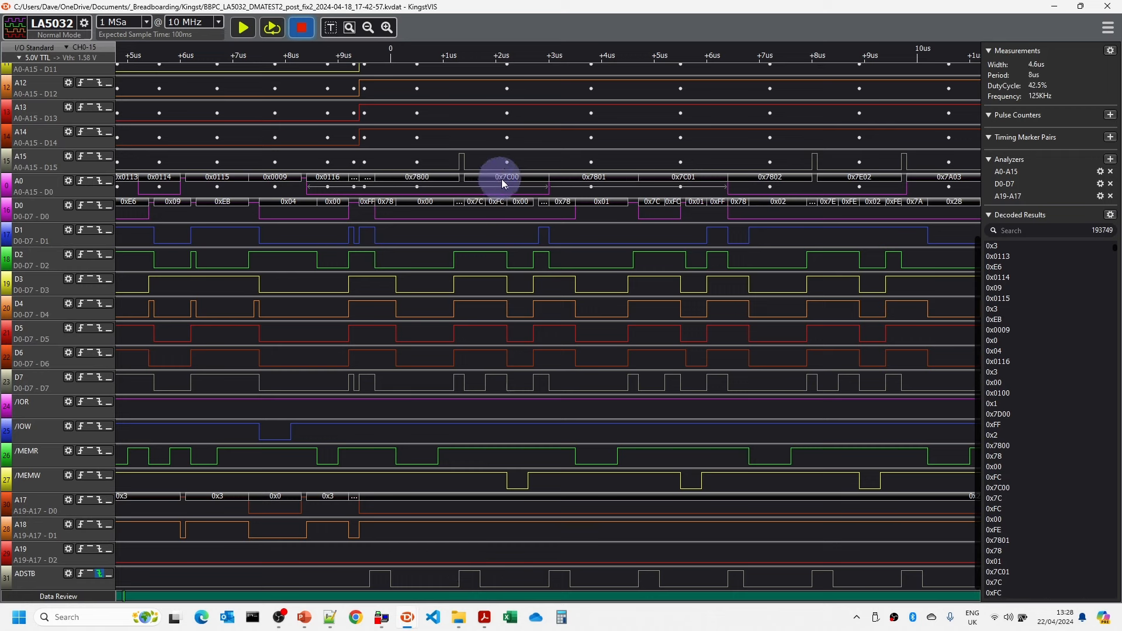
mouse_move(512, 181)
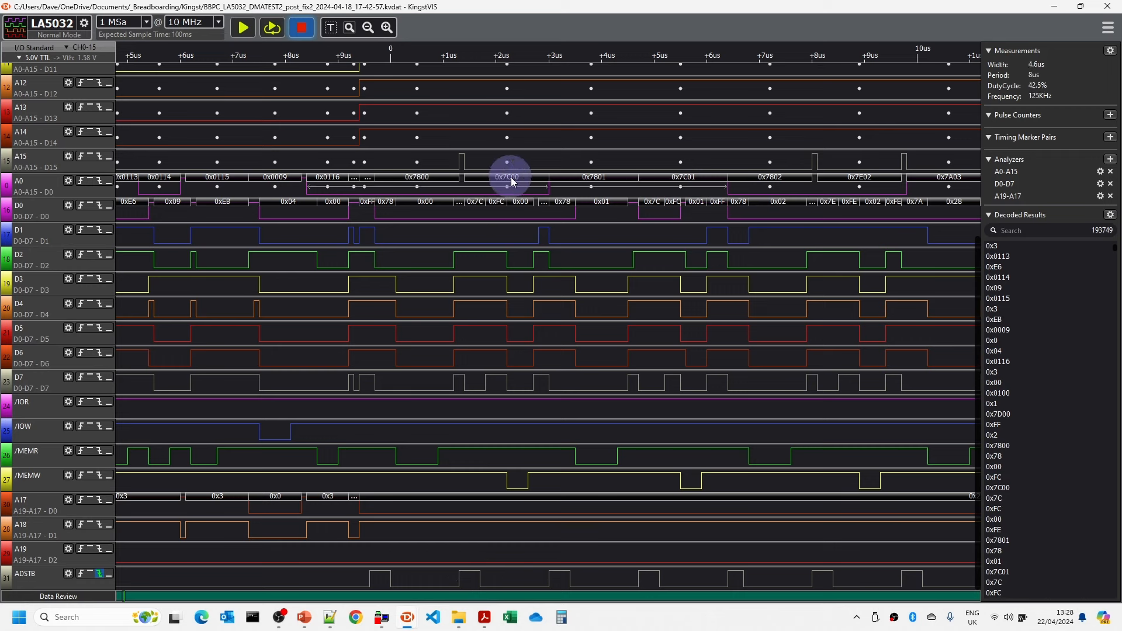
mouse_move(522, 182)
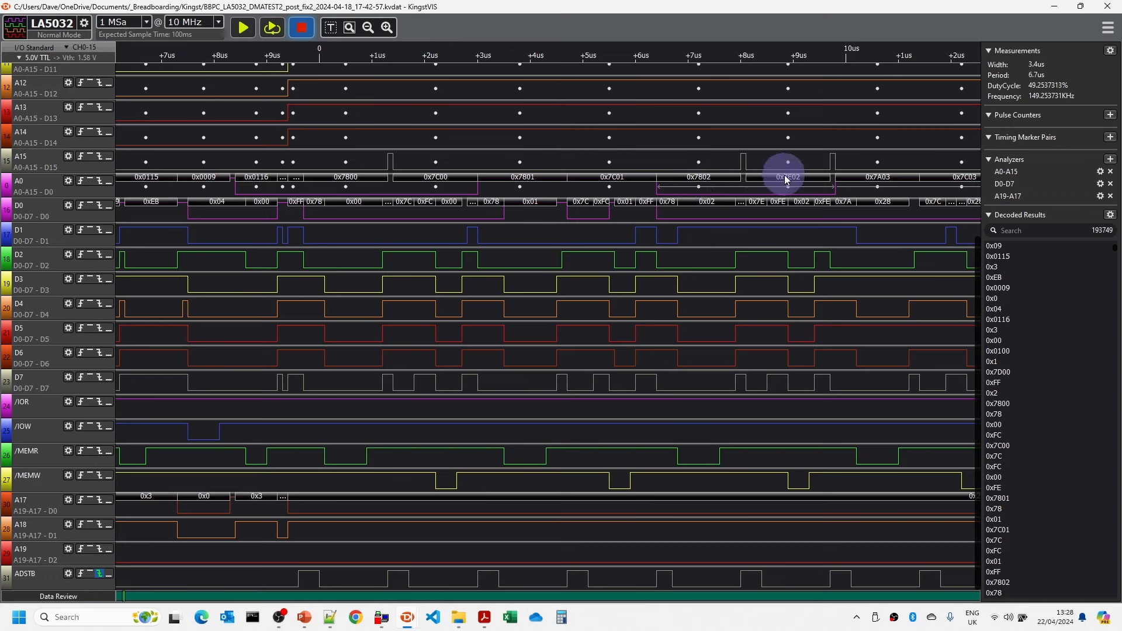
mouse_move(796, 184)
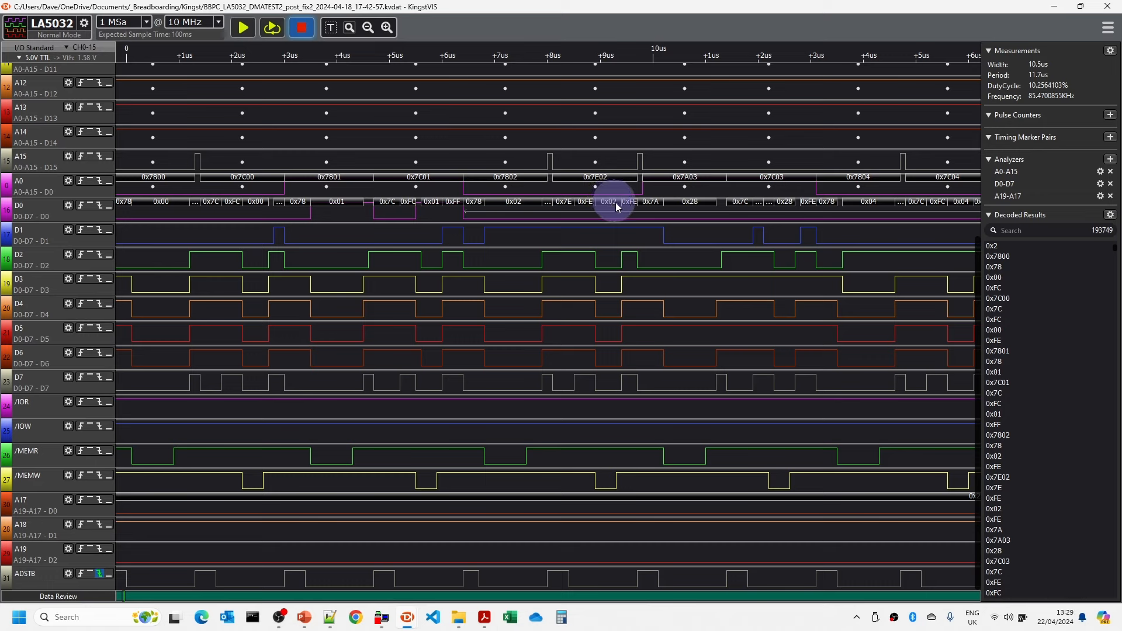
mouse_move(628, 210)
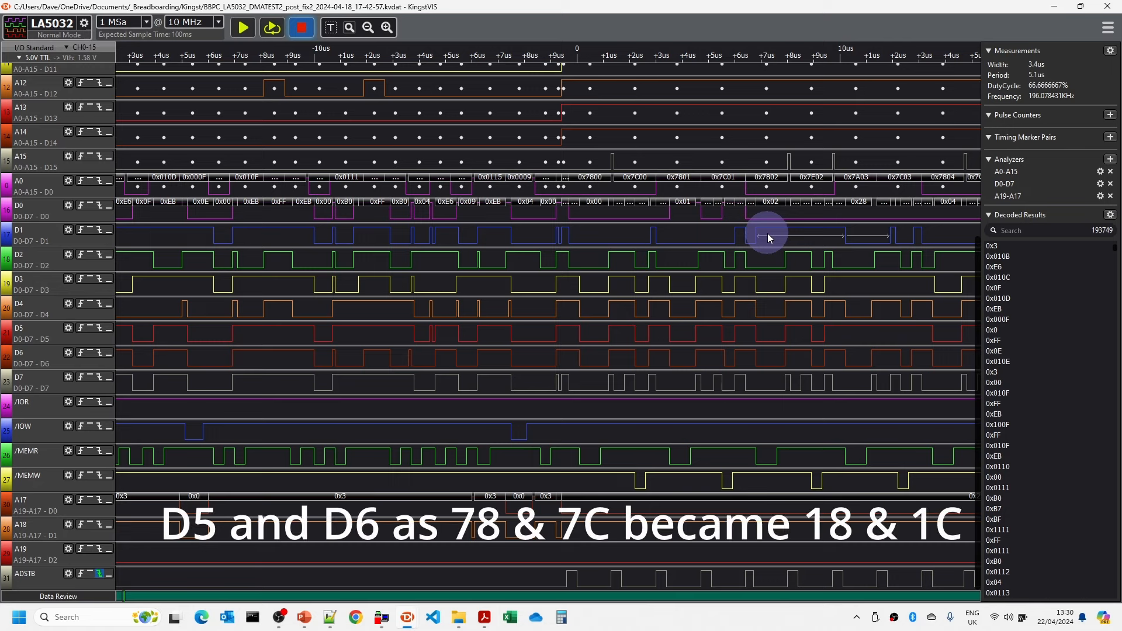
mouse_move(761, 241)
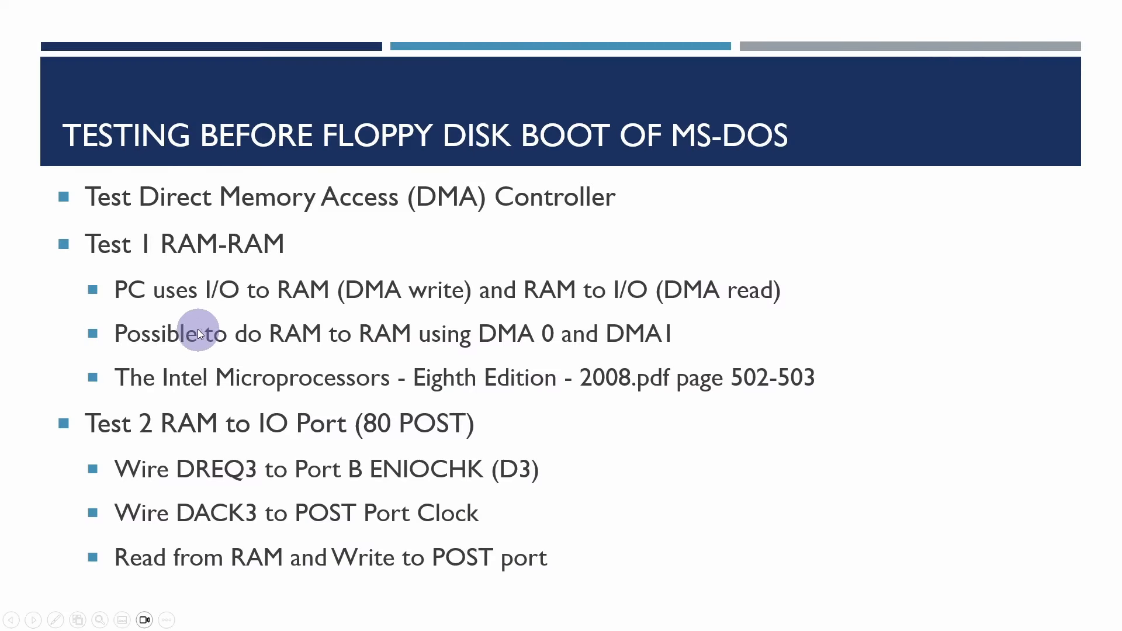
mouse_move(117, 253)
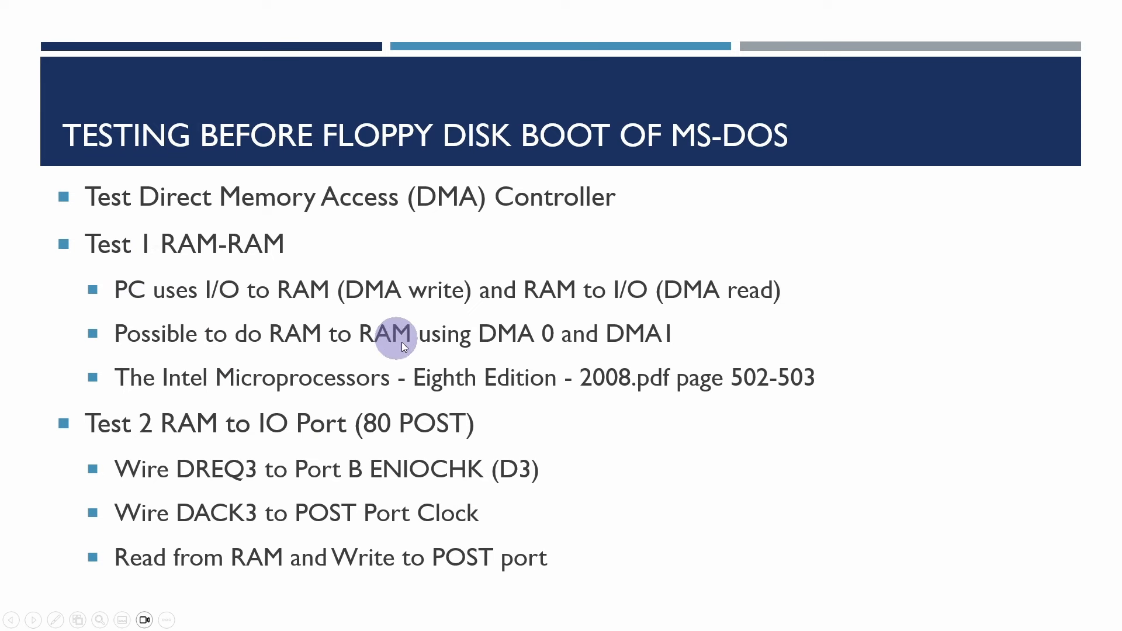
mouse_move(193, 438)
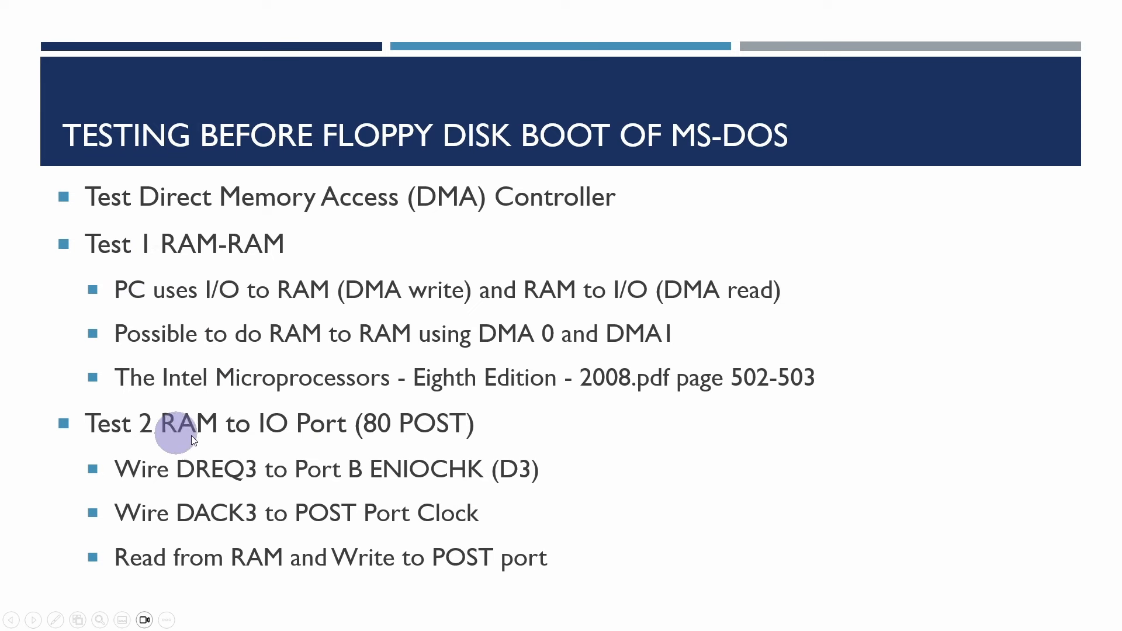
mouse_move(134, 440)
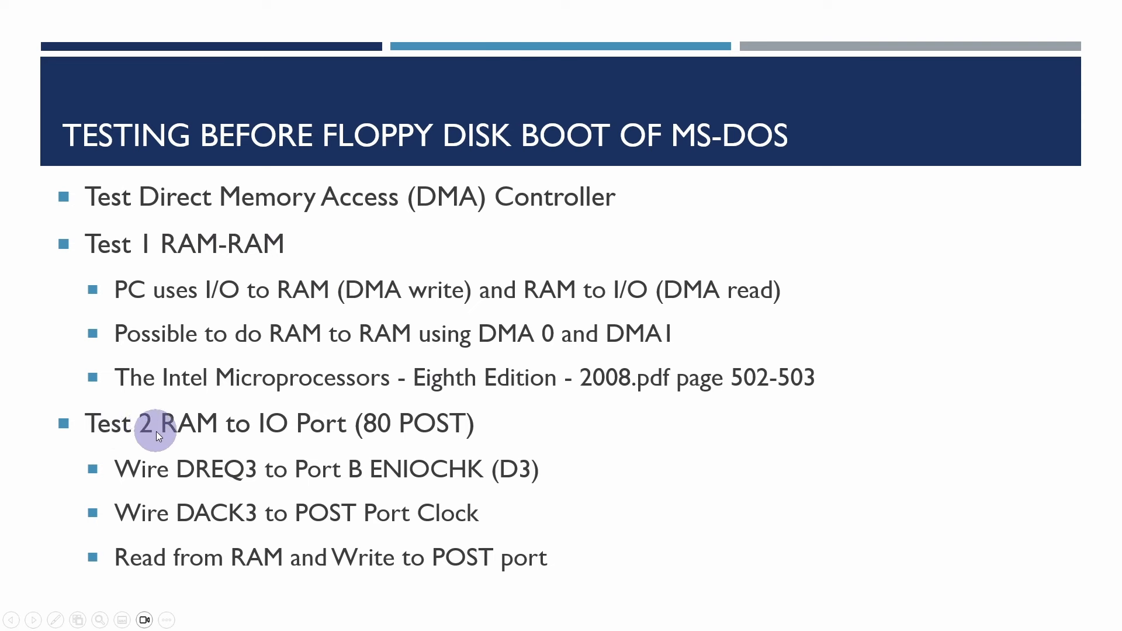
mouse_move(153, 469)
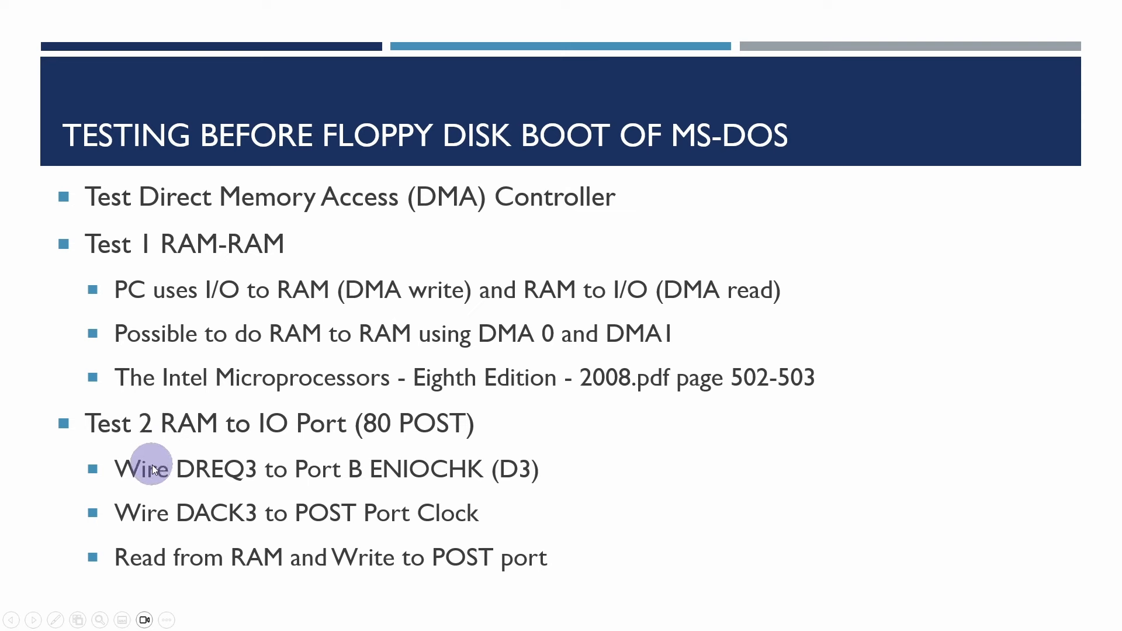
mouse_move(346, 477)
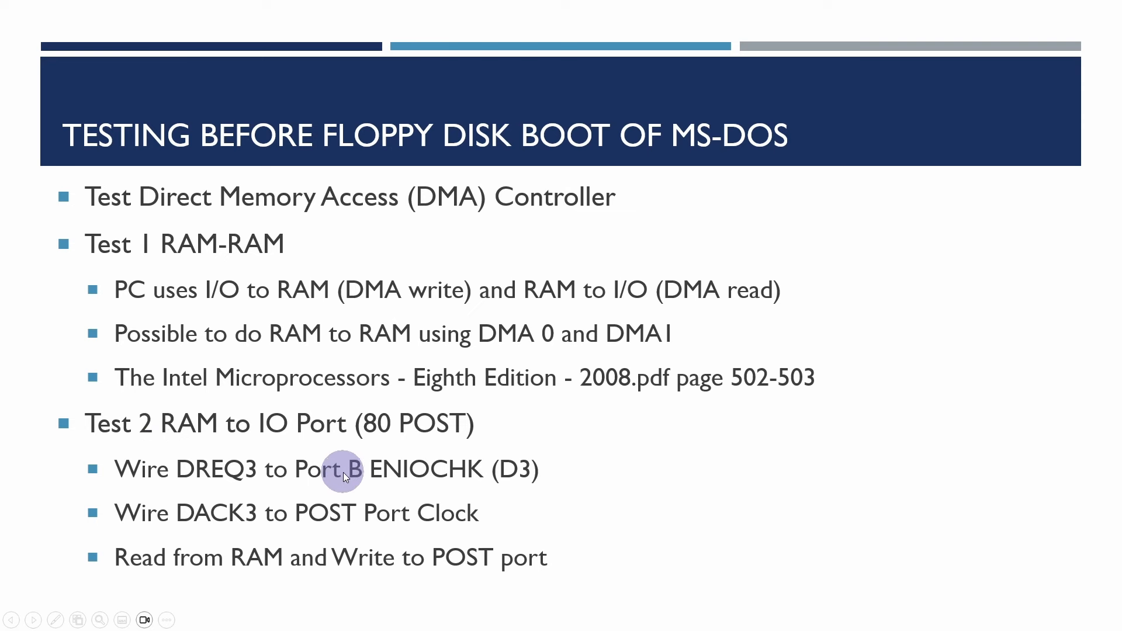
mouse_move(201, 441)
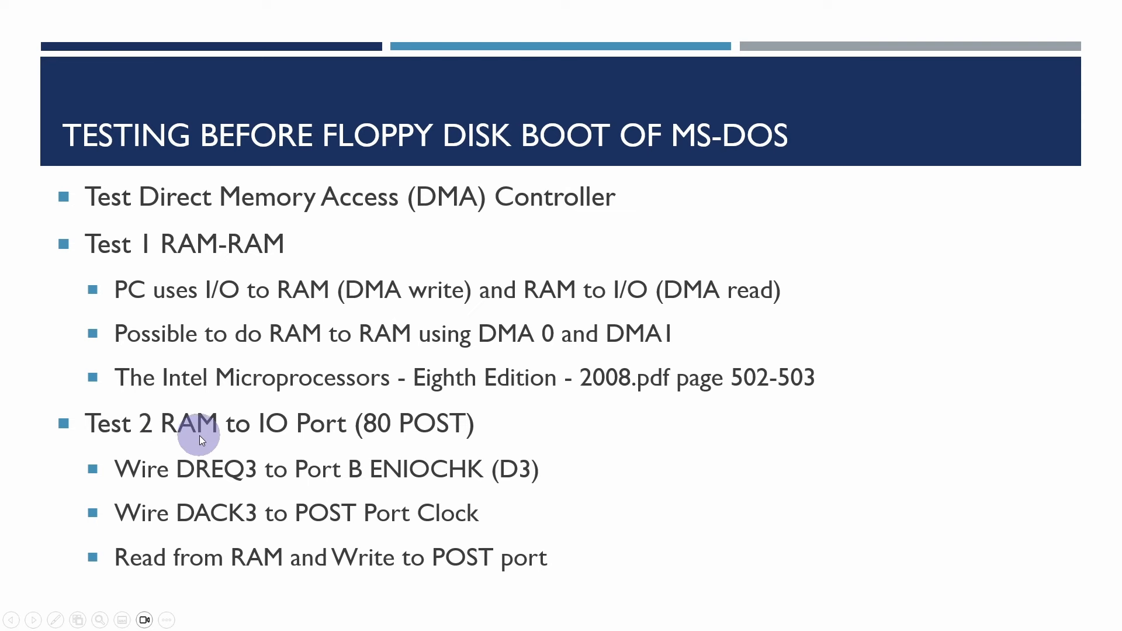
mouse_move(183, 470)
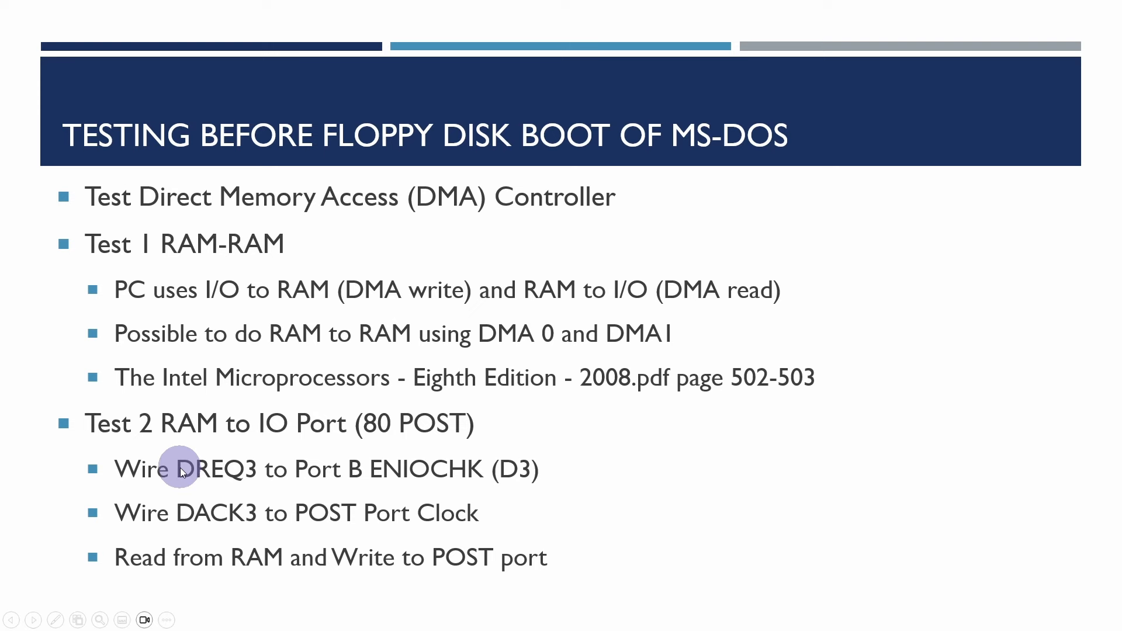
mouse_move(384, 431)
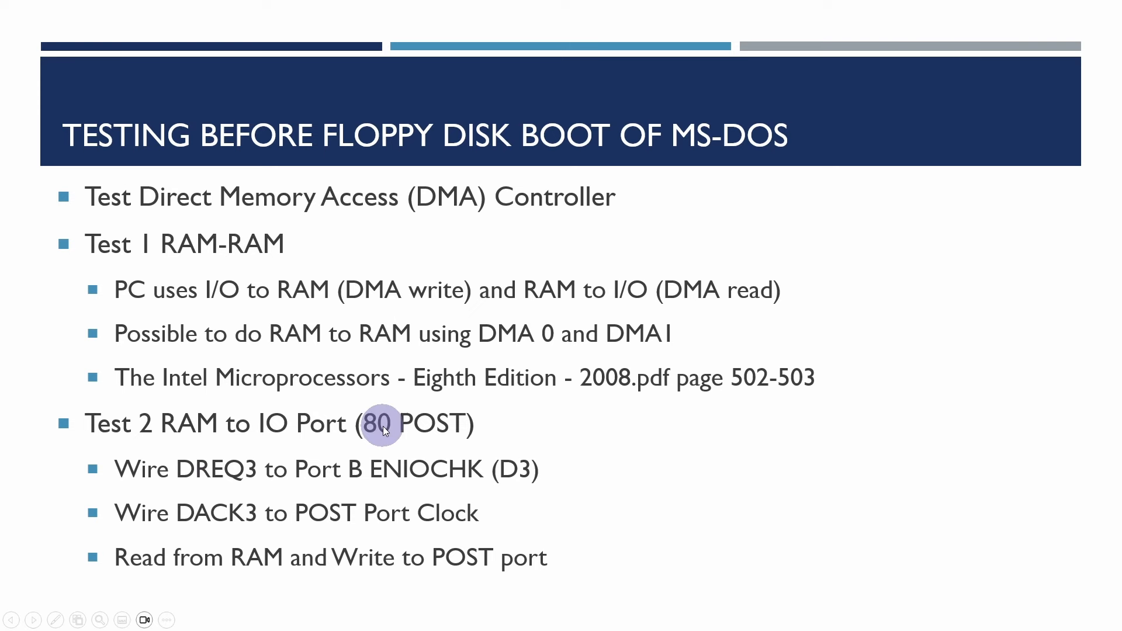
mouse_move(266, 473)
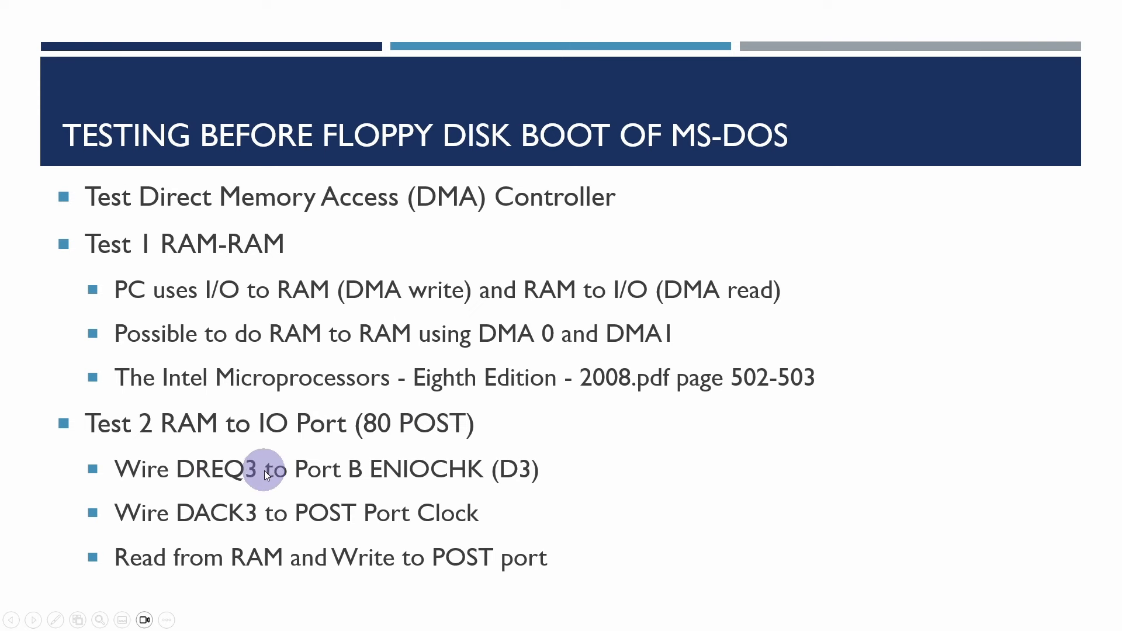
mouse_move(208, 504)
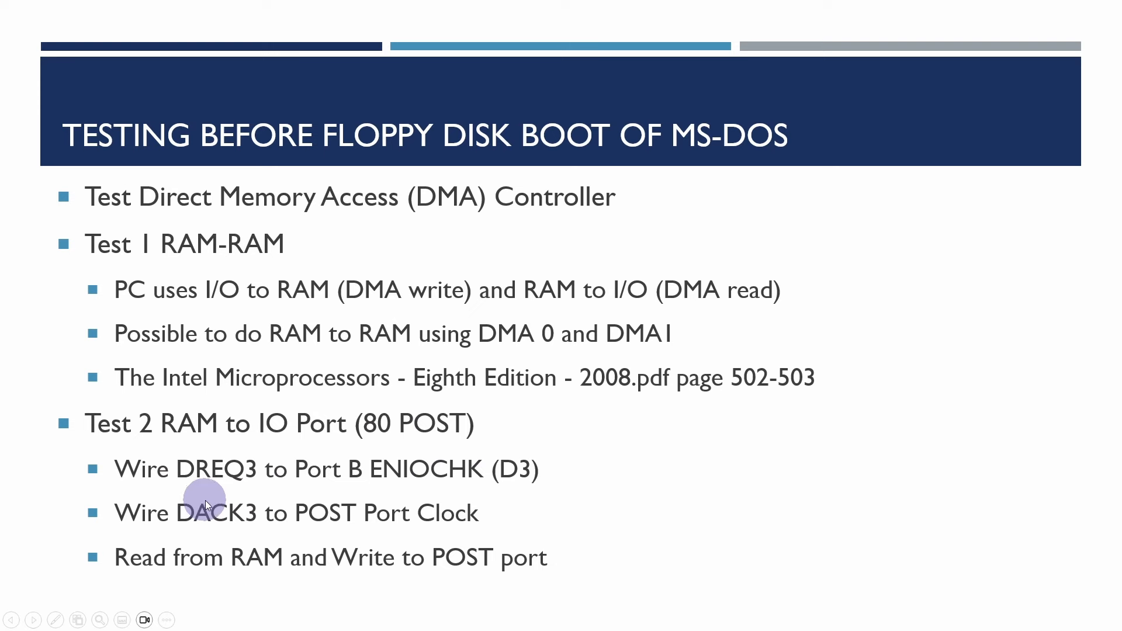
mouse_move(193, 472)
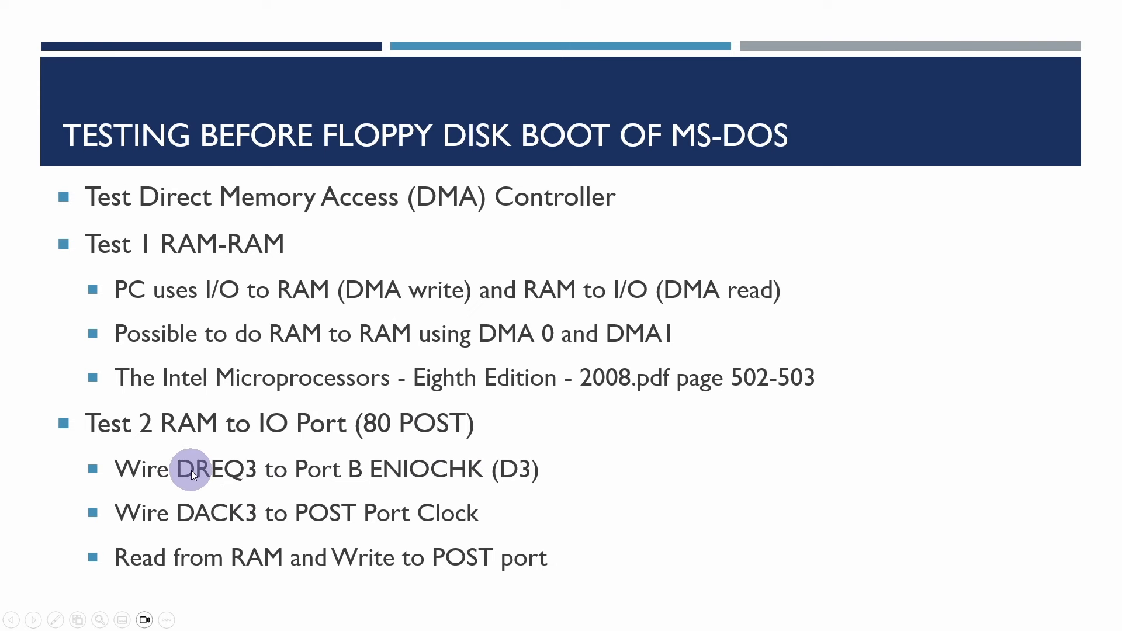
mouse_move(376, 484)
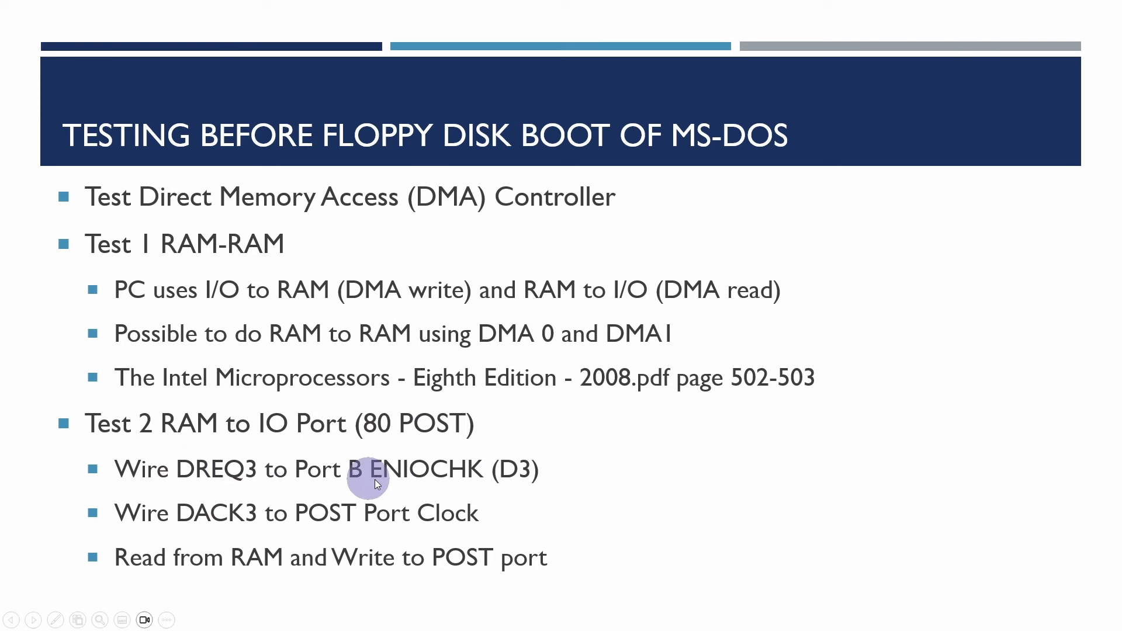
mouse_move(407, 484)
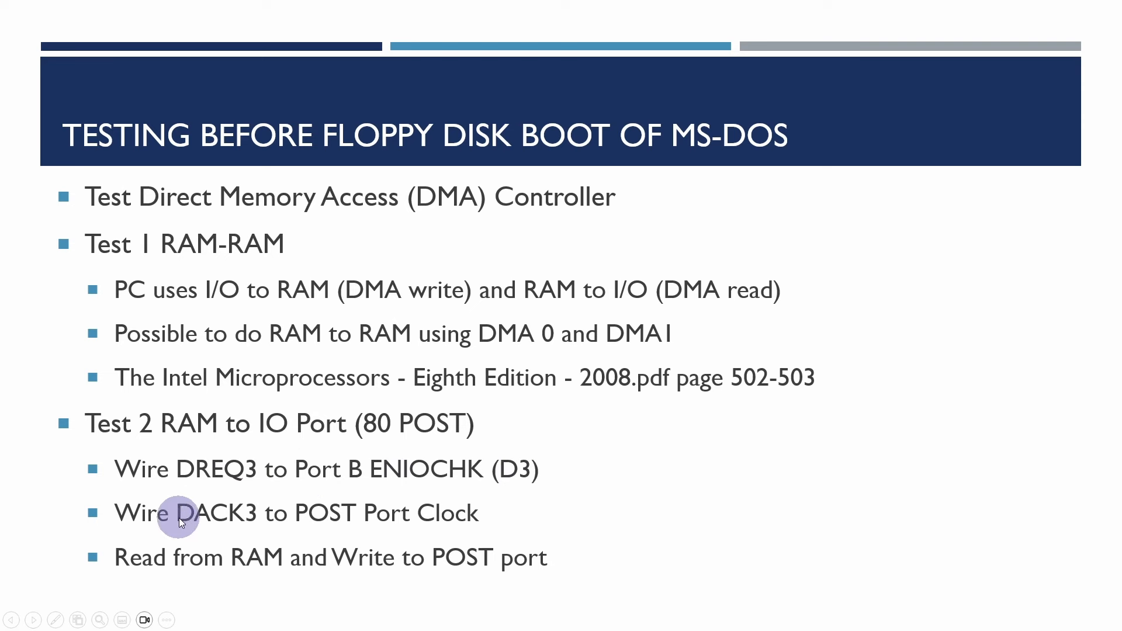
mouse_move(307, 527)
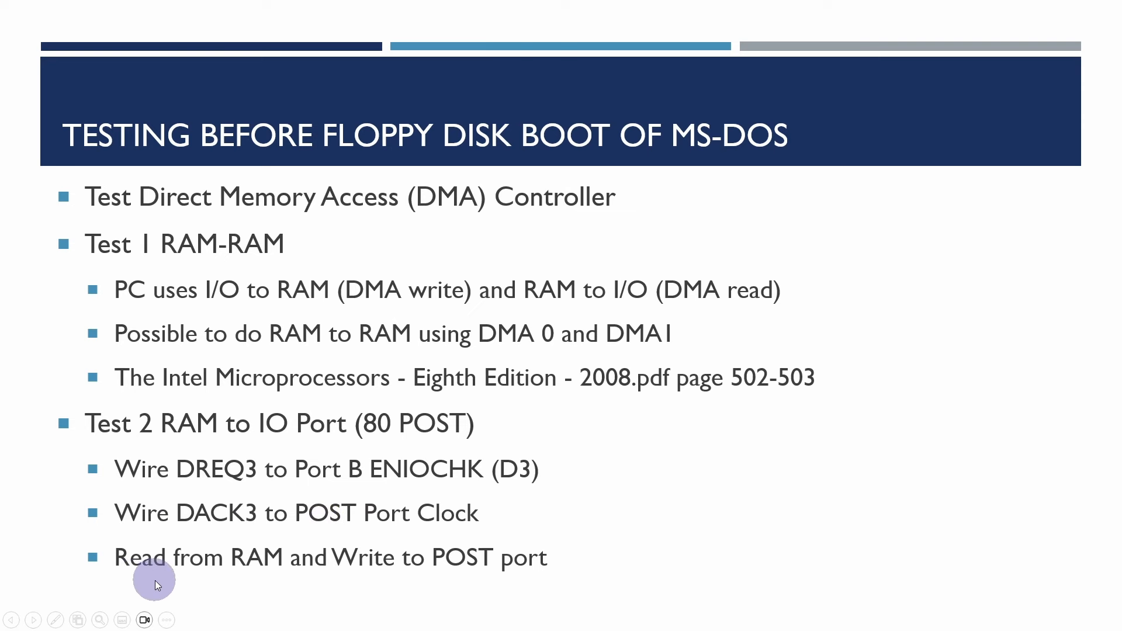
mouse_move(267, 570)
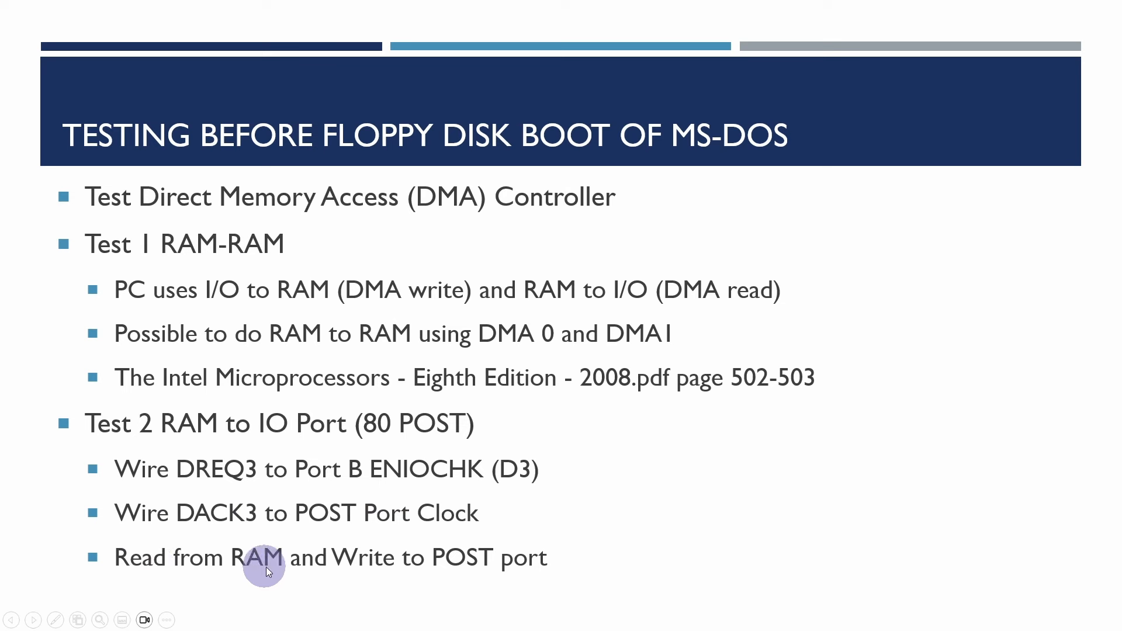
mouse_move(507, 579)
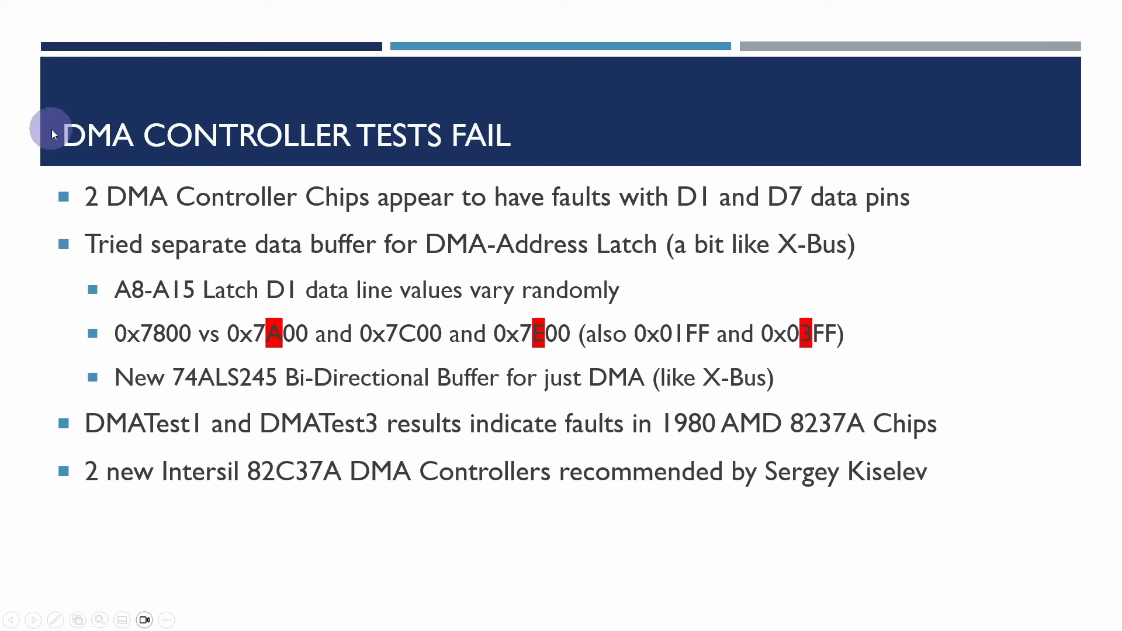
mouse_move(137, 137)
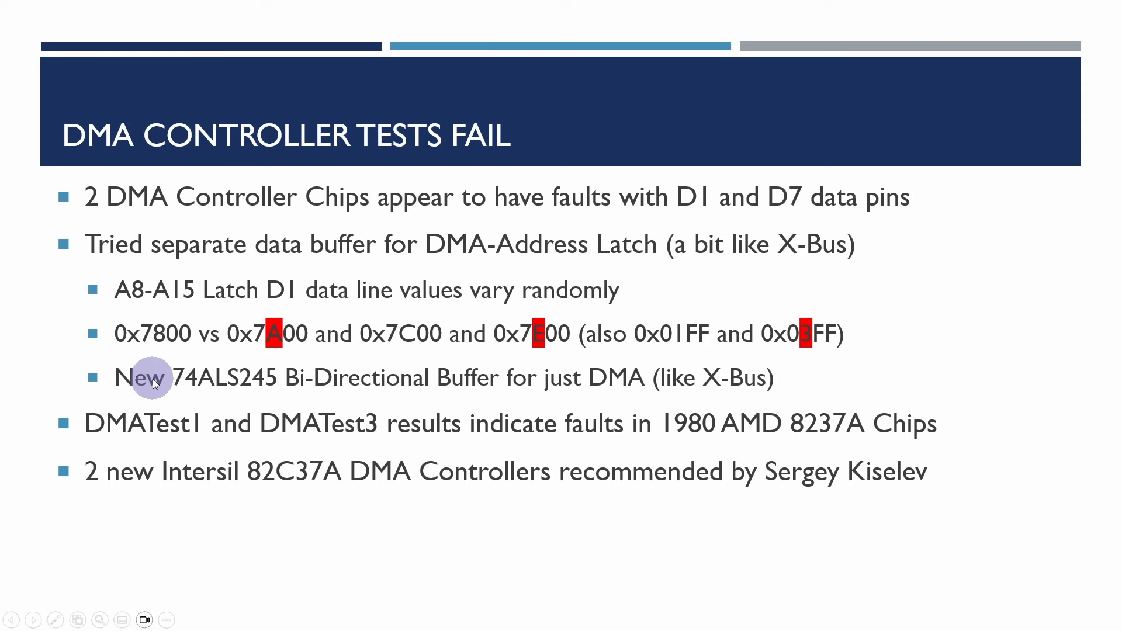
mouse_move(316, 383)
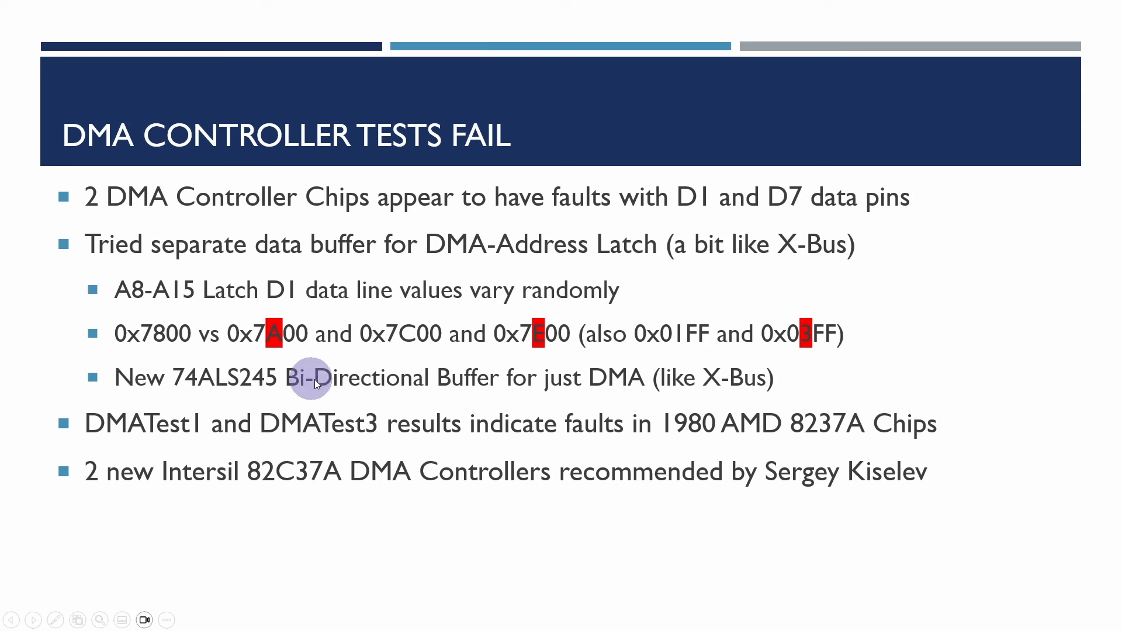
mouse_move(615, 394)
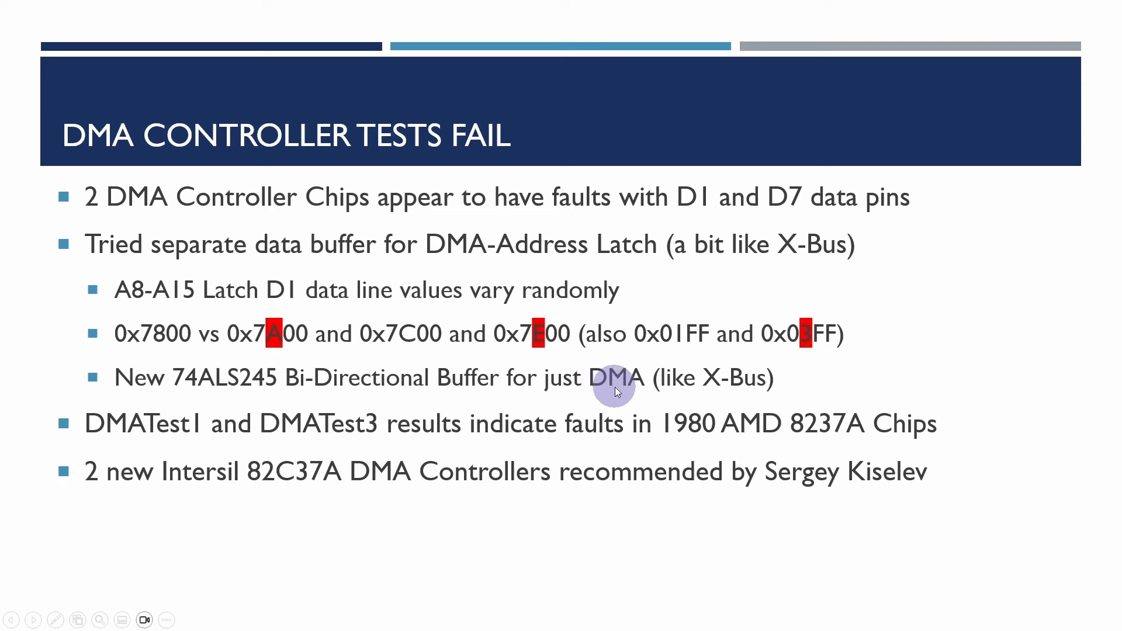
mouse_move(667, 400)
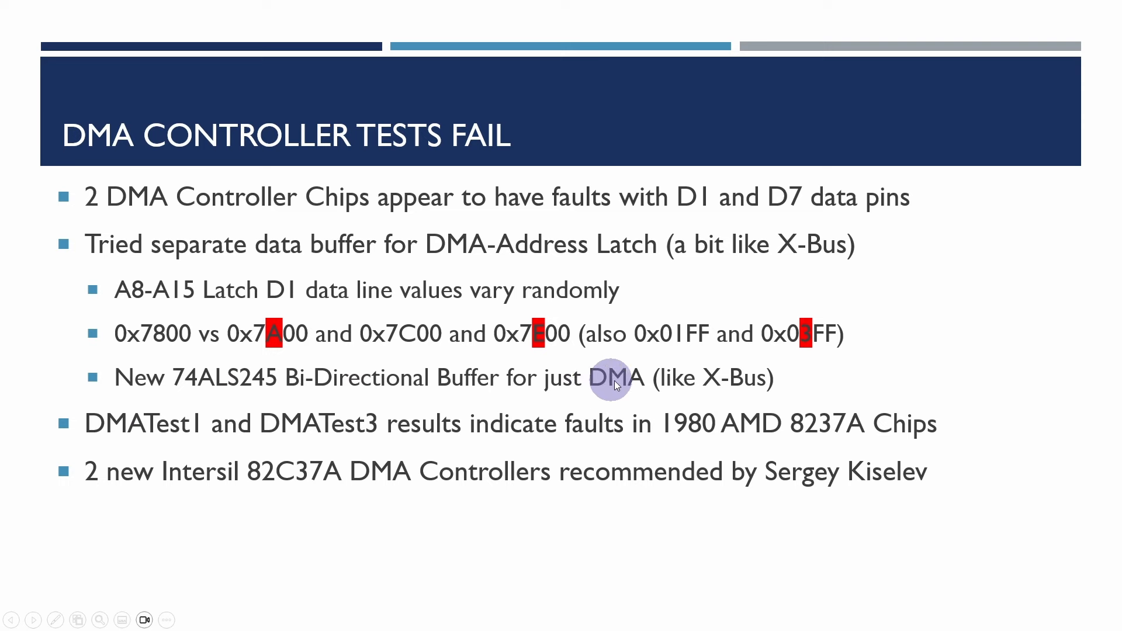
mouse_move(767, 381)
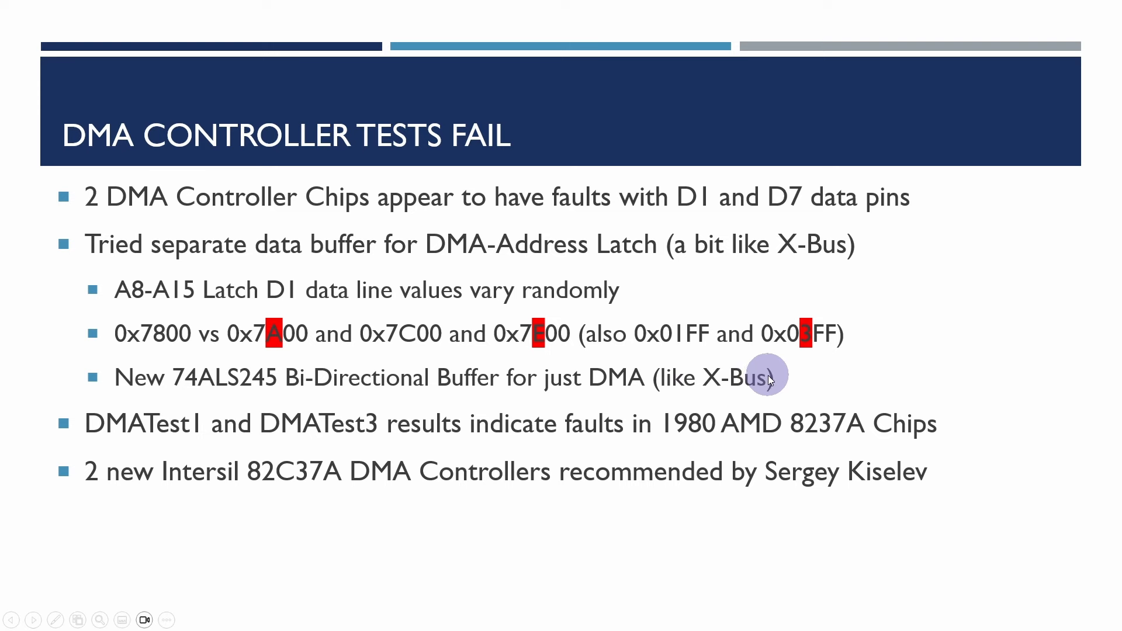
mouse_move(751, 391)
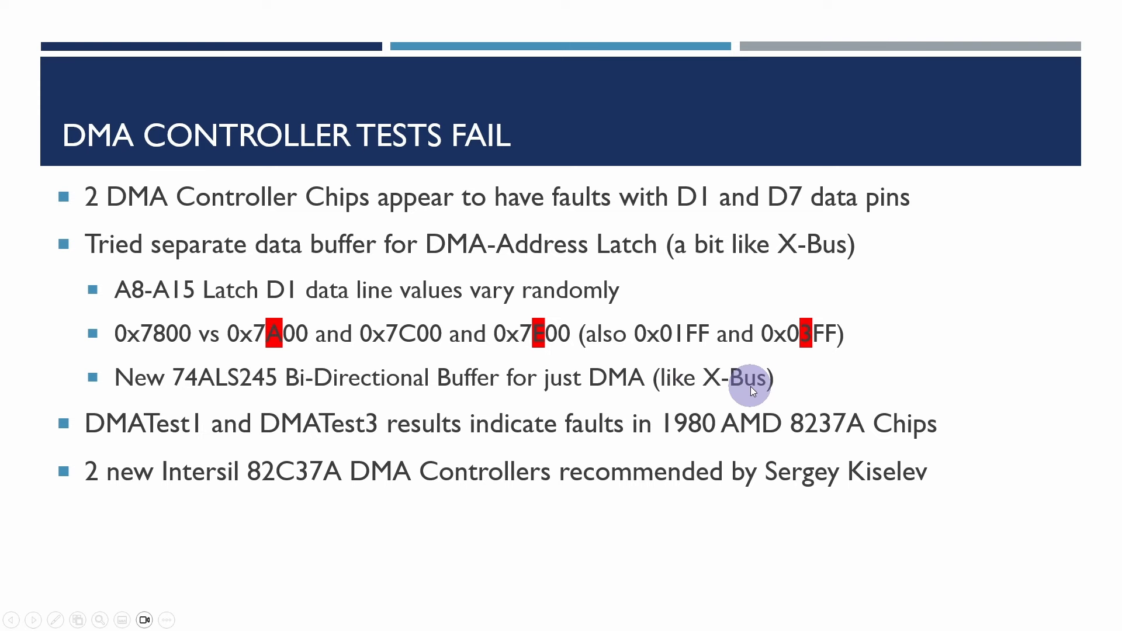
mouse_move(691, 300)
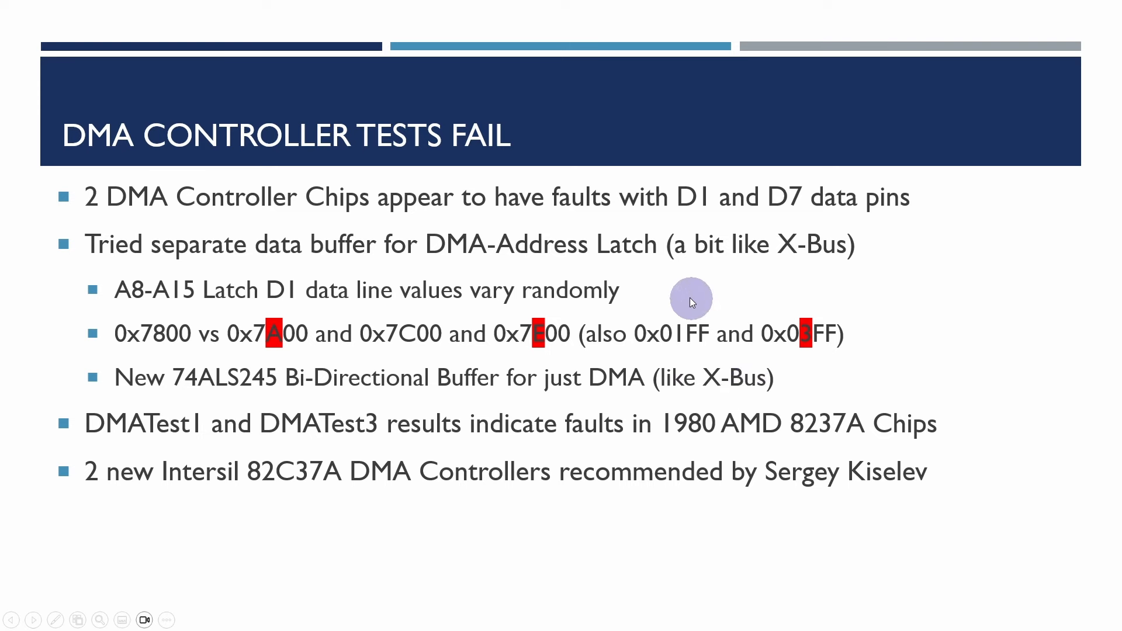
mouse_move(129, 277)
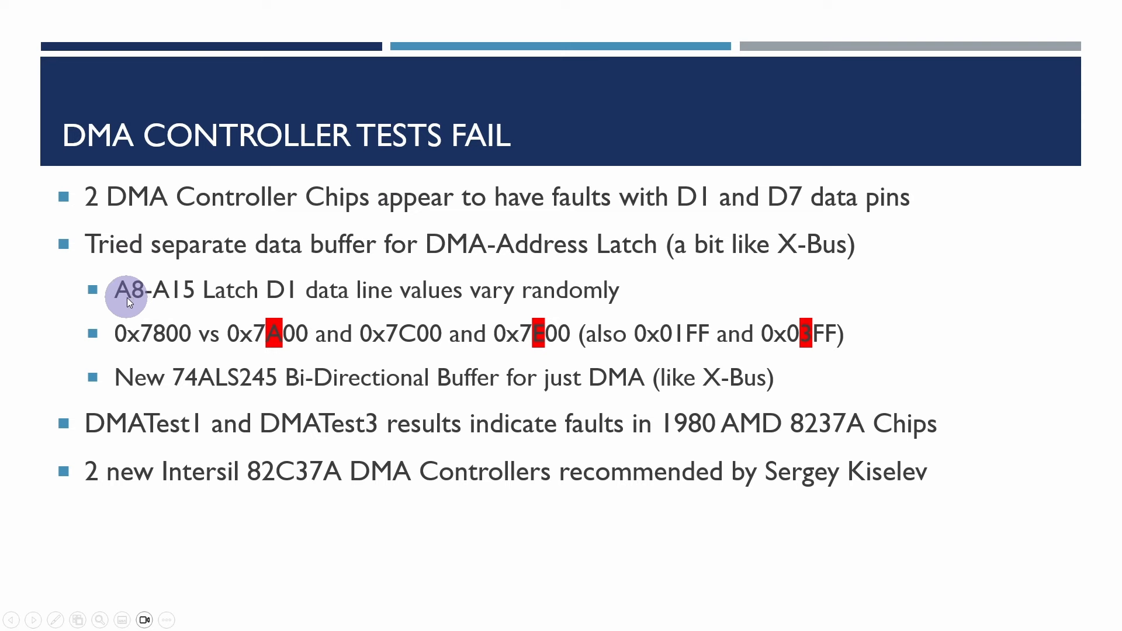
mouse_move(279, 290)
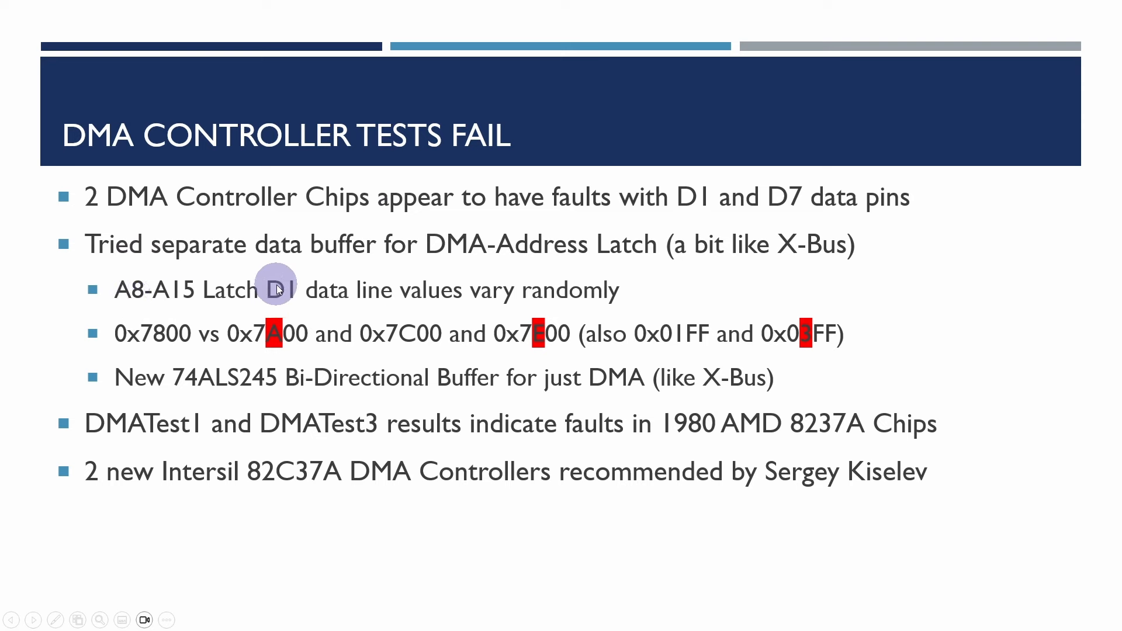
mouse_move(146, 339)
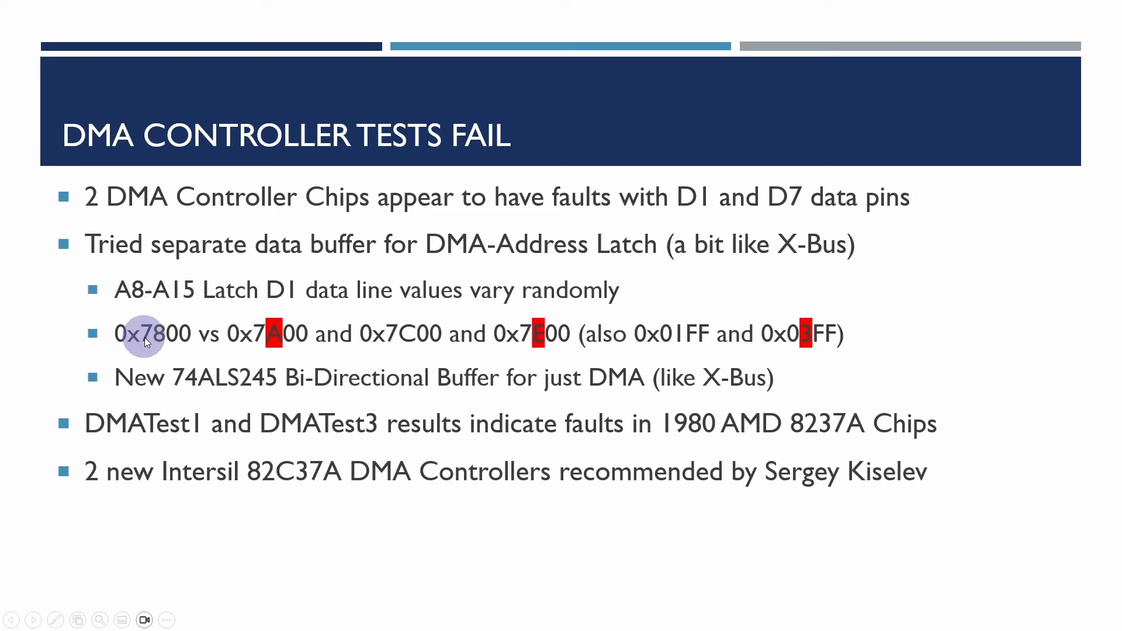
mouse_move(147, 308)
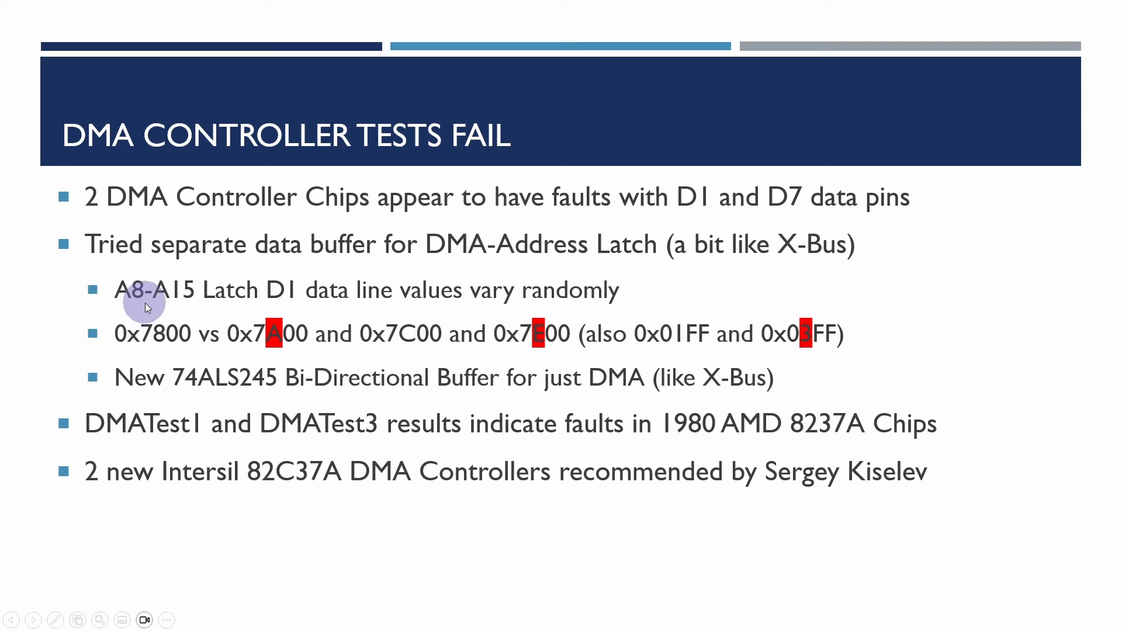
mouse_move(145, 341)
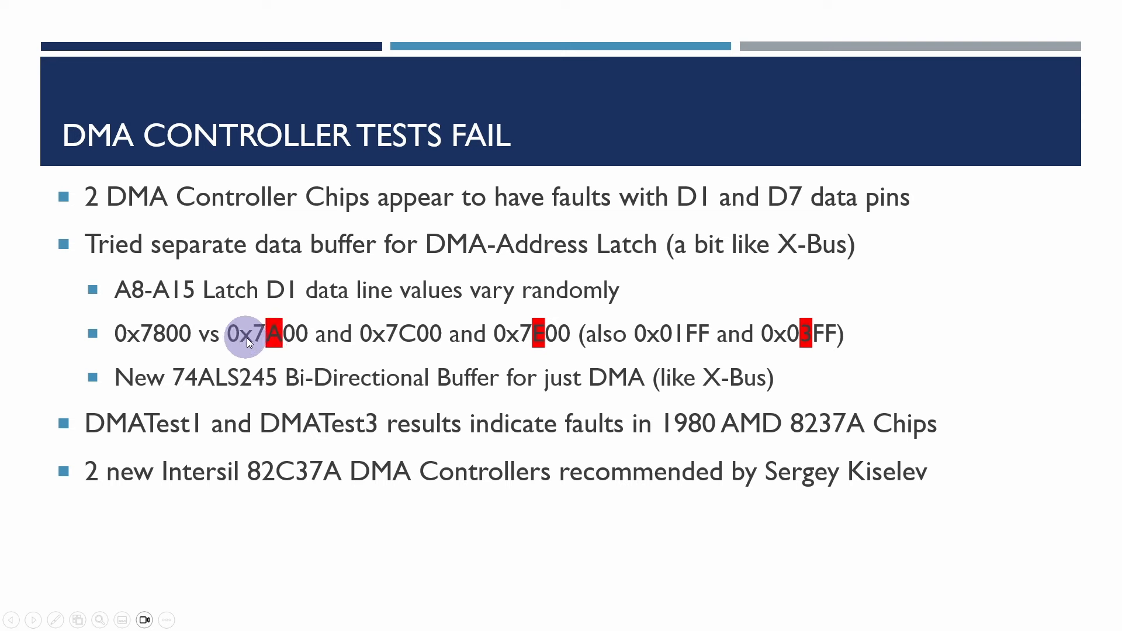
mouse_move(364, 336)
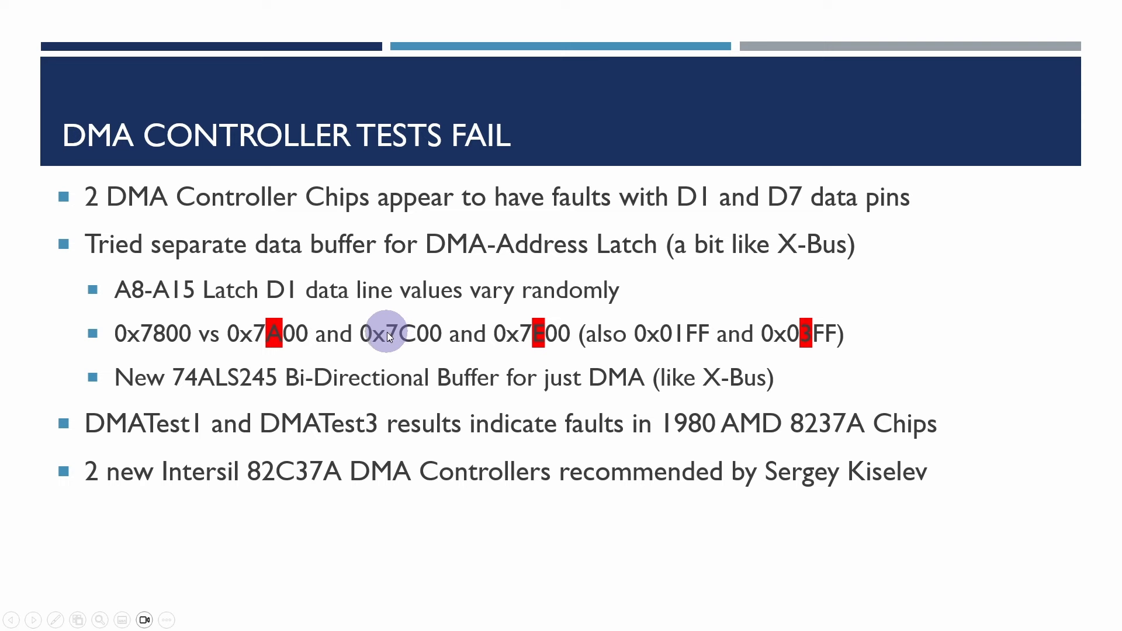
mouse_move(404, 338)
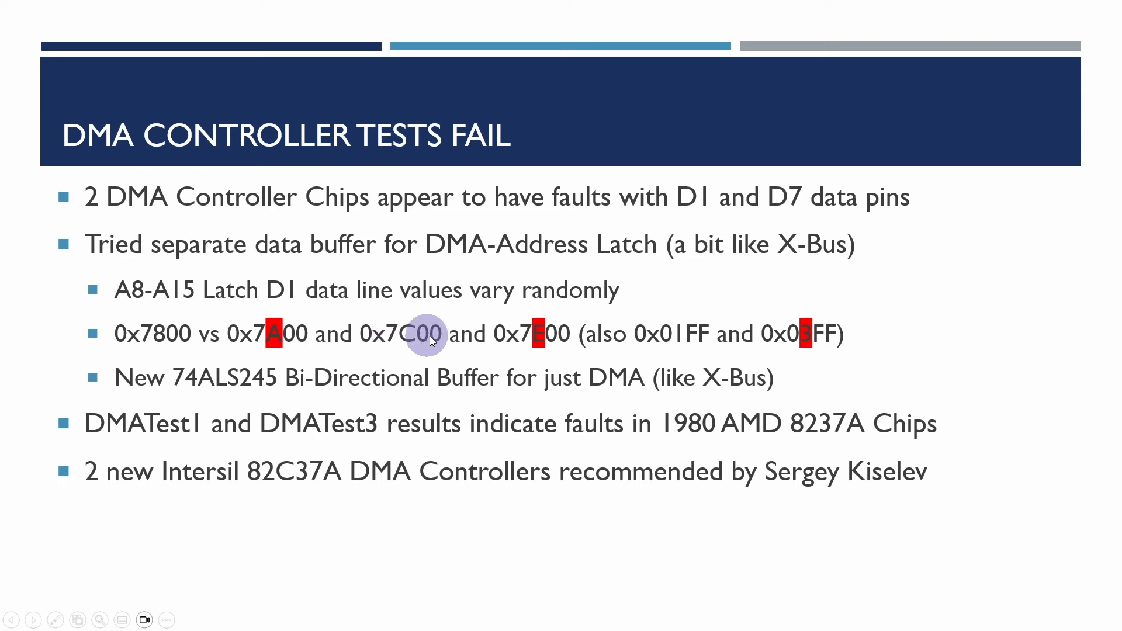
mouse_move(526, 336)
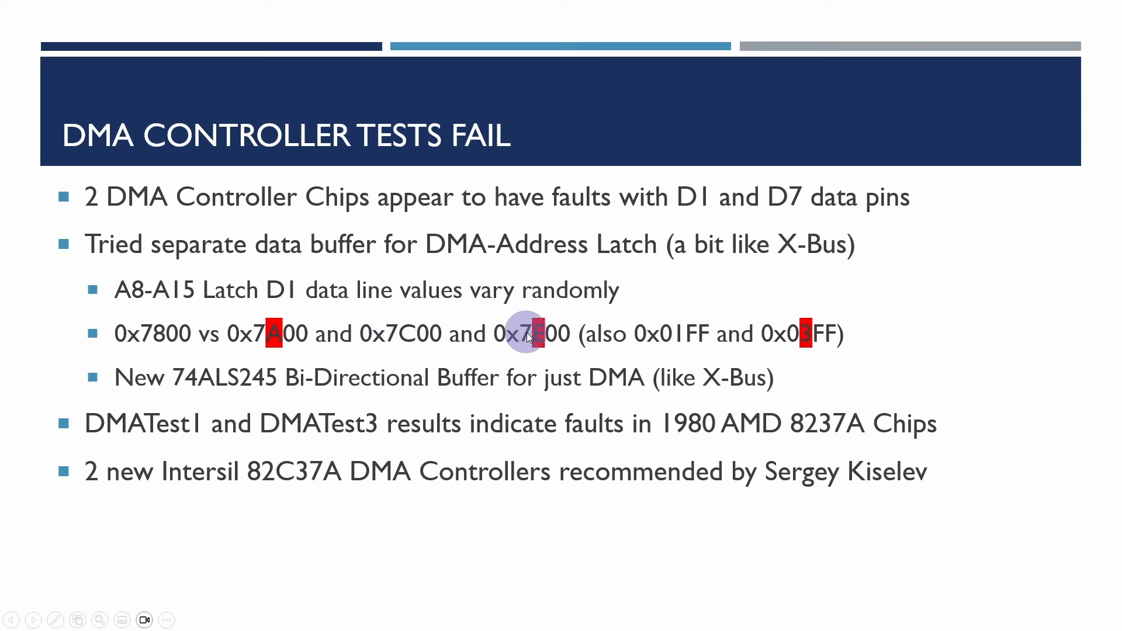
mouse_move(525, 342)
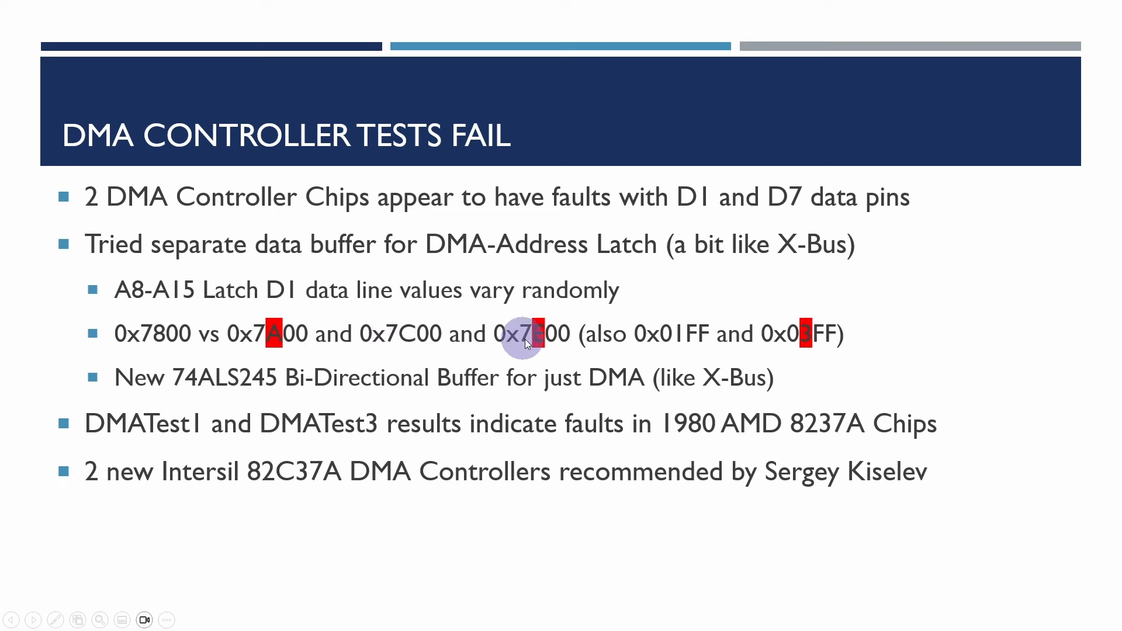
mouse_move(551, 344)
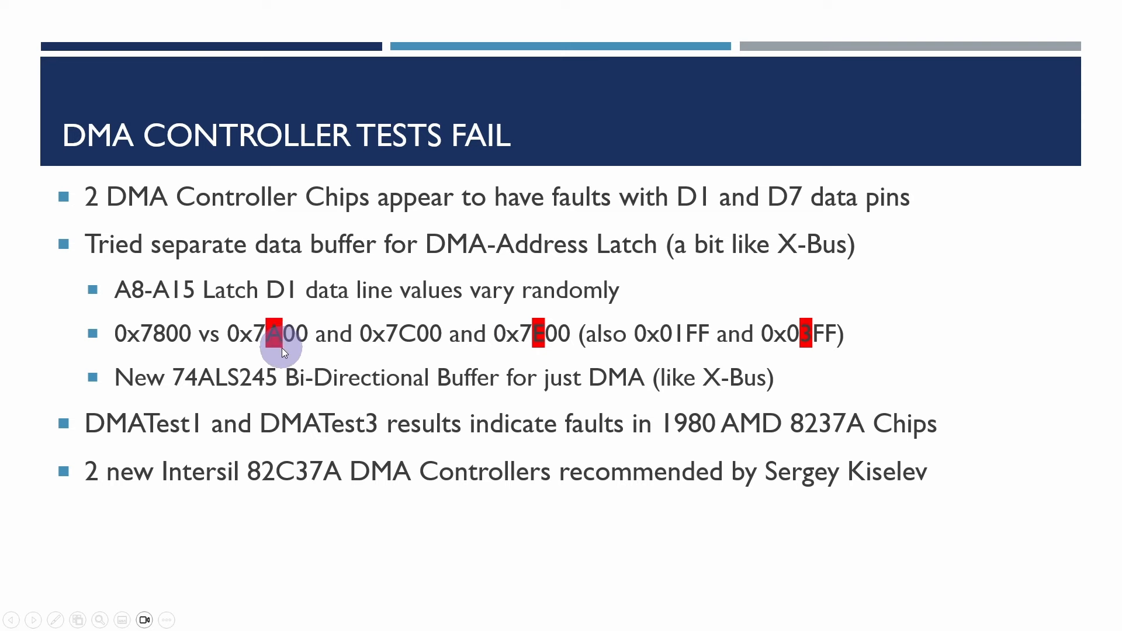
mouse_move(277, 338)
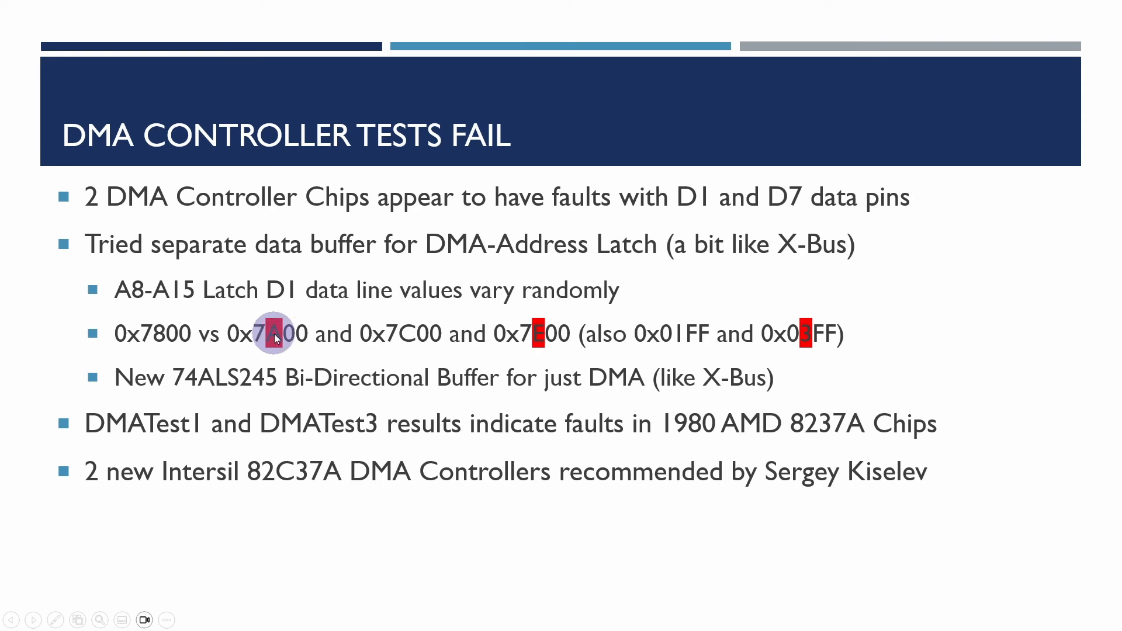
mouse_move(703, 368)
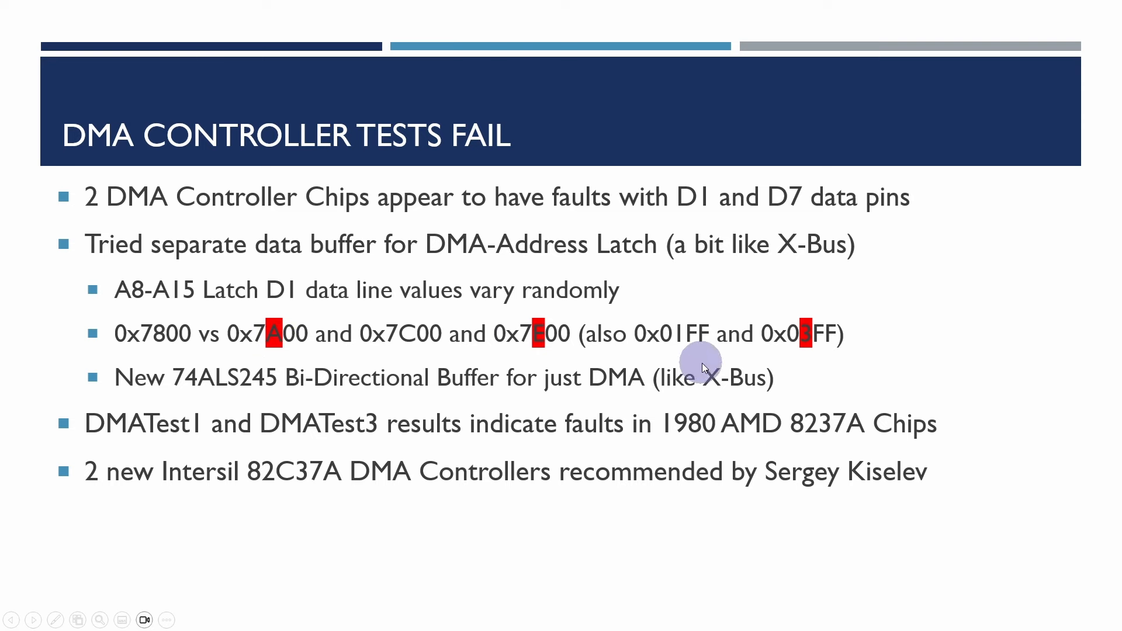
mouse_move(667, 335)
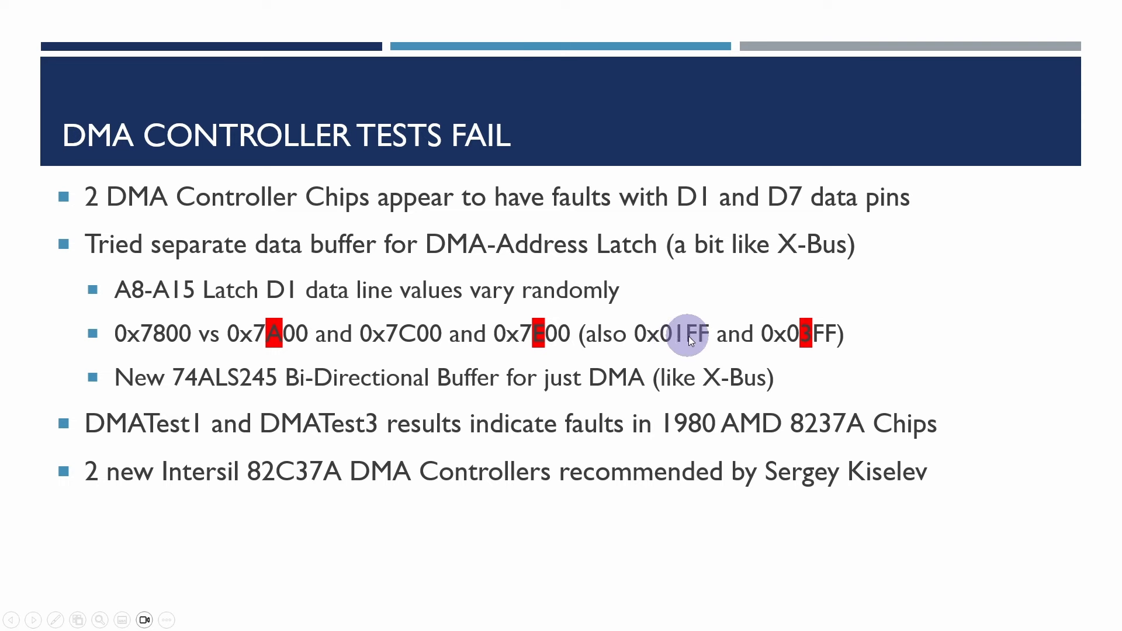
mouse_move(708, 340)
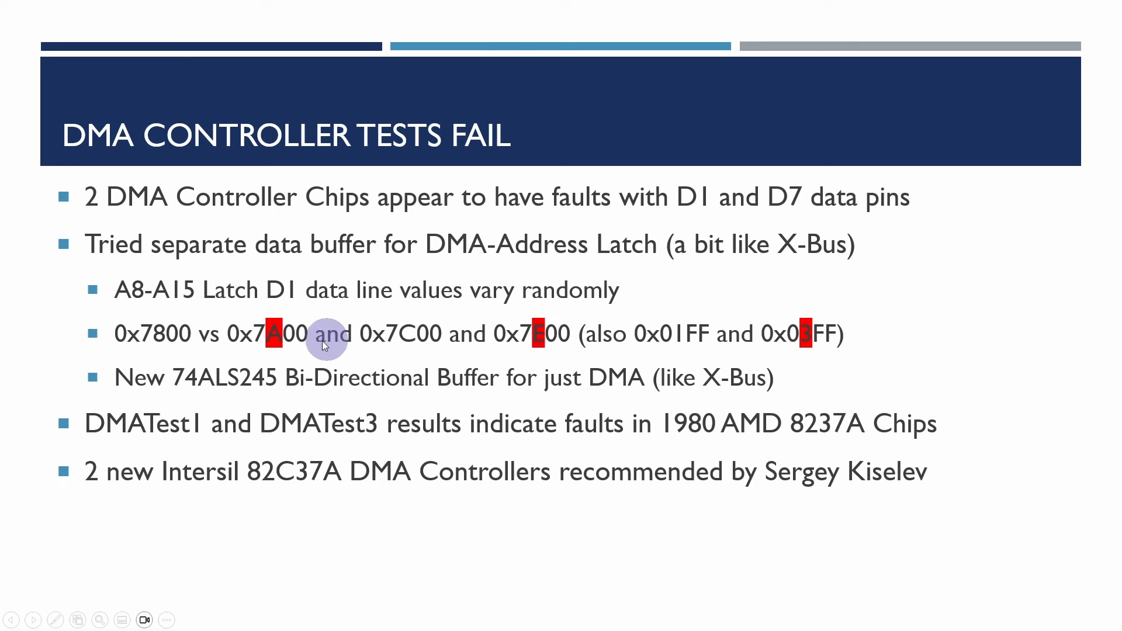
mouse_move(330, 327)
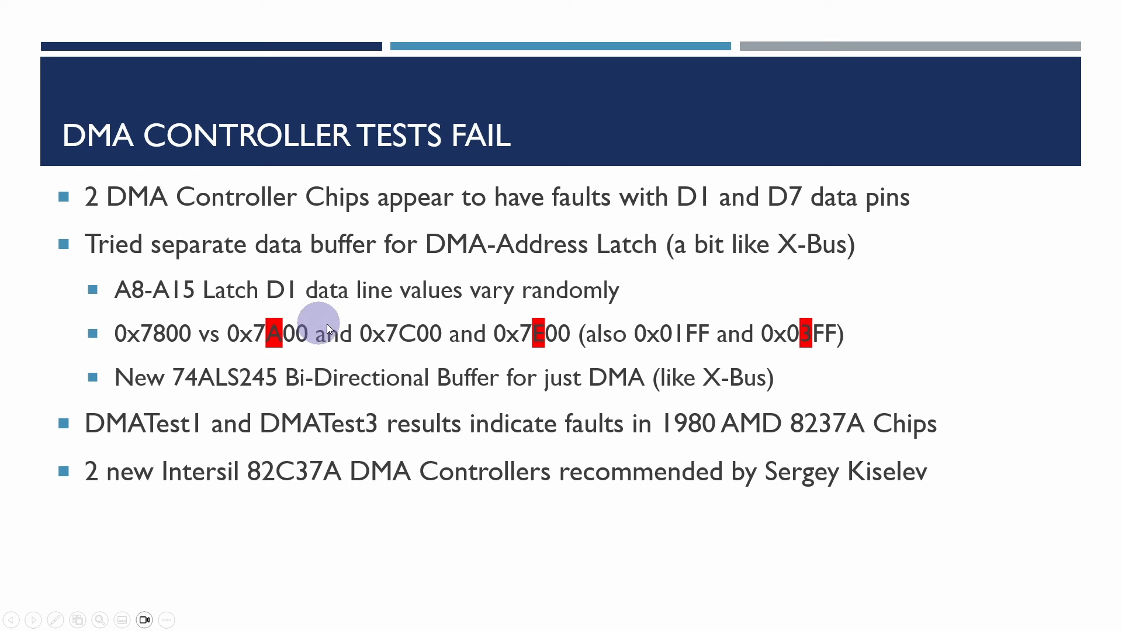
mouse_move(817, 337)
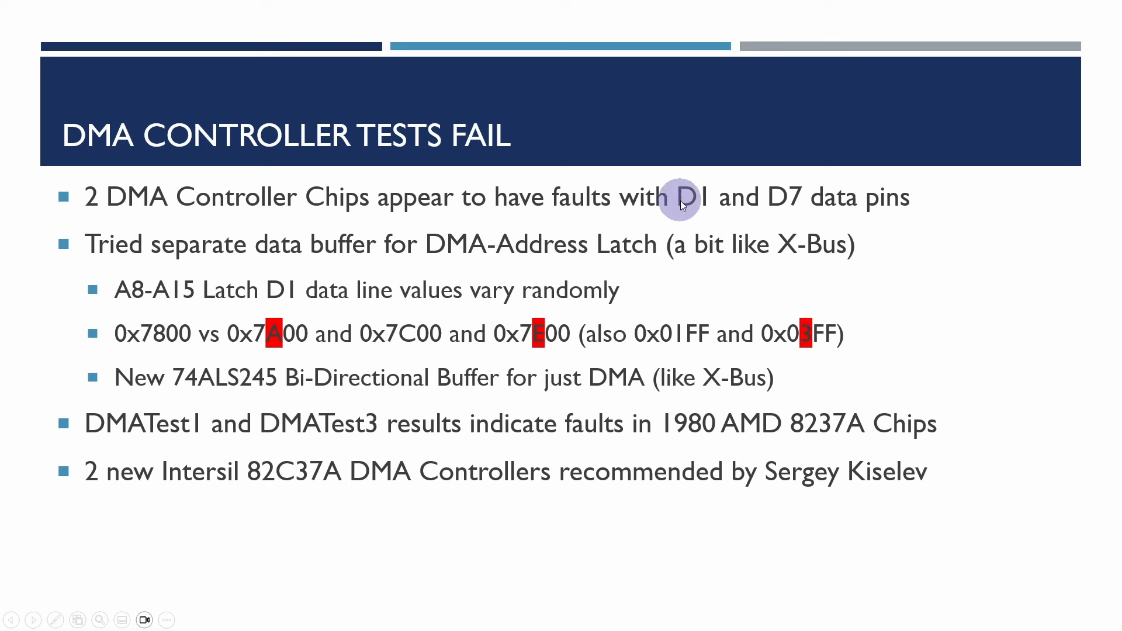
mouse_move(807, 329)
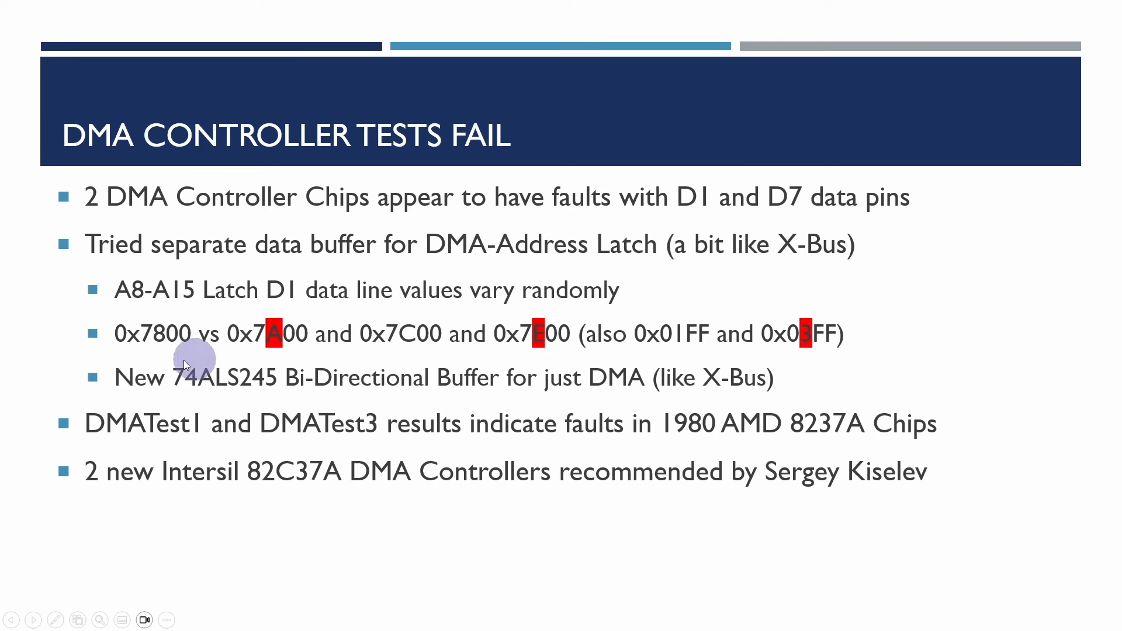
mouse_move(874, 370)
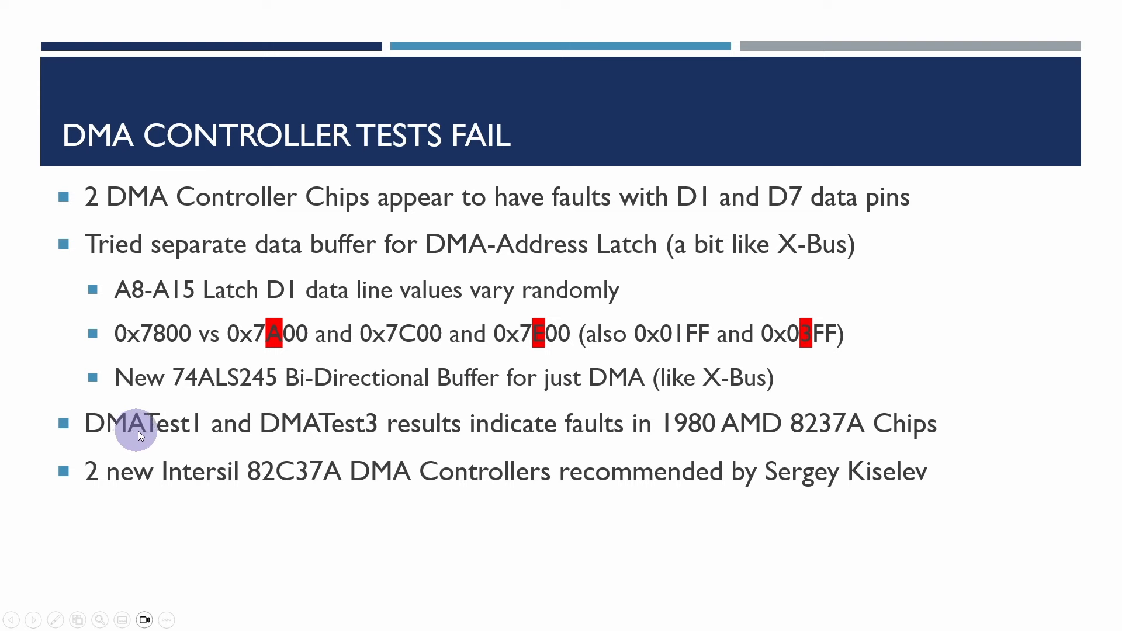
mouse_move(314, 428)
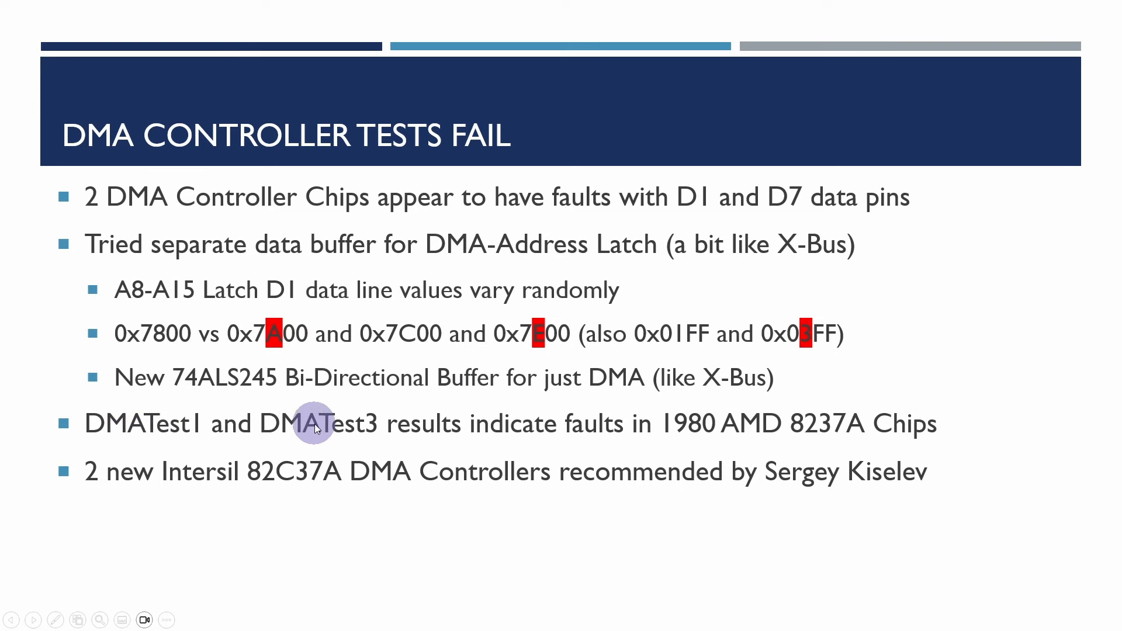
mouse_move(456, 440)
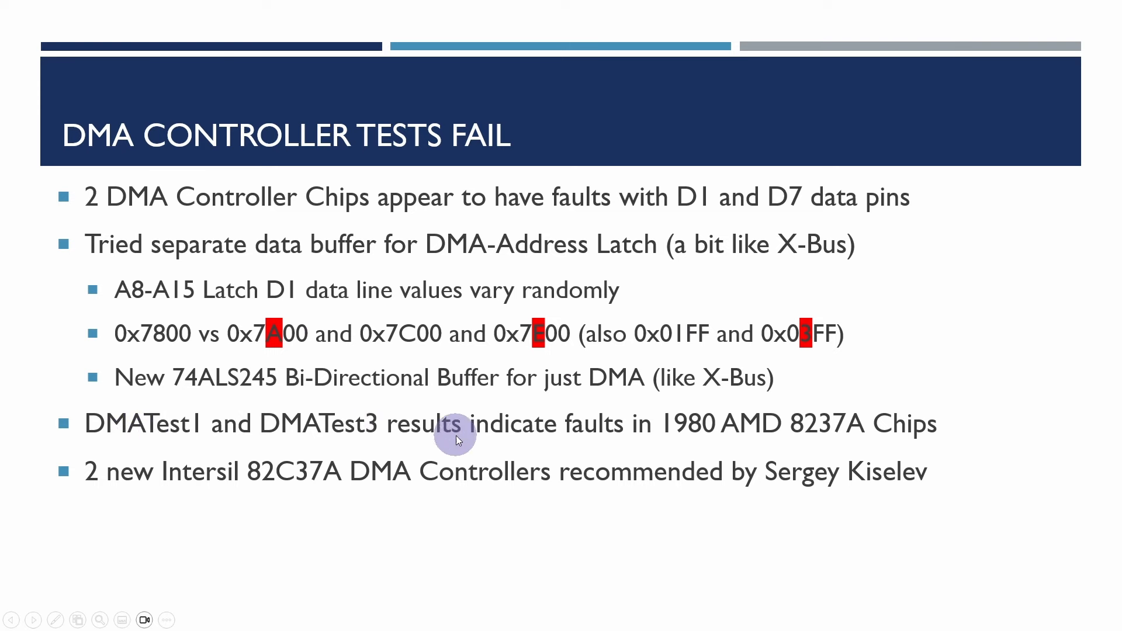
mouse_move(641, 430)
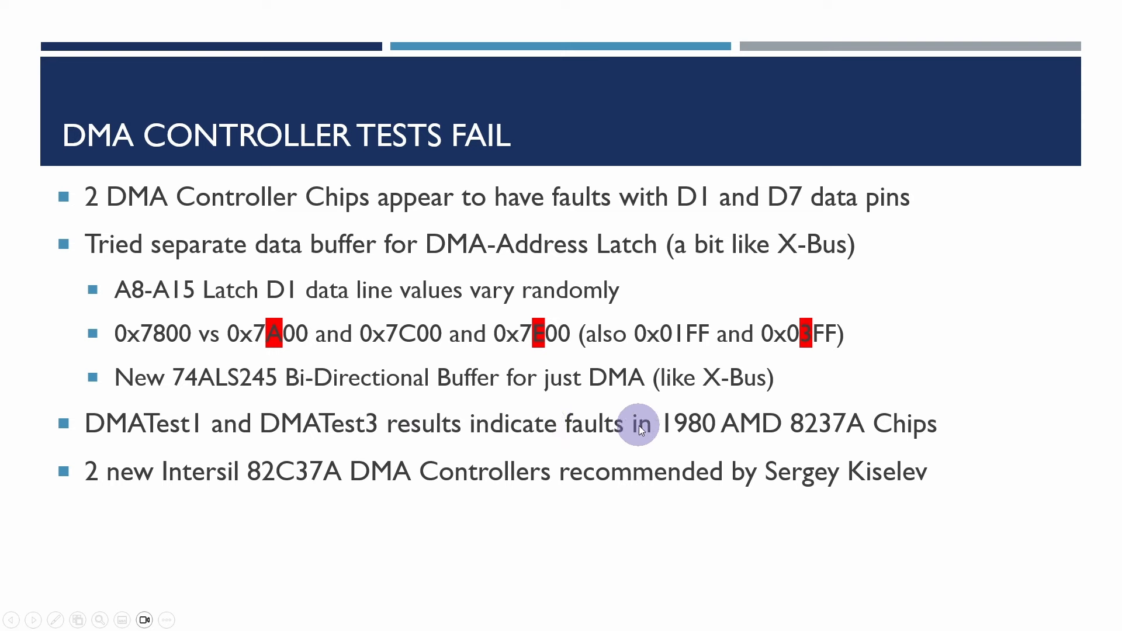
mouse_move(815, 437)
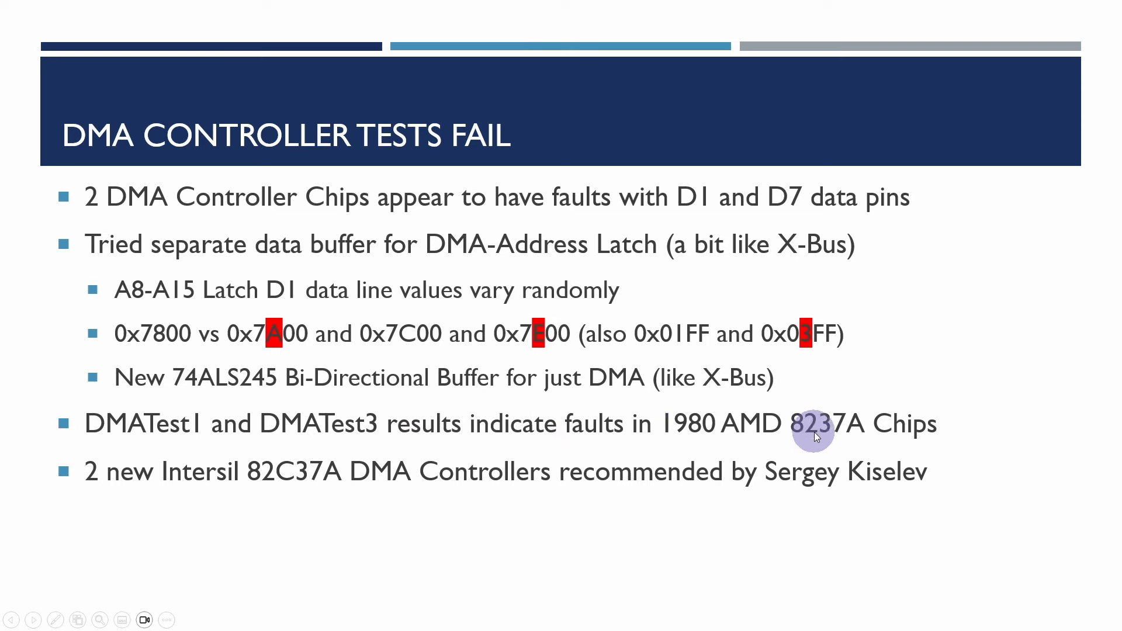
mouse_move(681, 381)
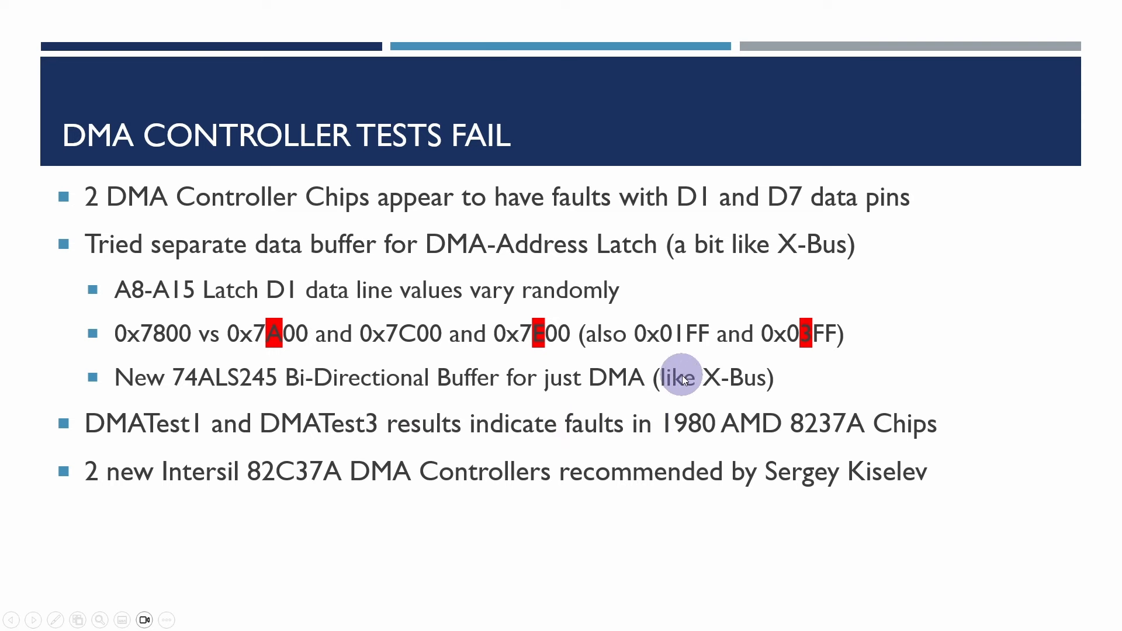
mouse_move(490, 386)
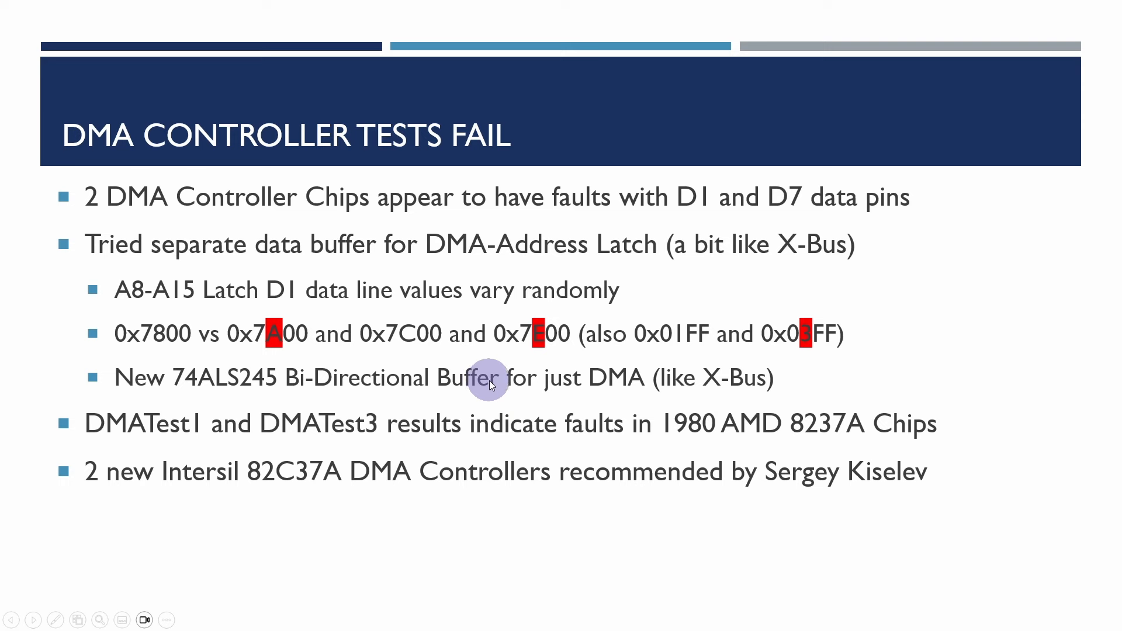
mouse_move(675, 482)
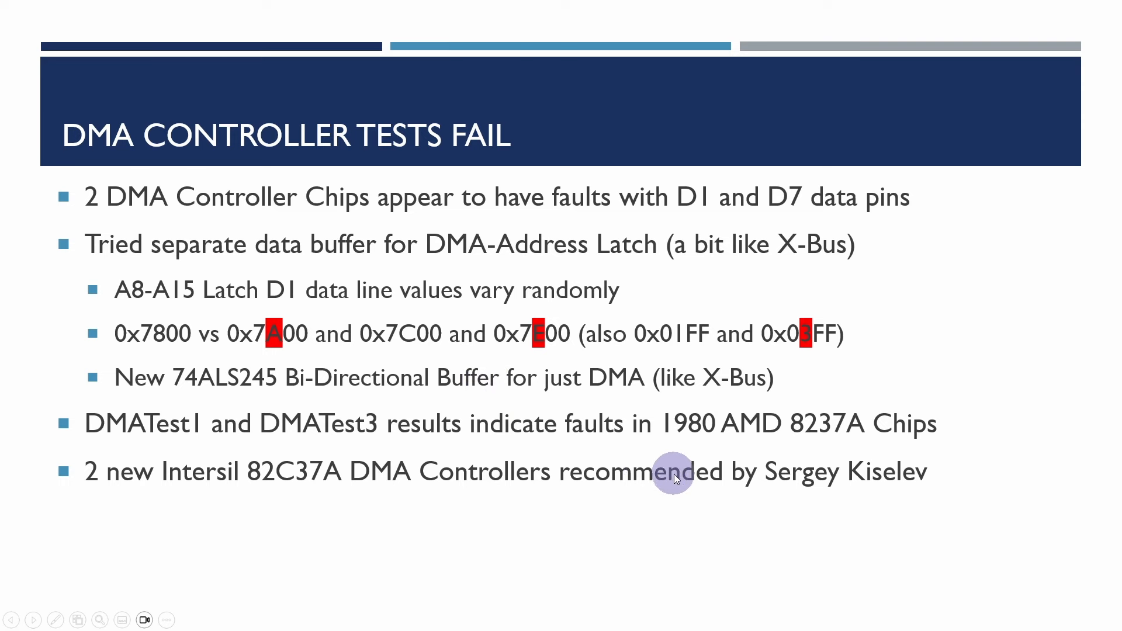
mouse_move(816, 488)
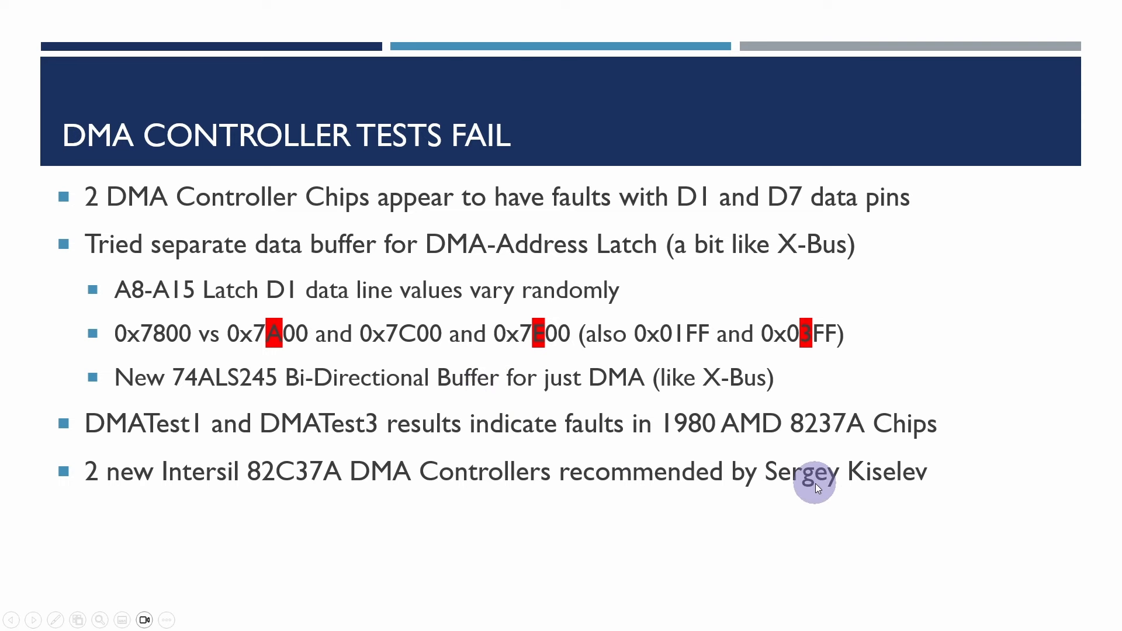
mouse_move(540, 451)
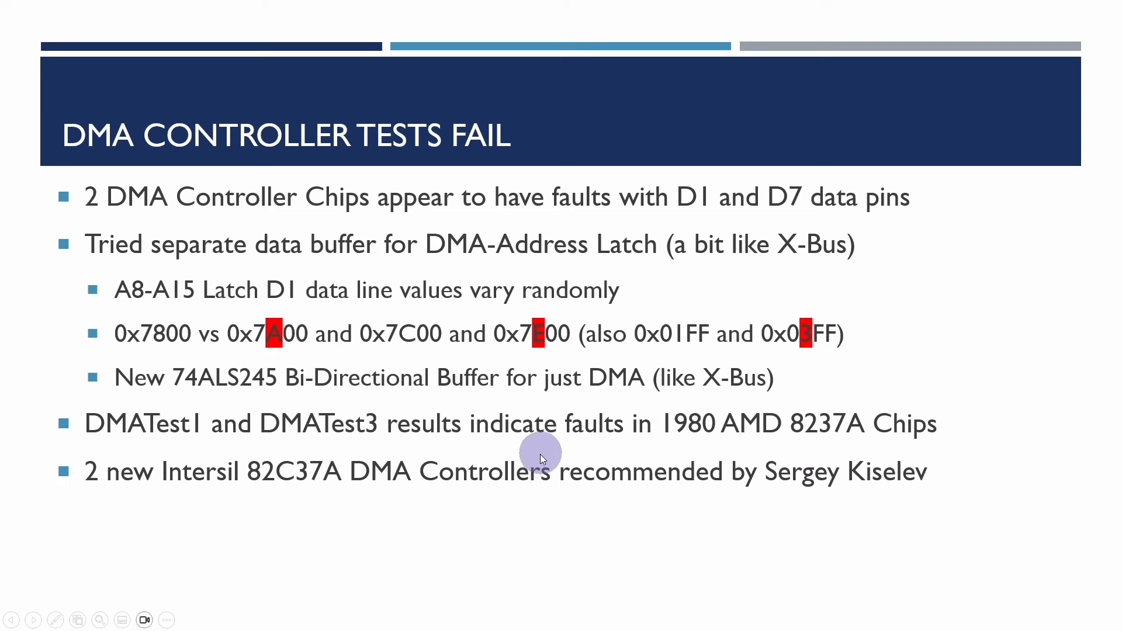
mouse_move(179, 495)
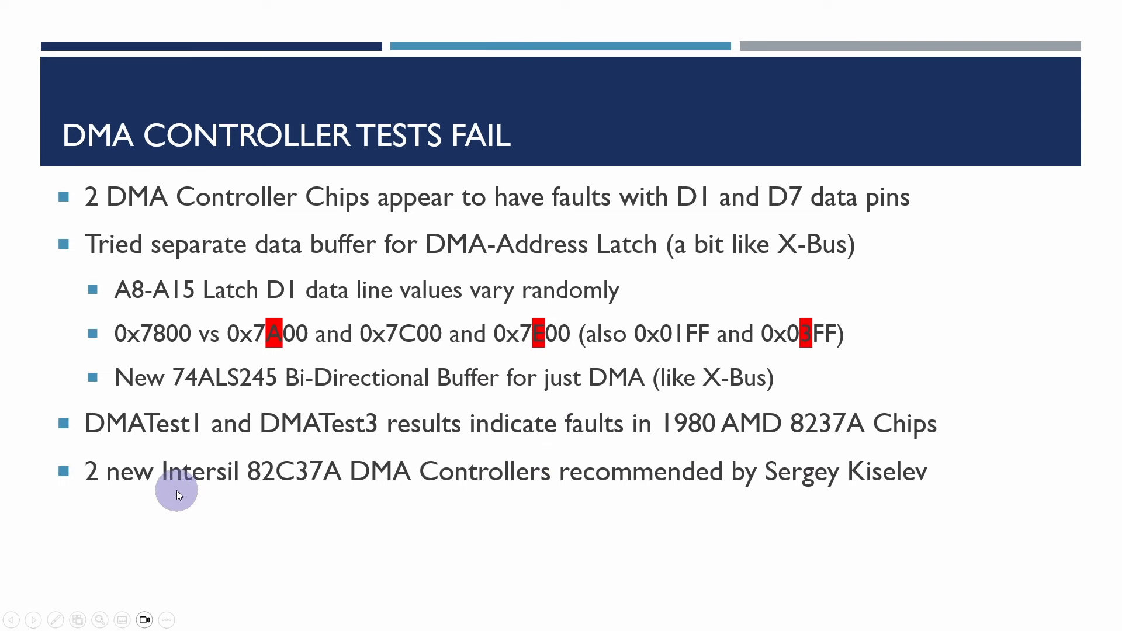
mouse_move(287, 487)
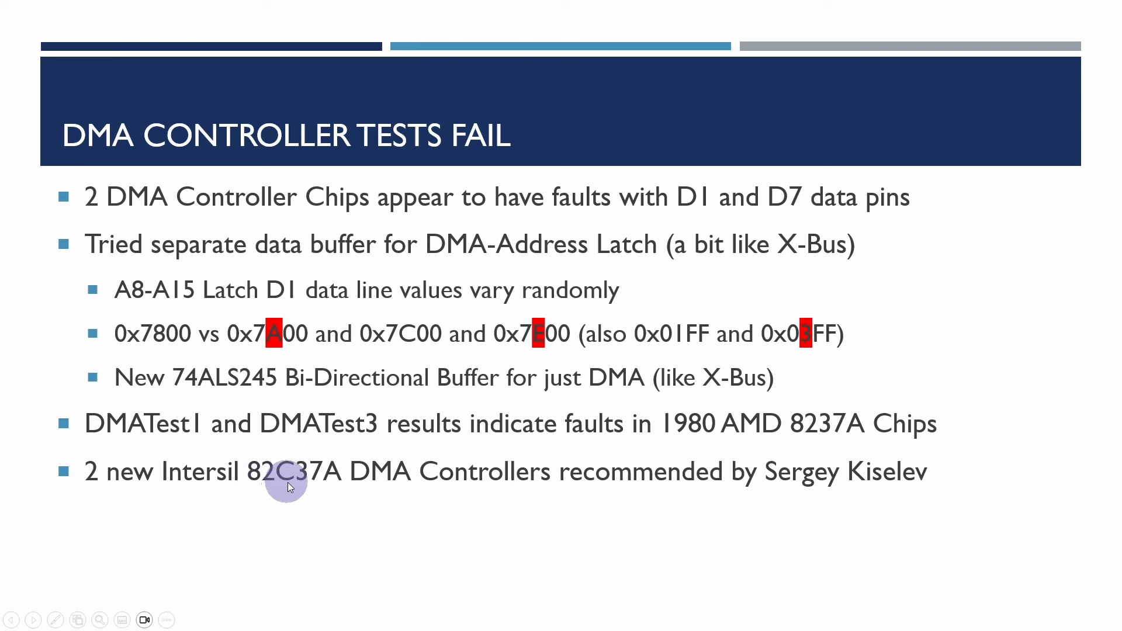
mouse_move(462, 478)
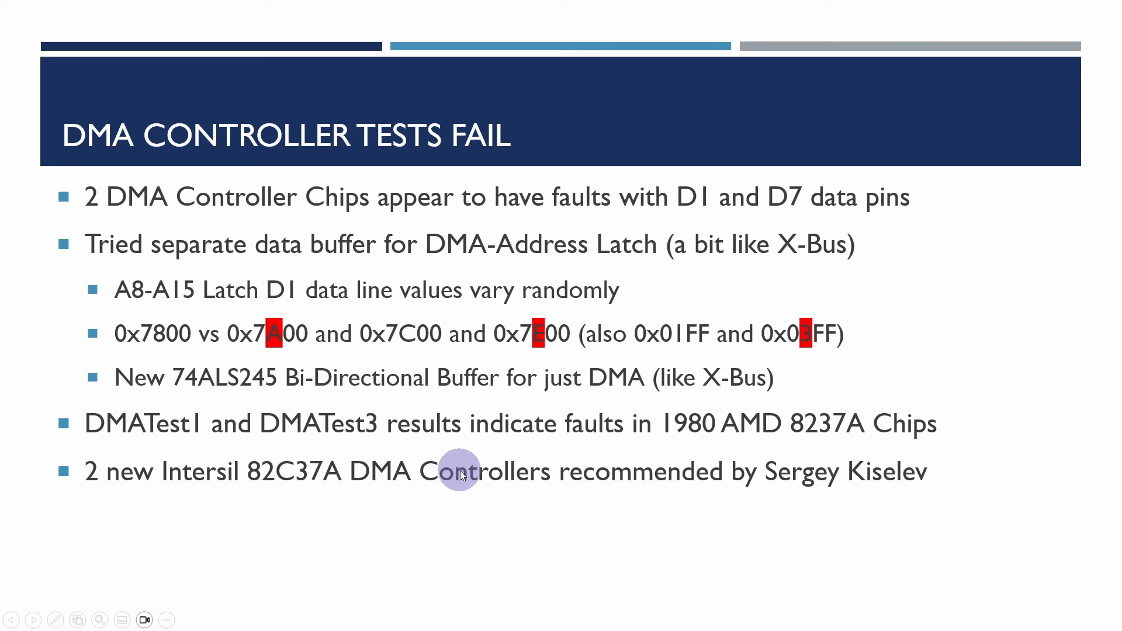
mouse_move(222, 492)
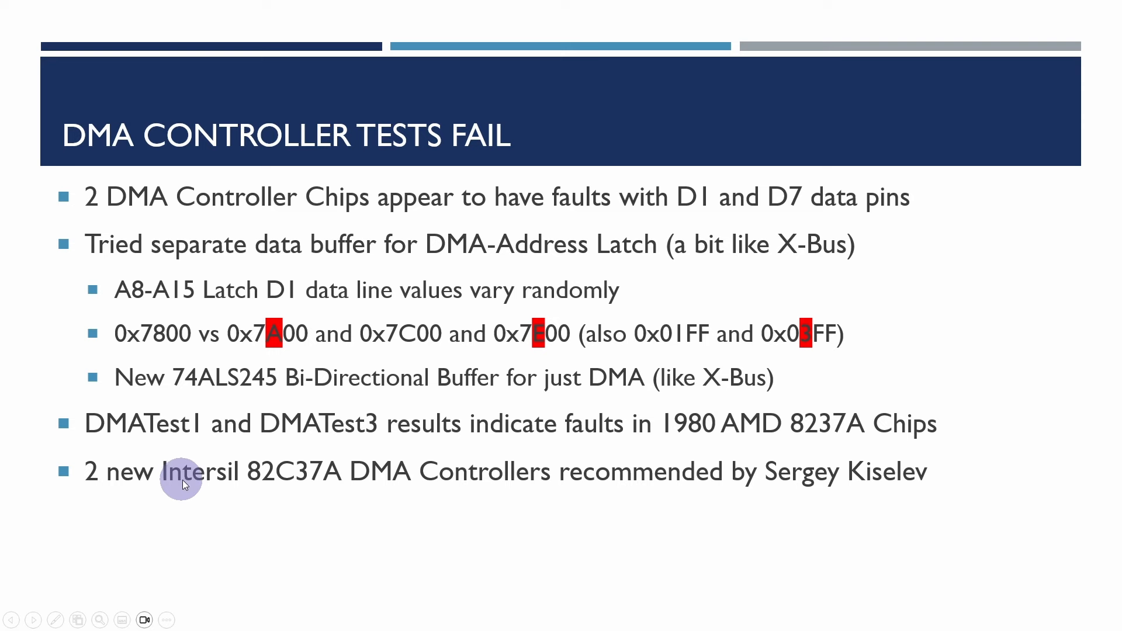
mouse_move(191, 485)
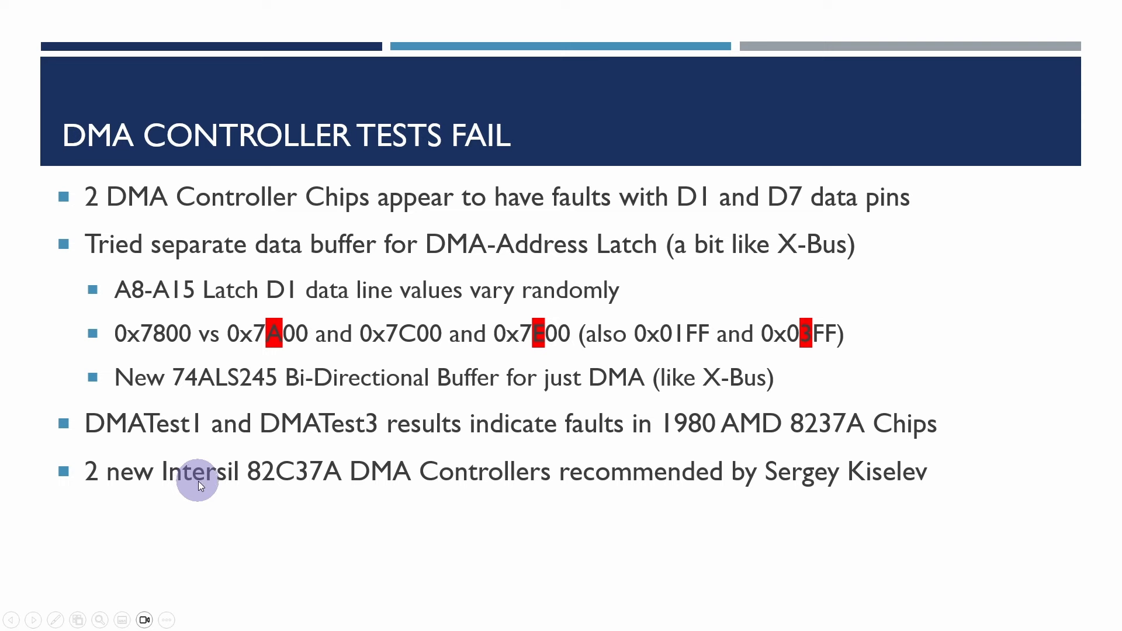
mouse_move(205, 483)
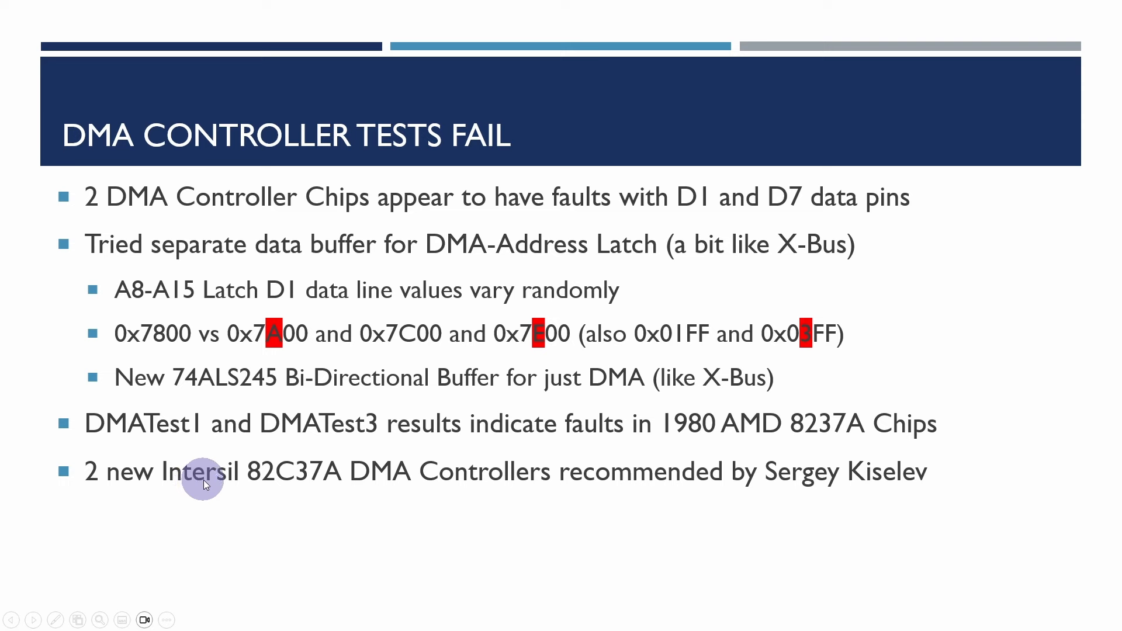
mouse_move(227, 484)
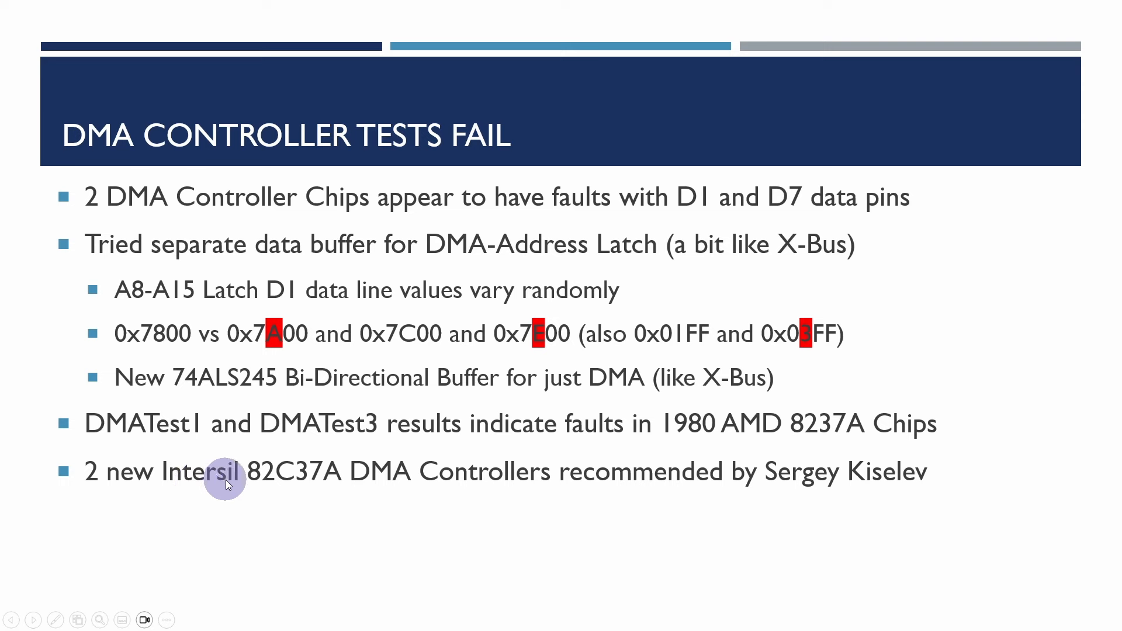
mouse_move(192, 537)
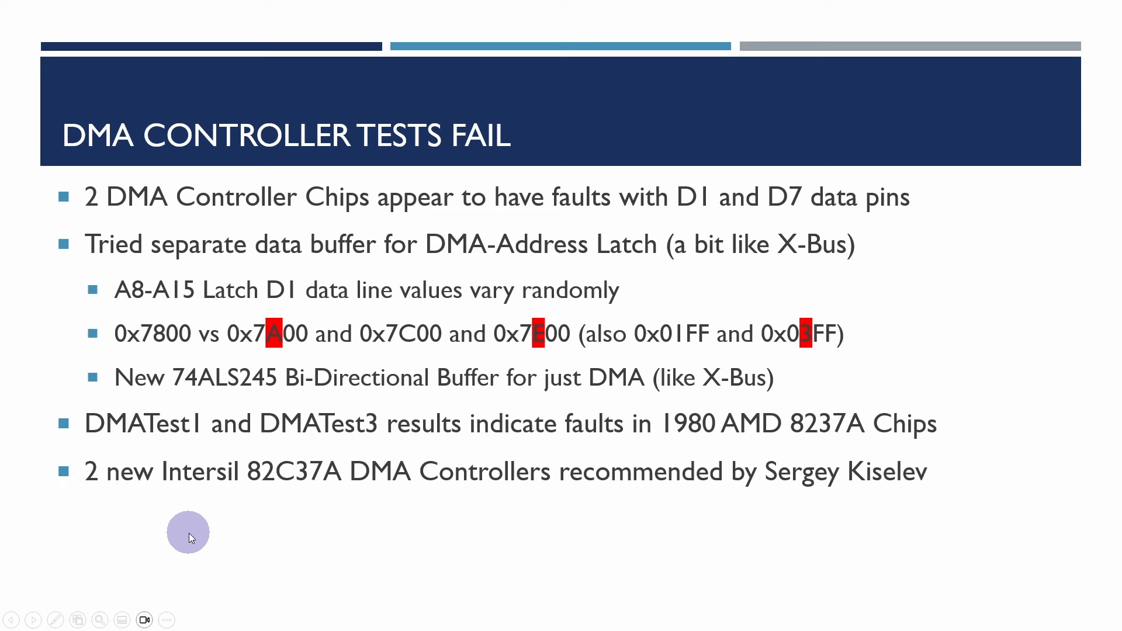
mouse_move(133, 457)
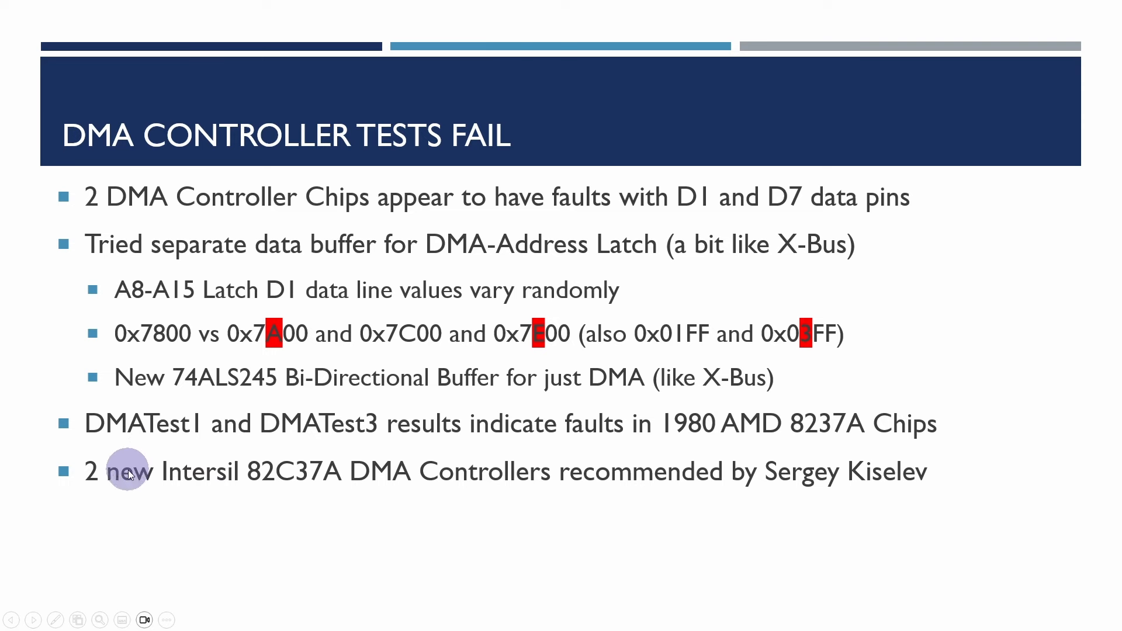
mouse_move(131, 477)
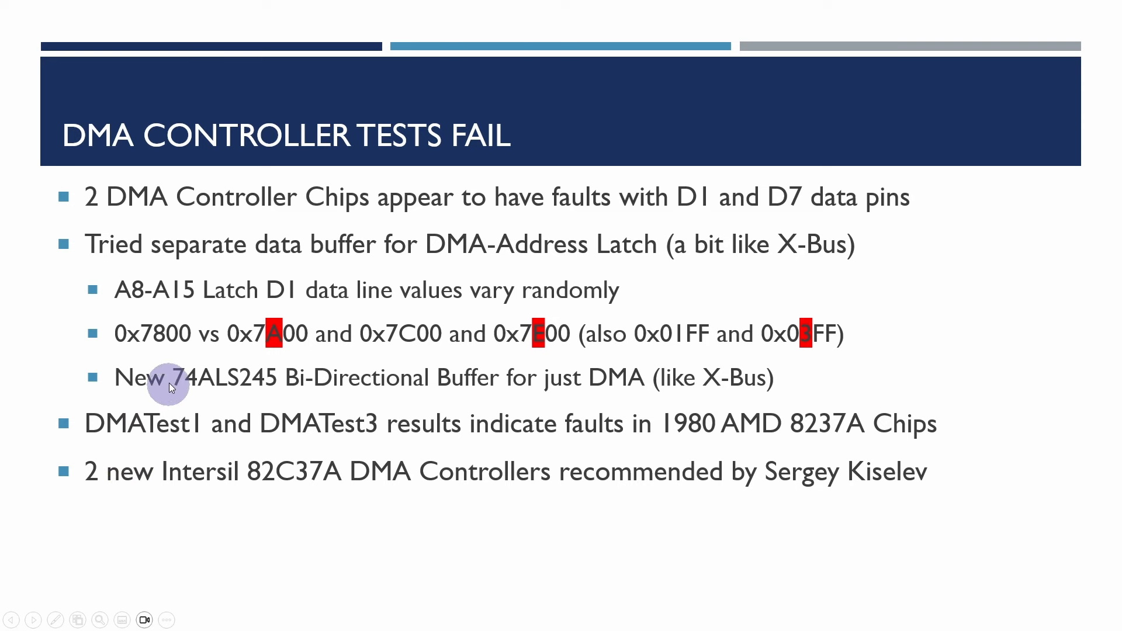
mouse_move(123, 264)
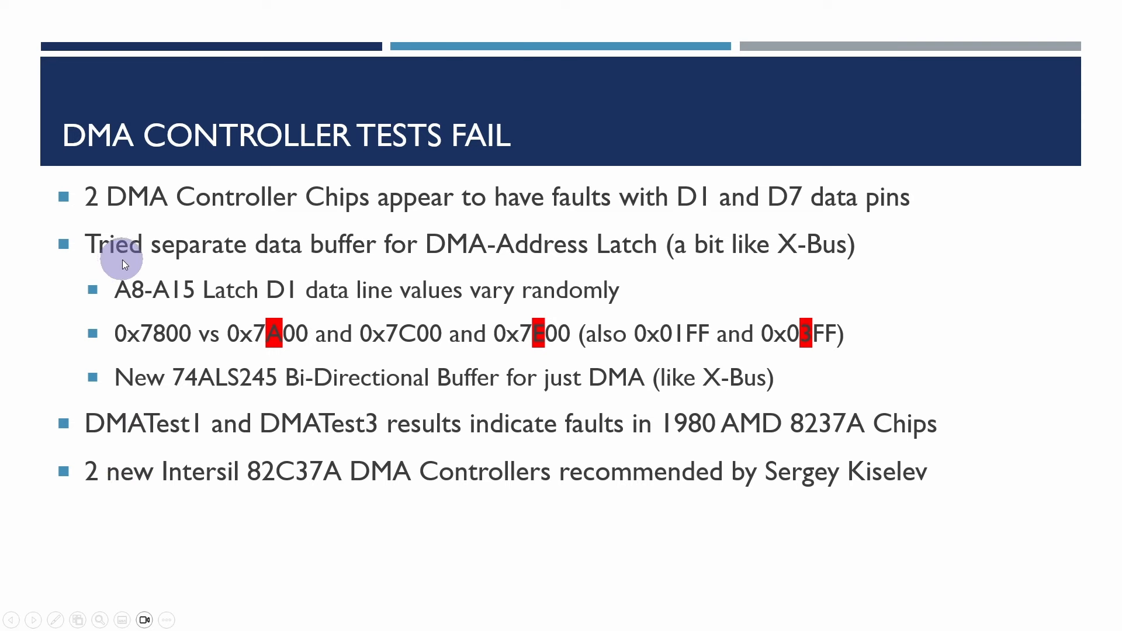
mouse_move(128, 240)
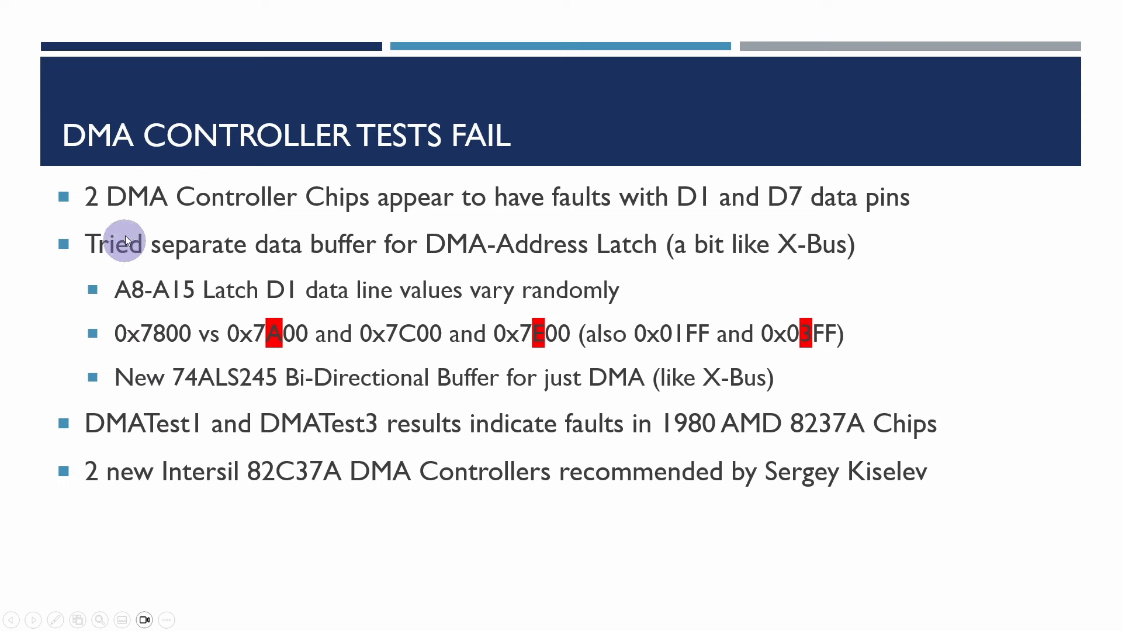
mouse_move(97, 487)
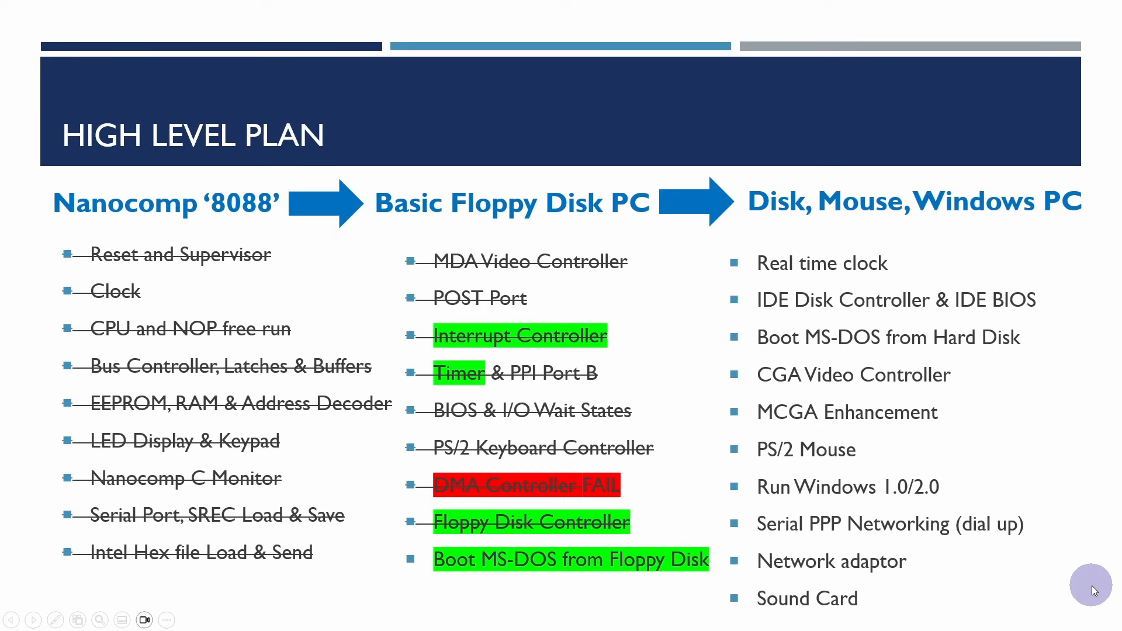
mouse_move(411, 353)
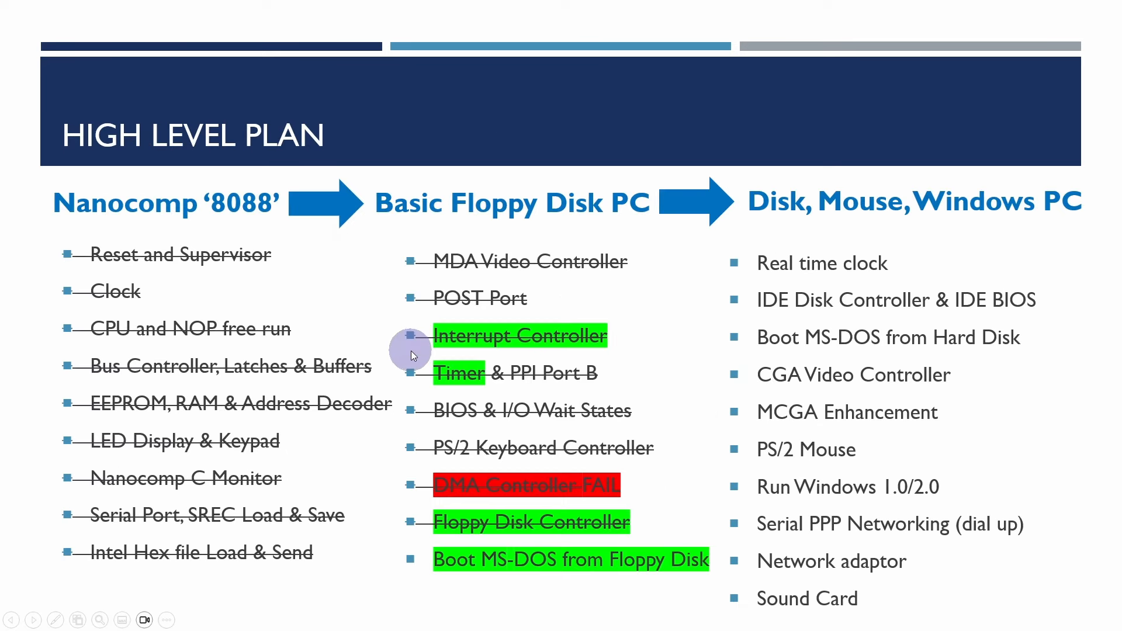
mouse_move(453, 351)
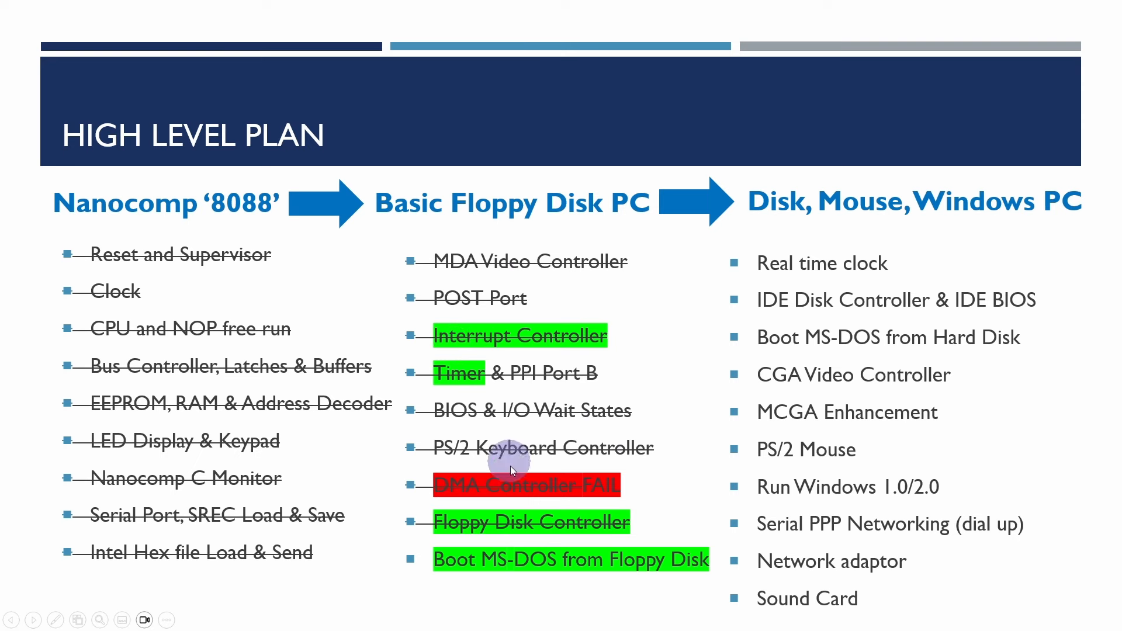
mouse_move(526, 531)
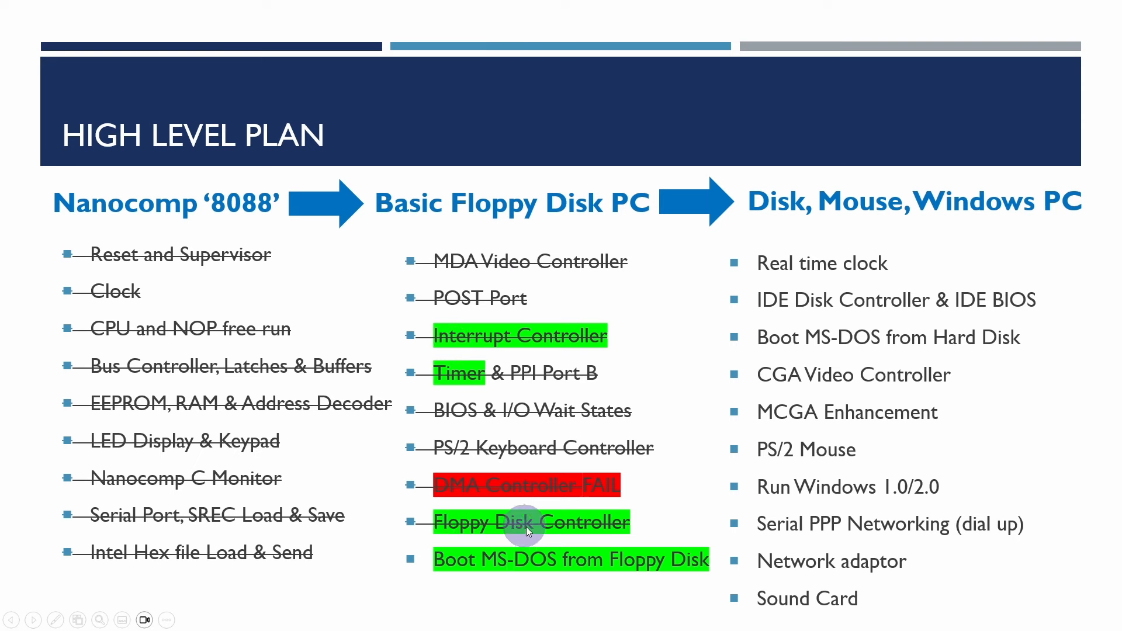
mouse_move(625, 531)
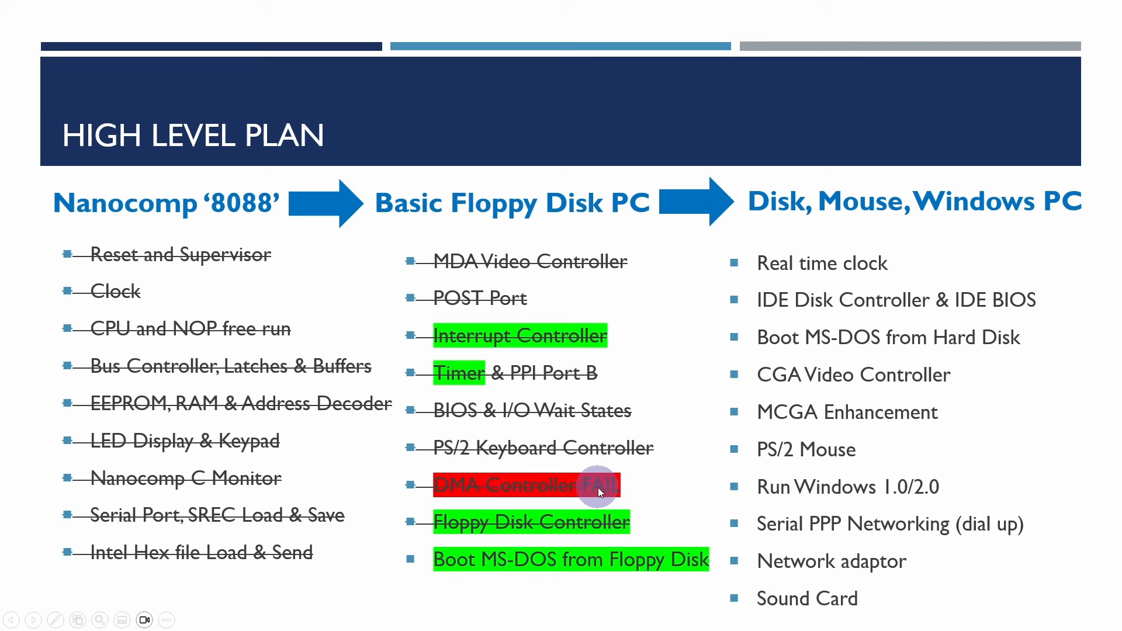
mouse_move(490, 577)
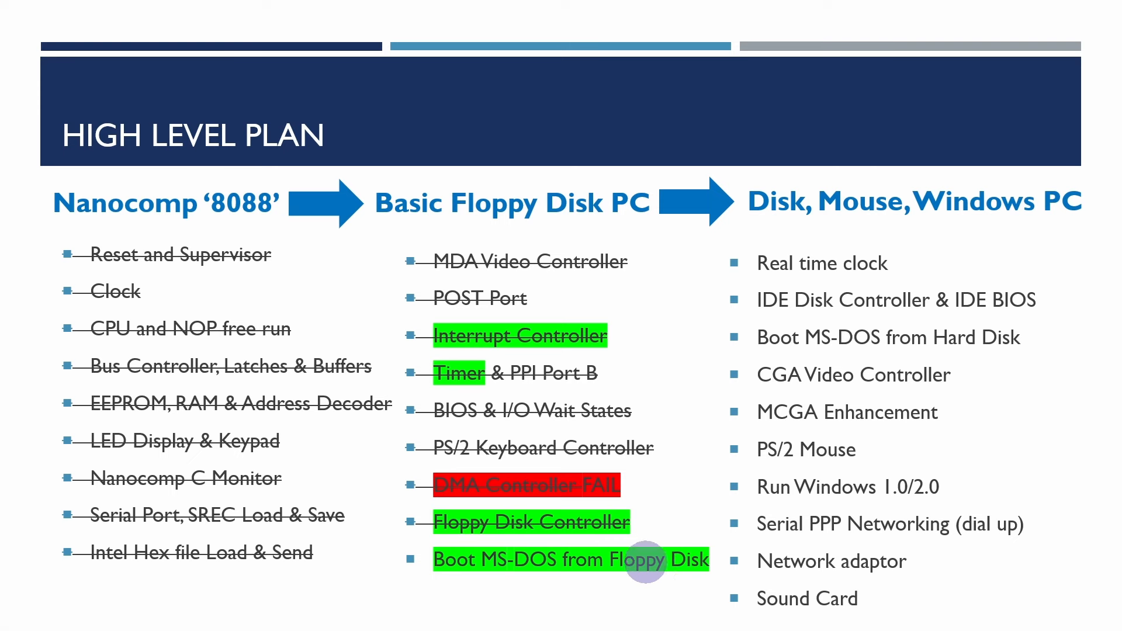
mouse_move(831, 233)
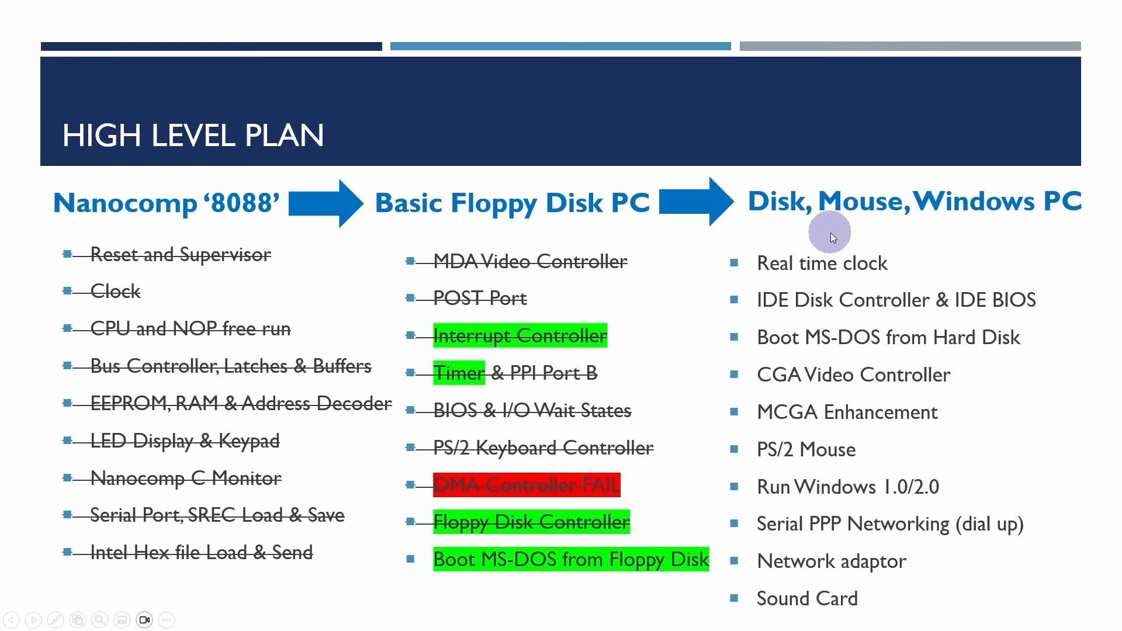
mouse_move(736, 269)
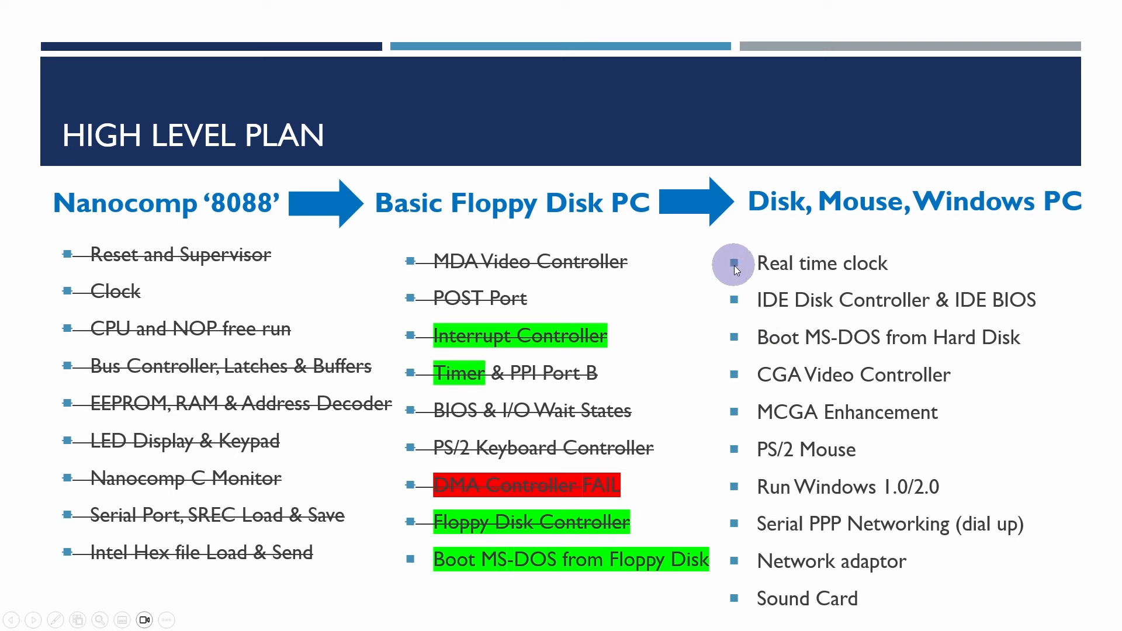
mouse_move(967, 339)
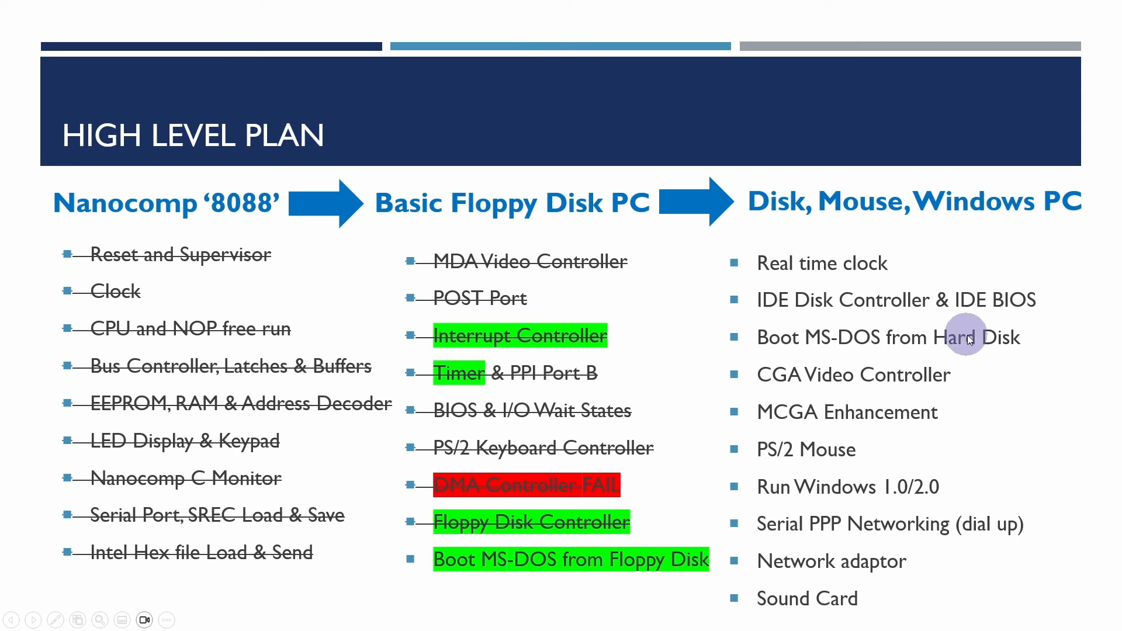
mouse_move(1014, 300)
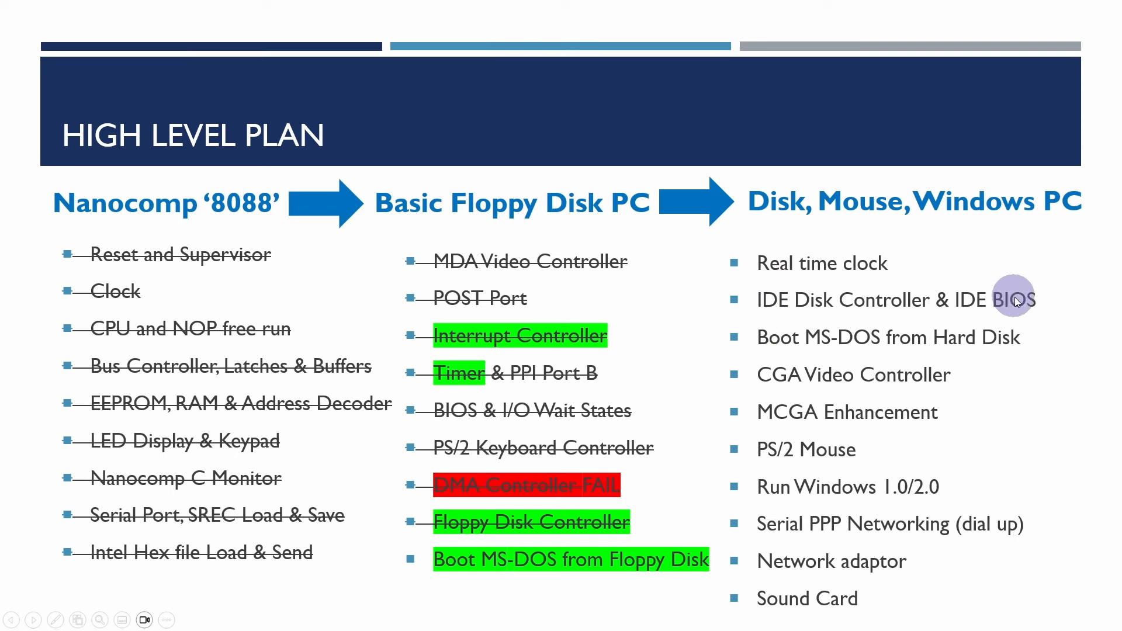
mouse_move(787, 318)
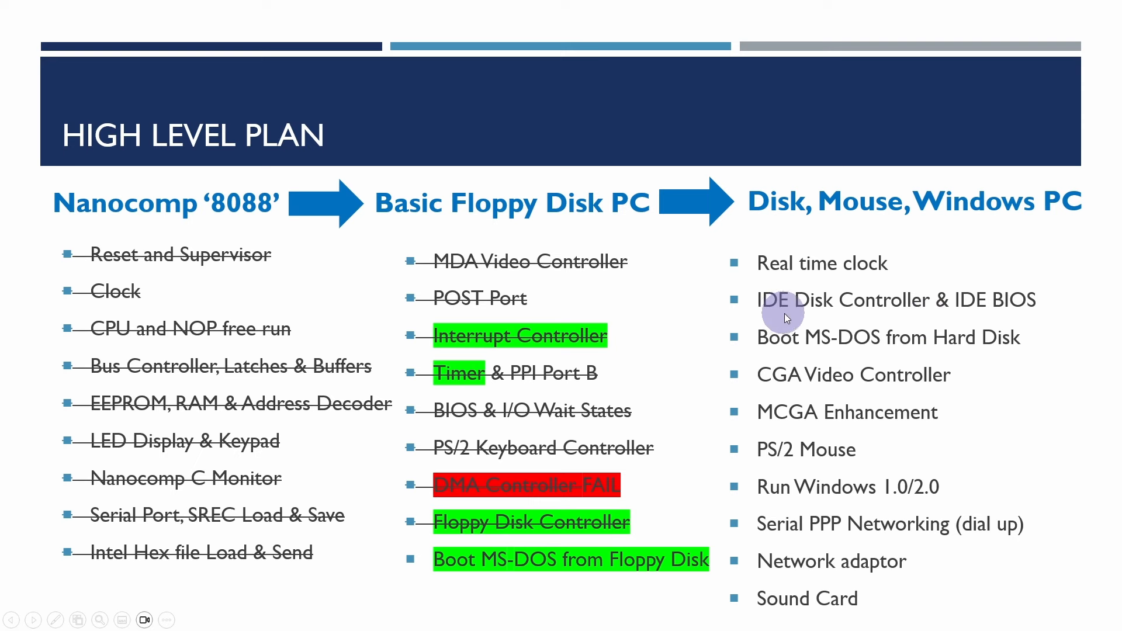
mouse_move(971, 324)
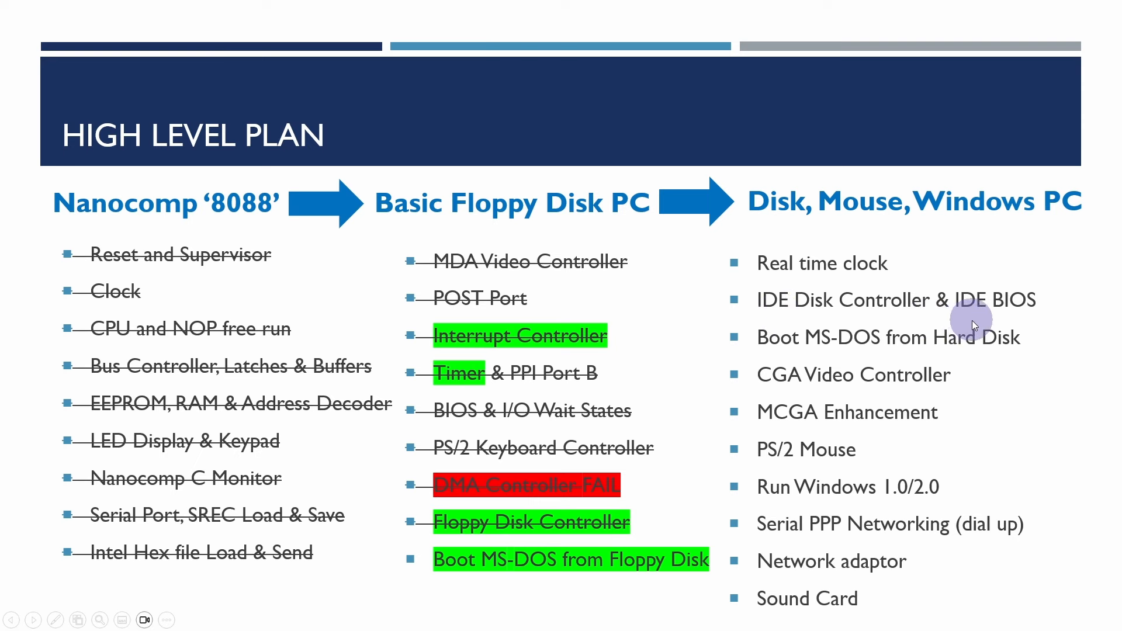
mouse_move(1045, 375)
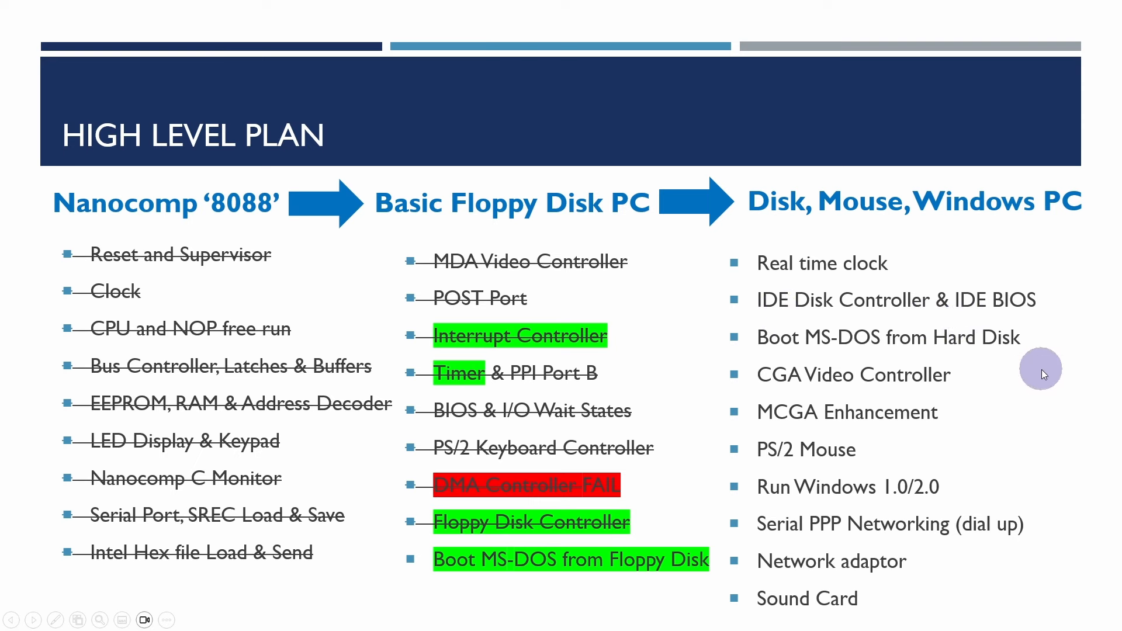
mouse_move(724, 383)
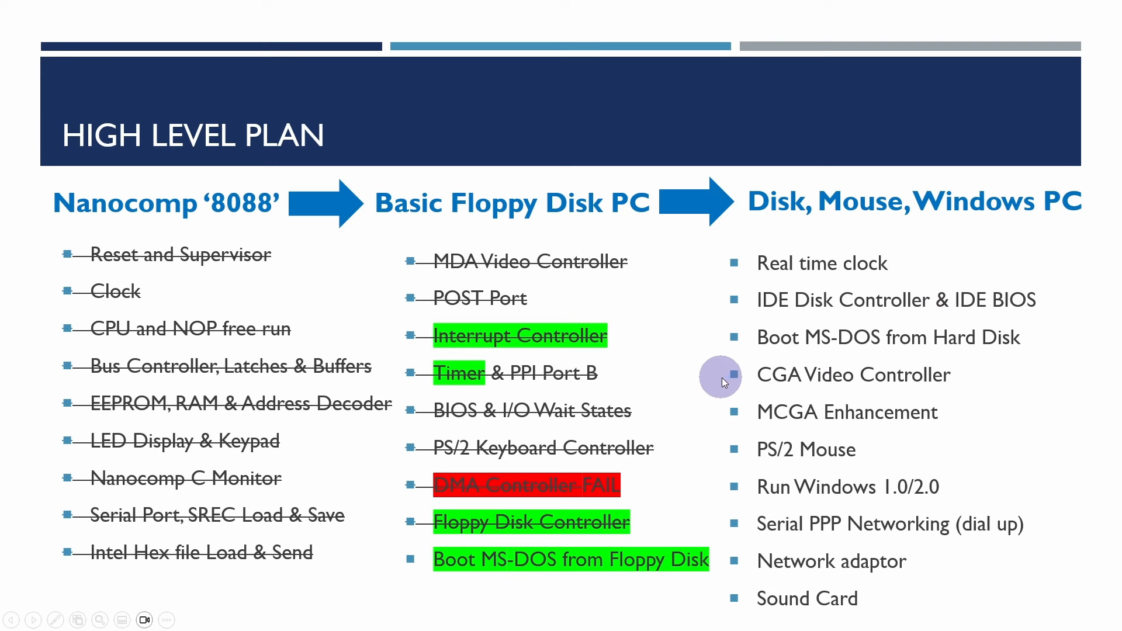
mouse_move(1014, 431)
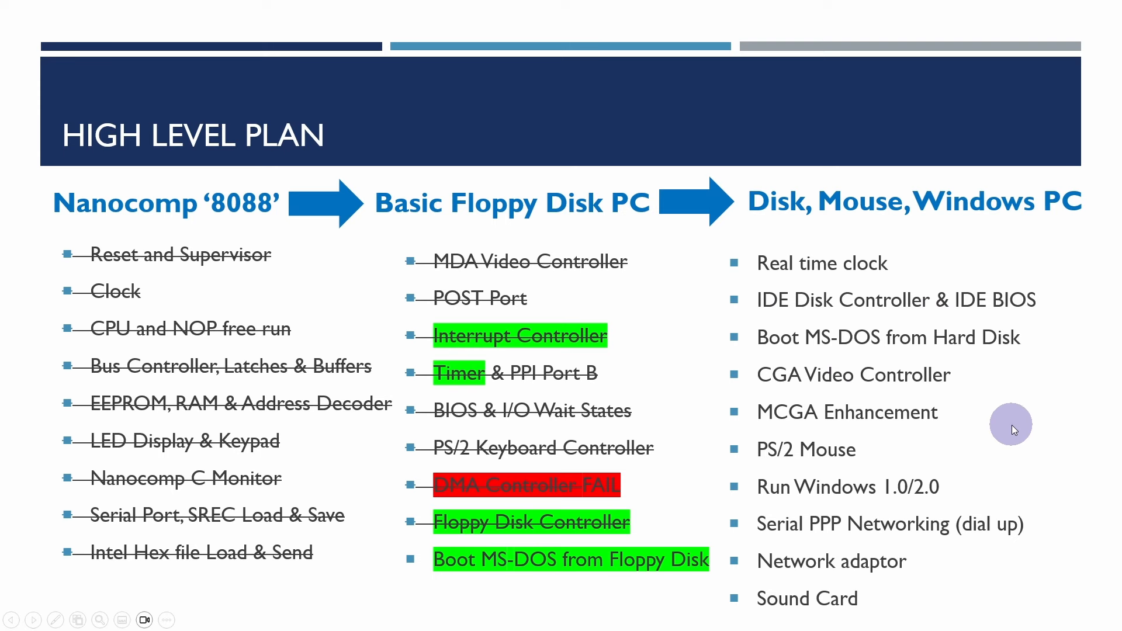
mouse_move(818, 496)
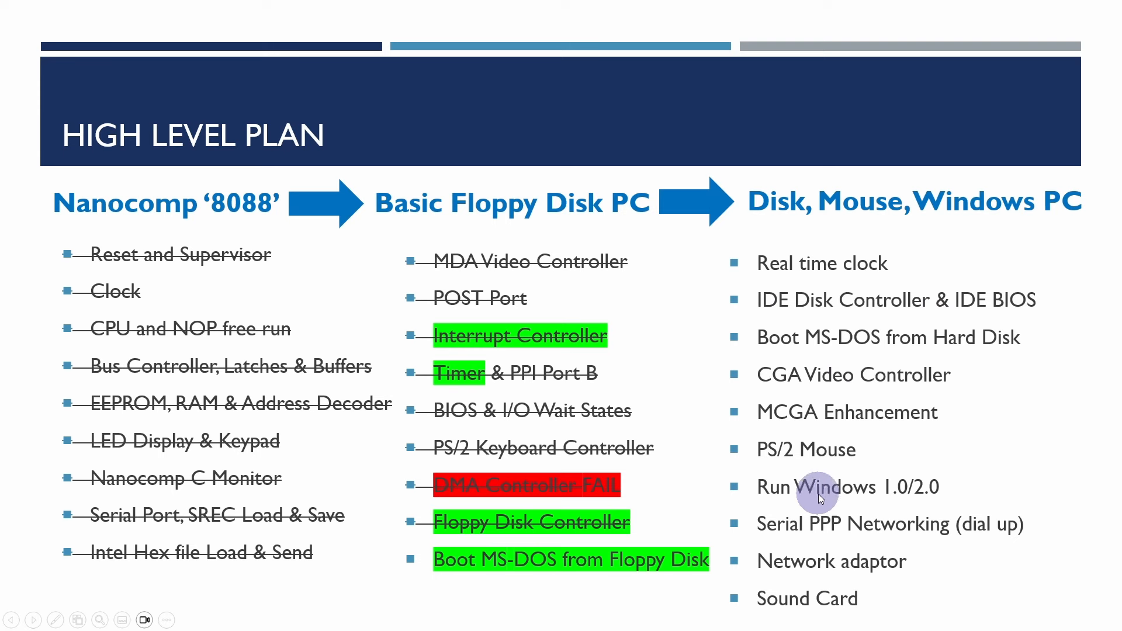
mouse_move(971, 507)
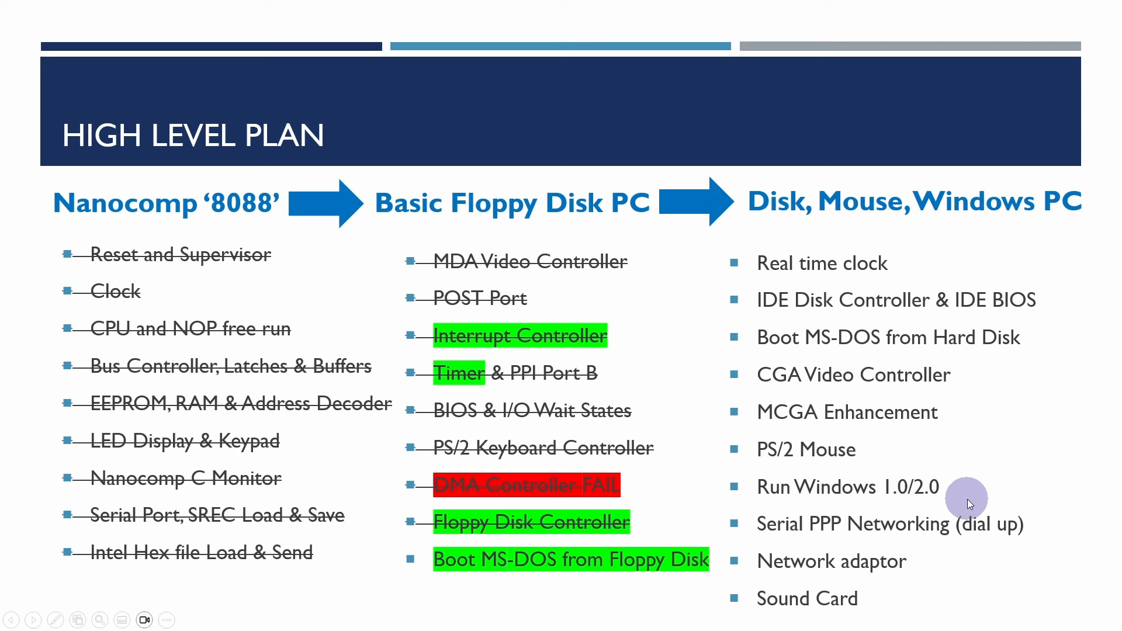